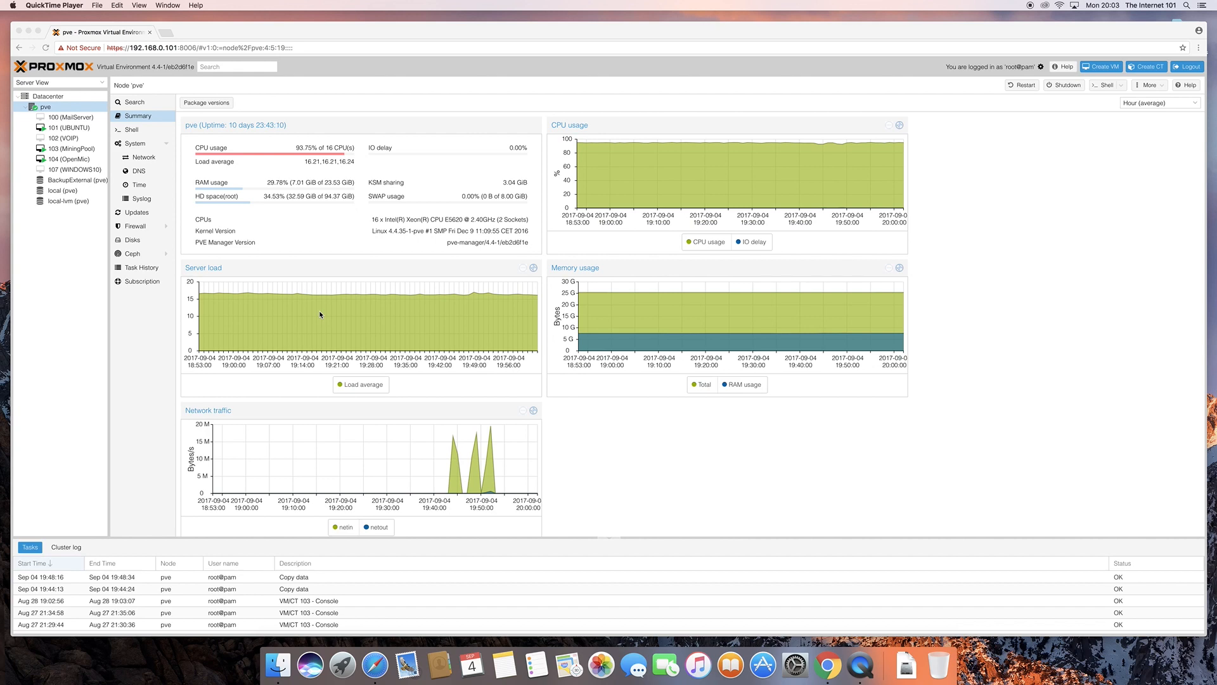
mouse_move(203, 281)
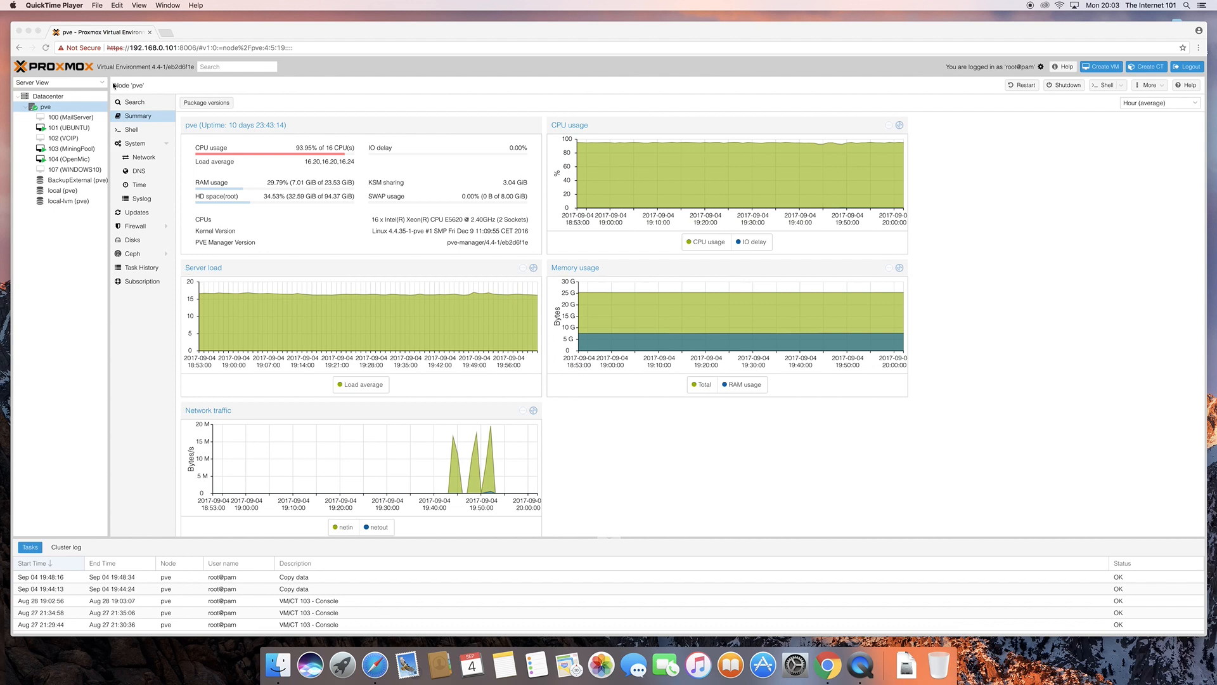
mouse_move(346, 321)
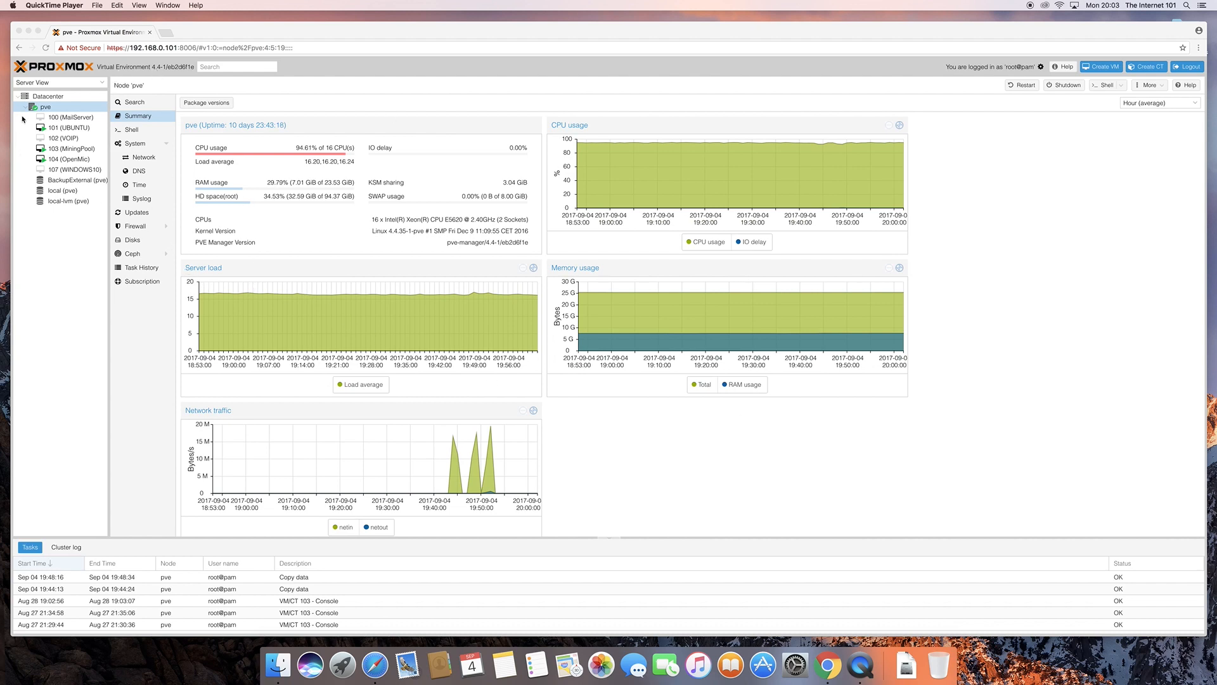
- Start the Create VM wizard and keep node pve with VM ID 105 on the General step
click(24, 106)
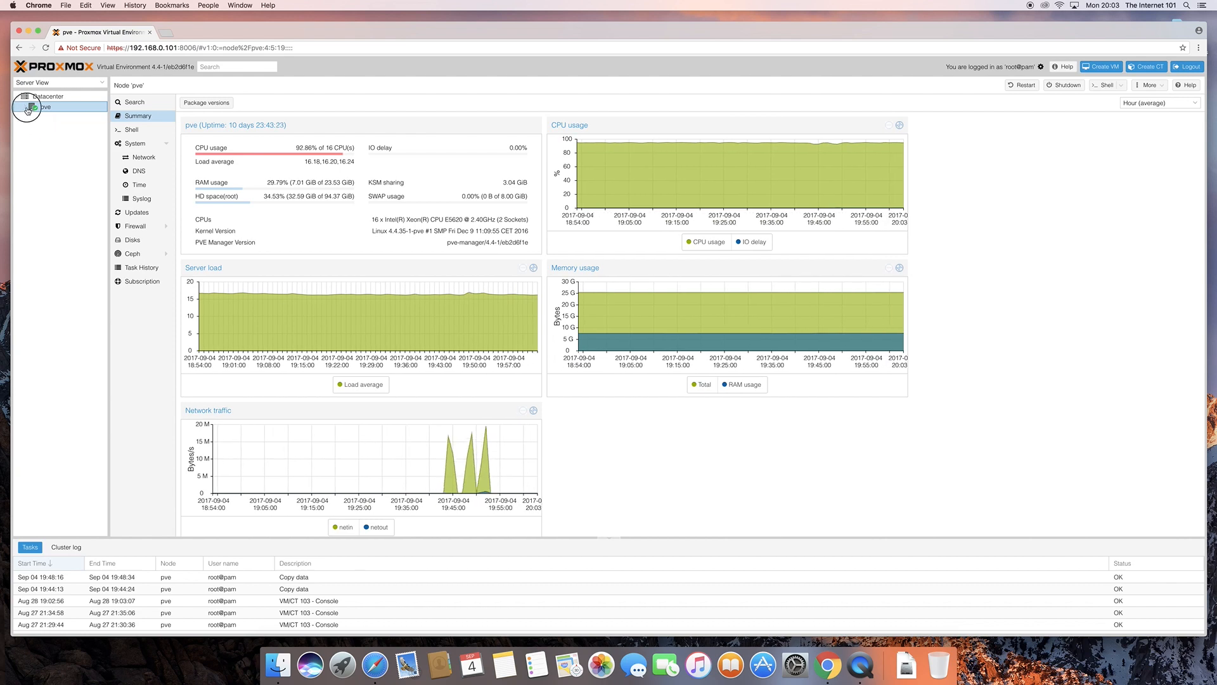
click(27, 107)
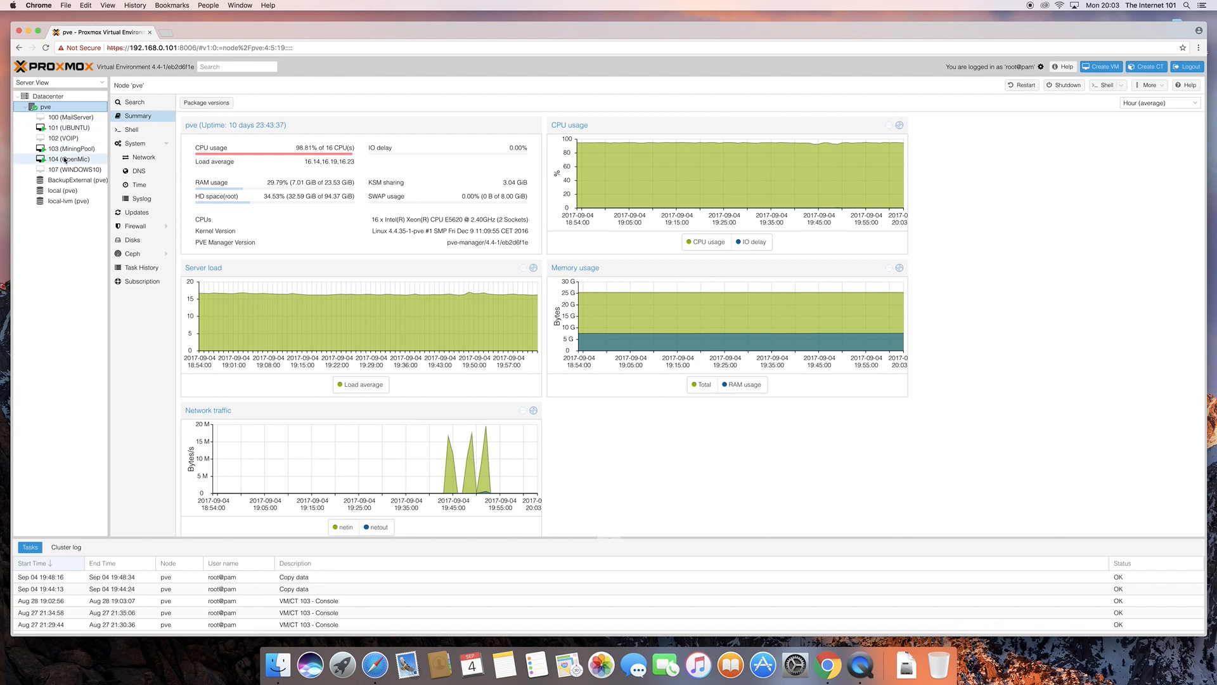
mouse_move(76, 171)
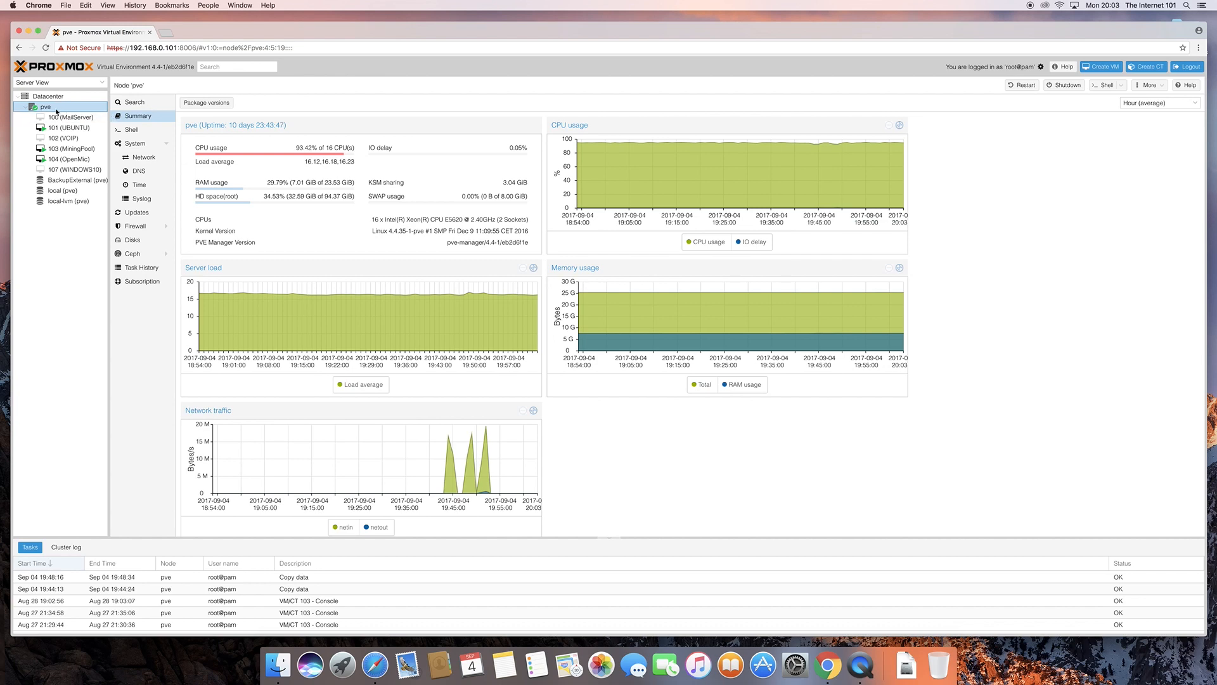
mouse_move(468, 118)
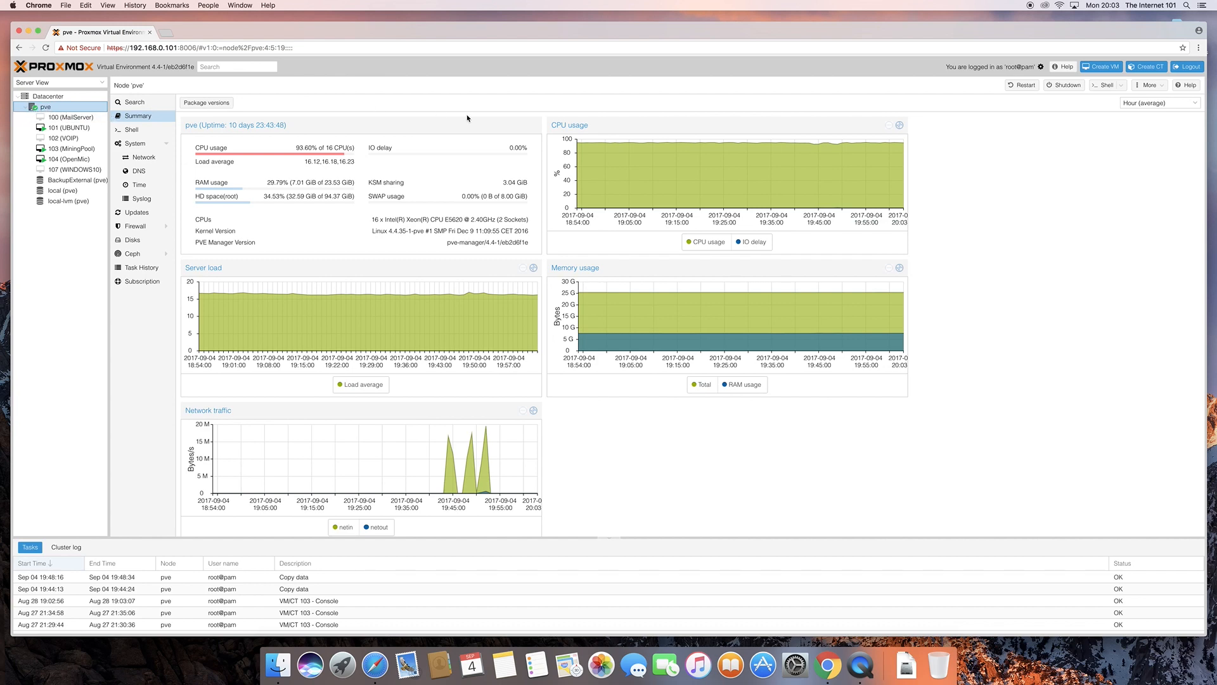
mouse_move(1131, 132)
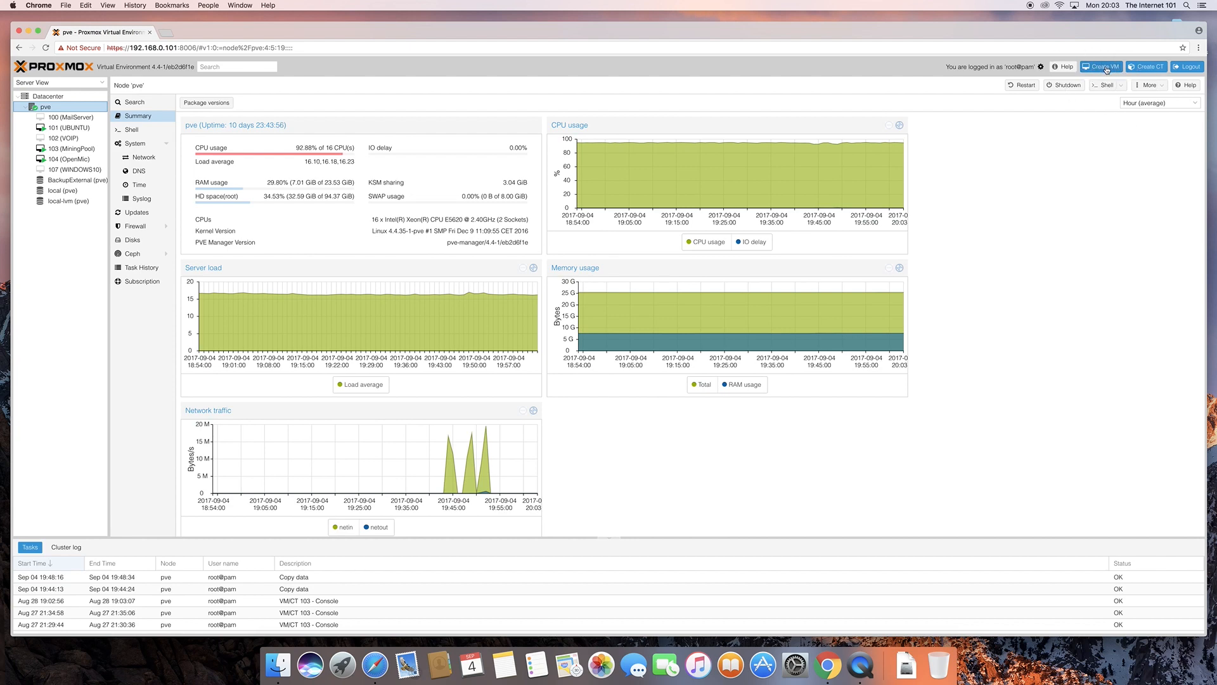
mouse_move(1152, 66)
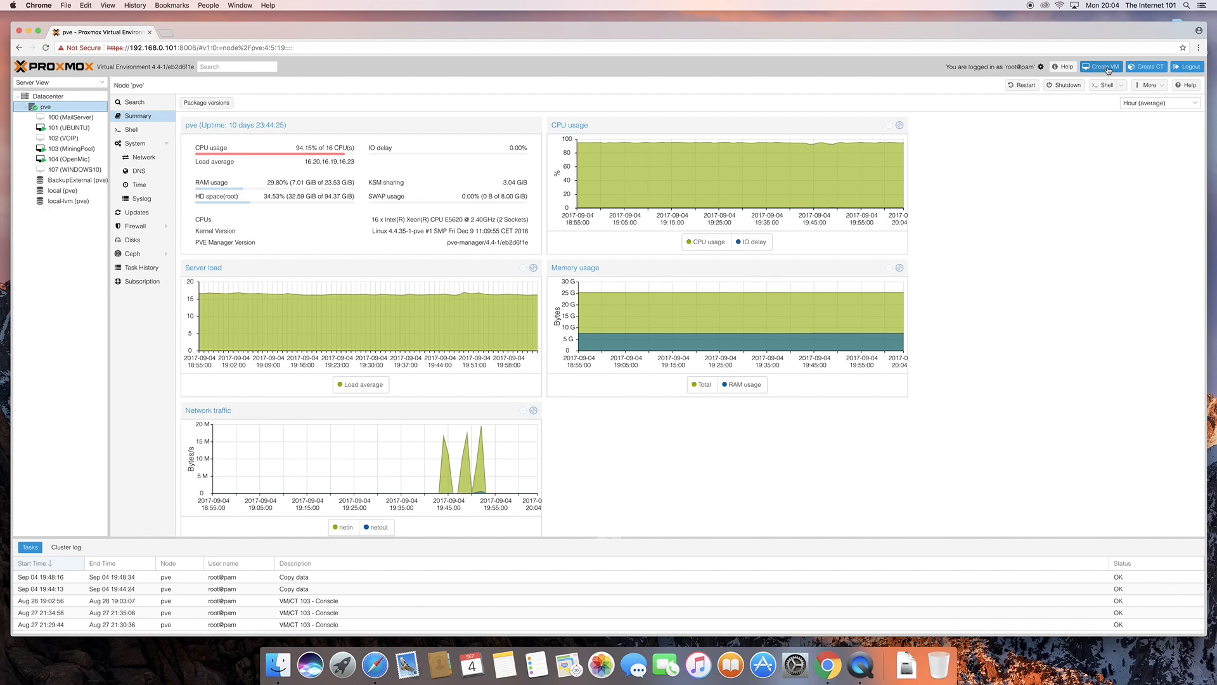
click(1102, 66)
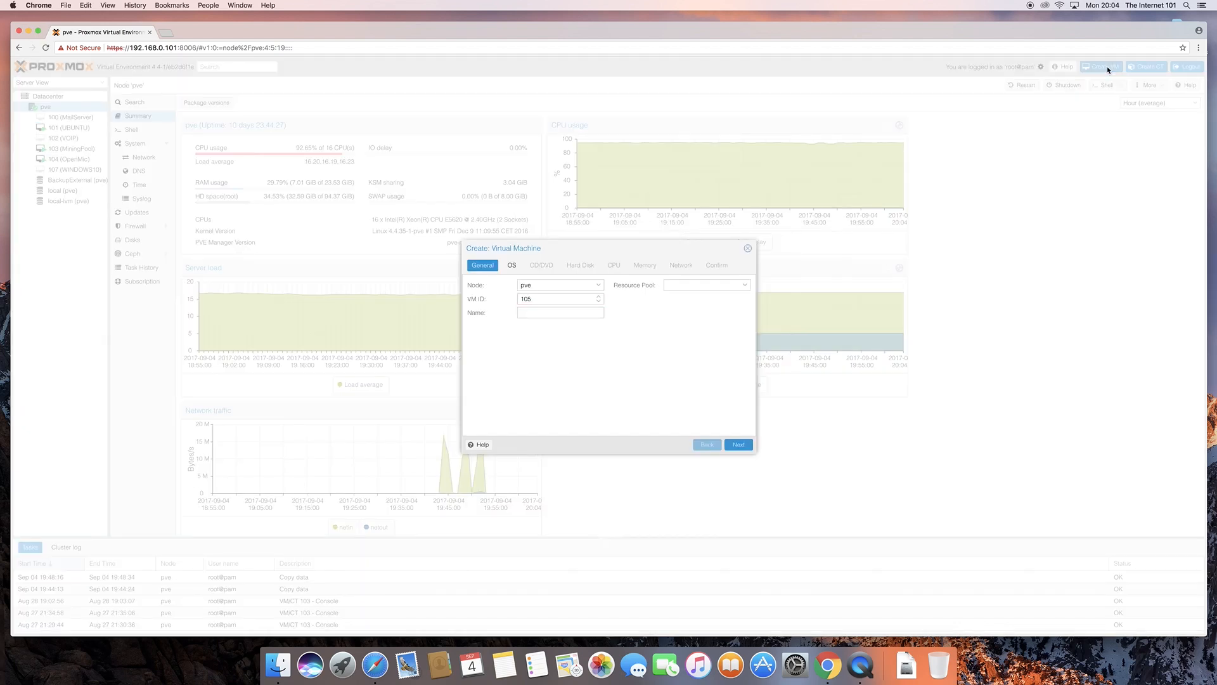
mouse_move(603, 281)
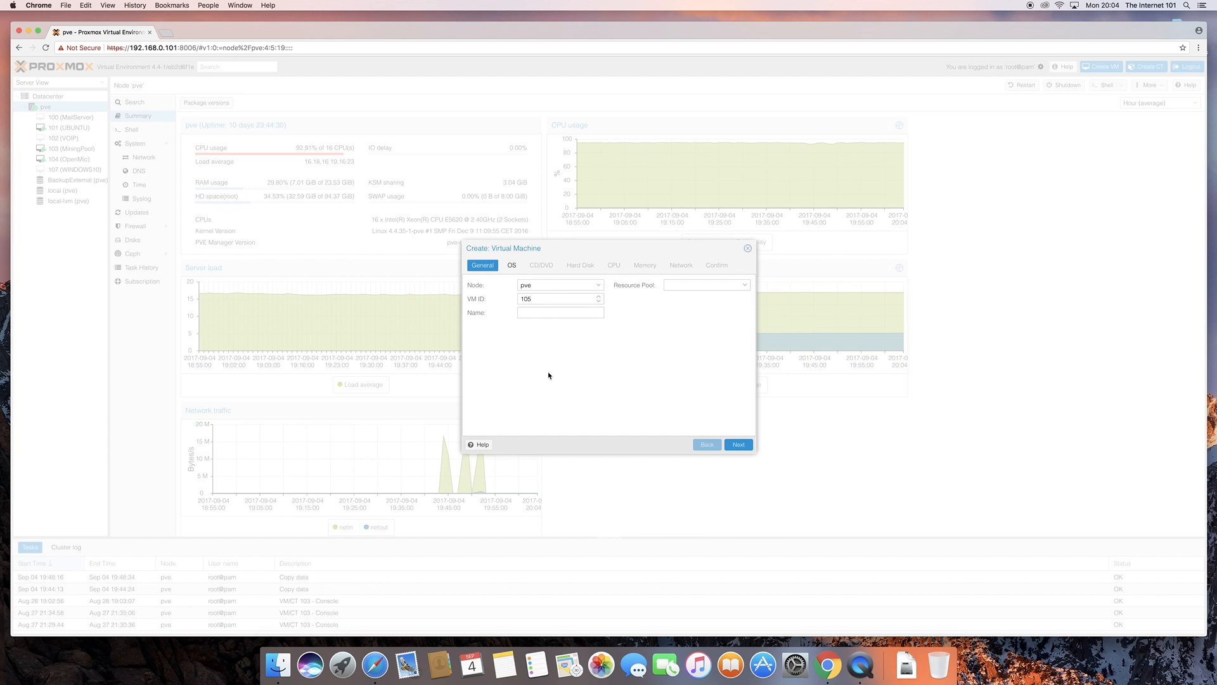
mouse_move(478, 305)
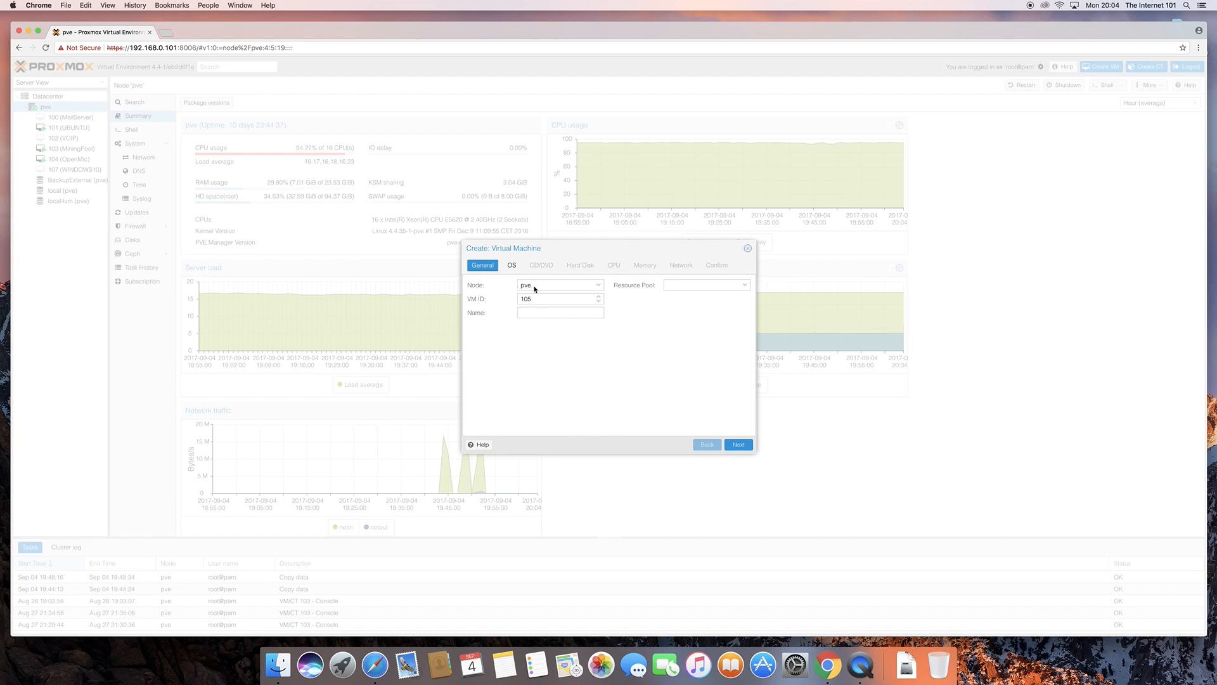
mouse_move(598, 289)
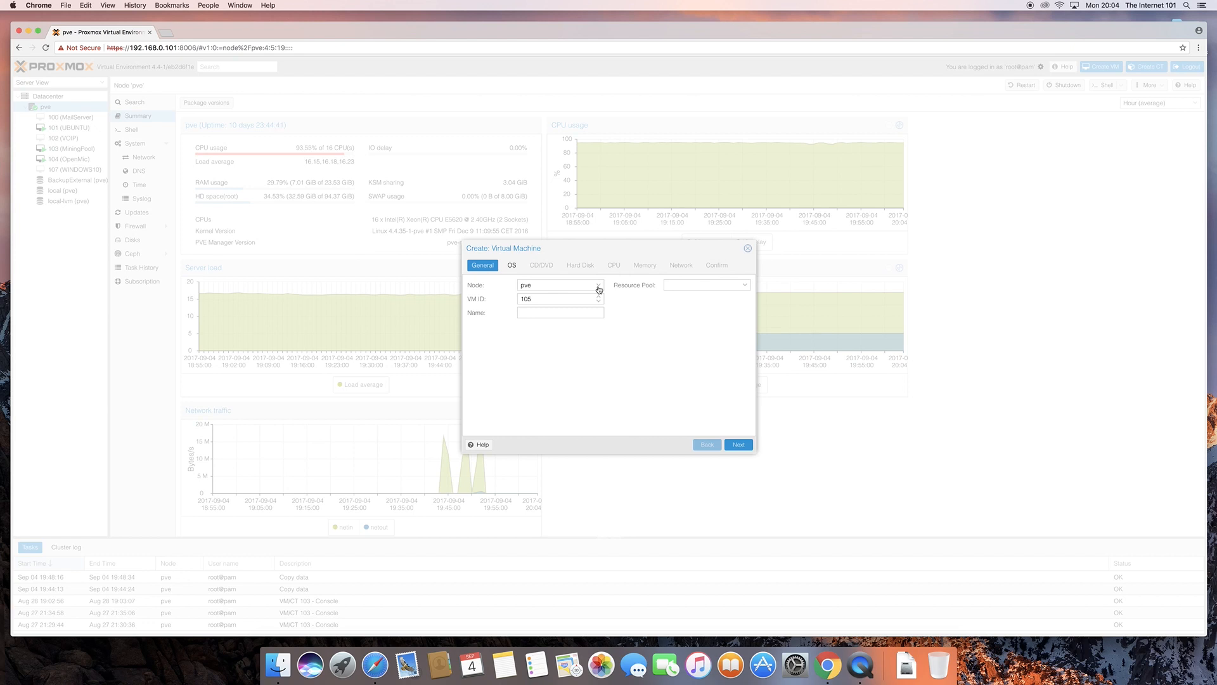
click(598, 284)
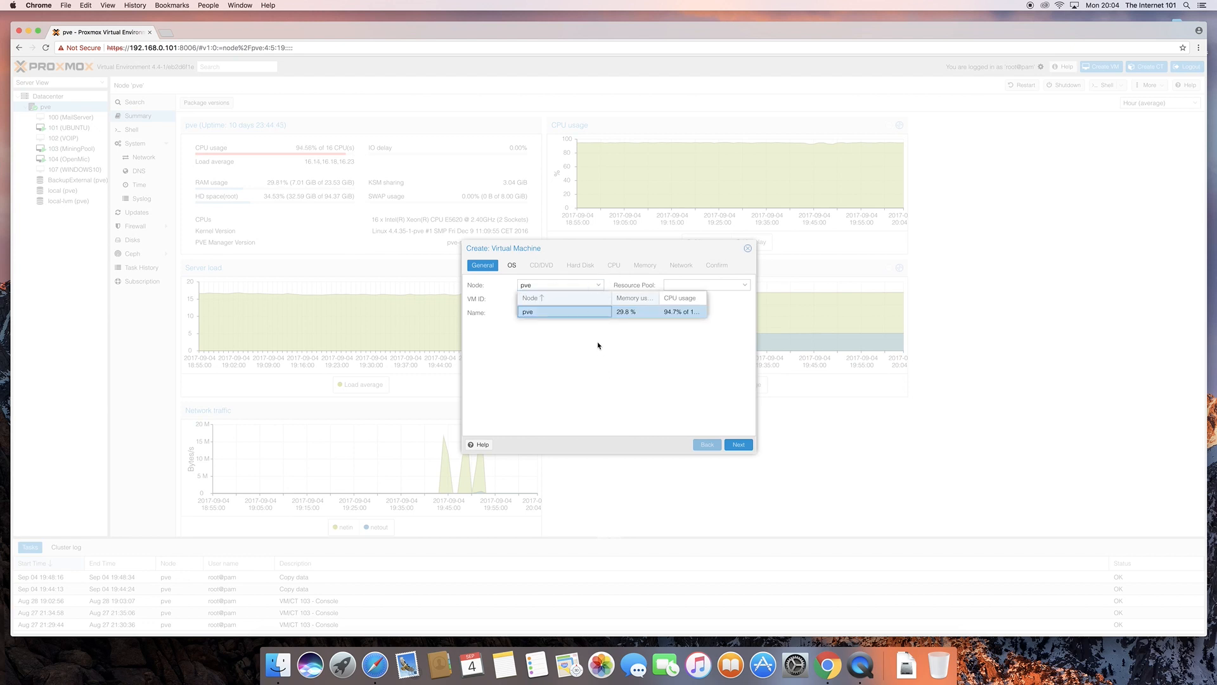
mouse_move(556, 343)
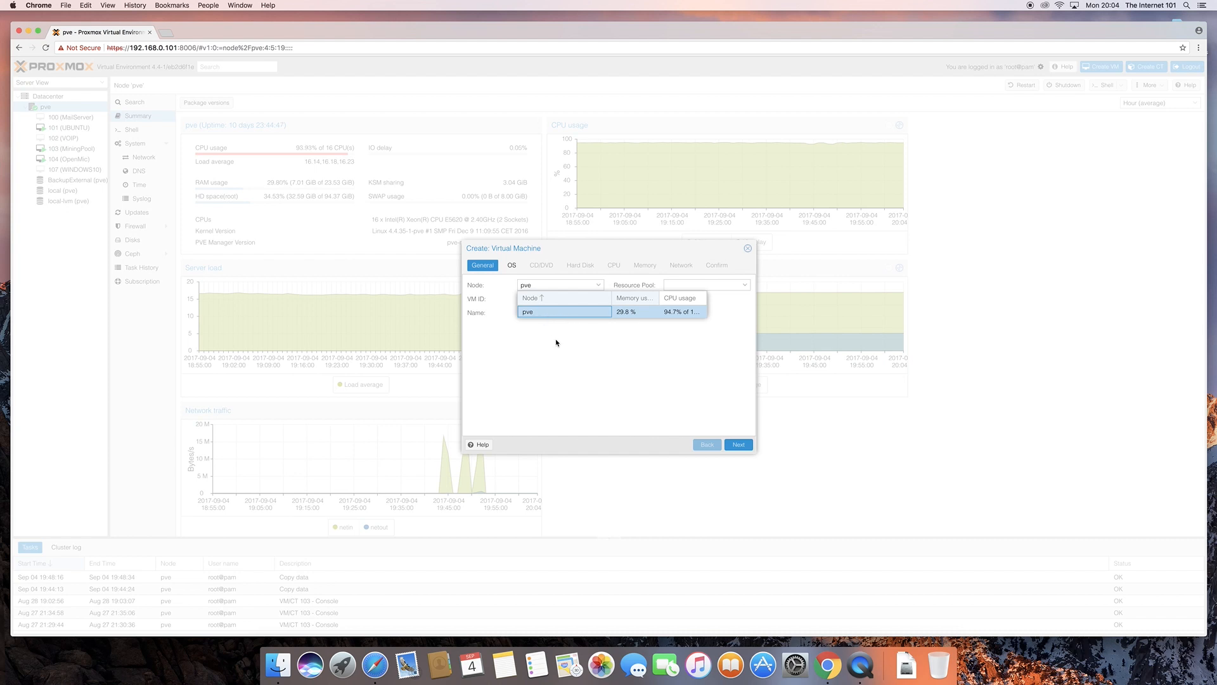
click(560, 311)
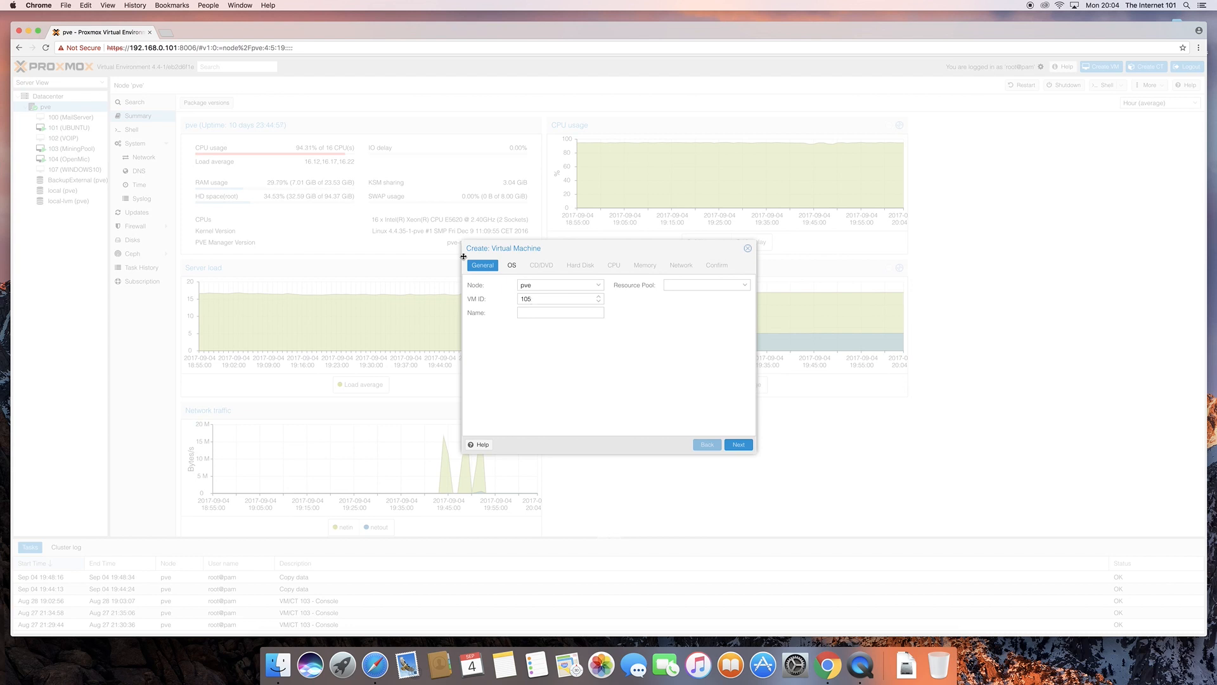
mouse_move(72, 129)
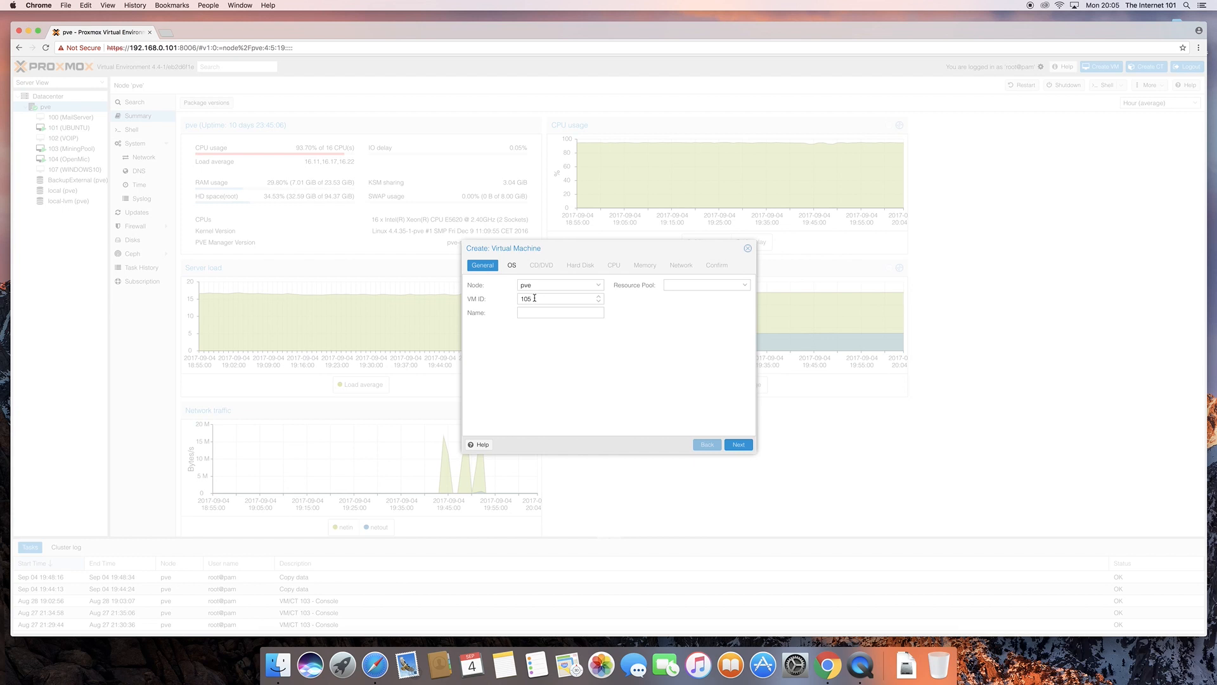
mouse_move(90, 183)
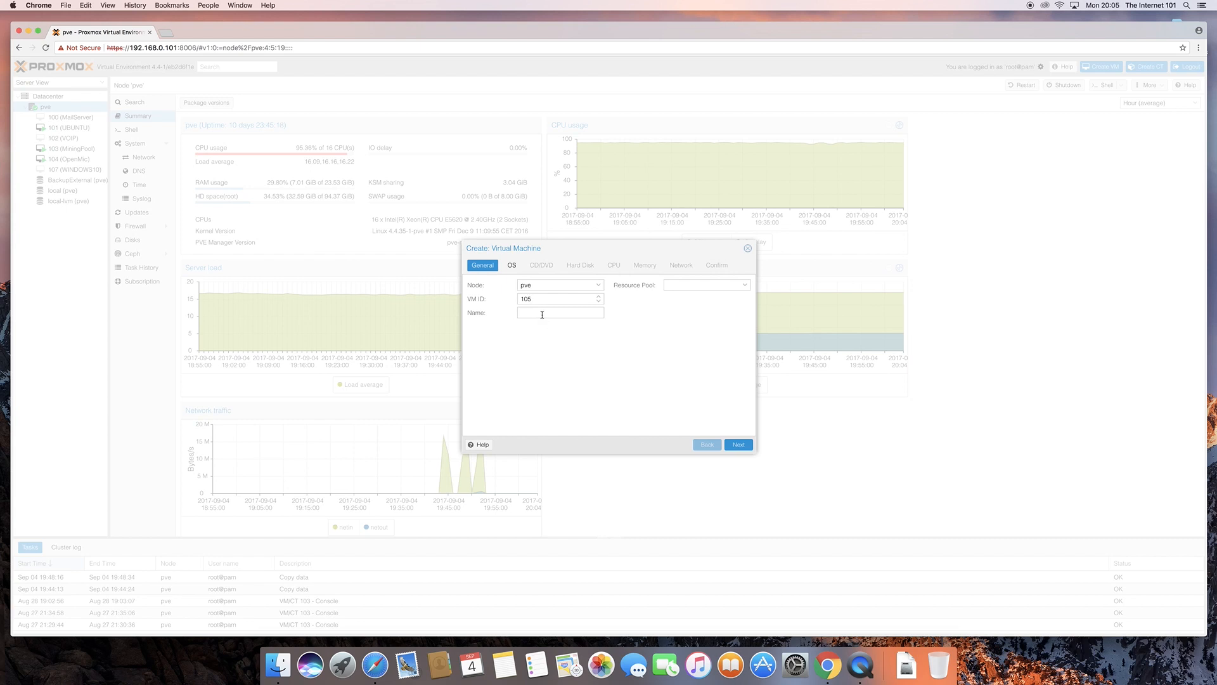
- Enter Ubuntu-16.04 as the new VM's name
click(560, 312)
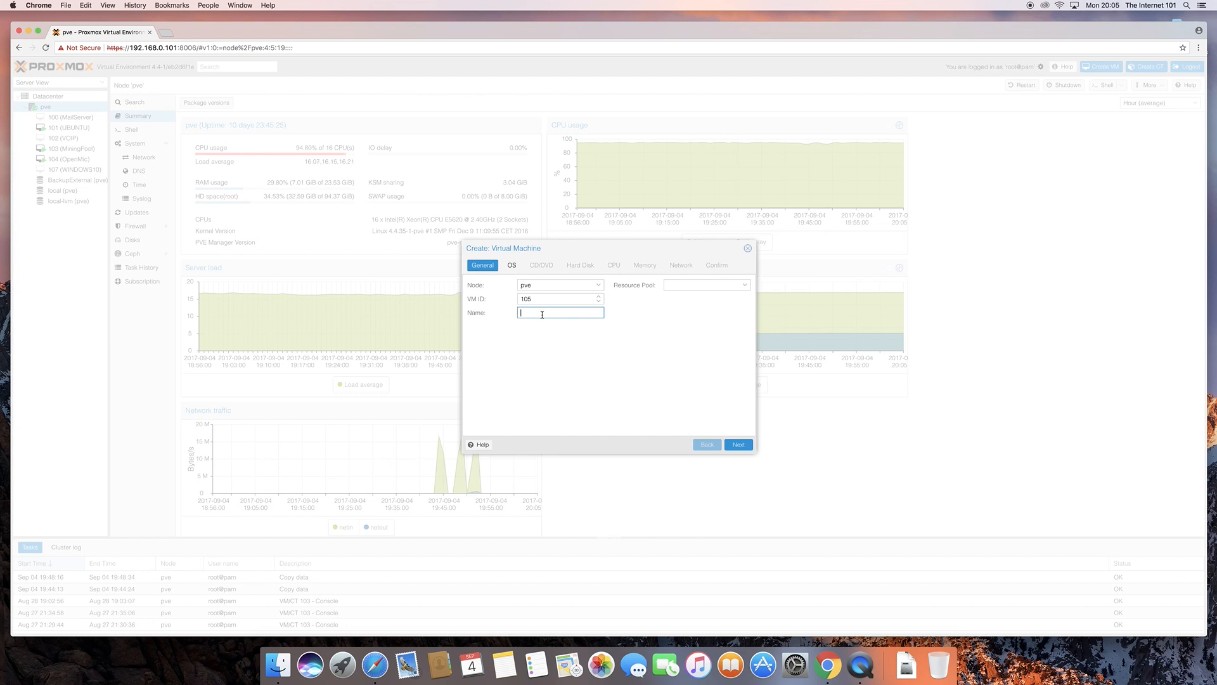
text(U)
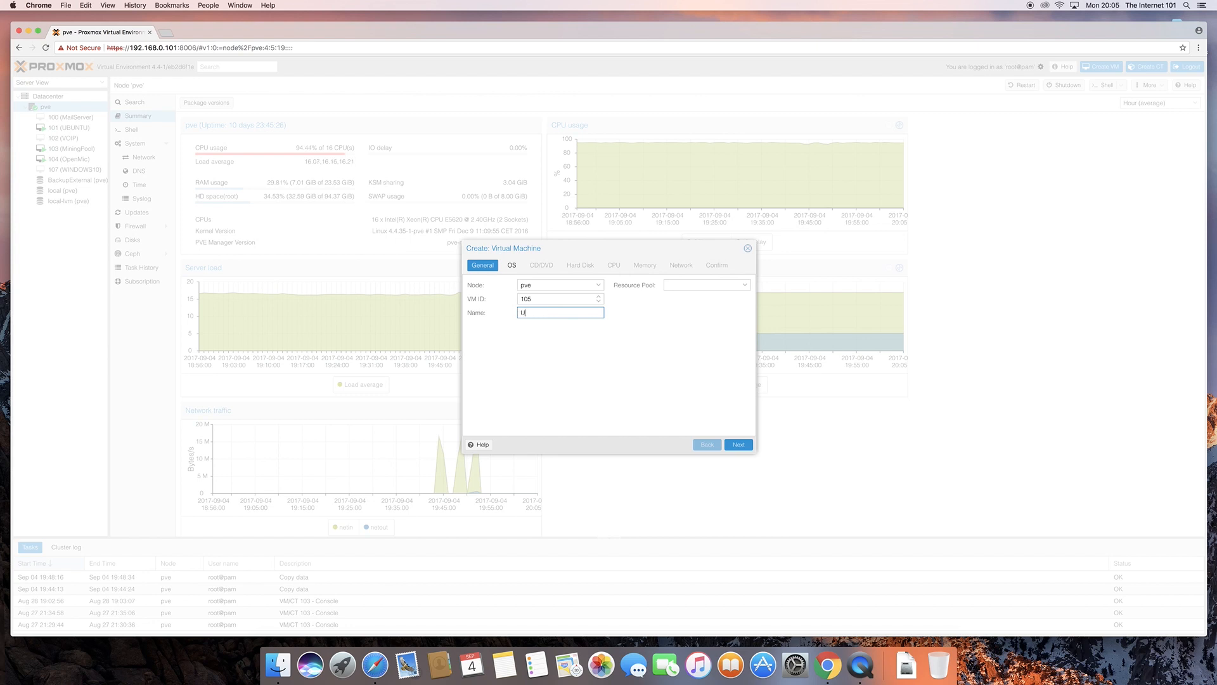
text(buntu)
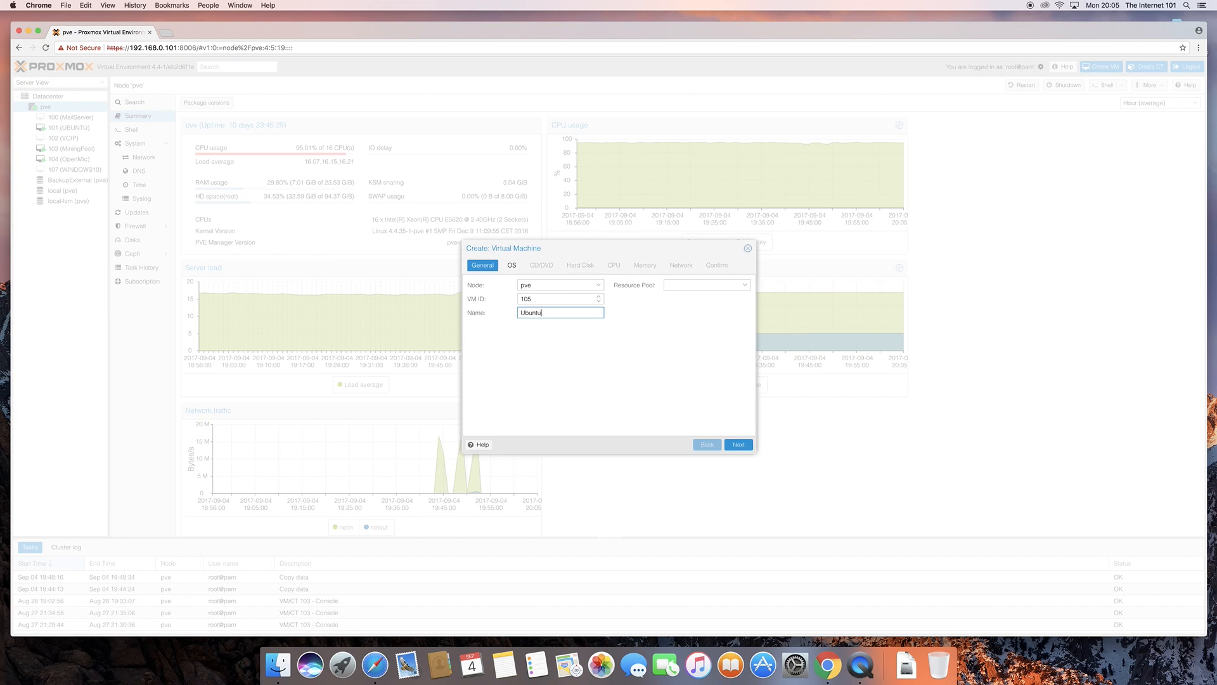
text(-1)
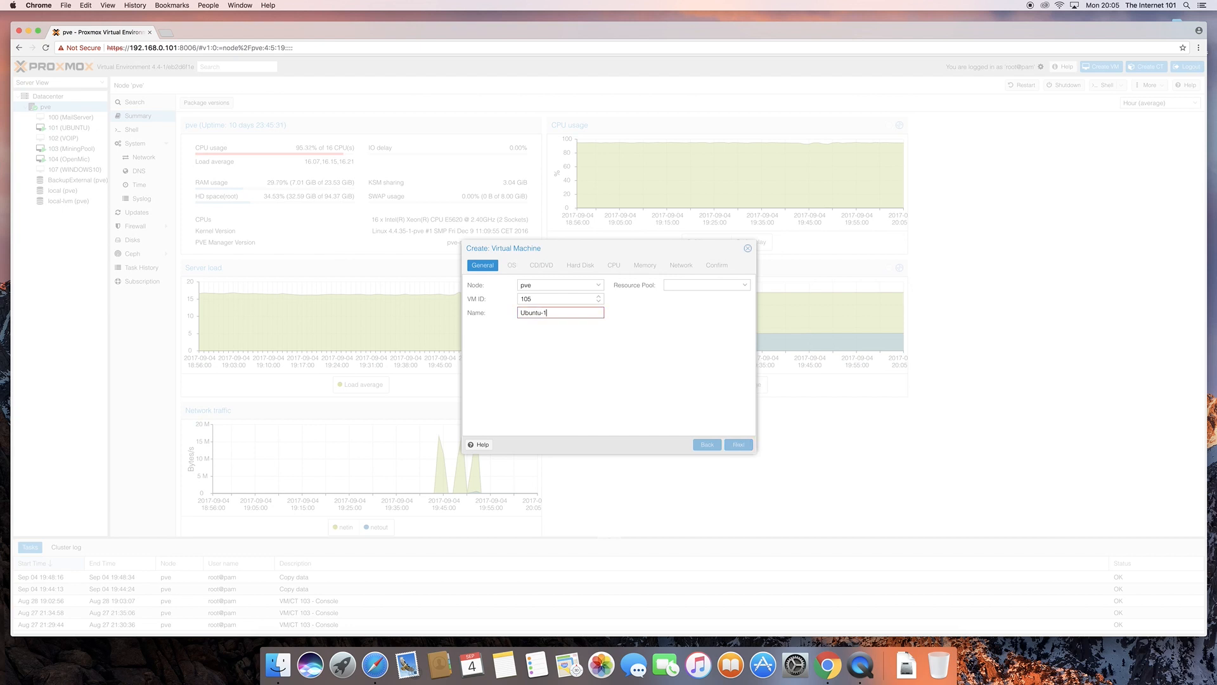
text(6)
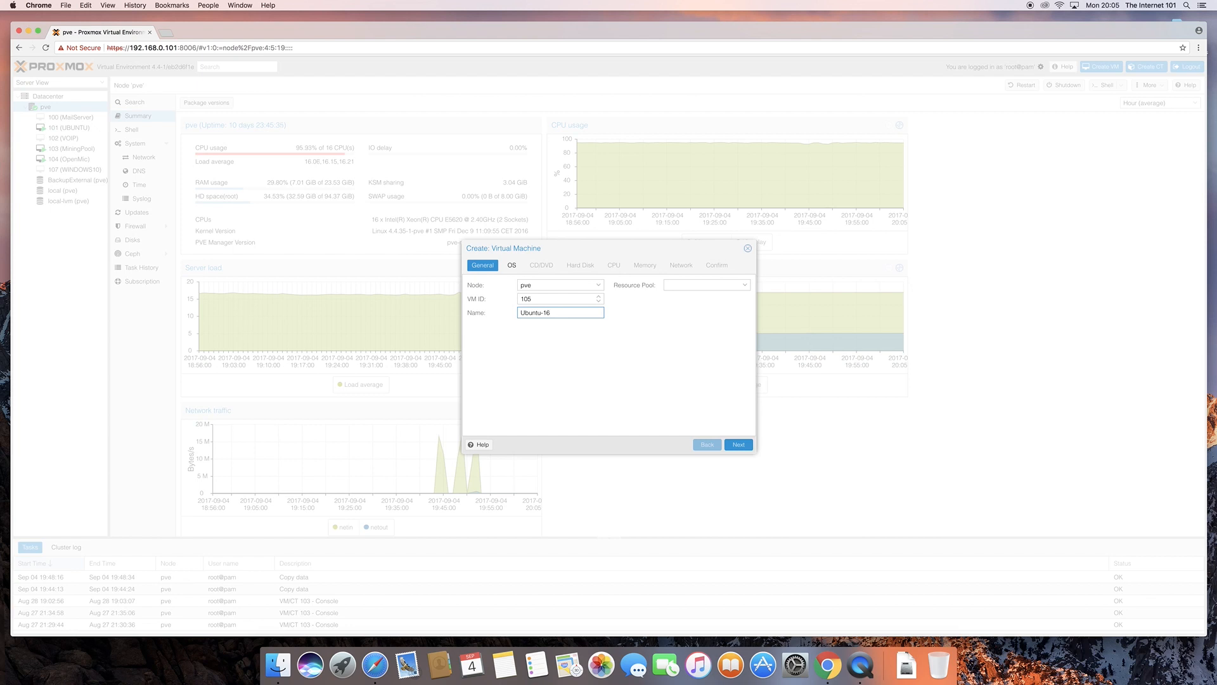
text(.04)
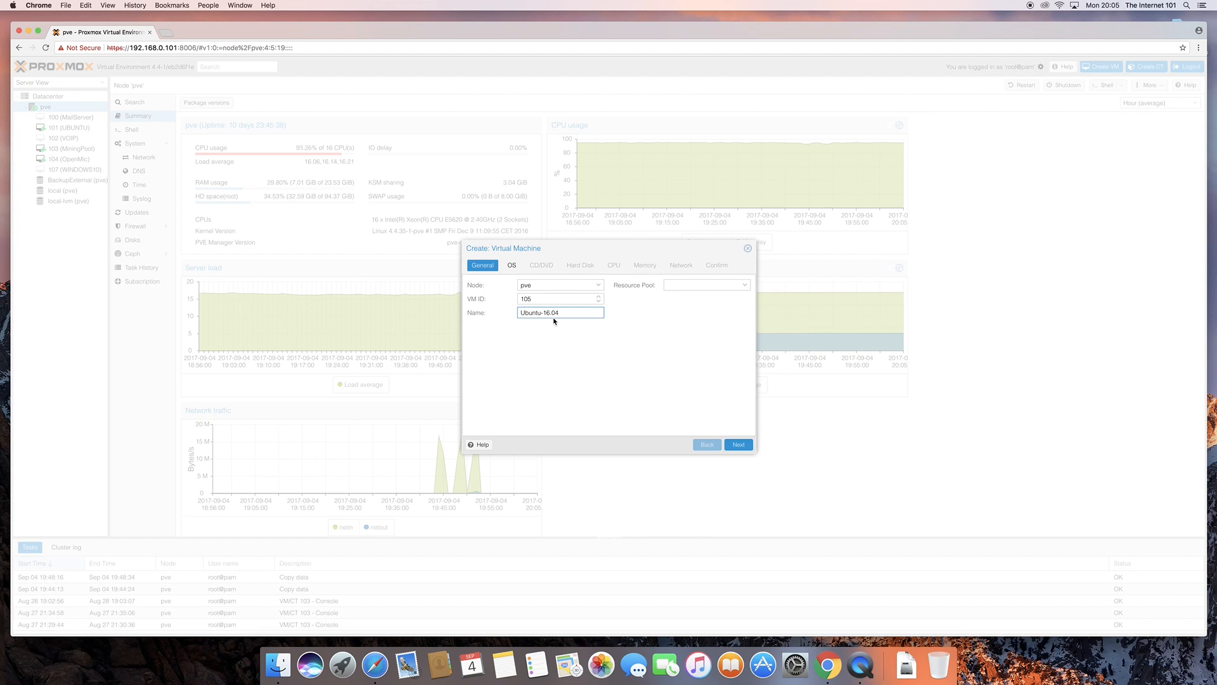
mouse_move(345, 229)
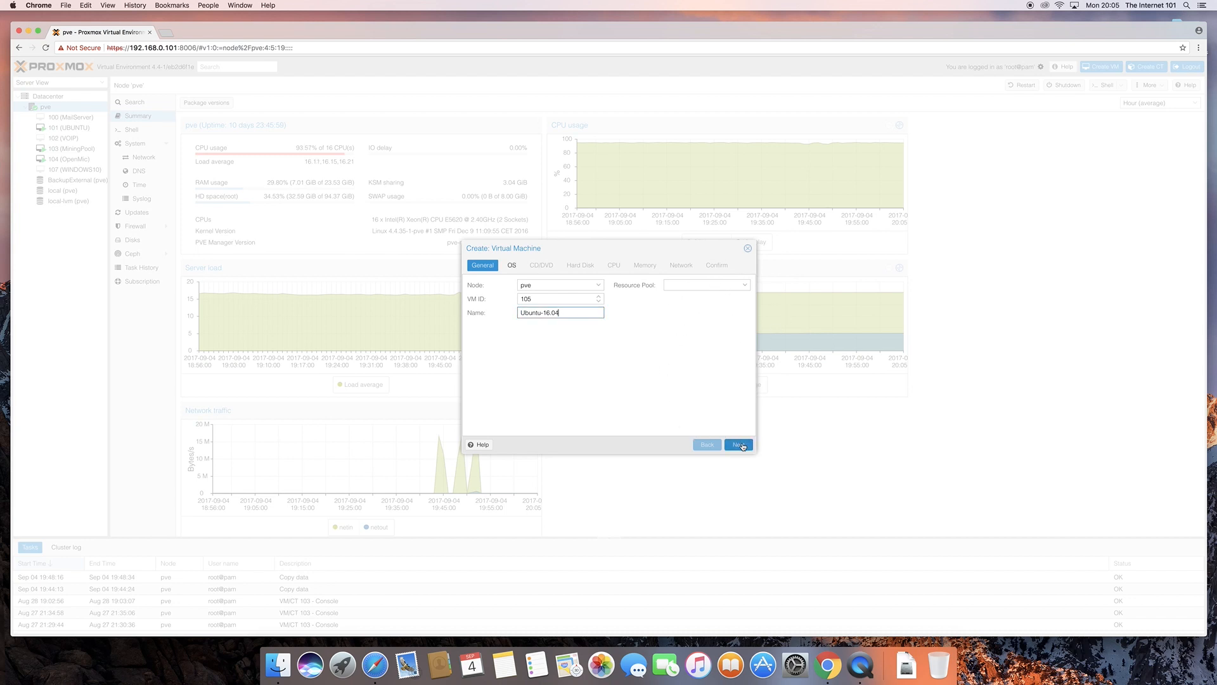
- Advance to the OS step and choose the Linux 4.X/3.X/2.6 Kernel guest type
click(738, 444)
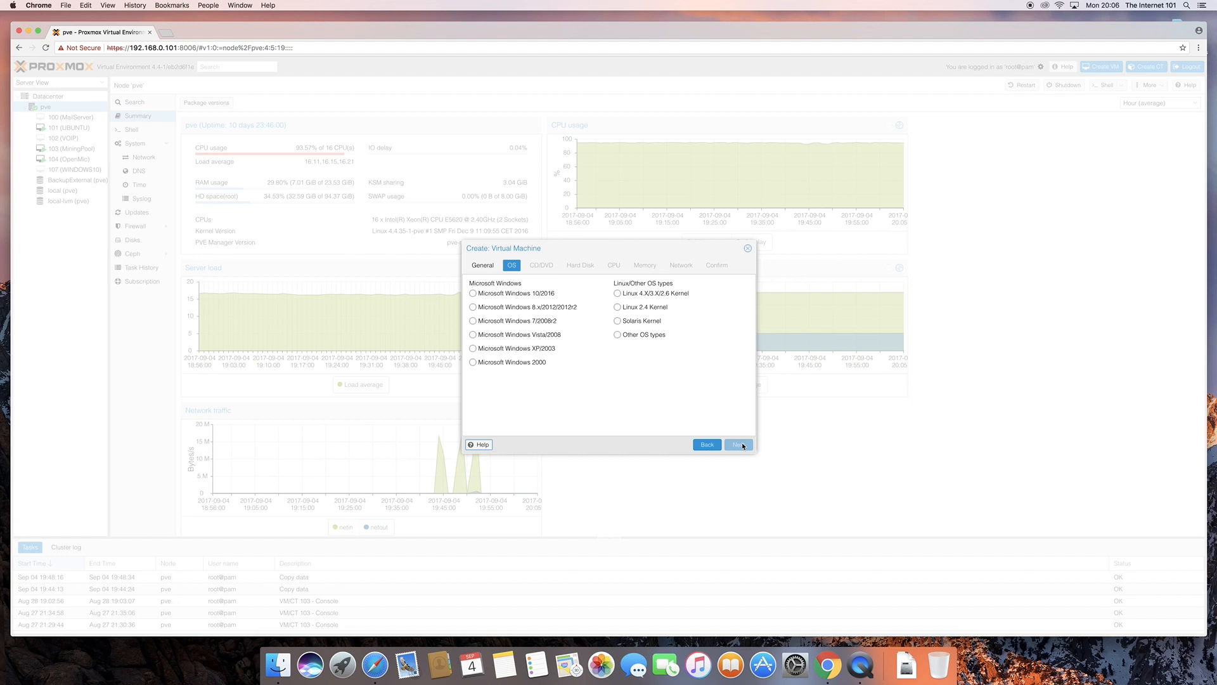
mouse_move(639, 409)
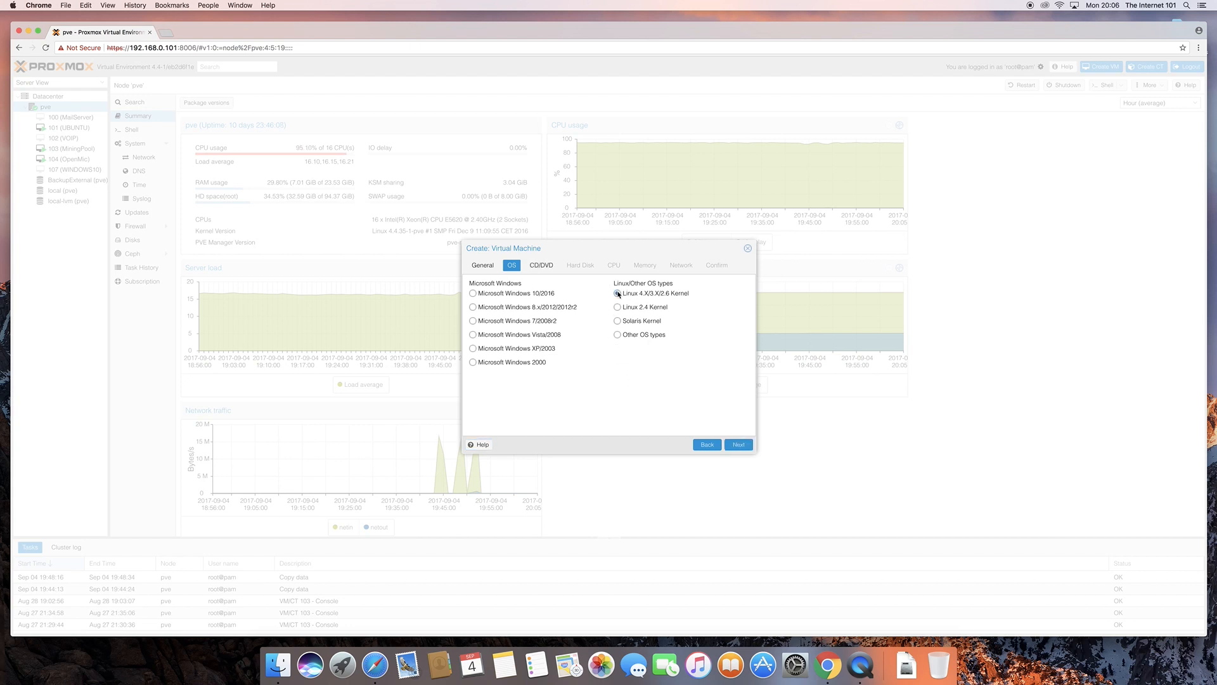
click(617, 293)
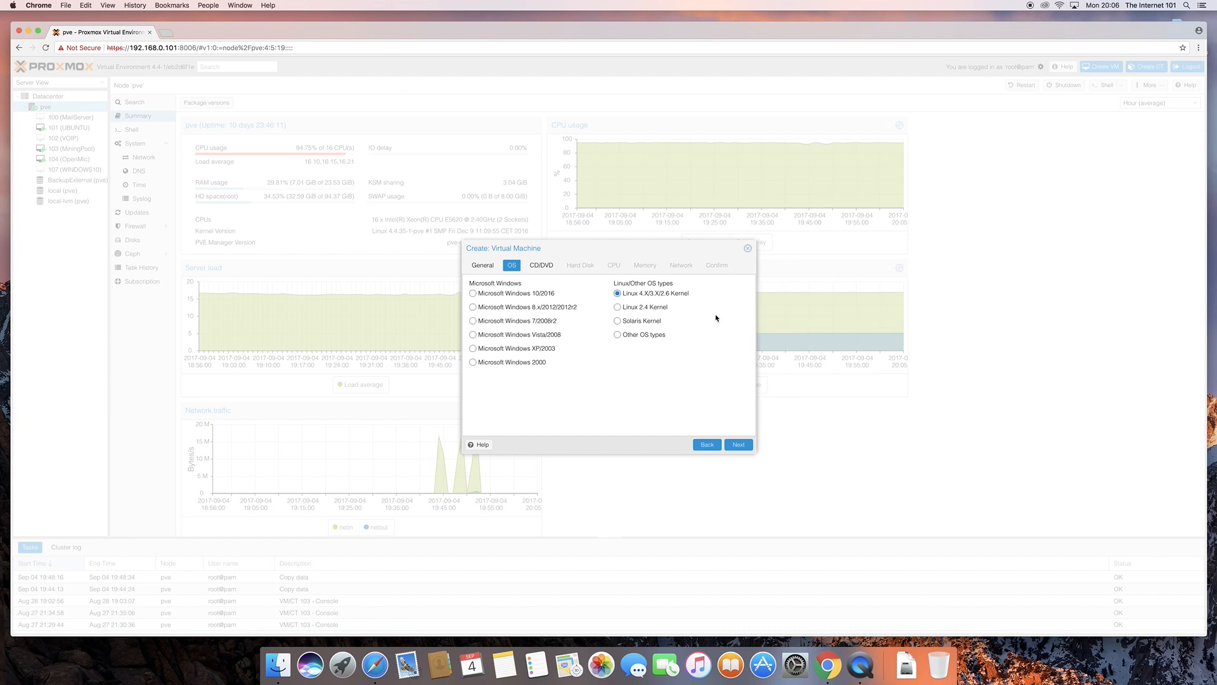
mouse_move(602, 319)
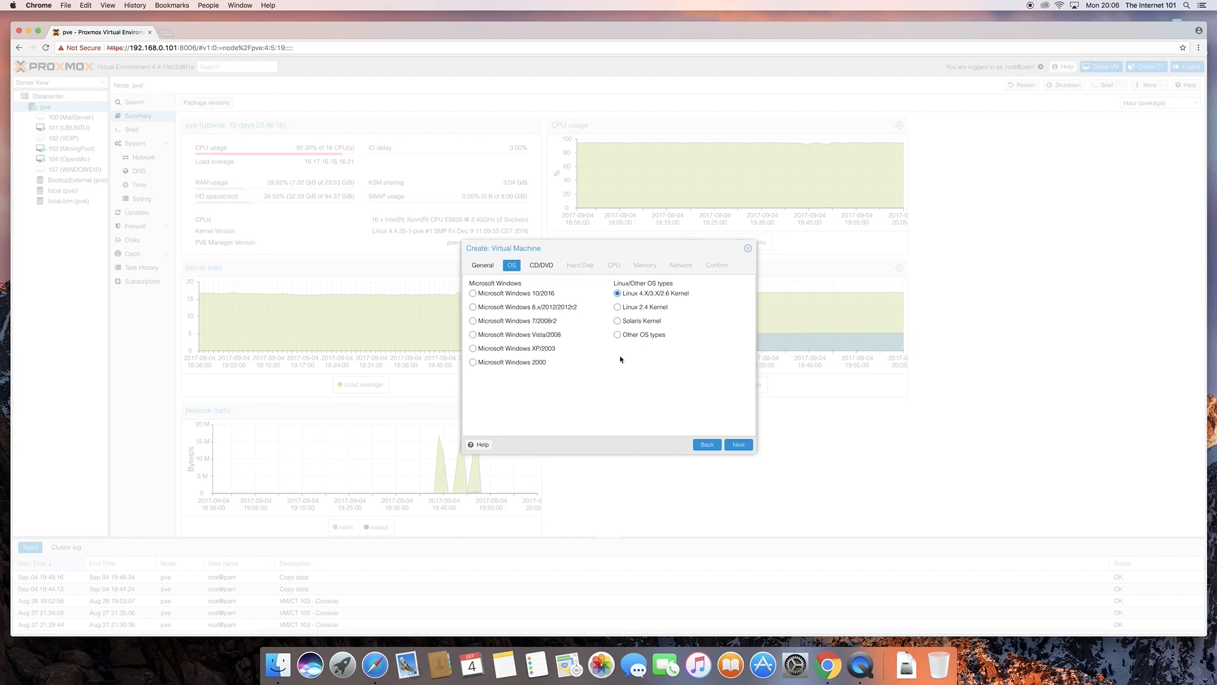
mouse_move(693, 404)
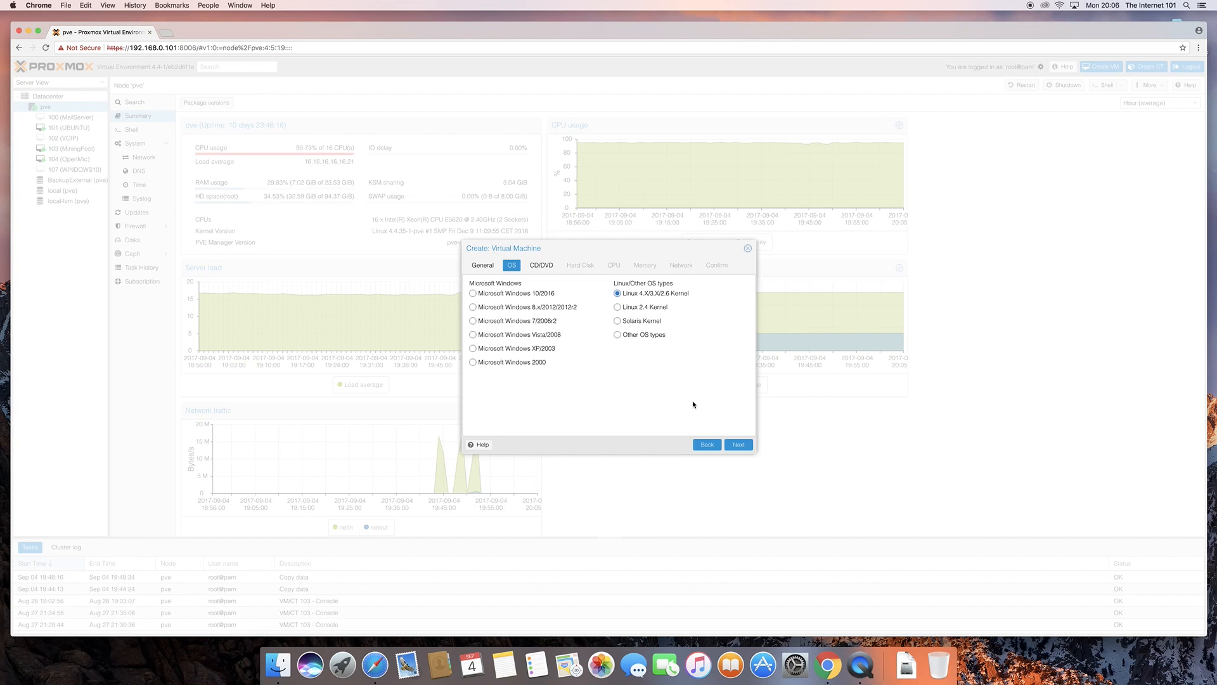
- On the CD/DVD step keep local storage and list its available ISO images
click(738, 443)
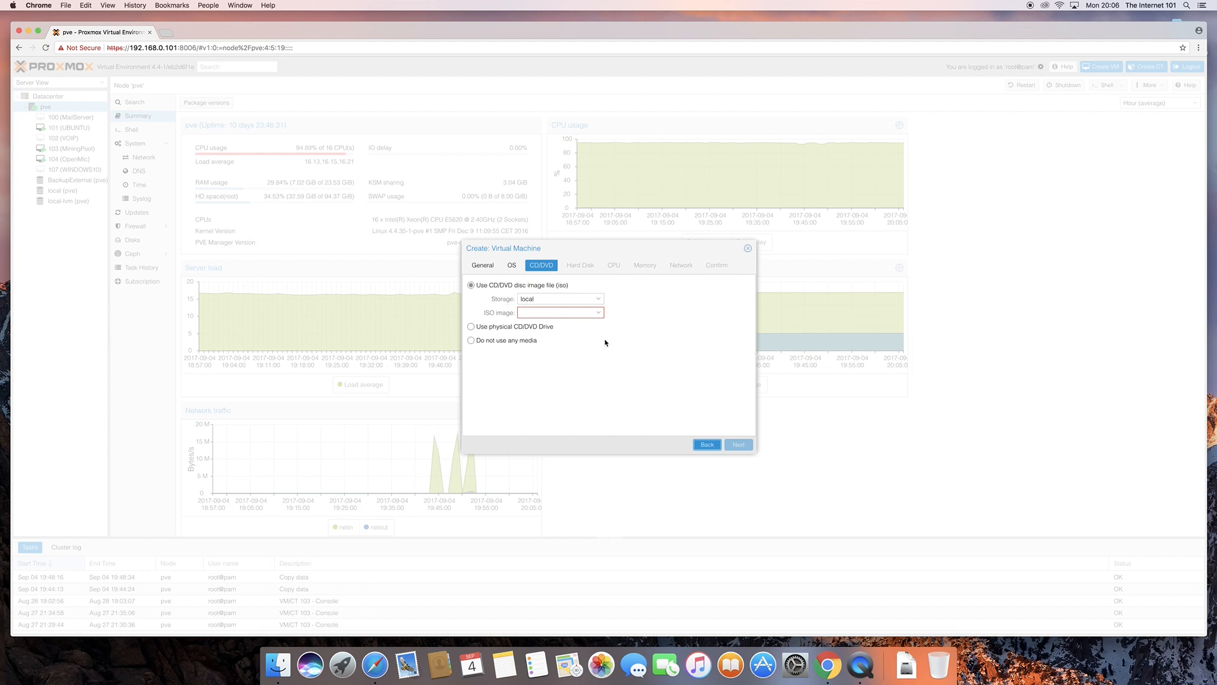
mouse_move(527, 345)
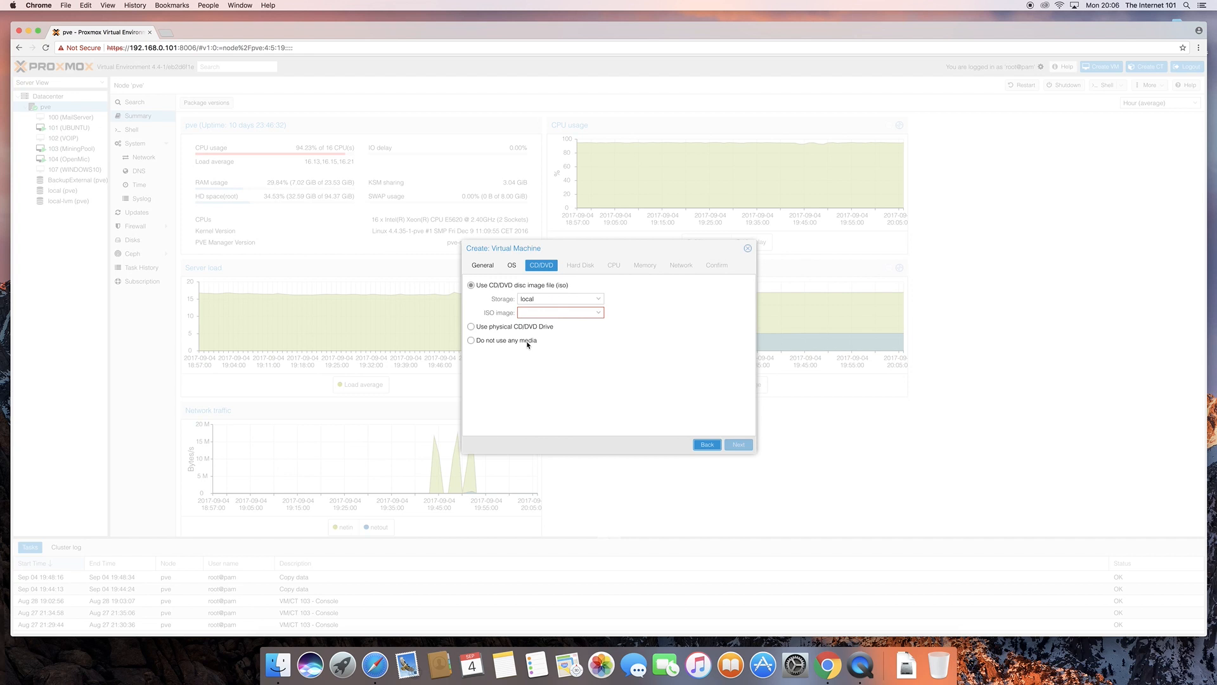
mouse_move(590, 301)
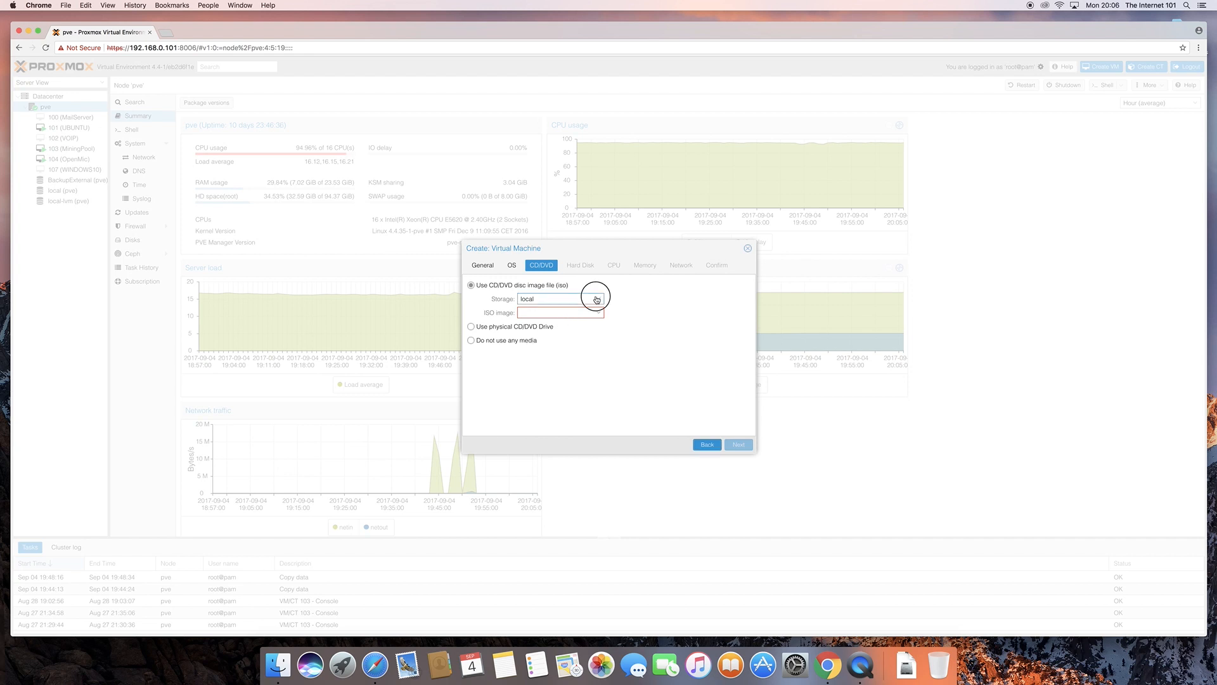
click(598, 298)
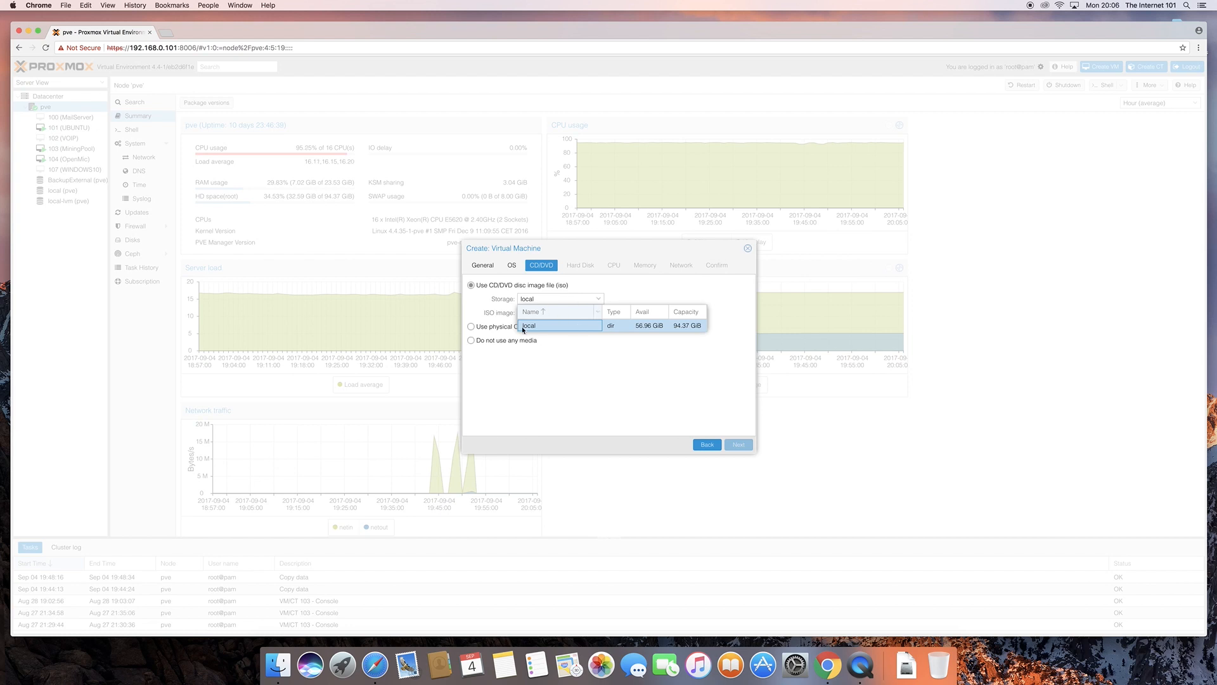
mouse_move(551, 345)
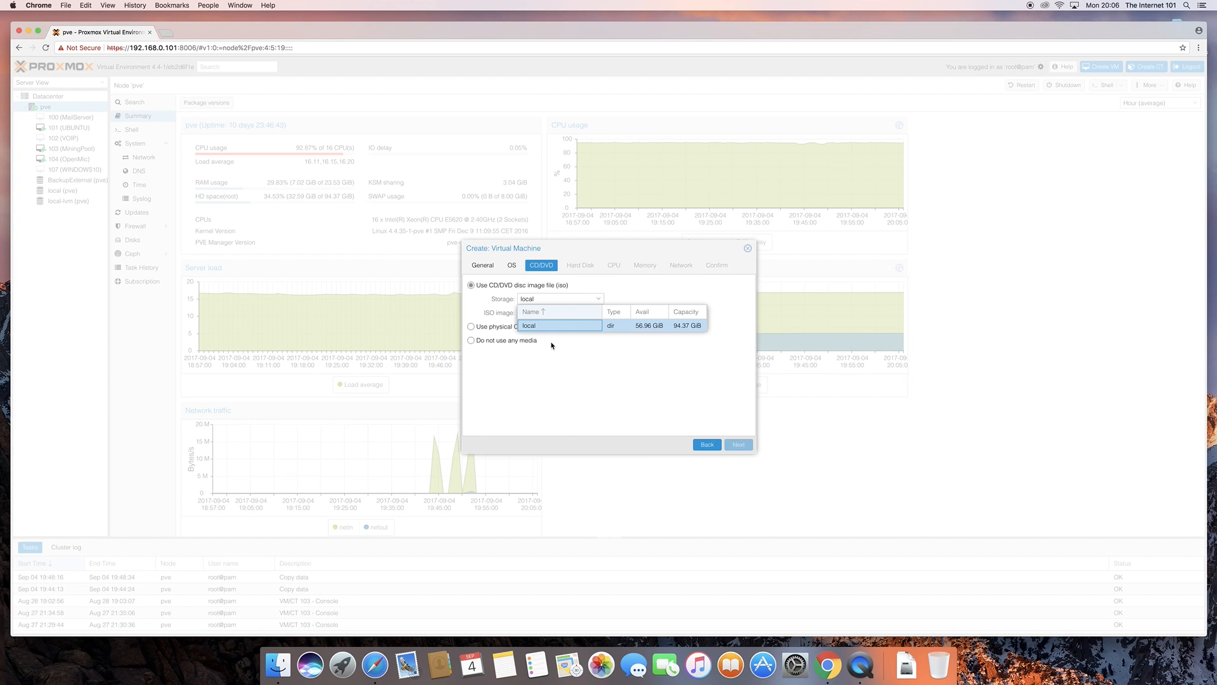
mouse_move(543, 327)
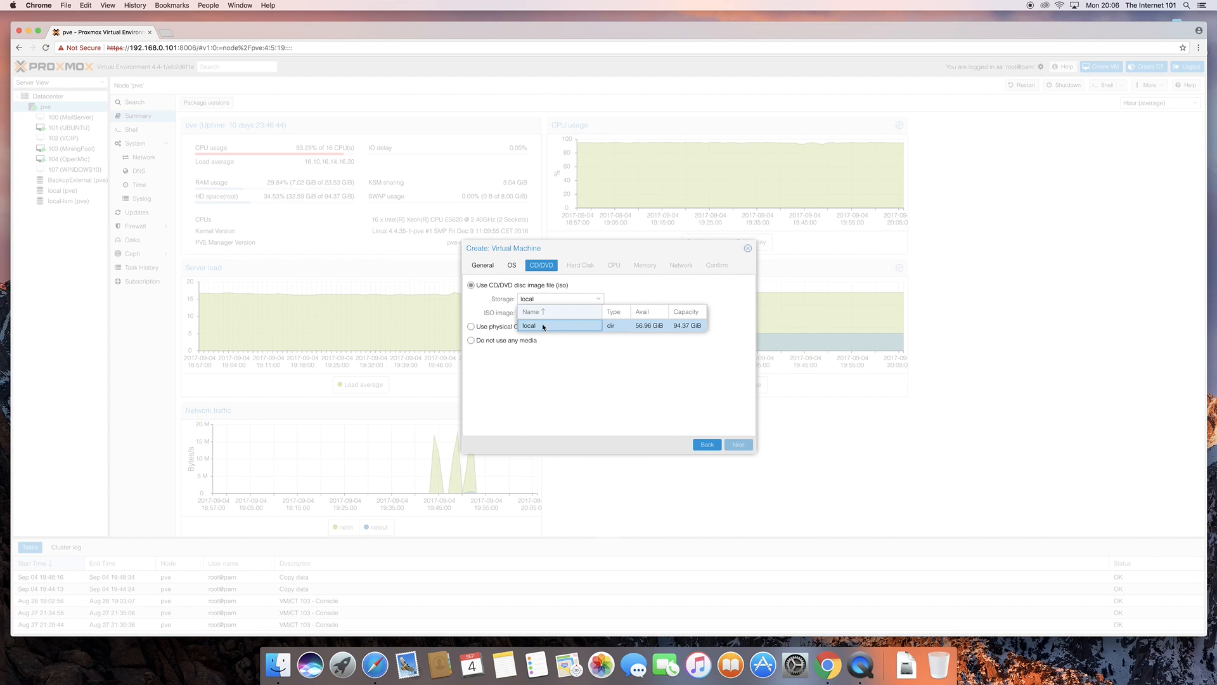
click(560, 312)
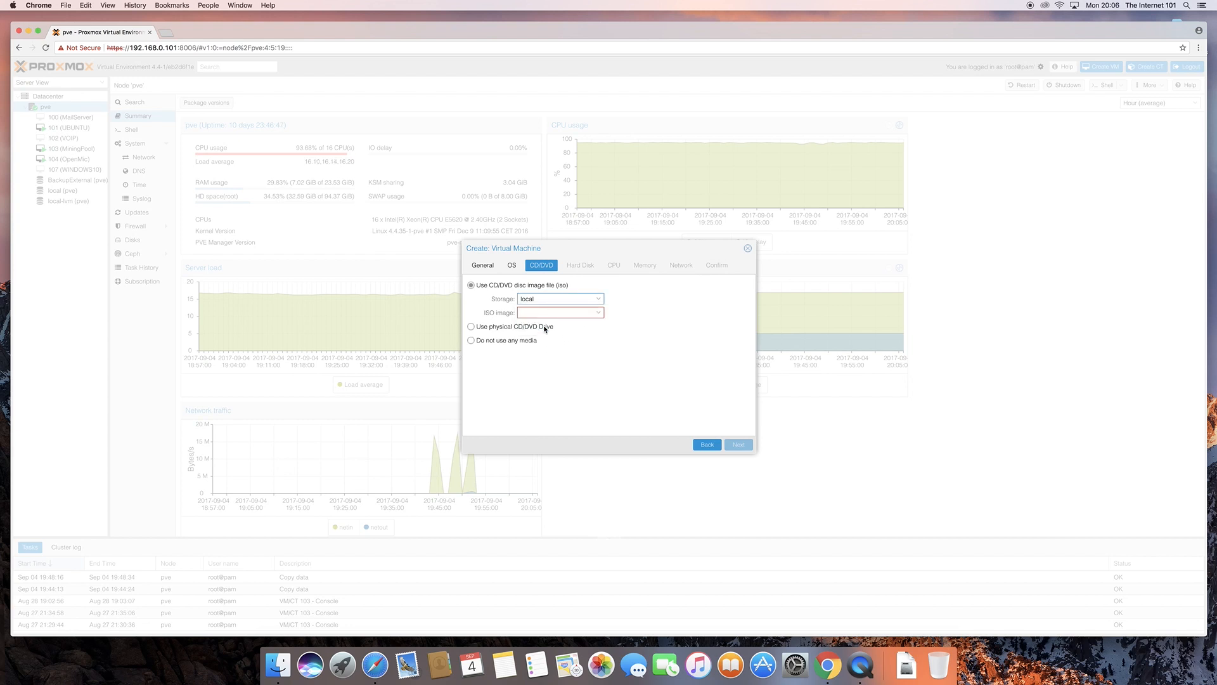
click(598, 312)
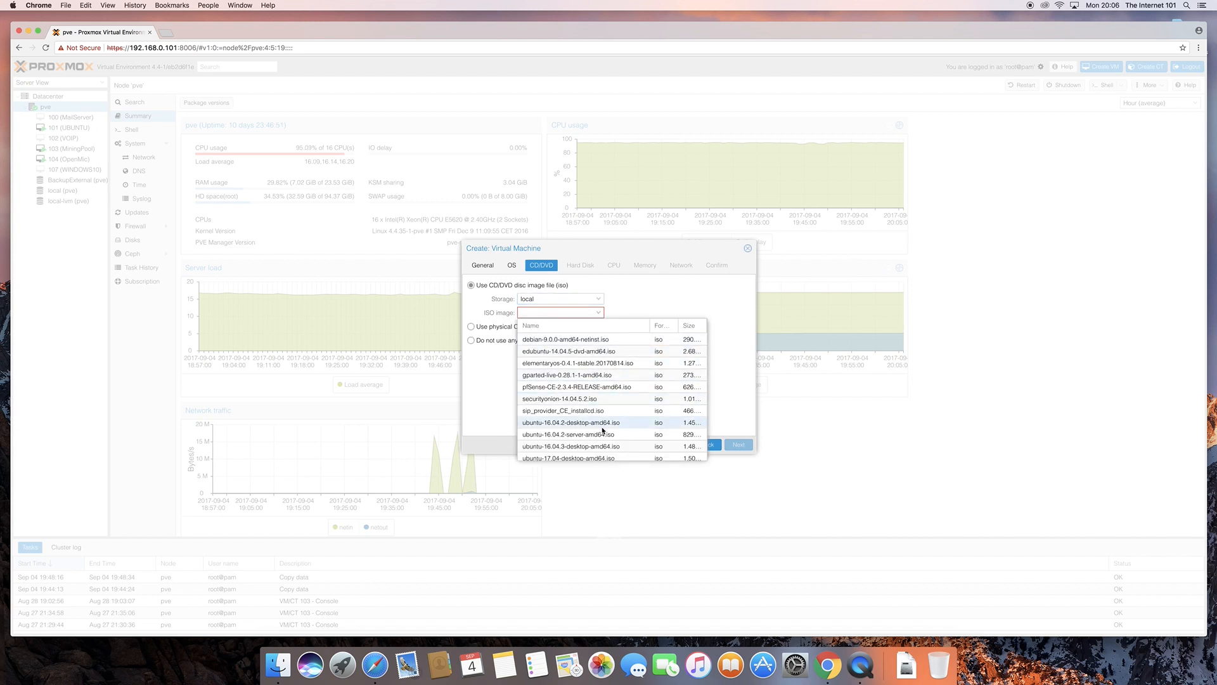
- Choose ubuntu-16.04.3-desktop-amd64.iso as the installation media
scroll(down, 3)
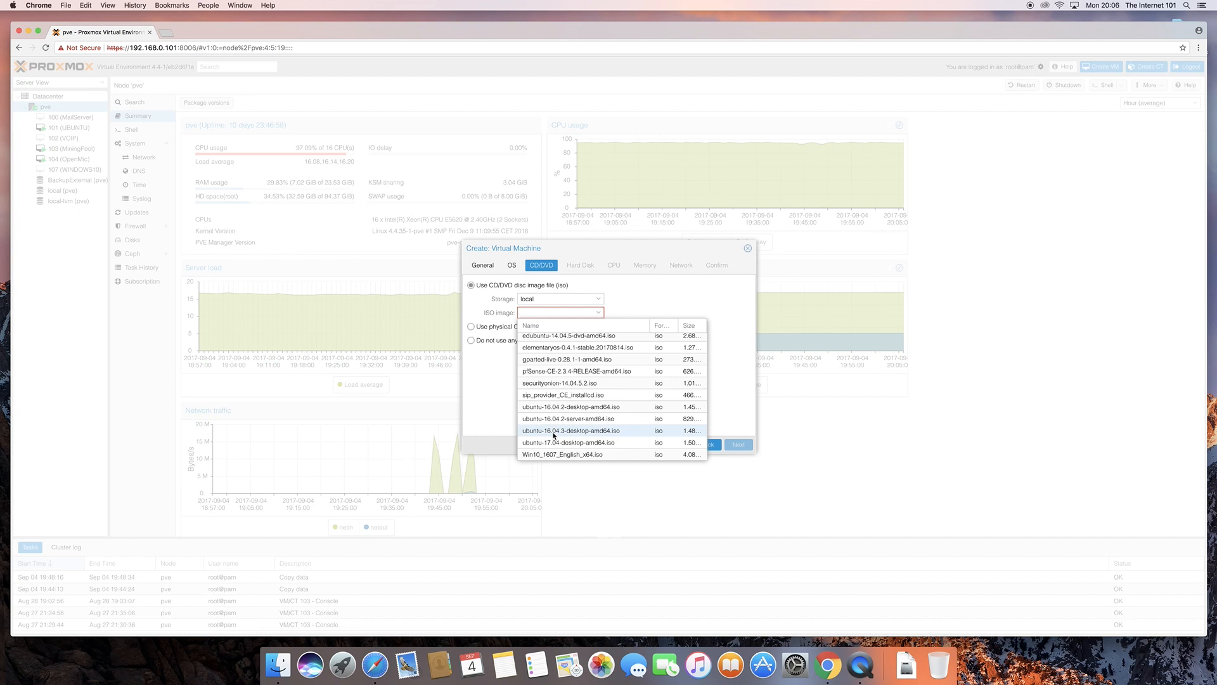
mouse_move(596, 442)
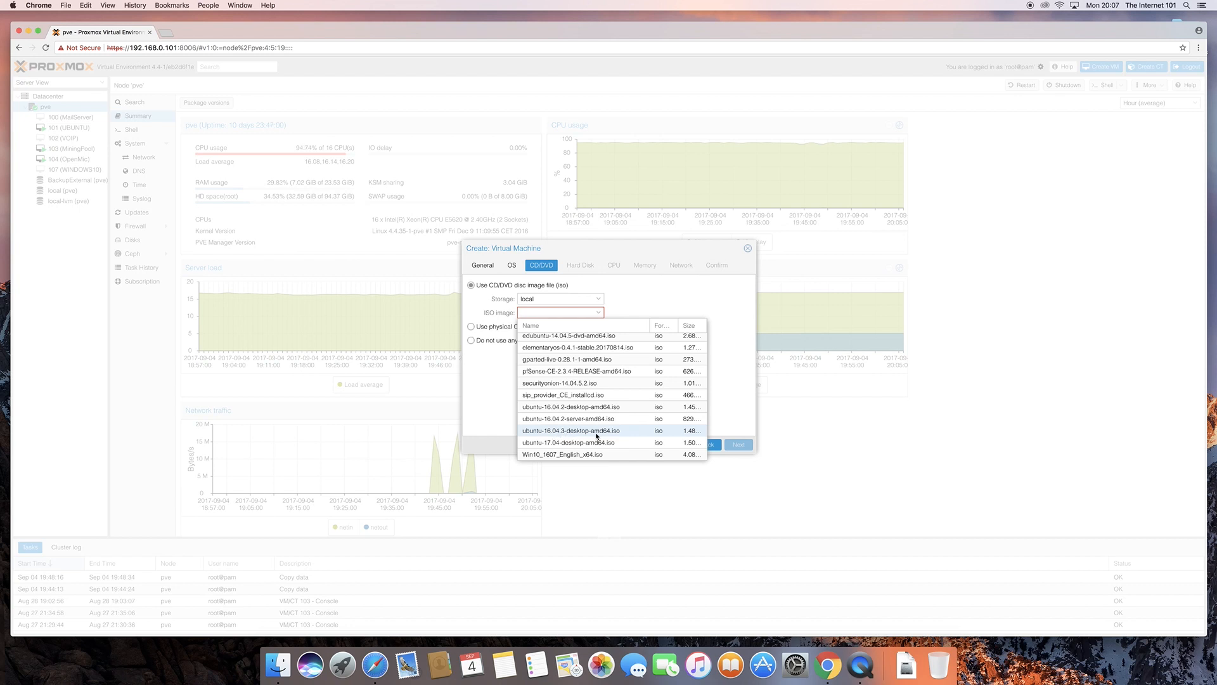
mouse_move(573, 453)
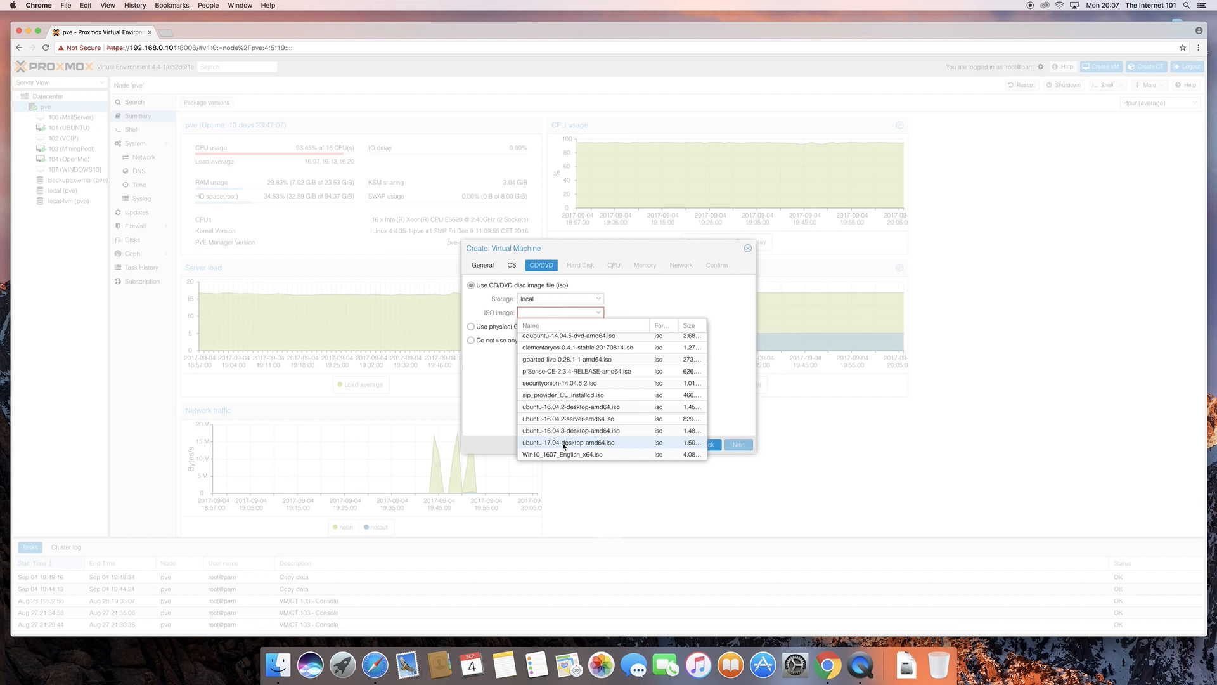
mouse_move(559, 430)
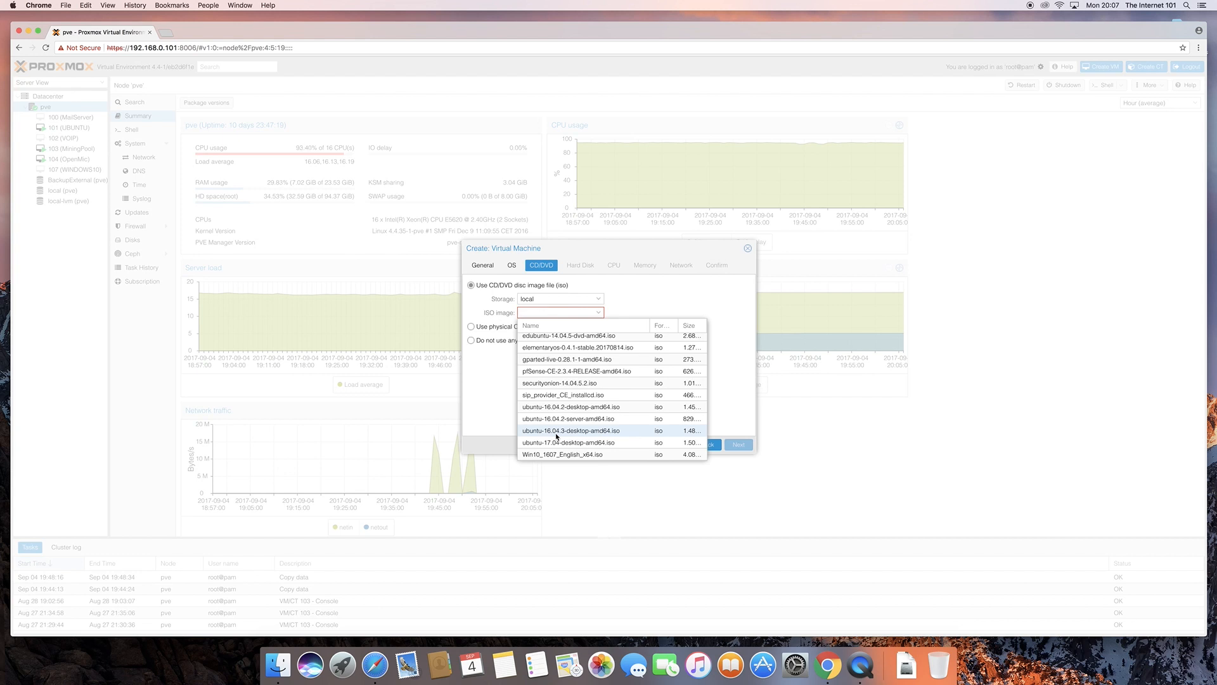
mouse_move(557, 437)
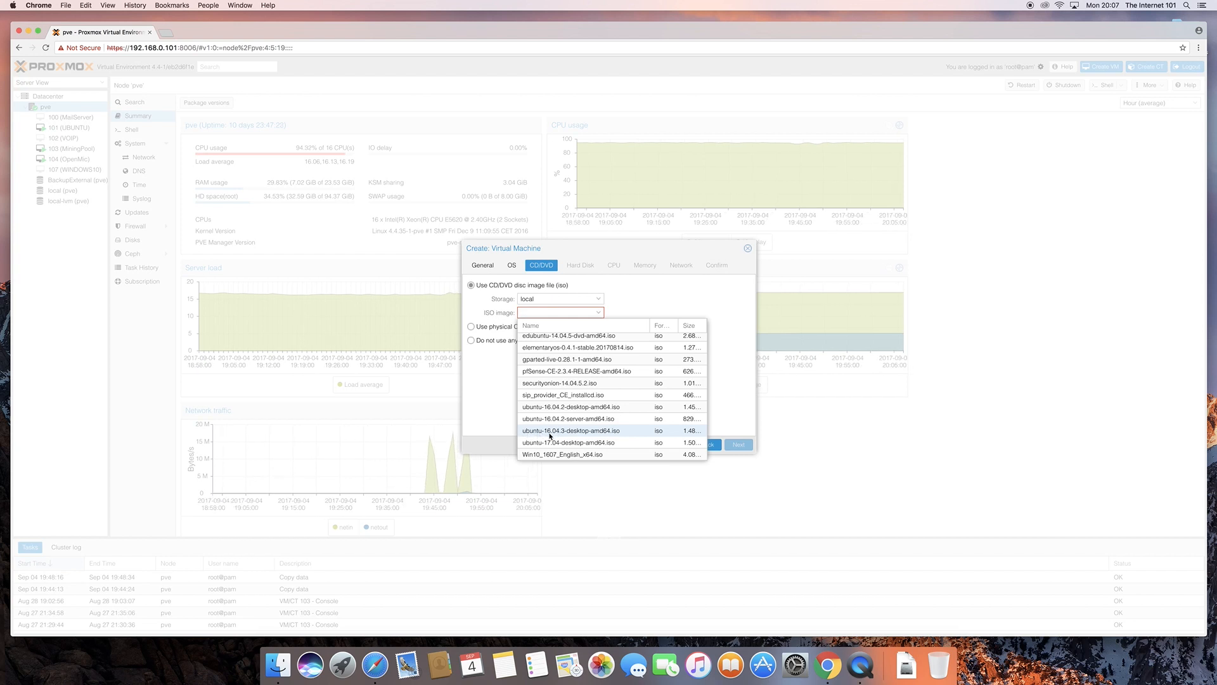
click(571, 430)
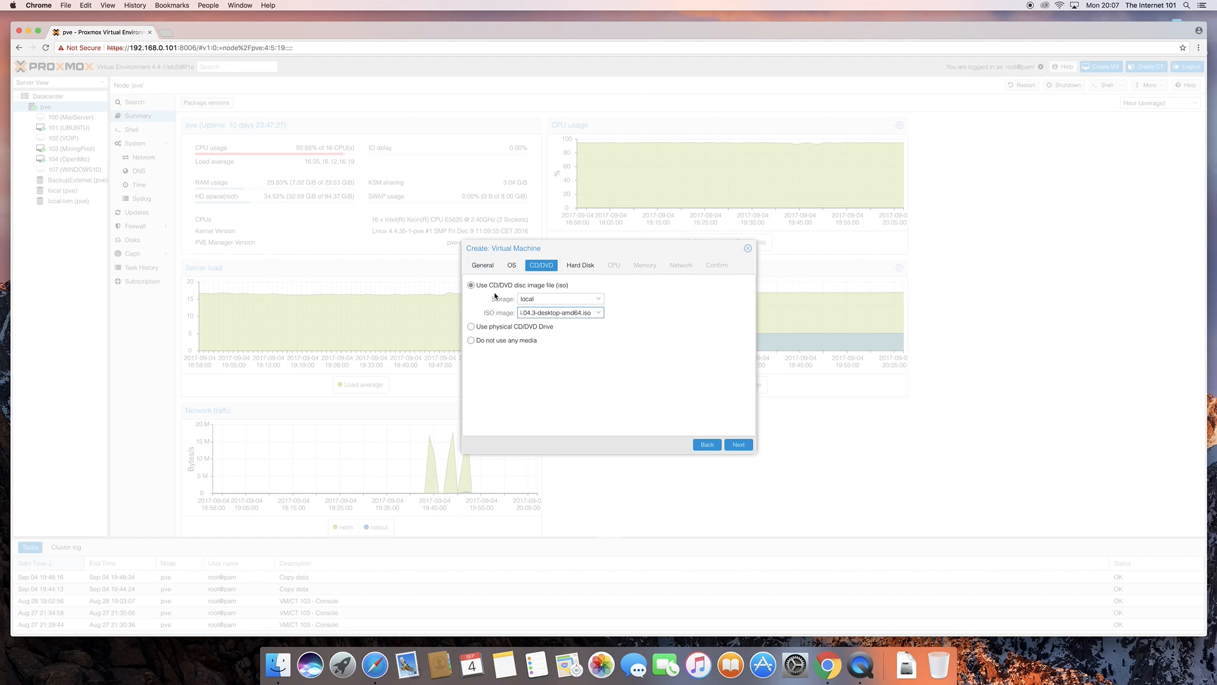
mouse_move(598, 412)
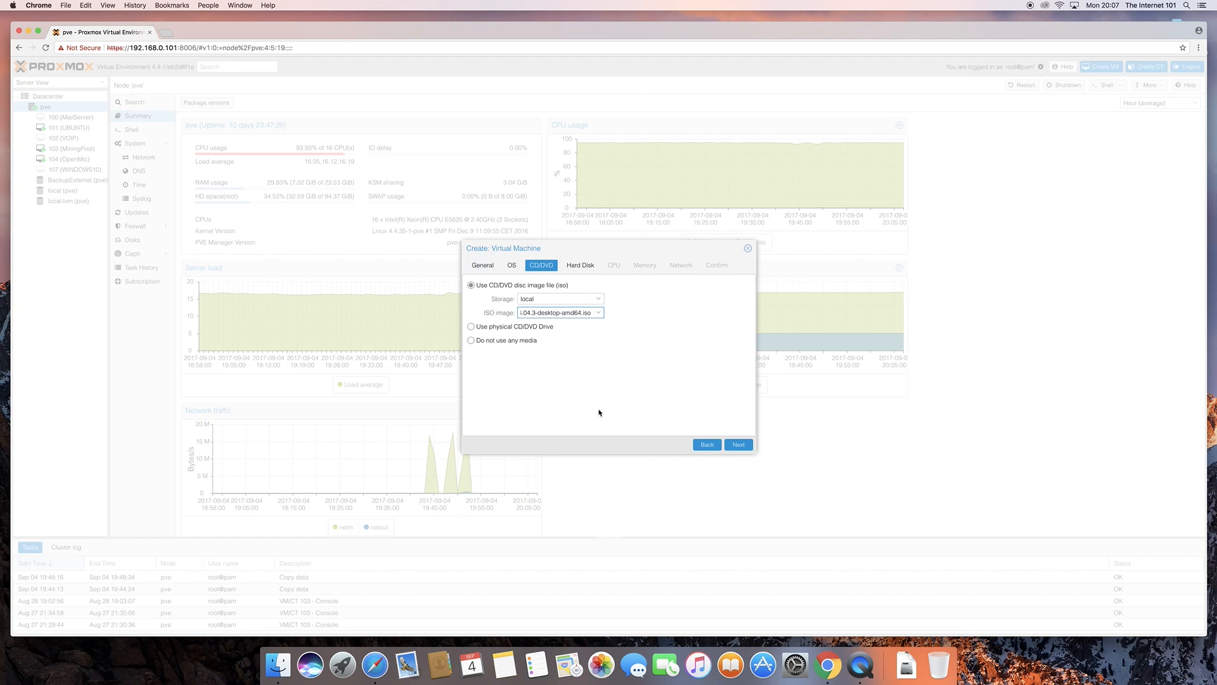
mouse_move(541, 329)
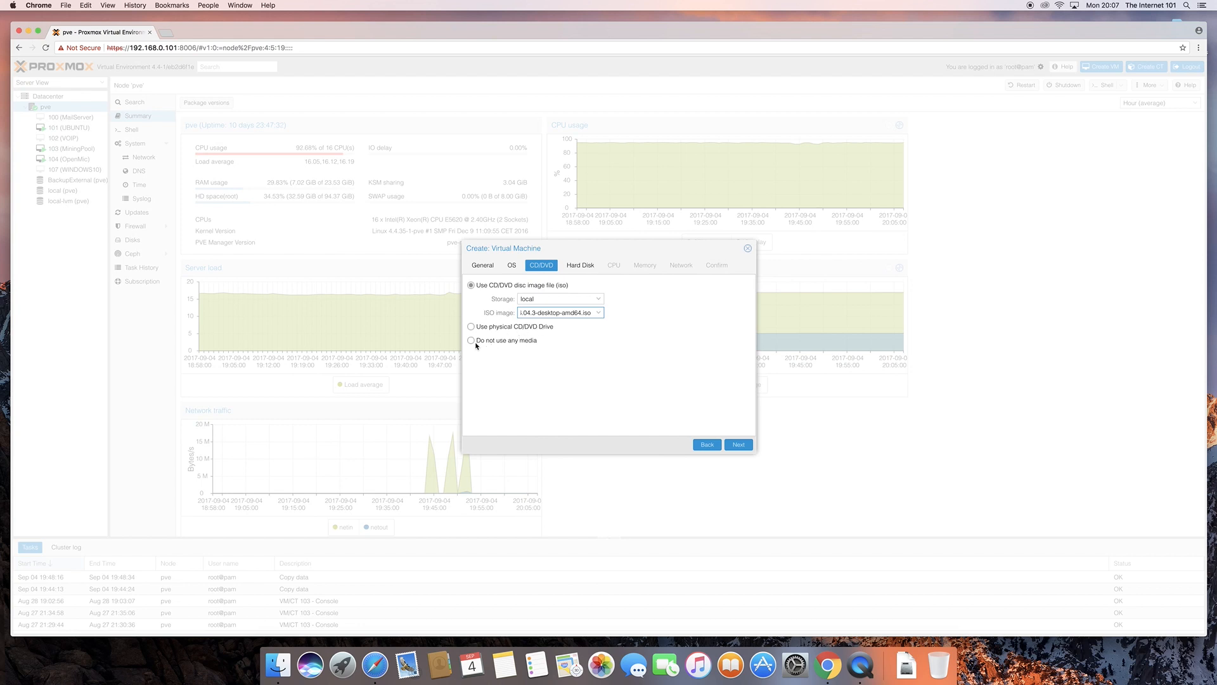
mouse_move(475, 342)
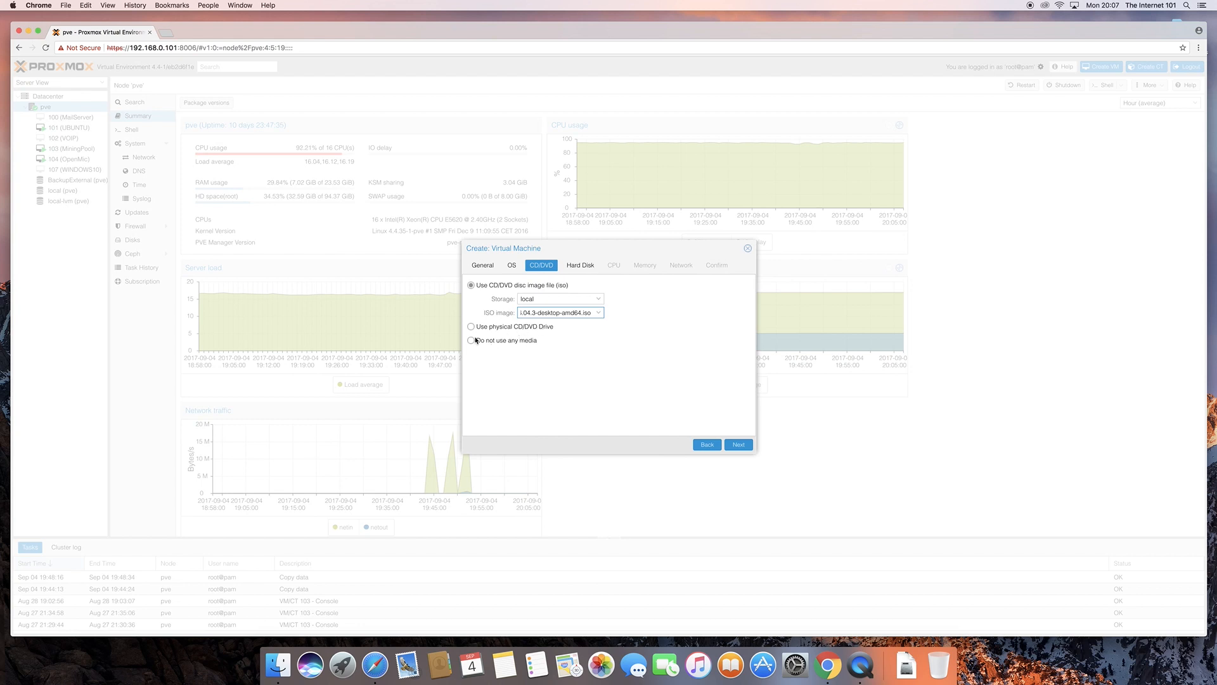
mouse_move(562, 365)
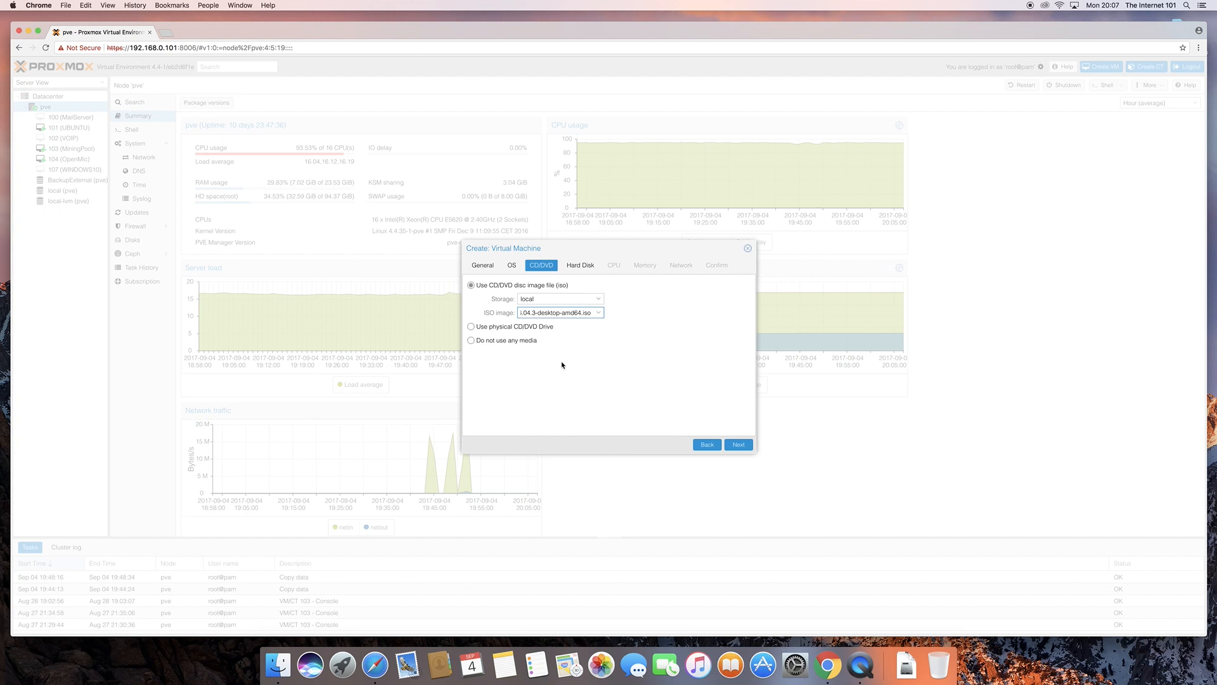
mouse_move(672, 366)
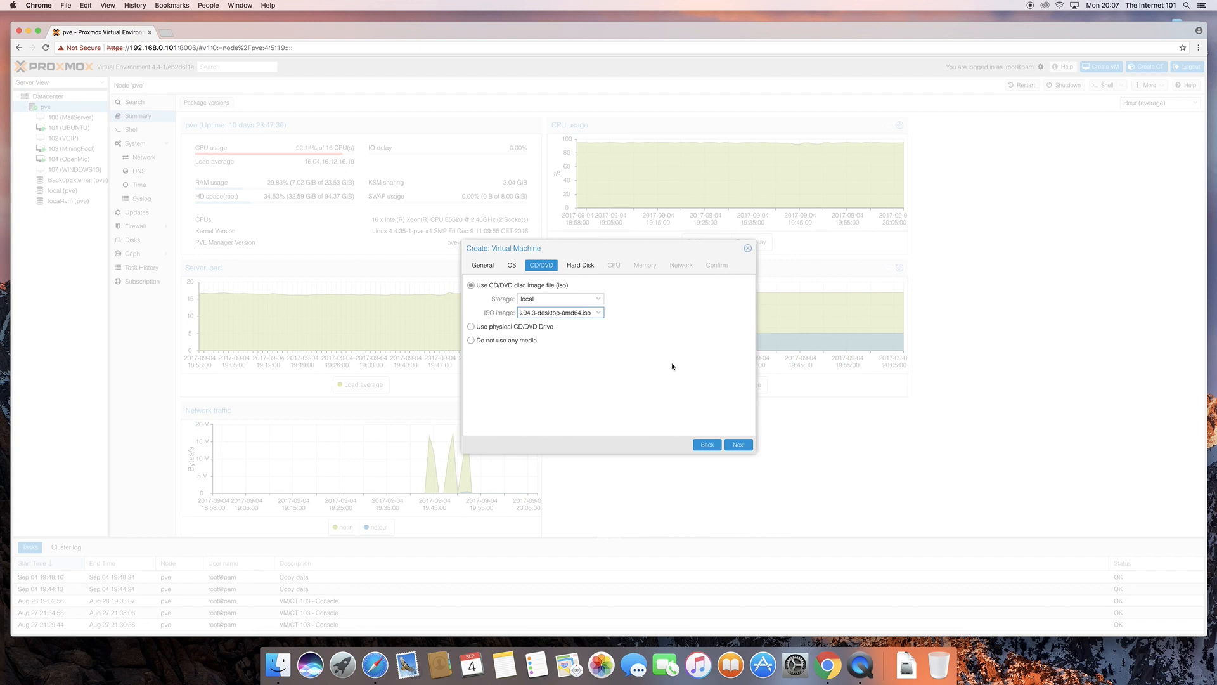
- On the Hard Disk step place the 100 GB disk on local-lvm storage
click(736, 444)
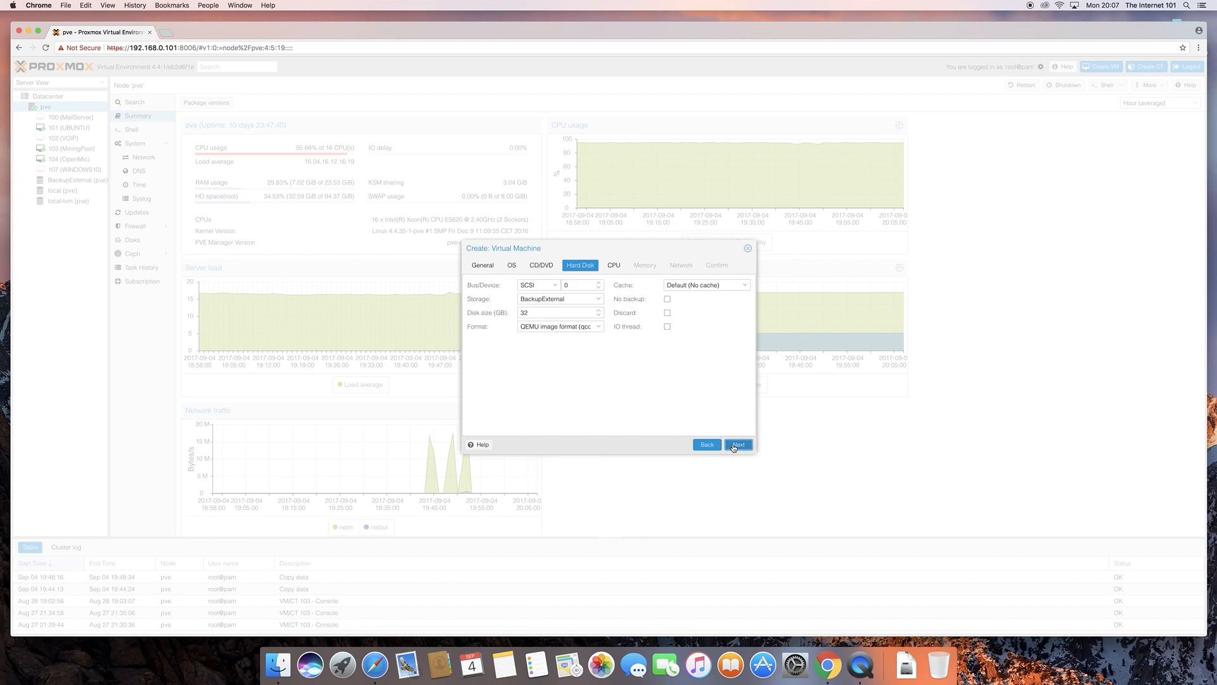
mouse_move(734, 437)
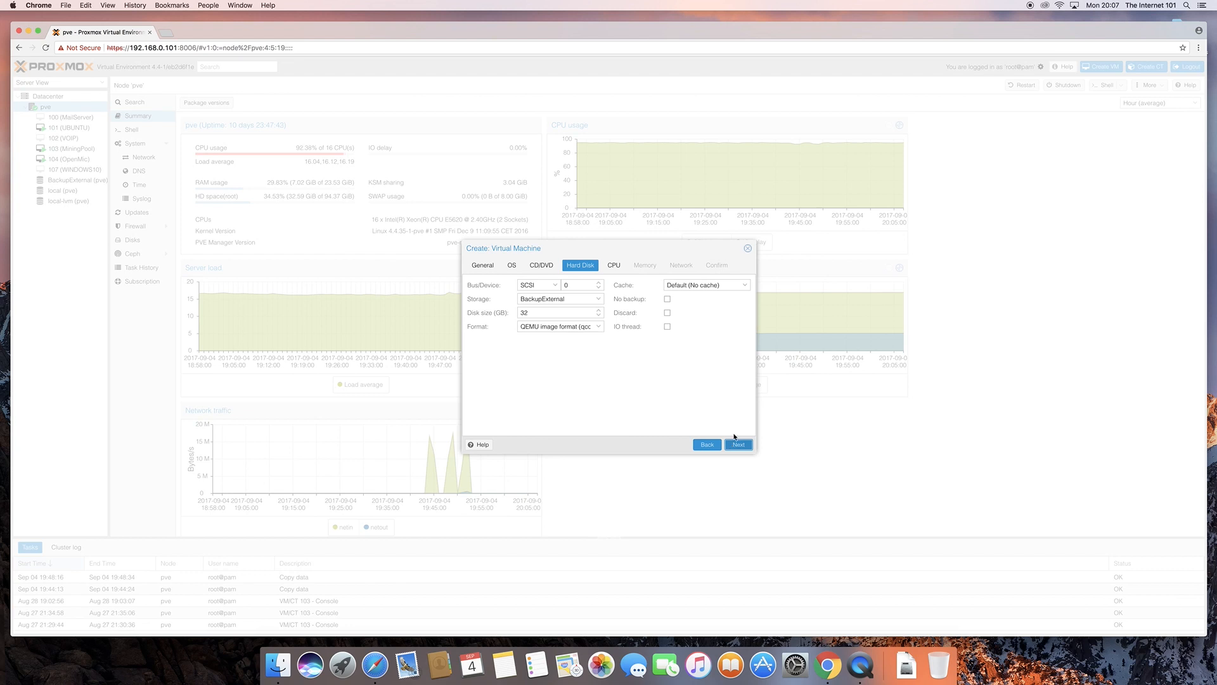
mouse_move(598, 386)
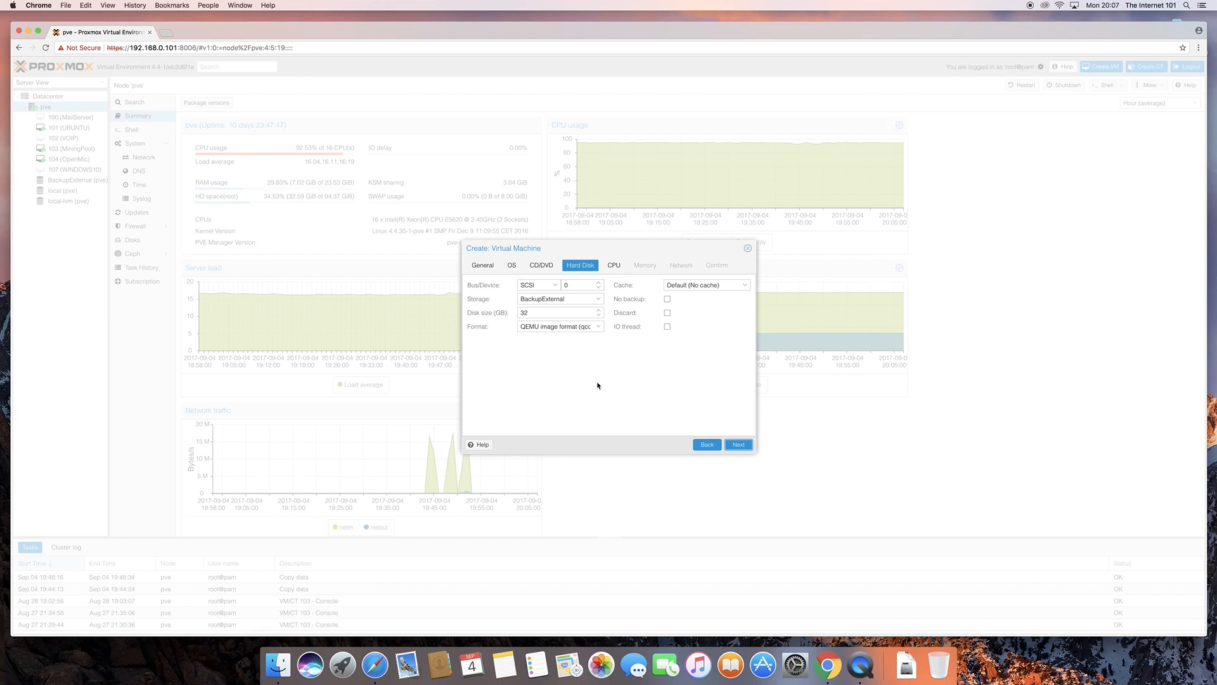
mouse_move(559, 303)
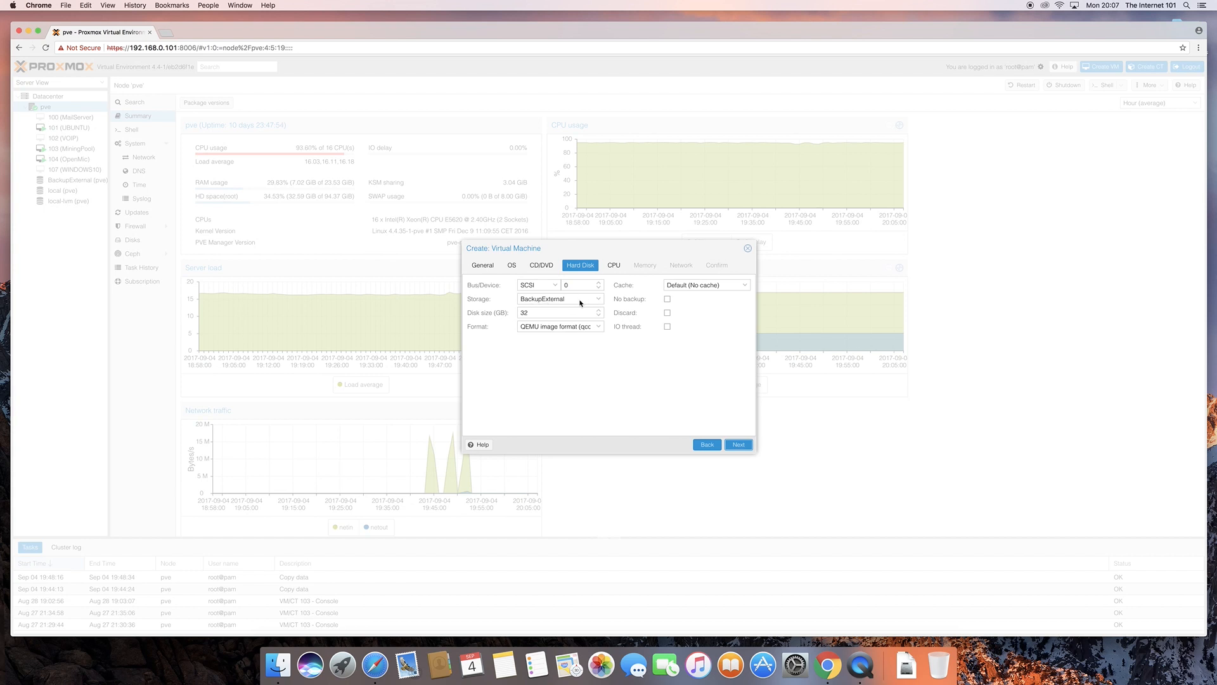
click(598, 299)
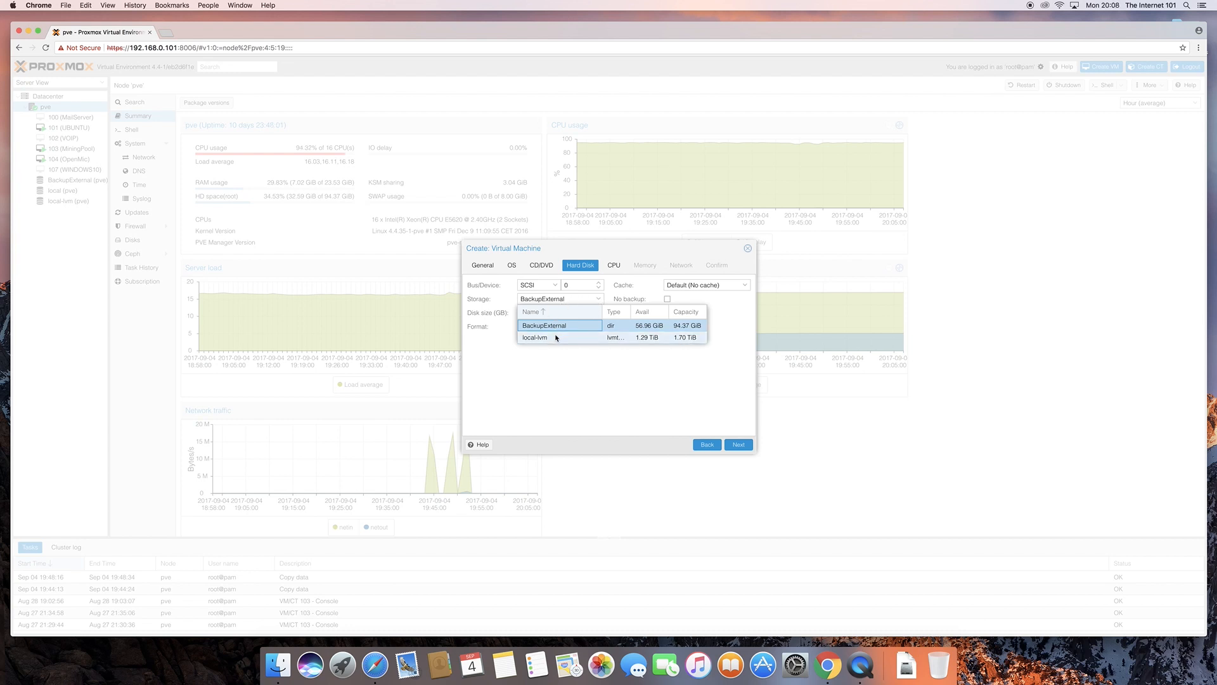
click(534, 337)
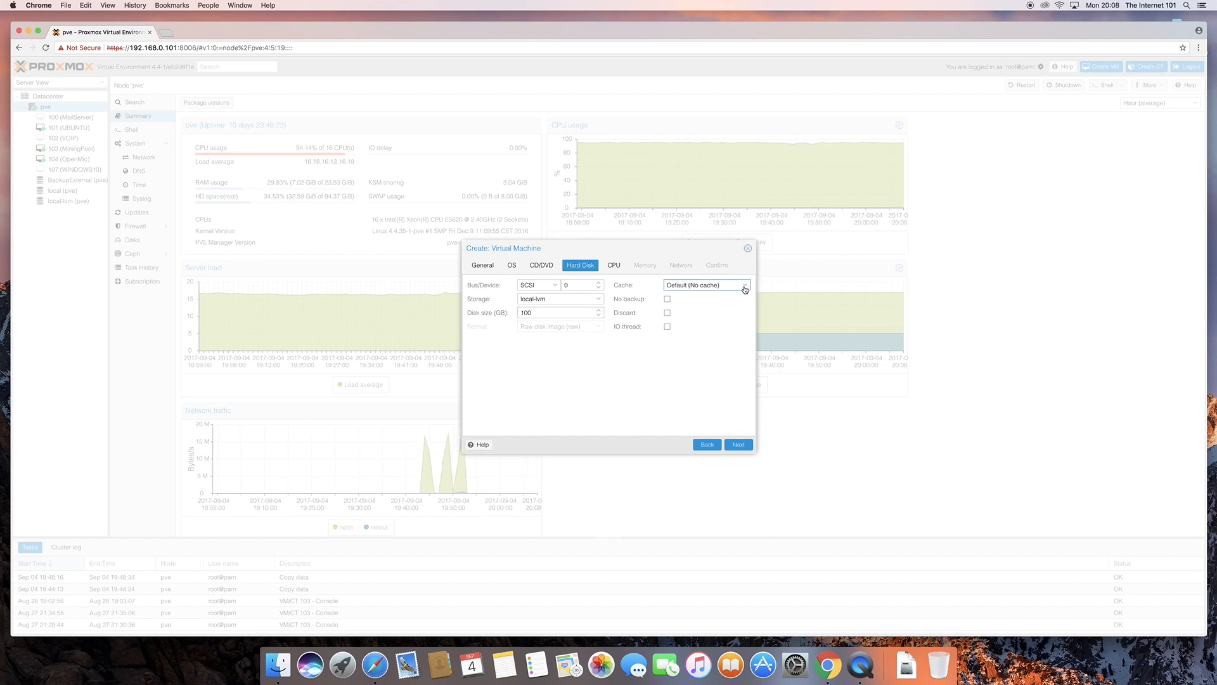
- Browse the disk cache options and keep Default (No cache) for the SCSI disk
click(744, 285)
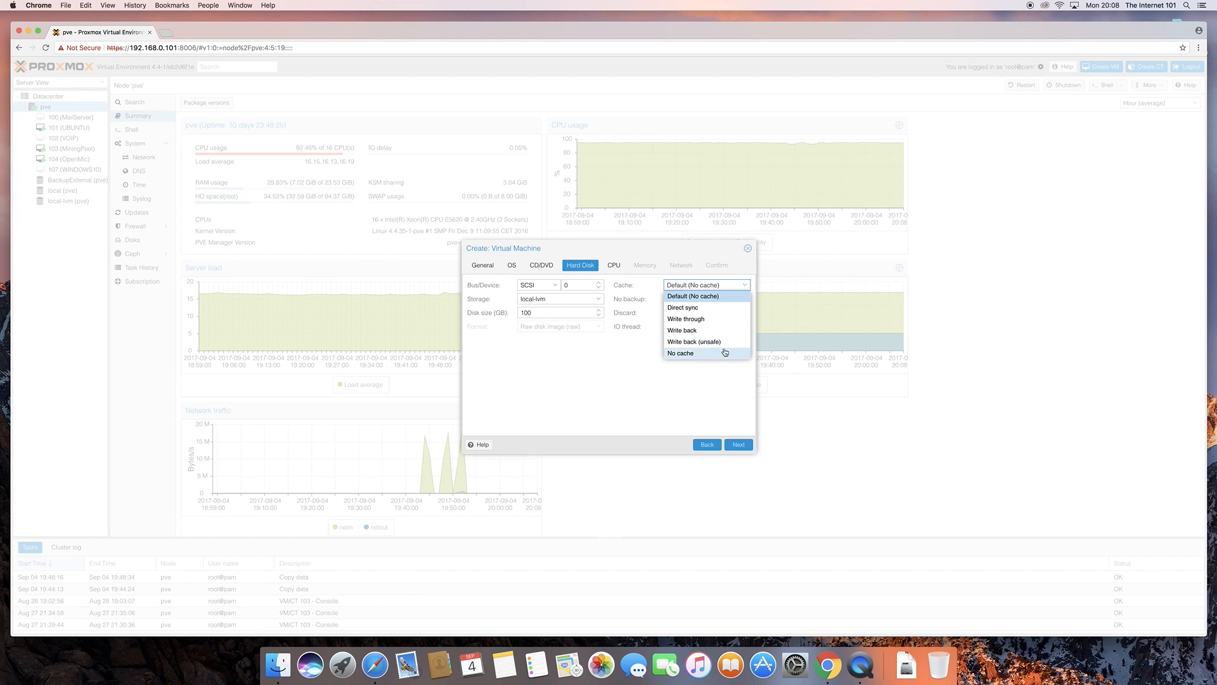
mouse_move(681, 330)
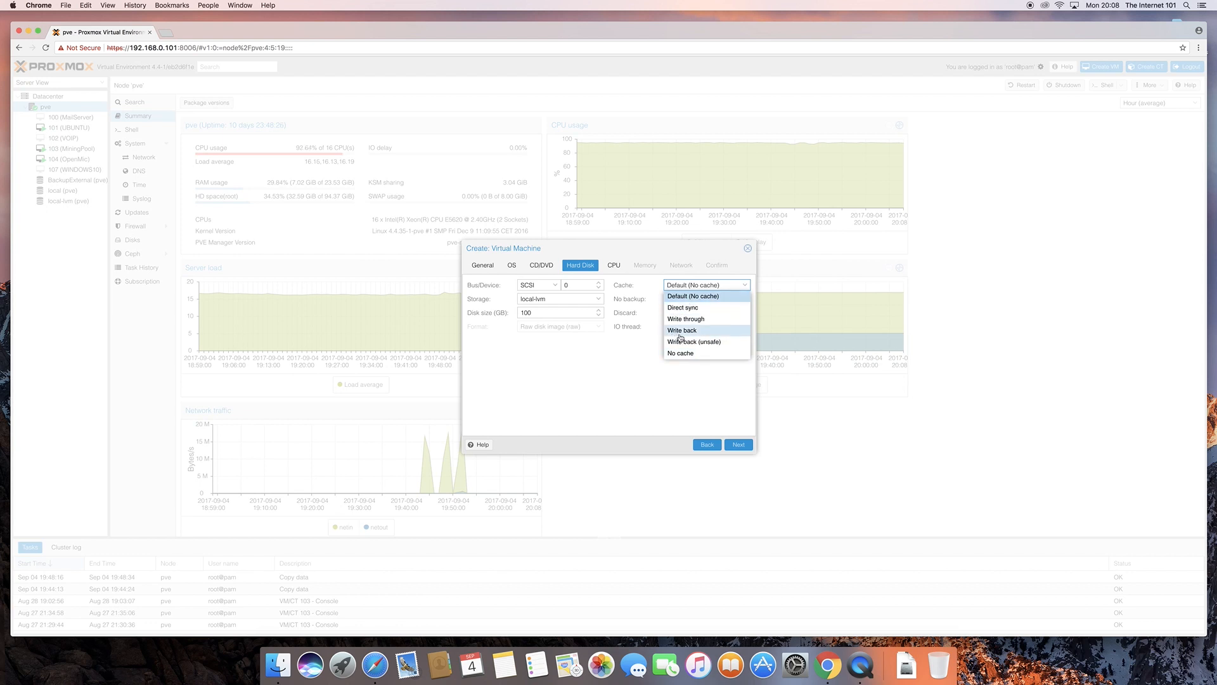
mouse_move(688, 318)
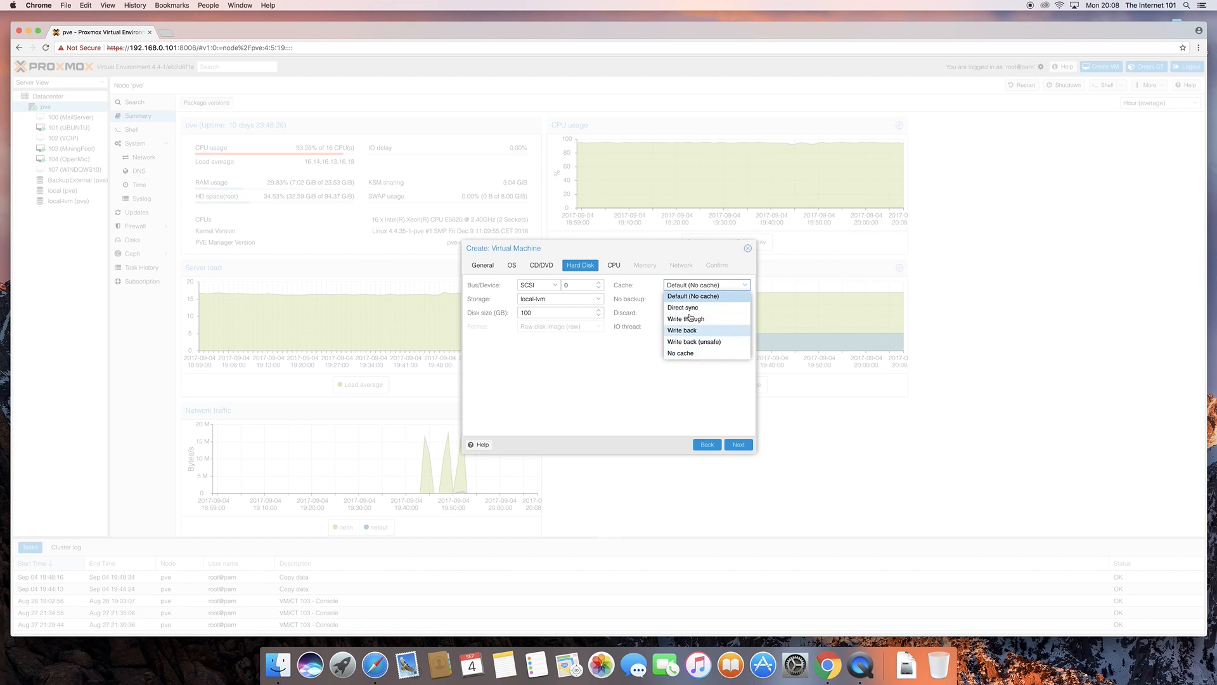
click(690, 297)
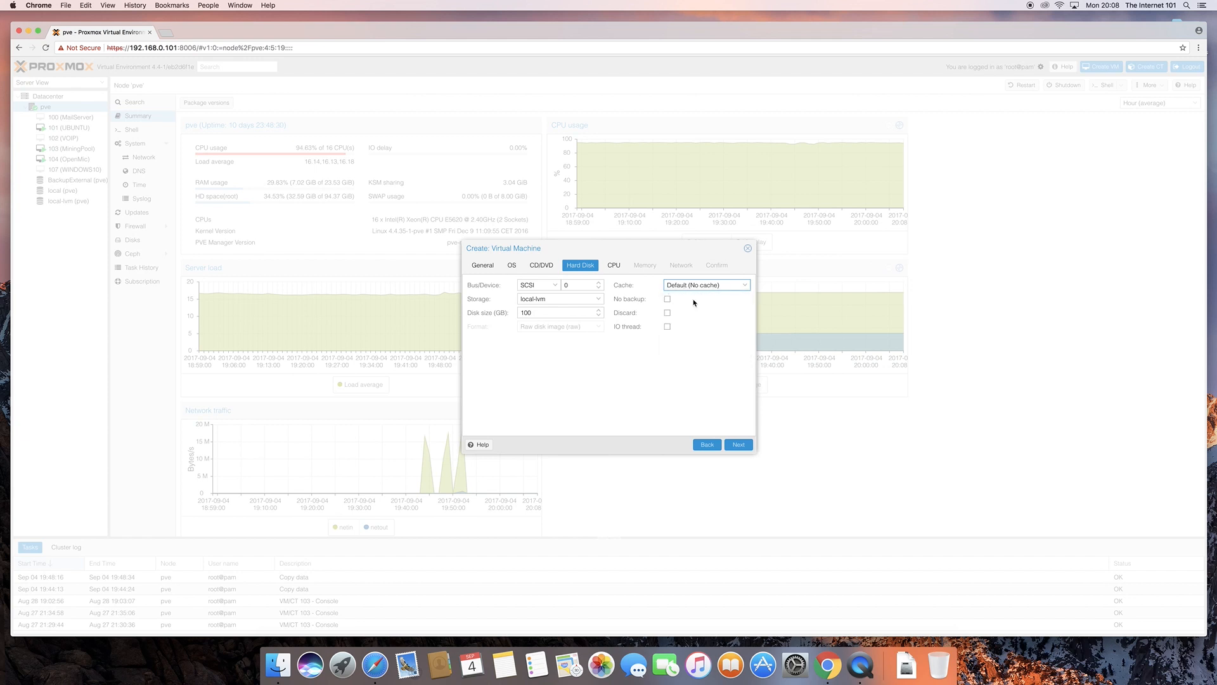
mouse_move(682, 294)
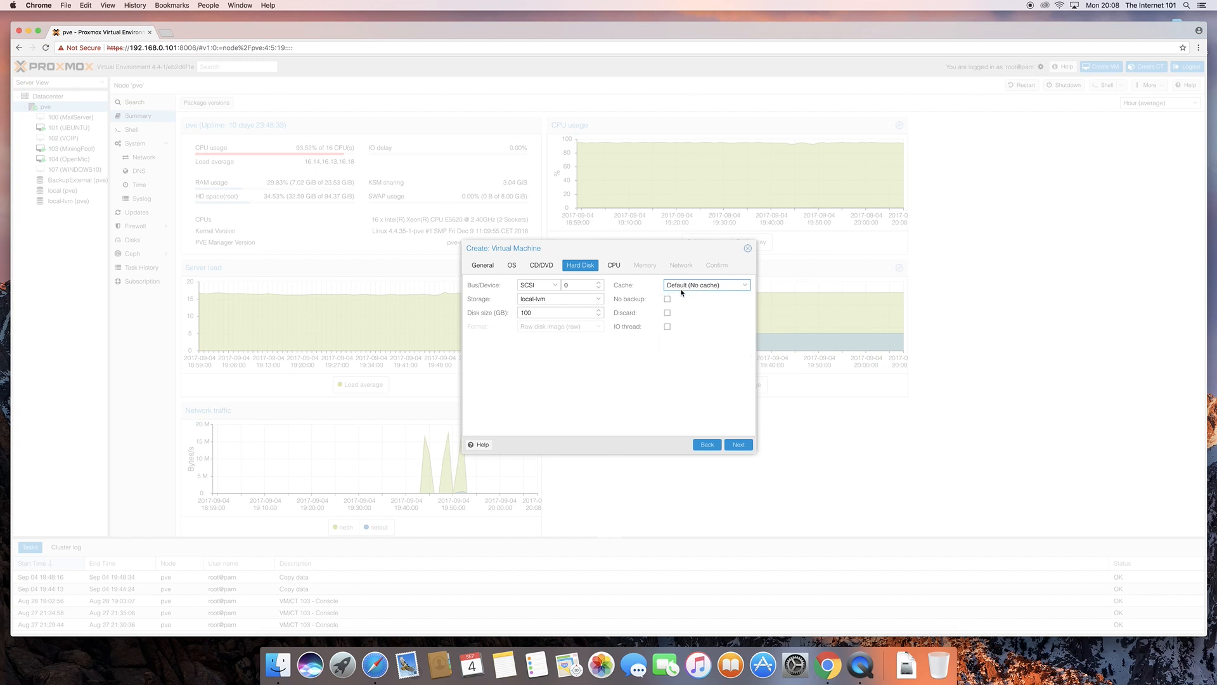
click(705, 284)
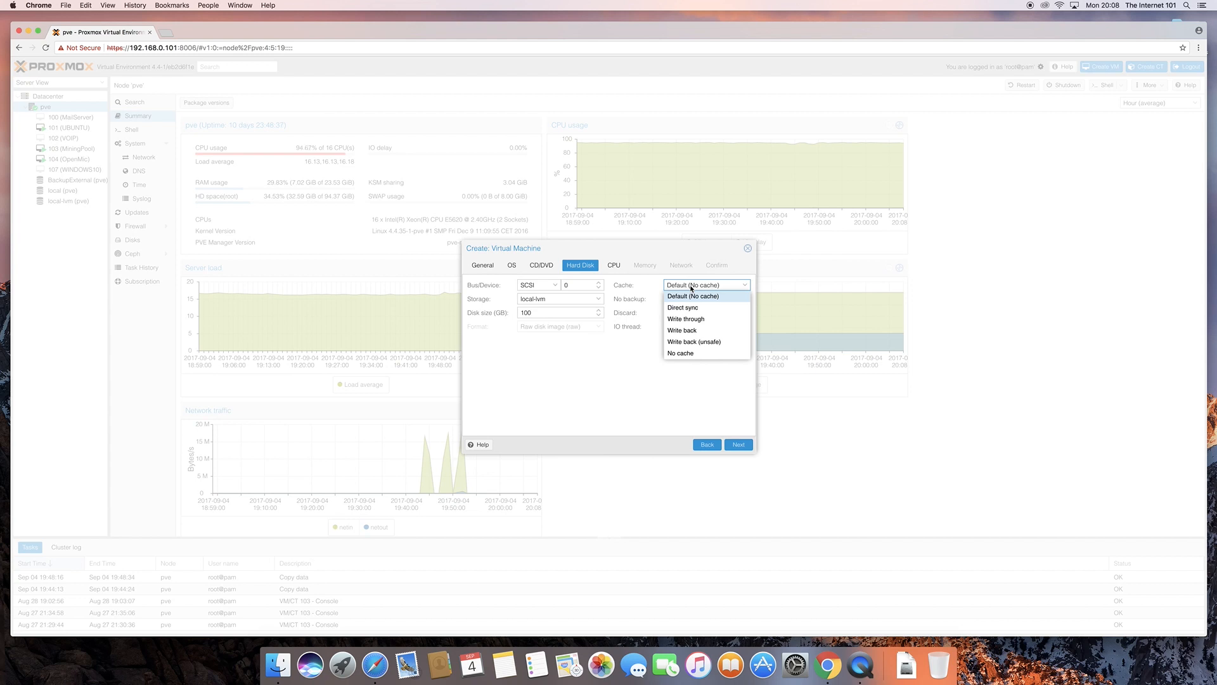
mouse_move(747, 287)
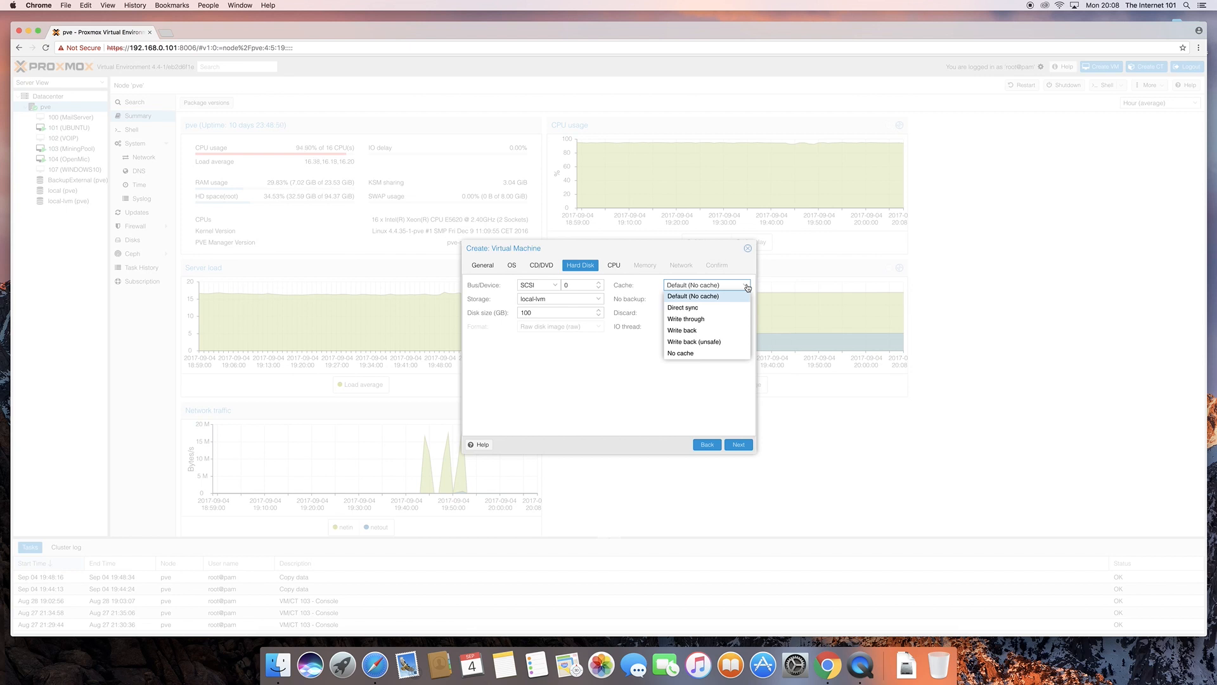
click(692, 296)
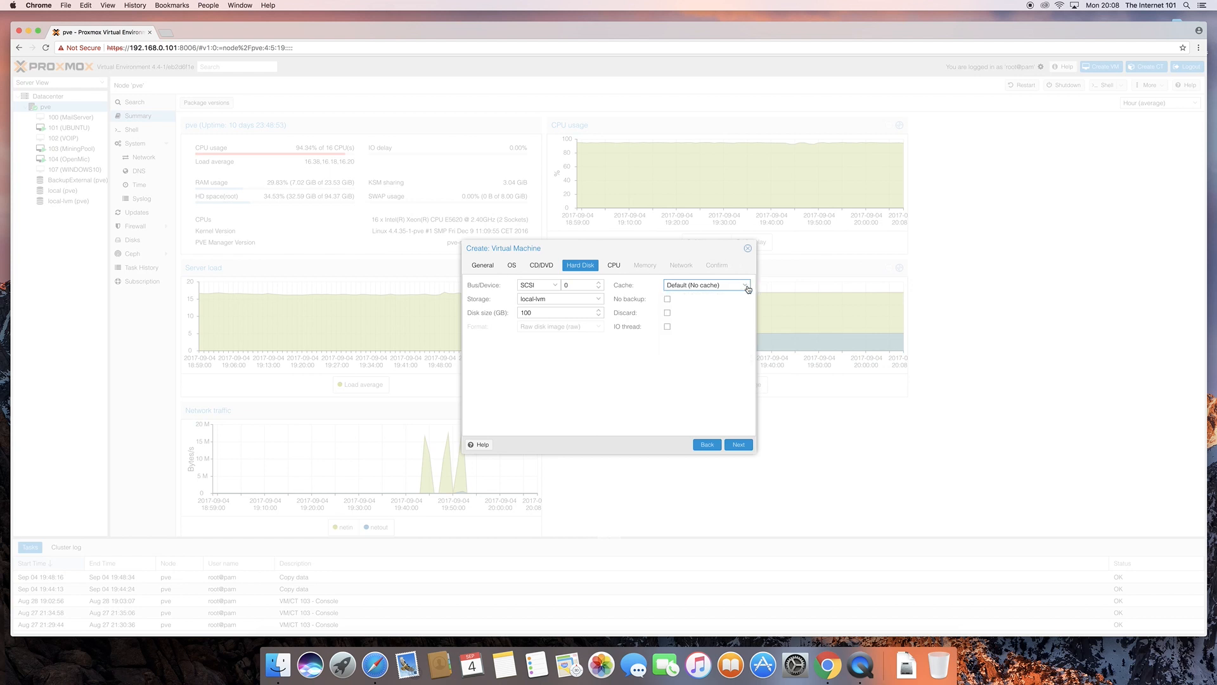
mouse_move(654, 305)
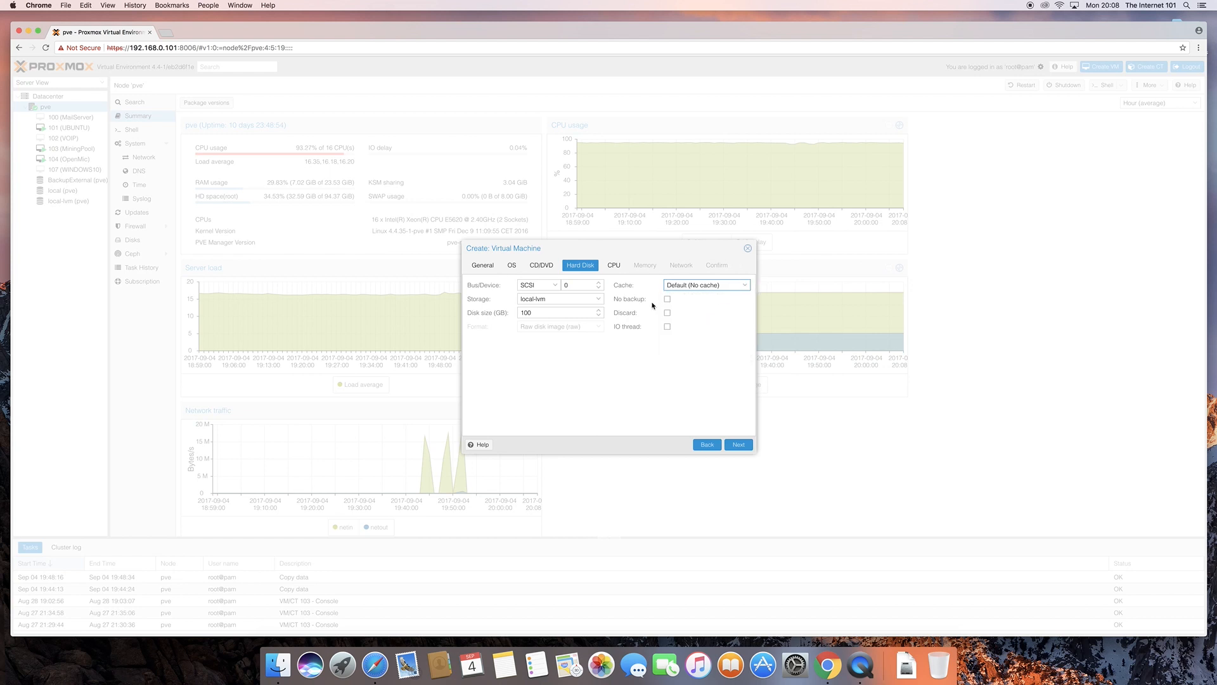
mouse_move(712, 426)
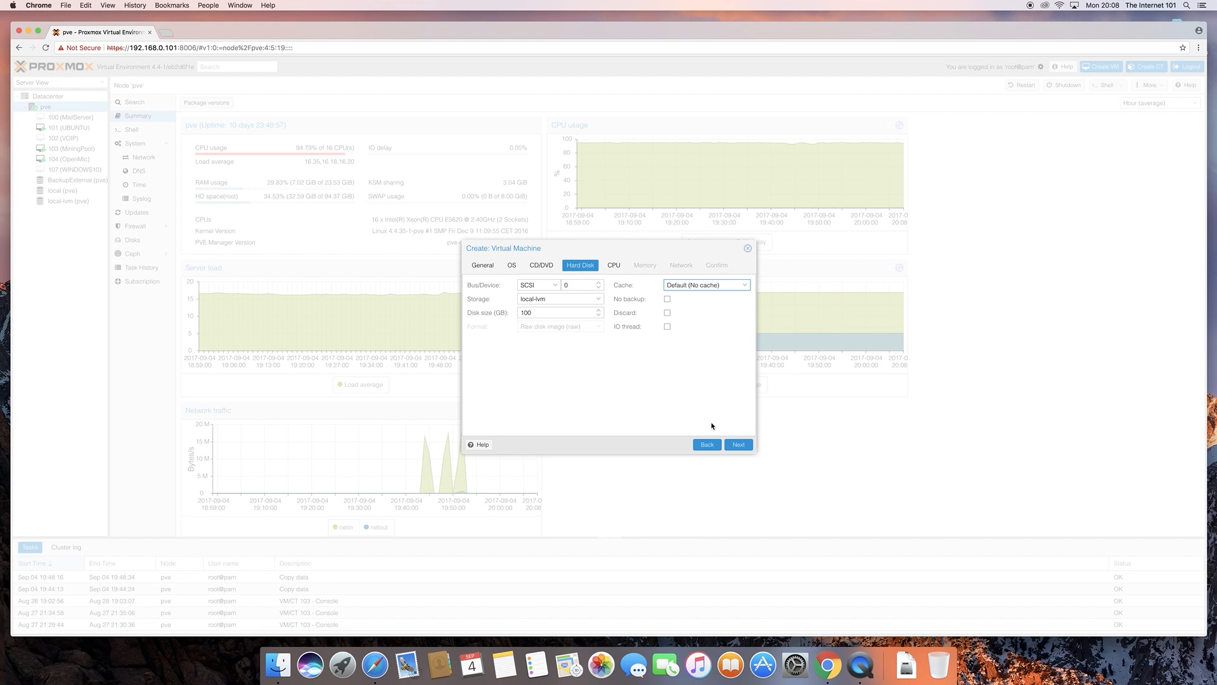
- On the CPU step set 2 sockets and 8 cores for 16 total cores
click(737, 444)
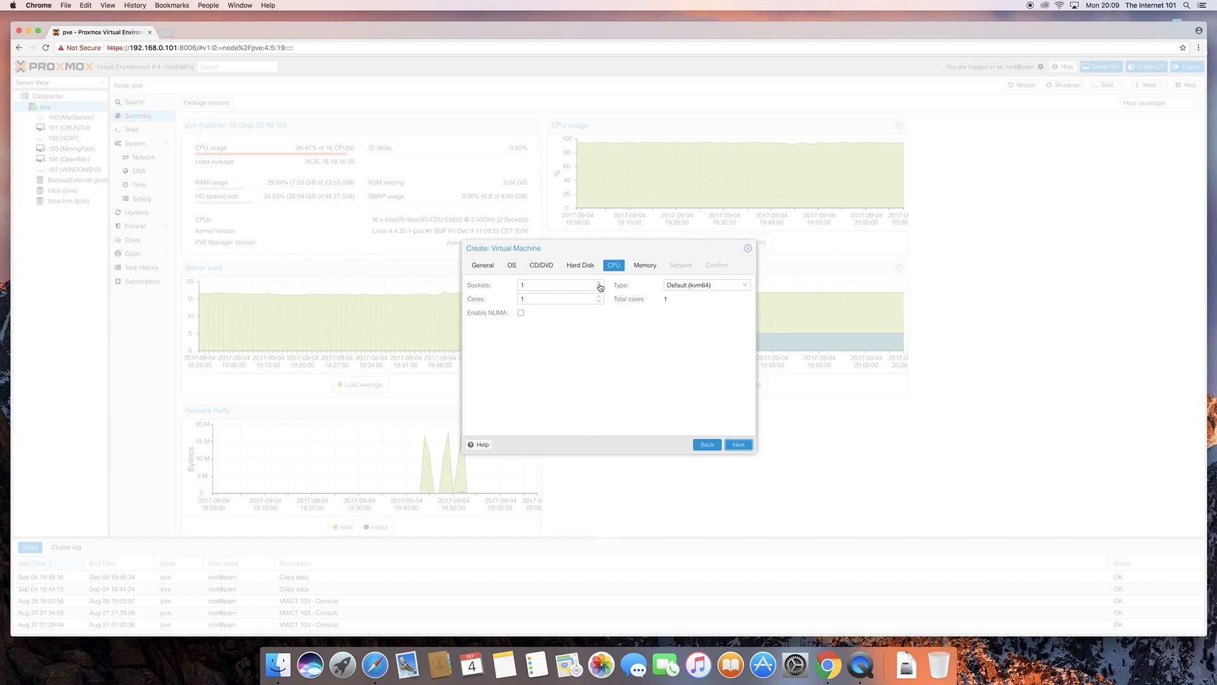
click(599, 281)
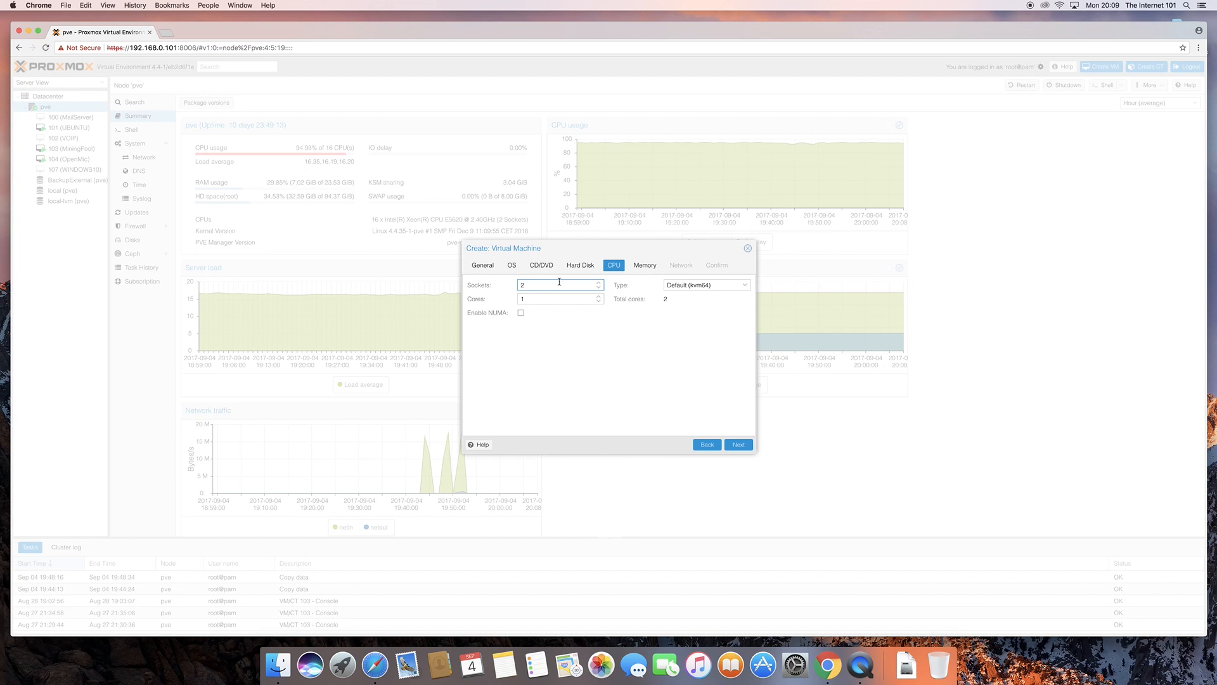
click(598, 296)
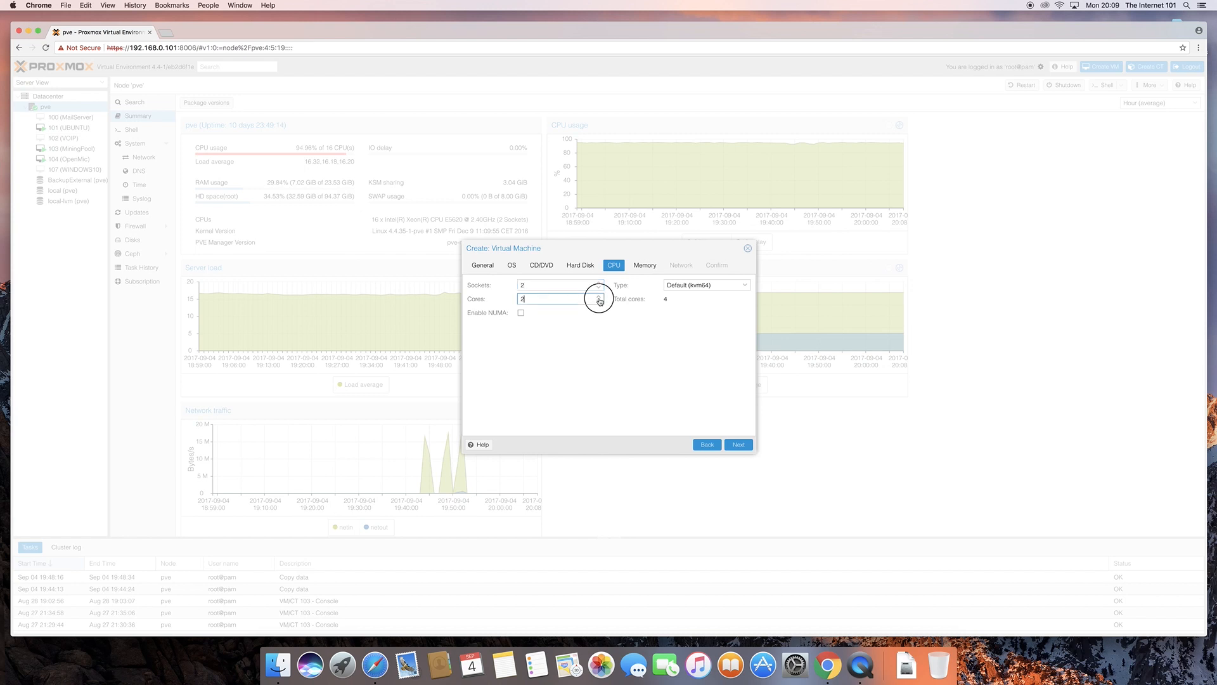
click(598, 297)
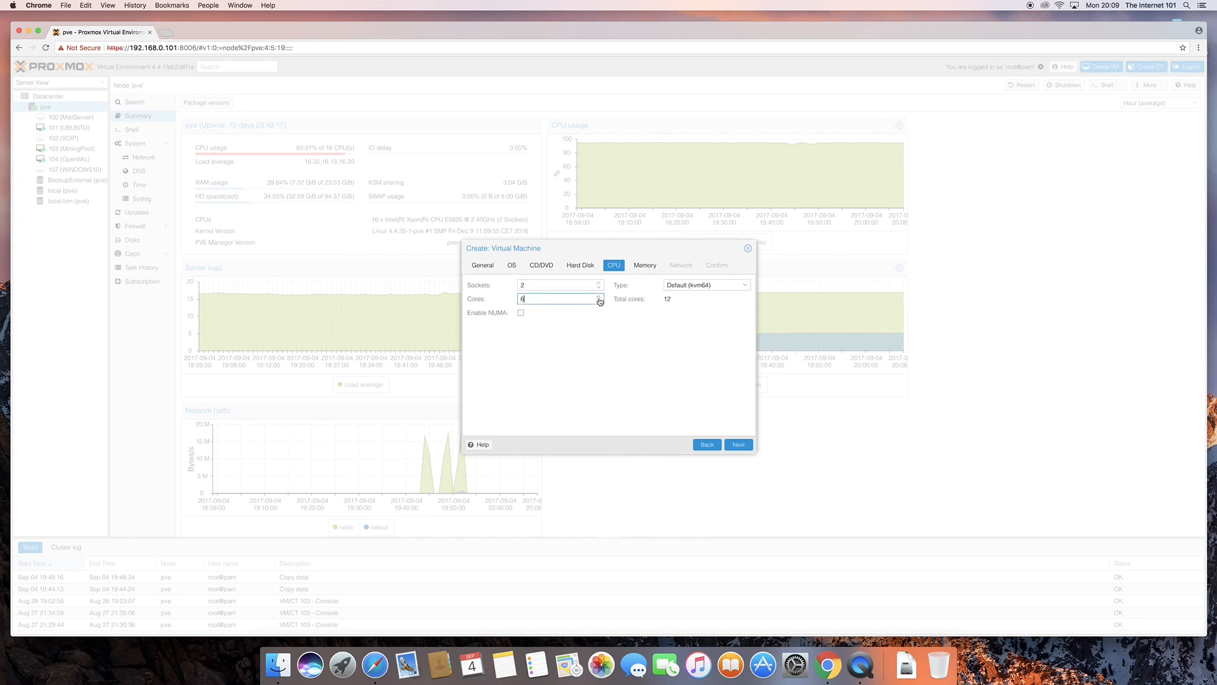
click(598, 296)
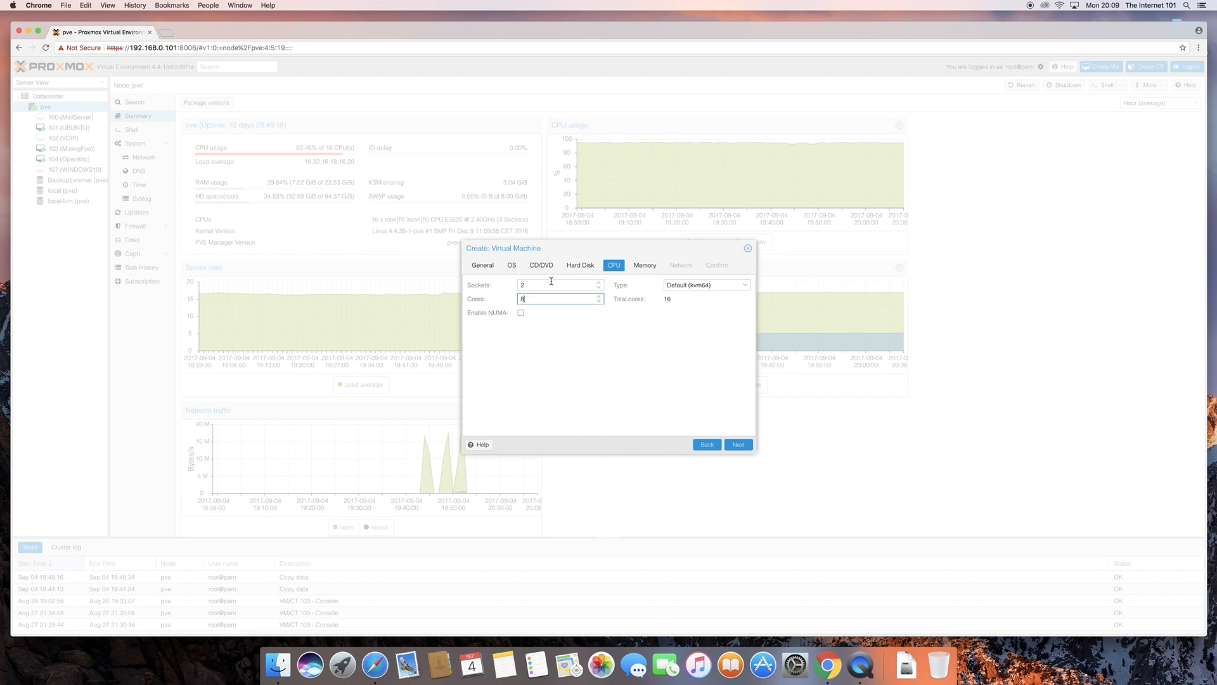
mouse_move(664, 298)
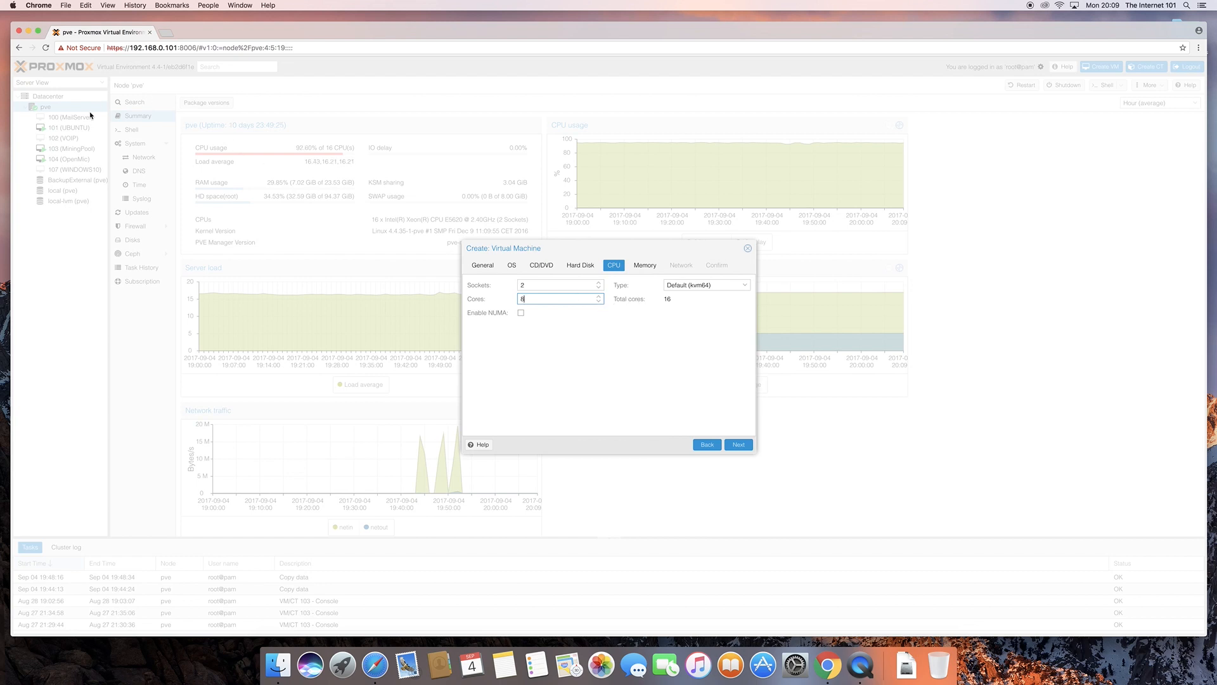
mouse_move(276, 225)
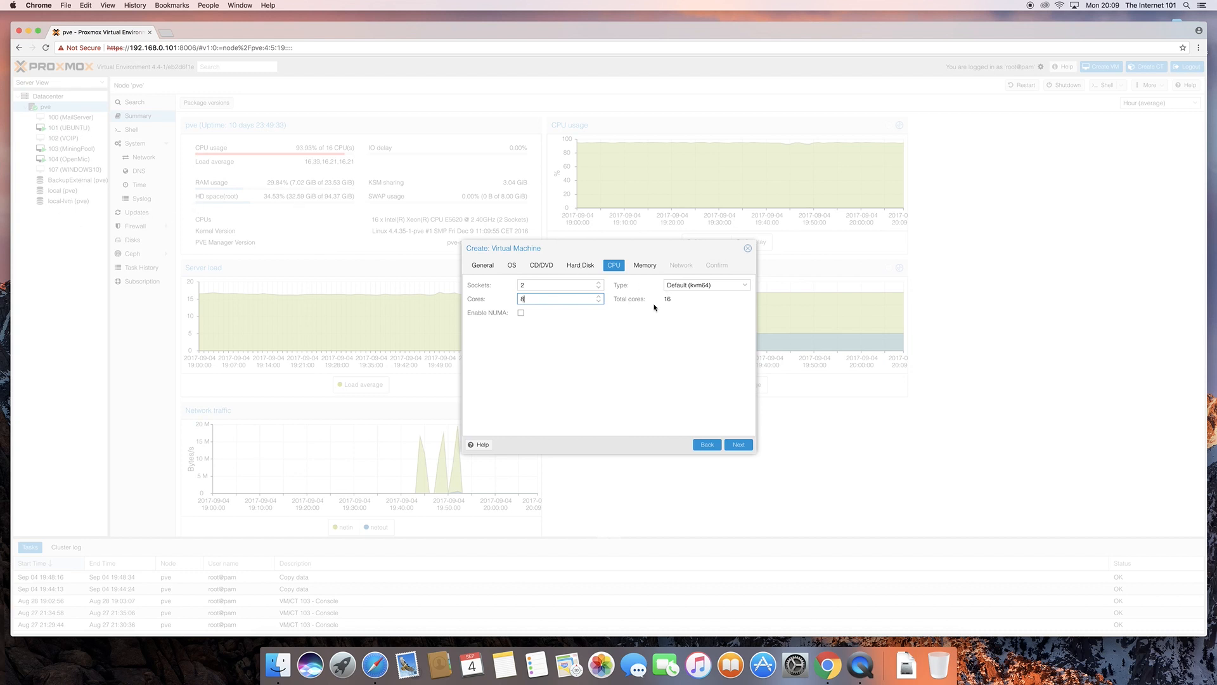
mouse_move(681, 312)
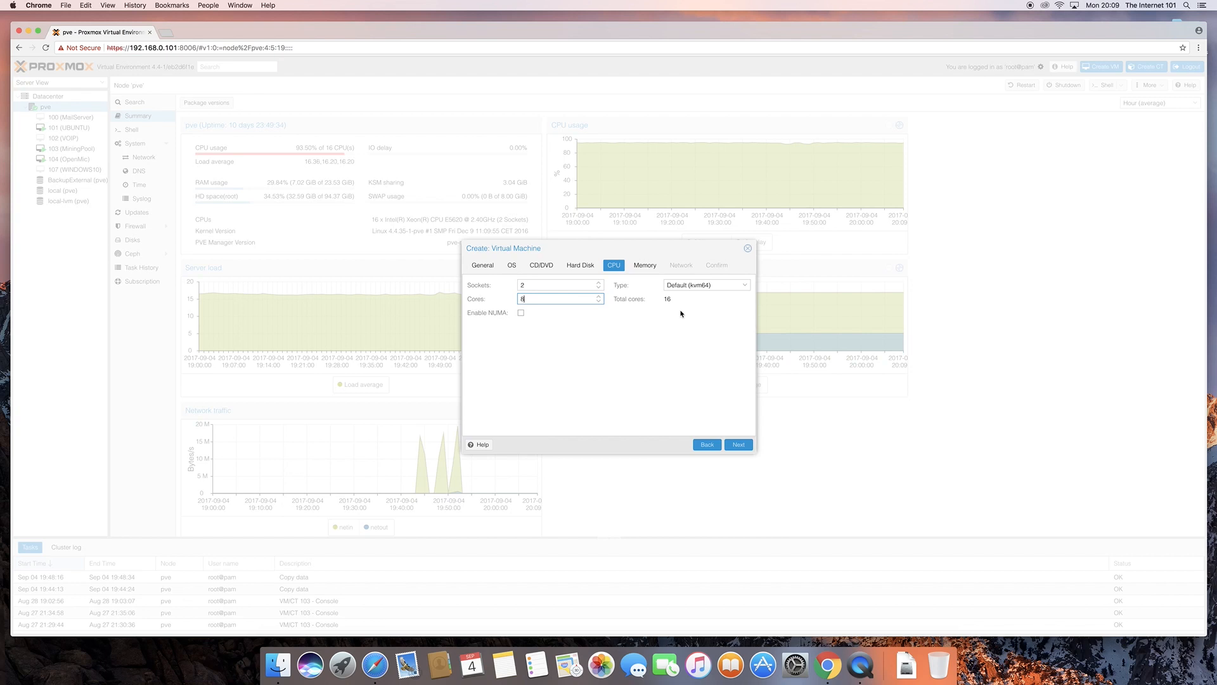
mouse_move(603, 307)
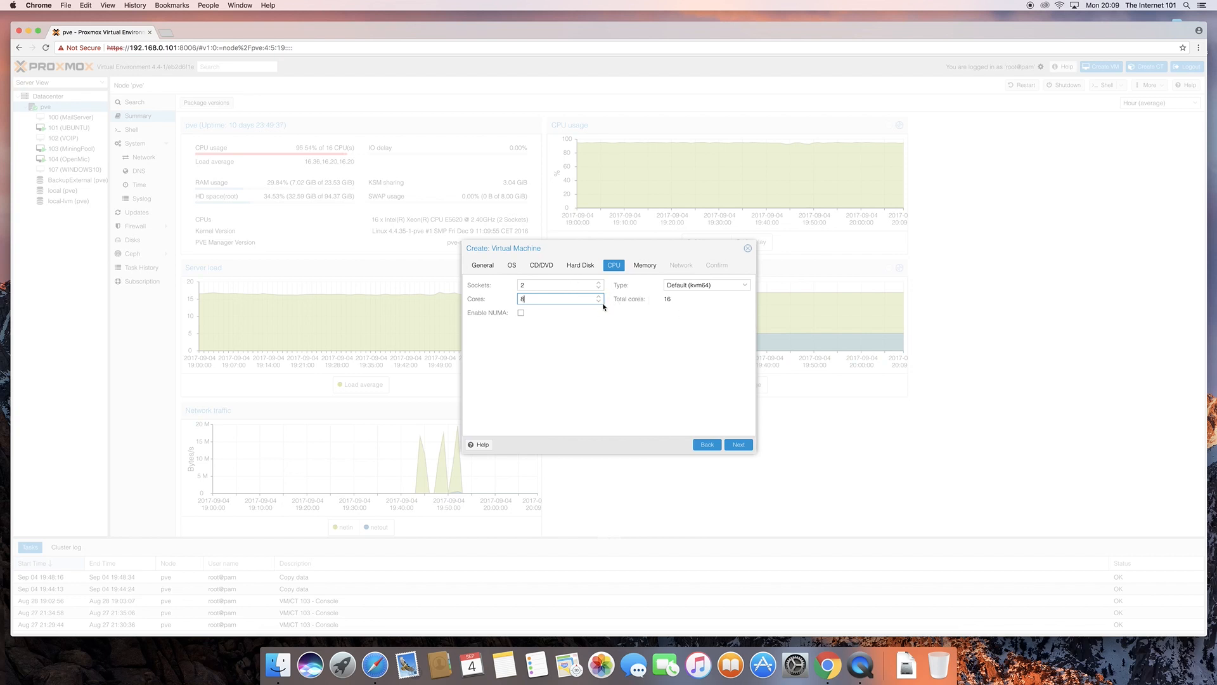
mouse_move(557, 296)
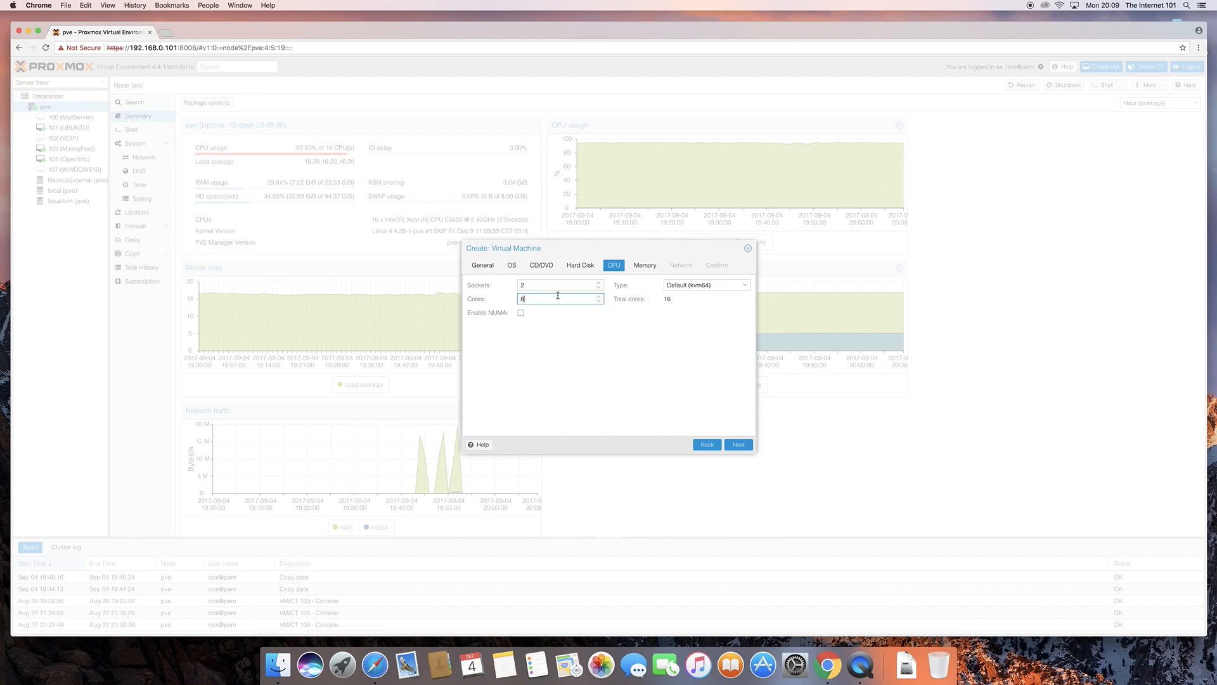
mouse_move(660, 307)
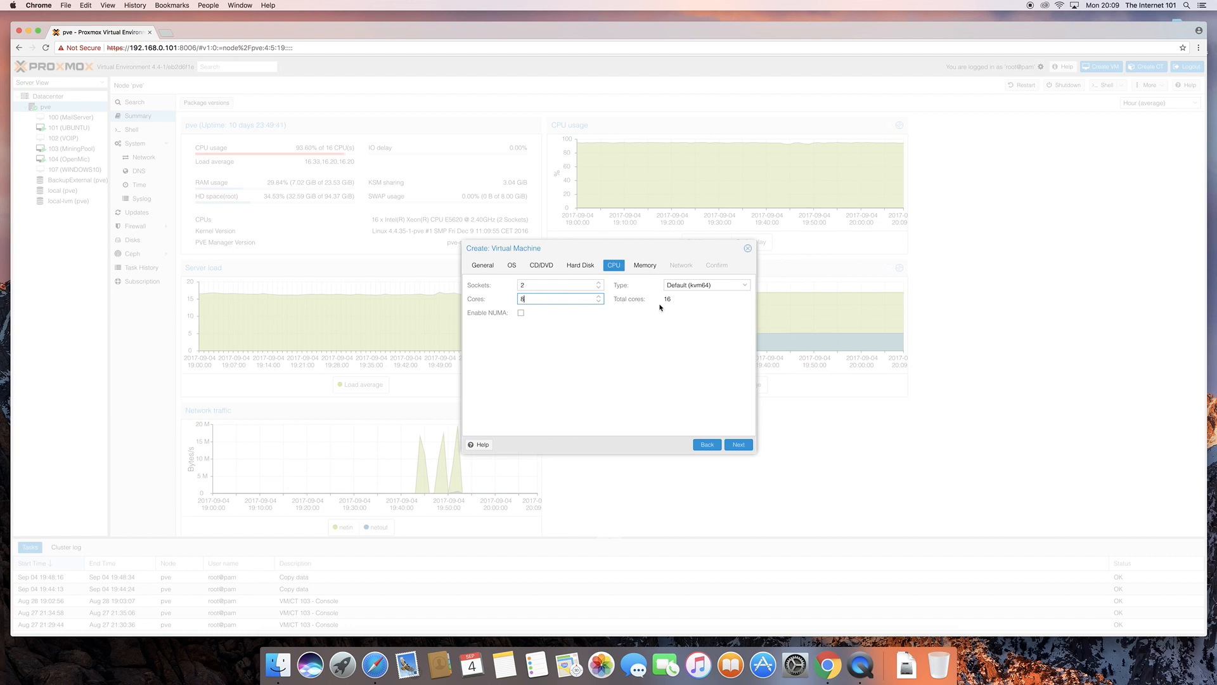
mouse_move(659, 308)
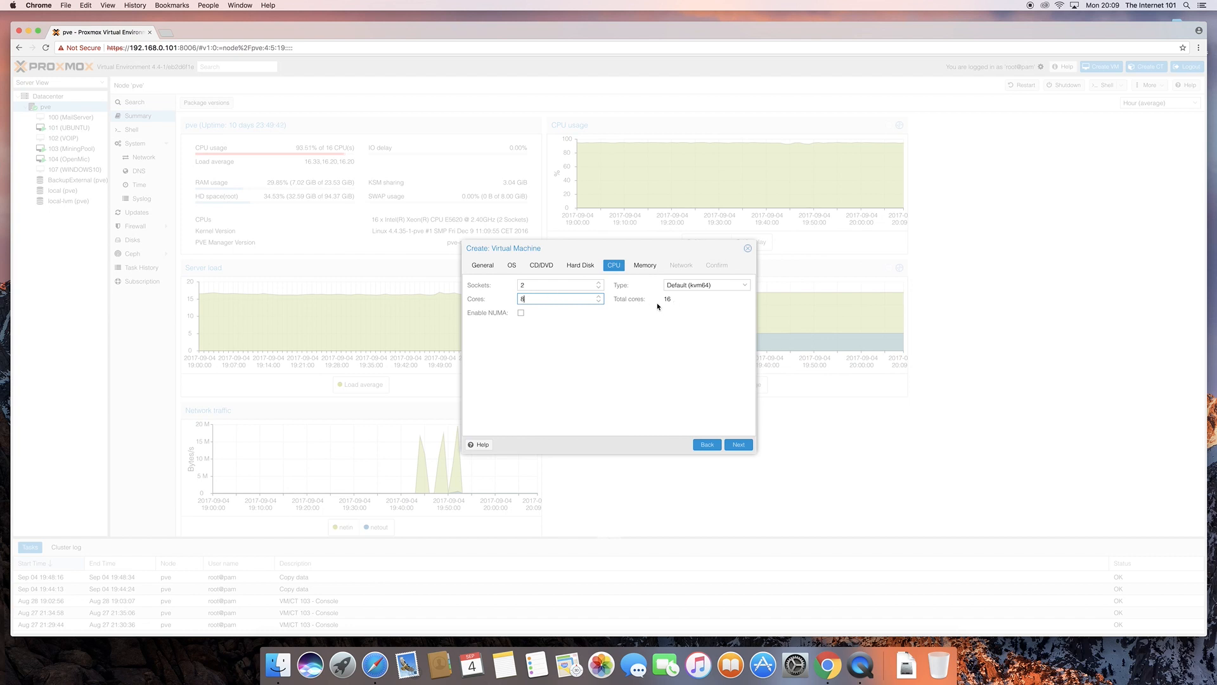
mouse_move(658, 353)
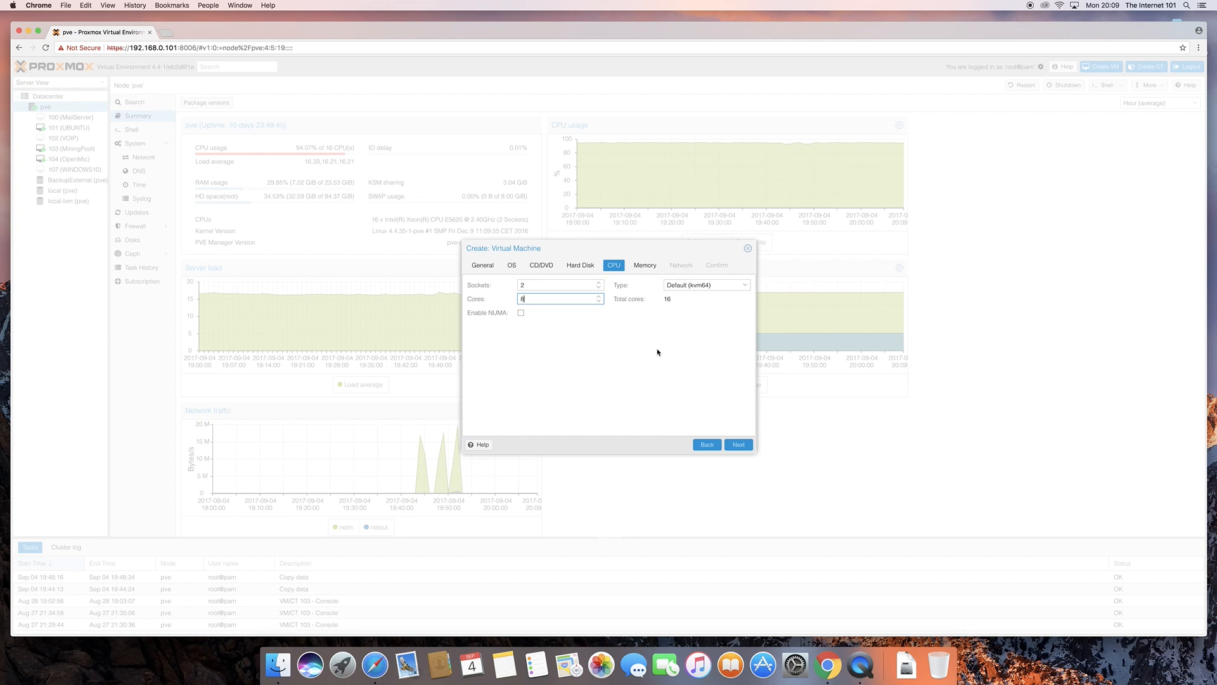
mouse_move(640, 321)
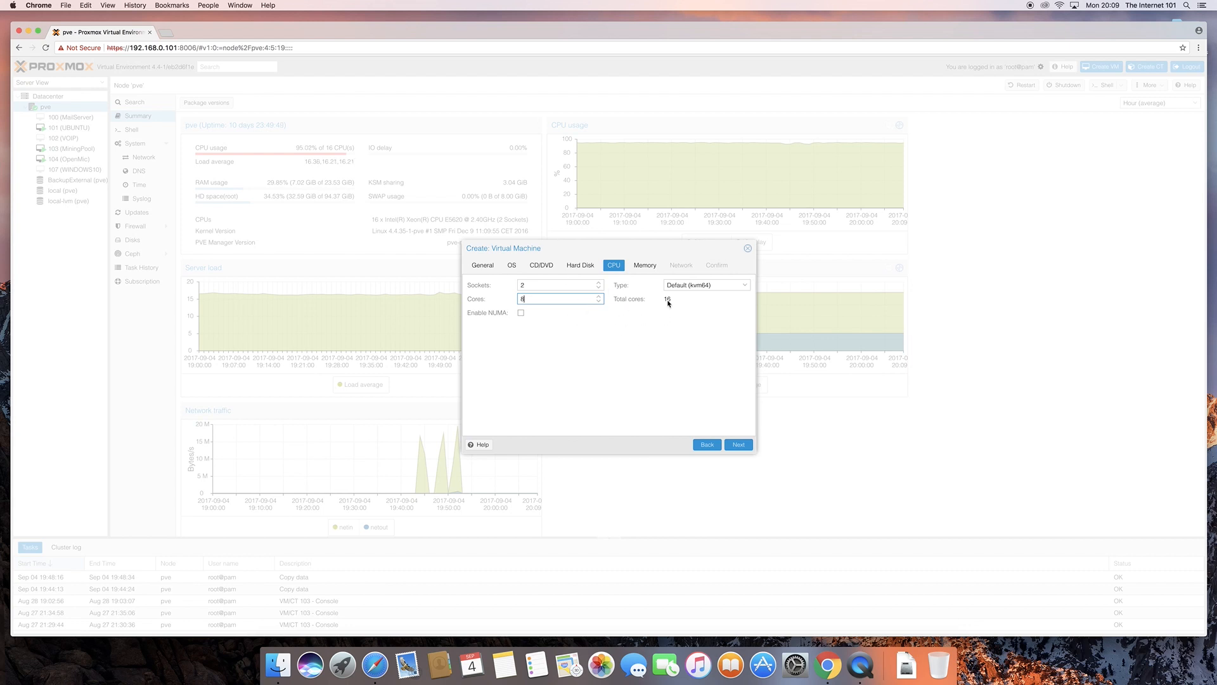
mouse_move(735, 385)
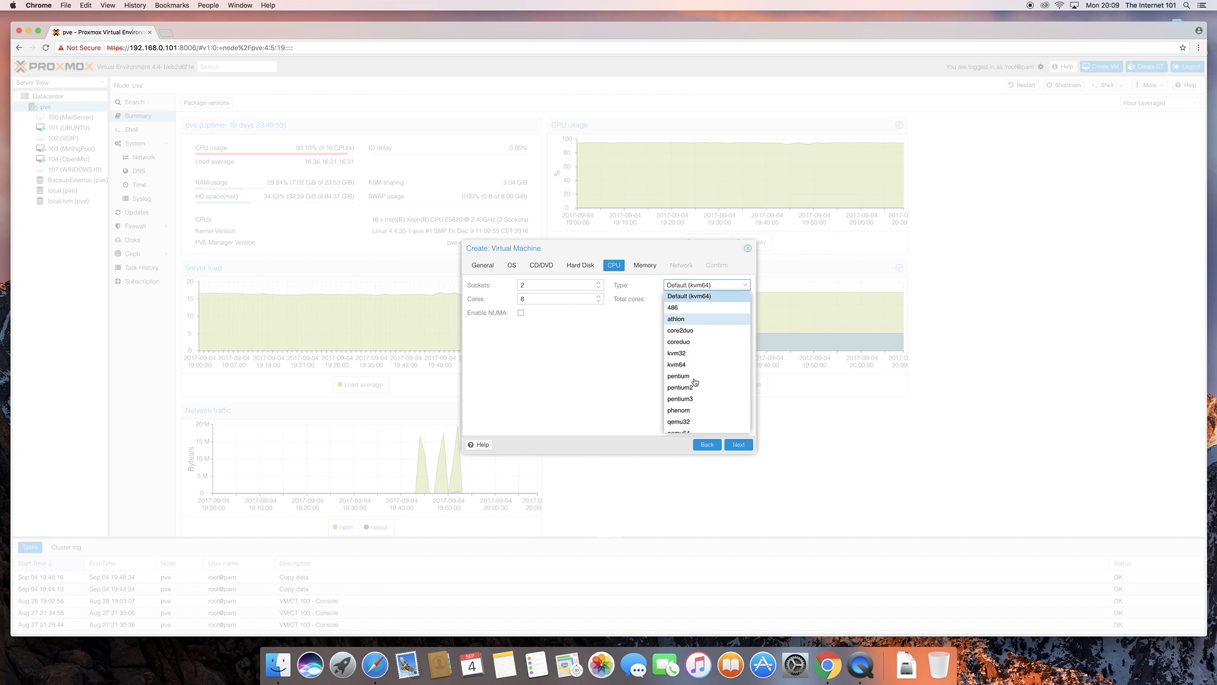
scroll(down, 3)
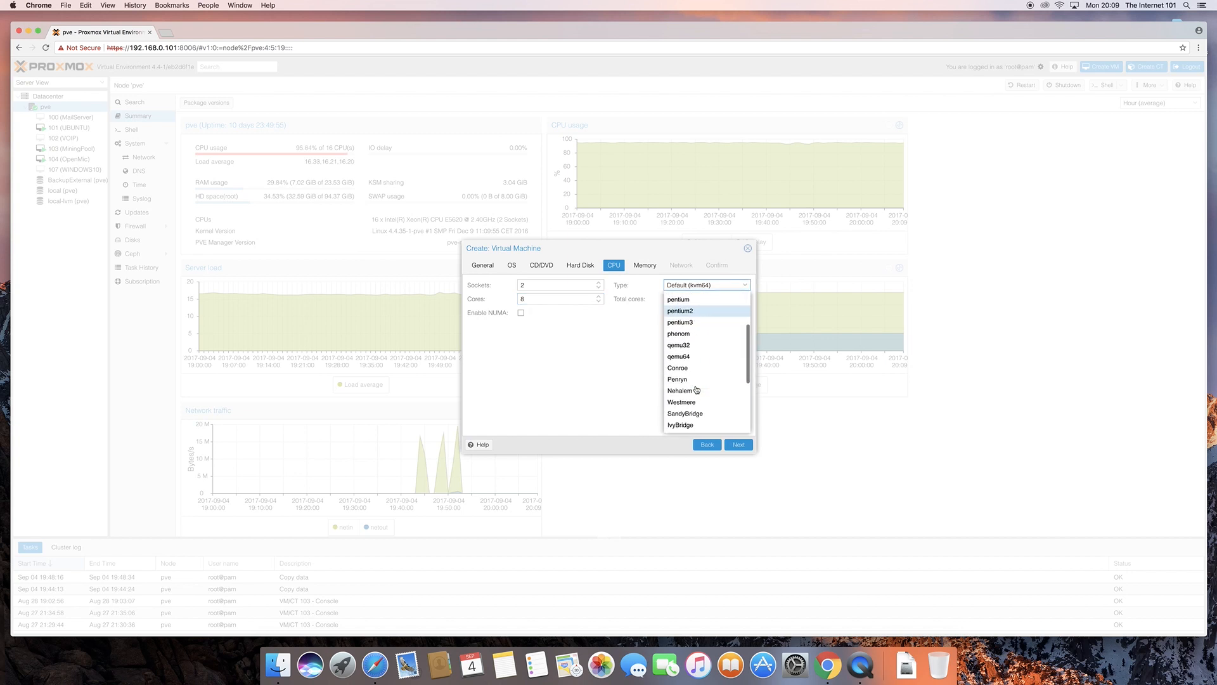
scroll(up, 3)
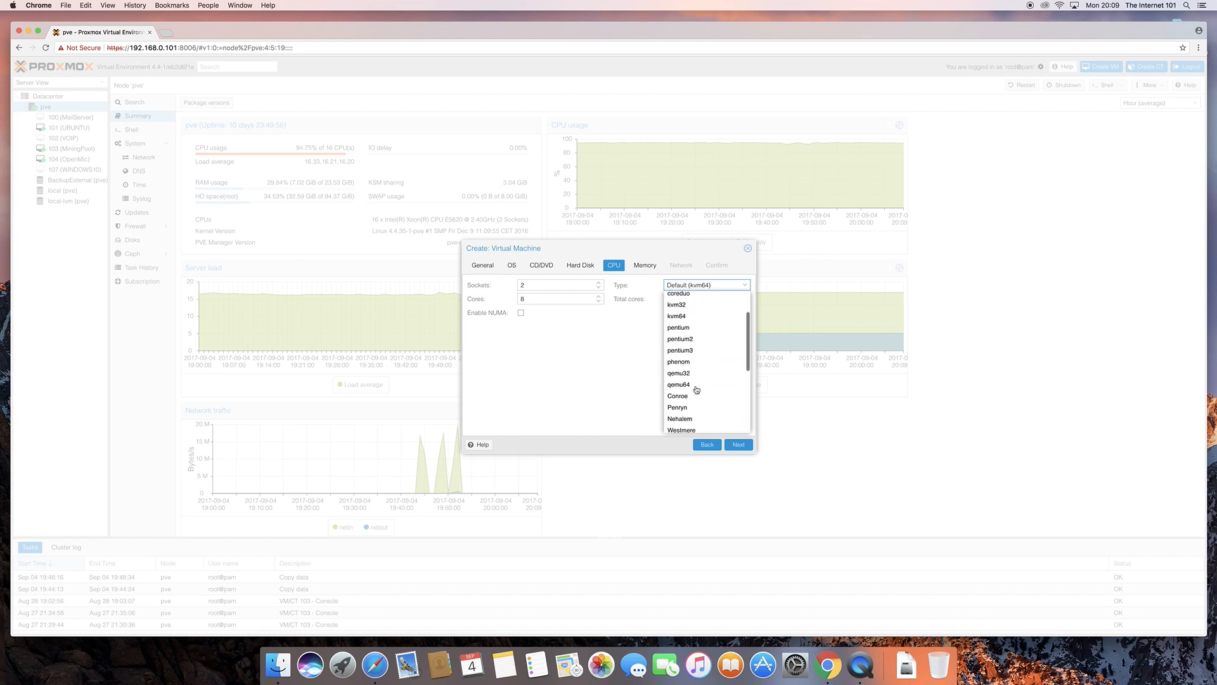
scroll(up, 3)
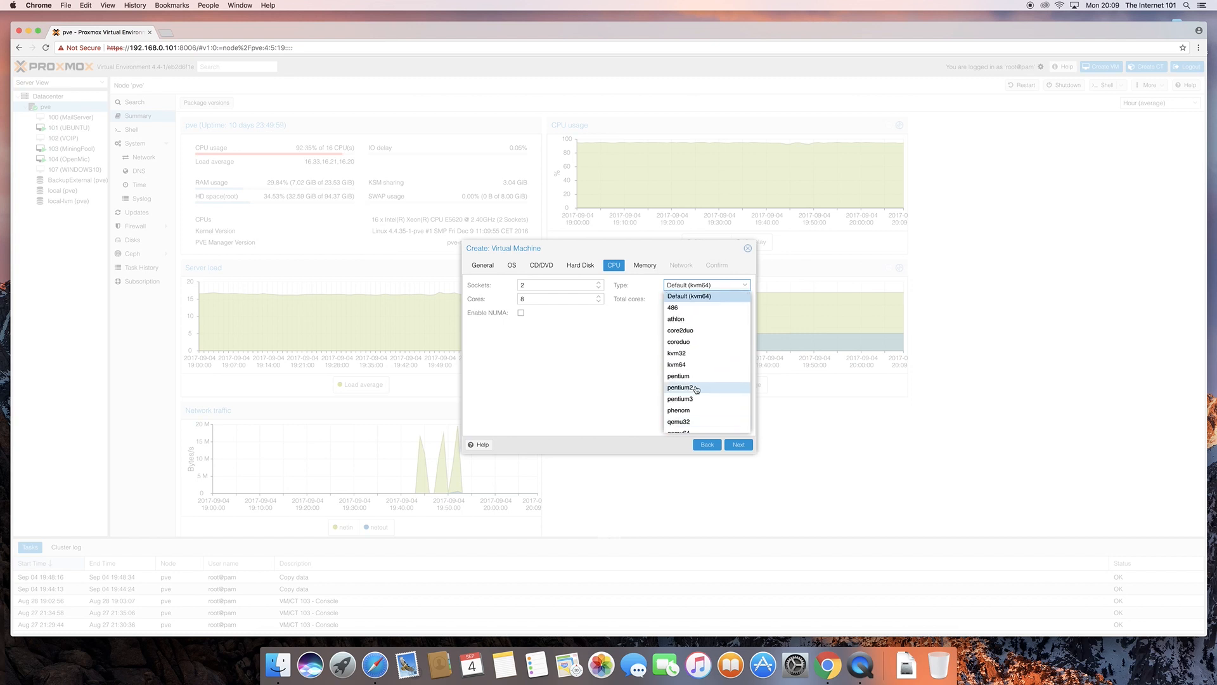
mouse_move(686, 297)
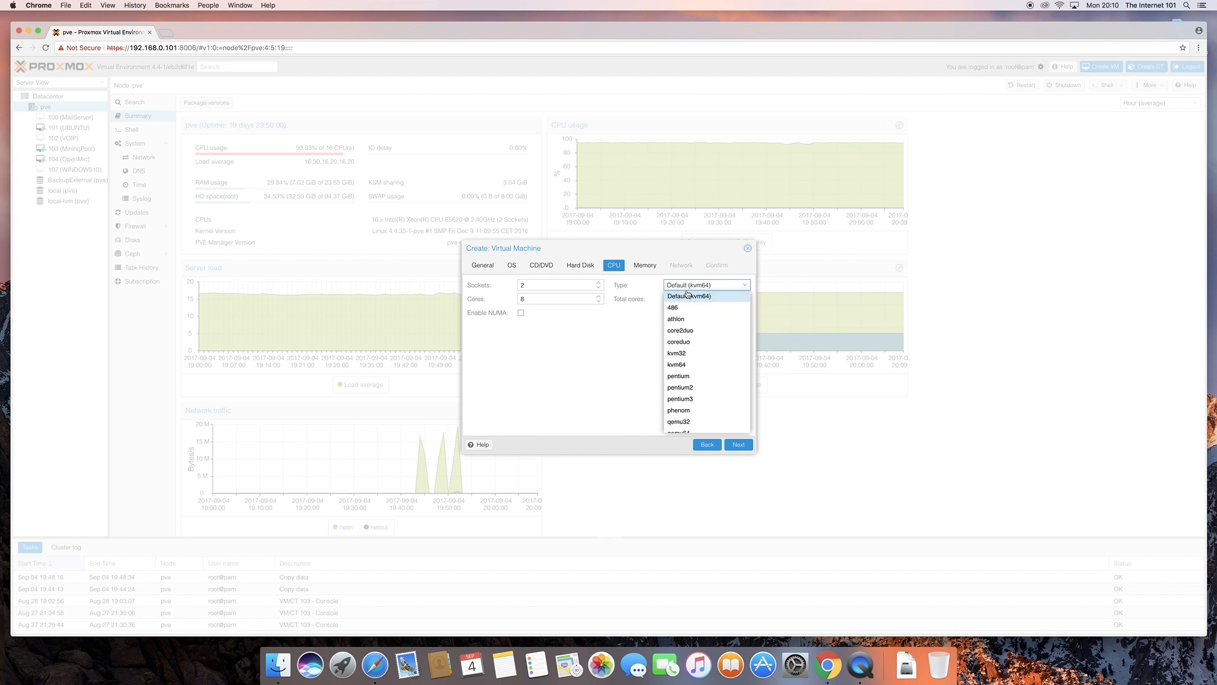
mouse_move(690, 342)
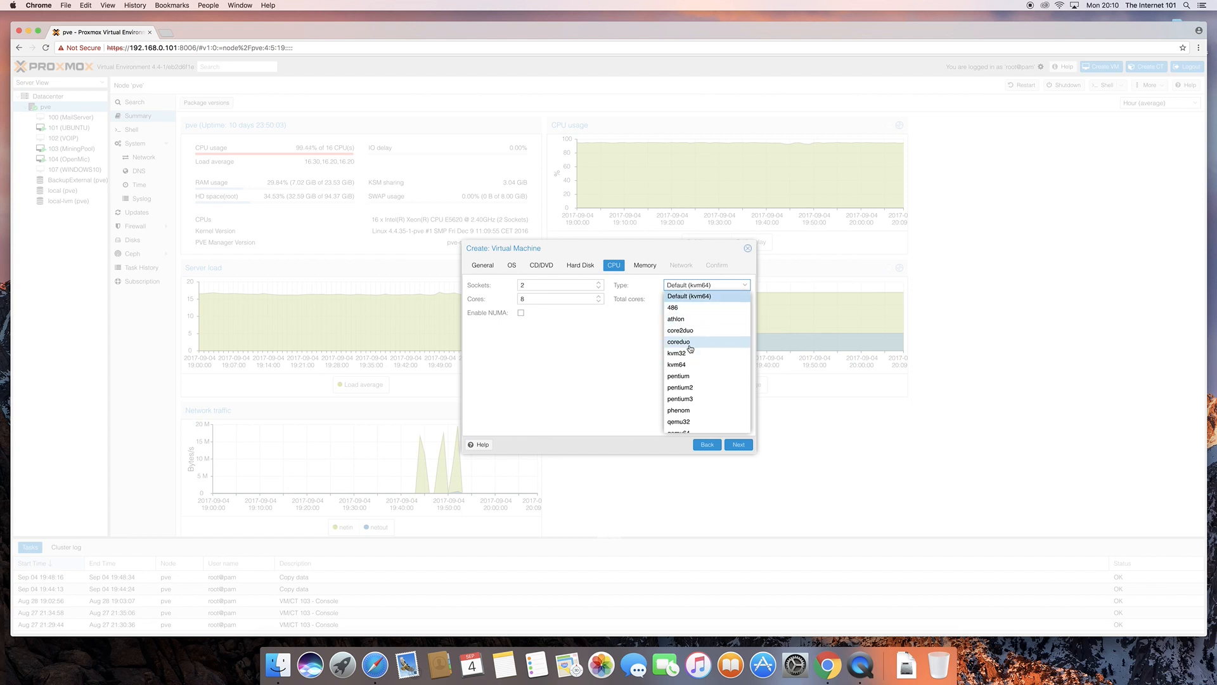
mouse_move(683, 352)
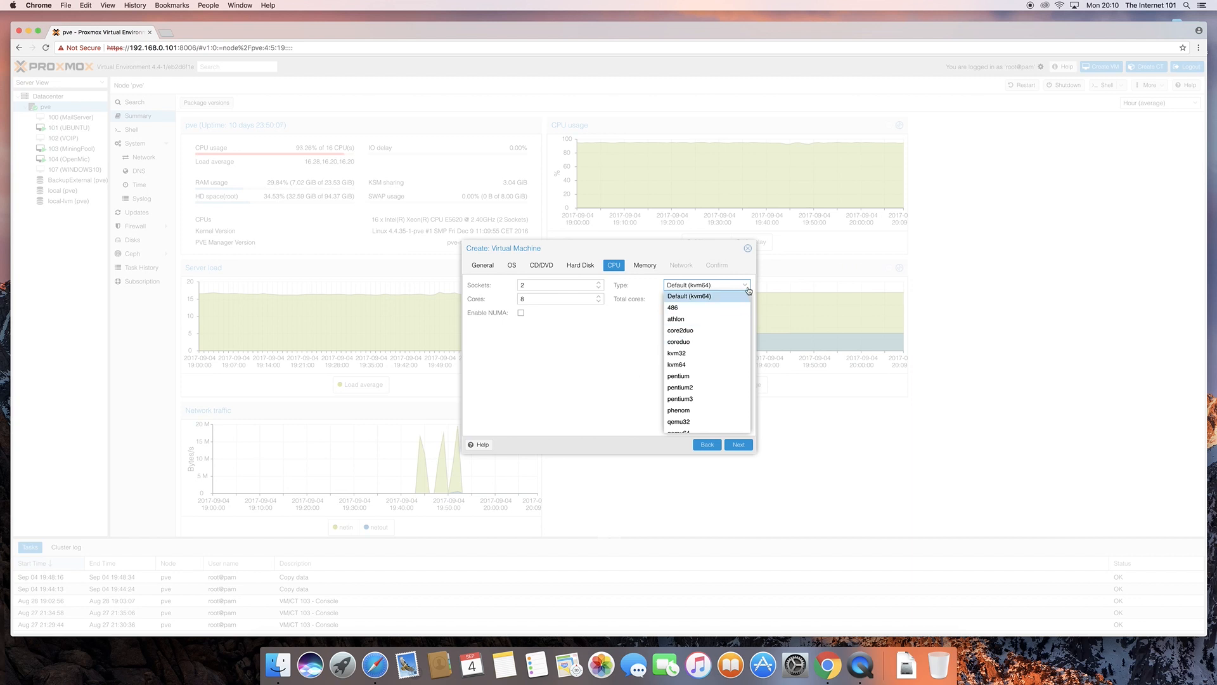
click(688, 296)
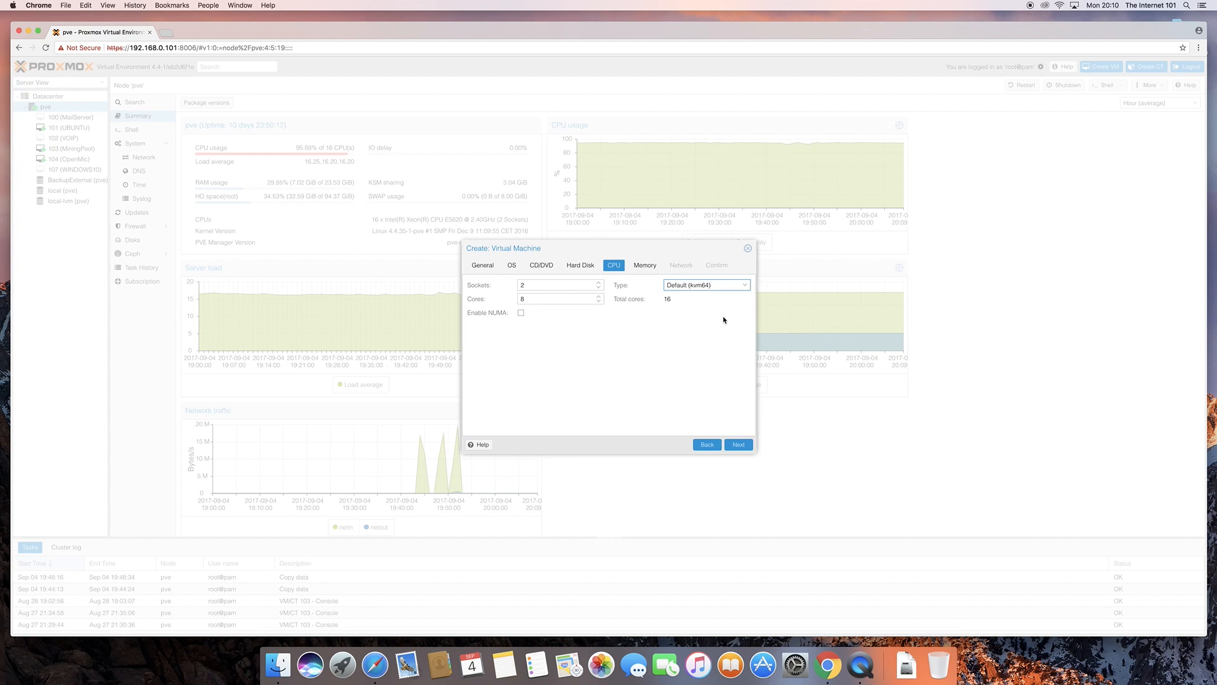
mouse_move(629, 350)
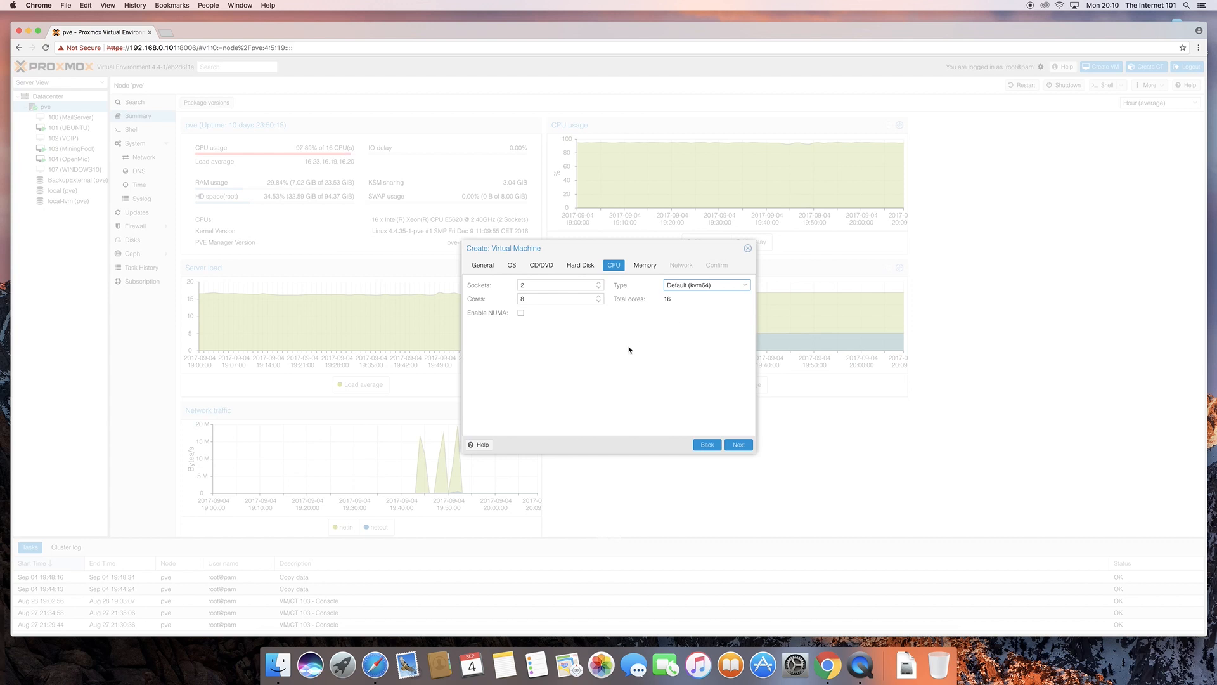
mouse_move(687, 401)
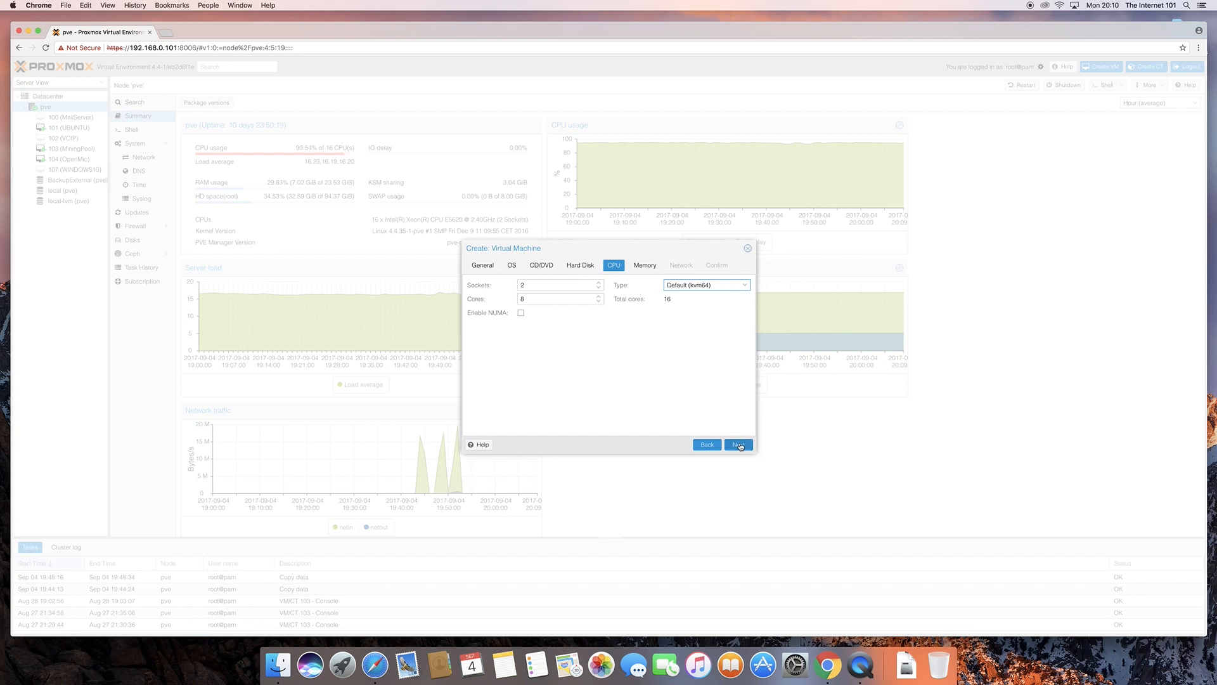
- Advance to the Memory step showing the default fixed 512 MB size
click(738, 443)
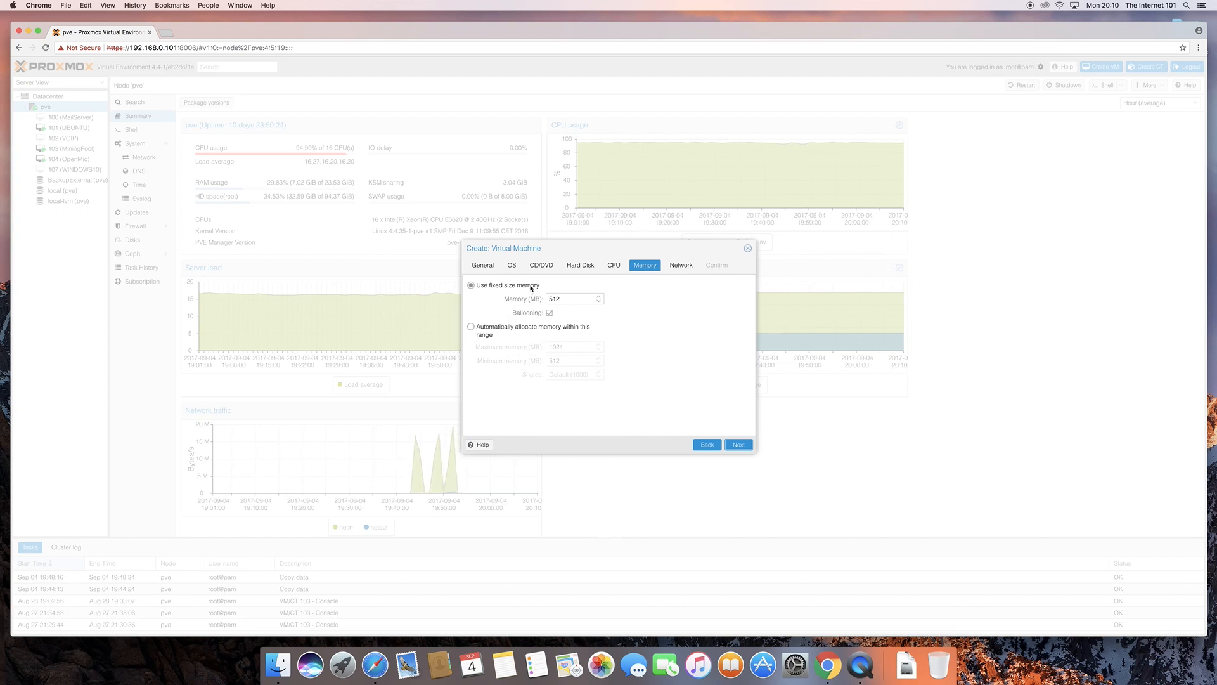
mouse_move(518, 329)
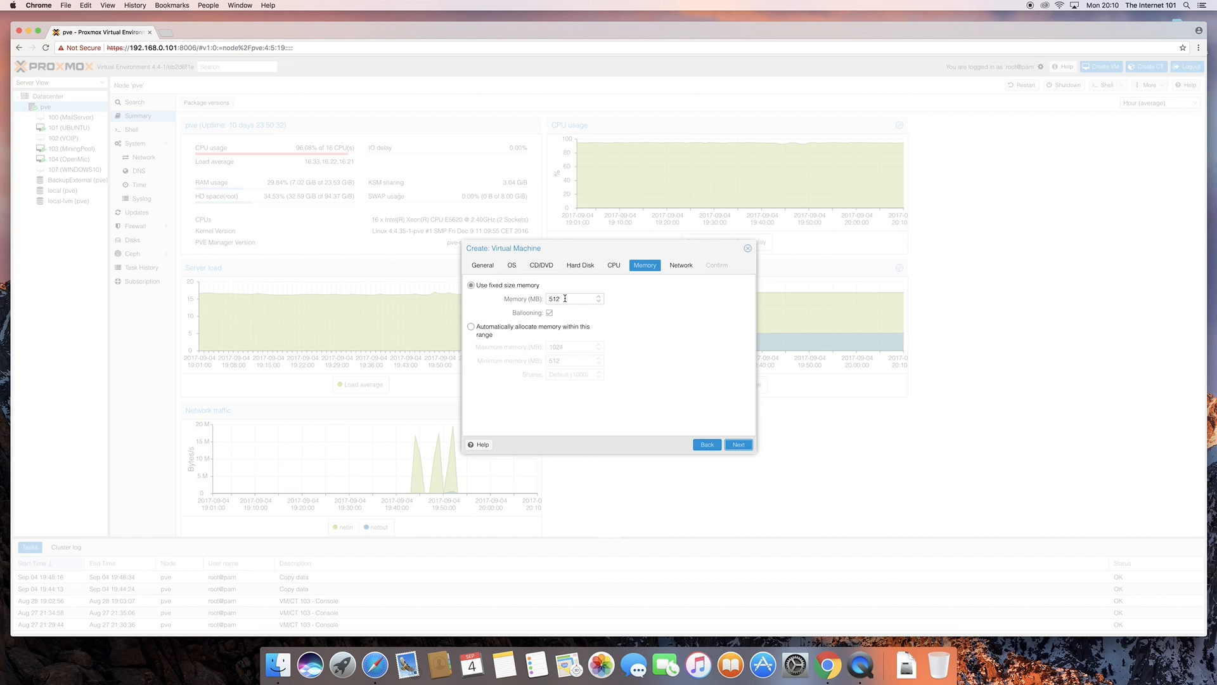
mouse_move(550, 309)
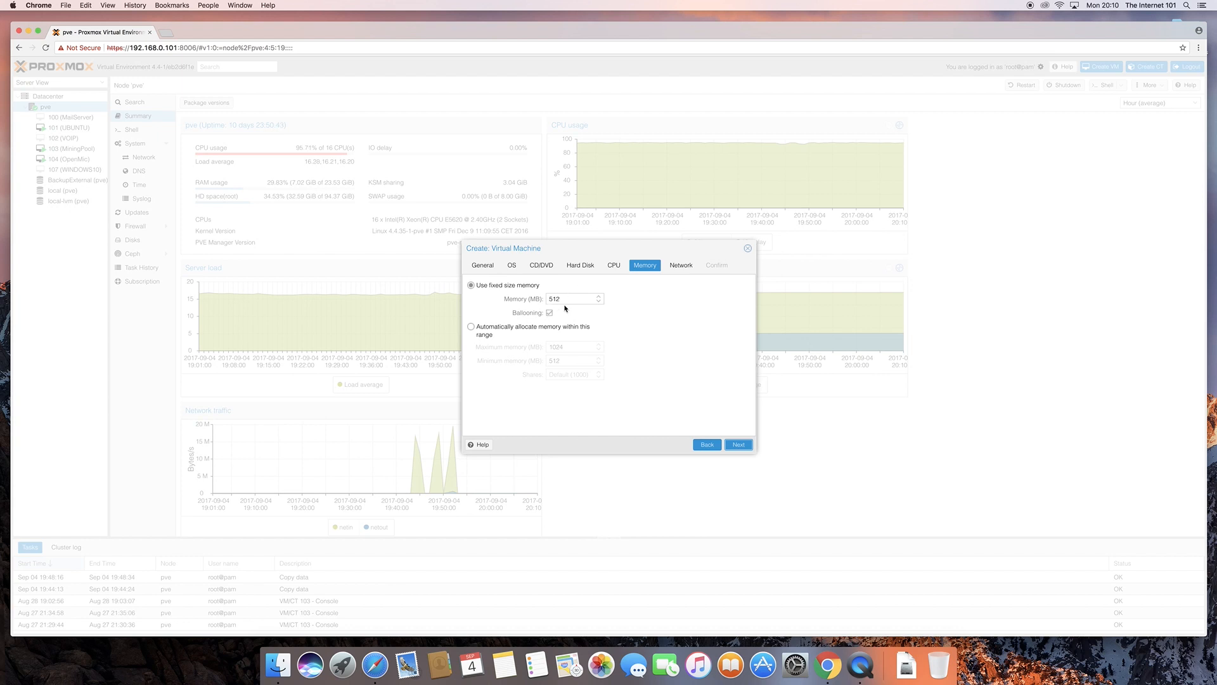
mouse_move(511, 293)
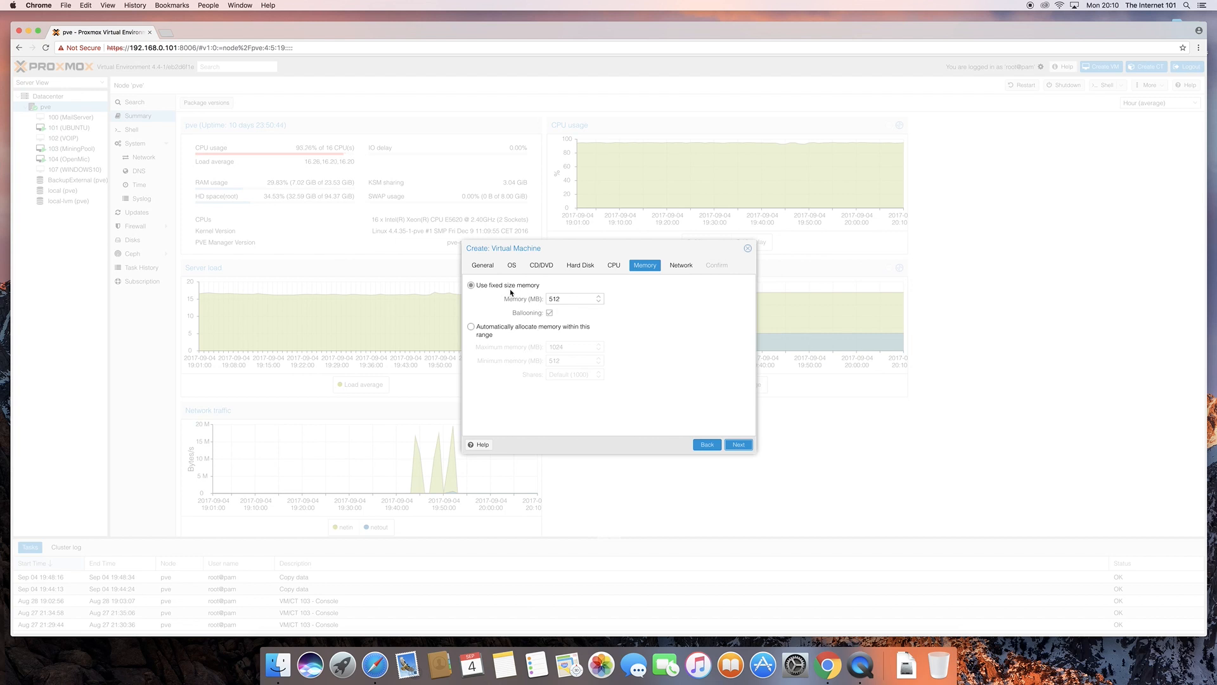
mouse_move(536, 304)
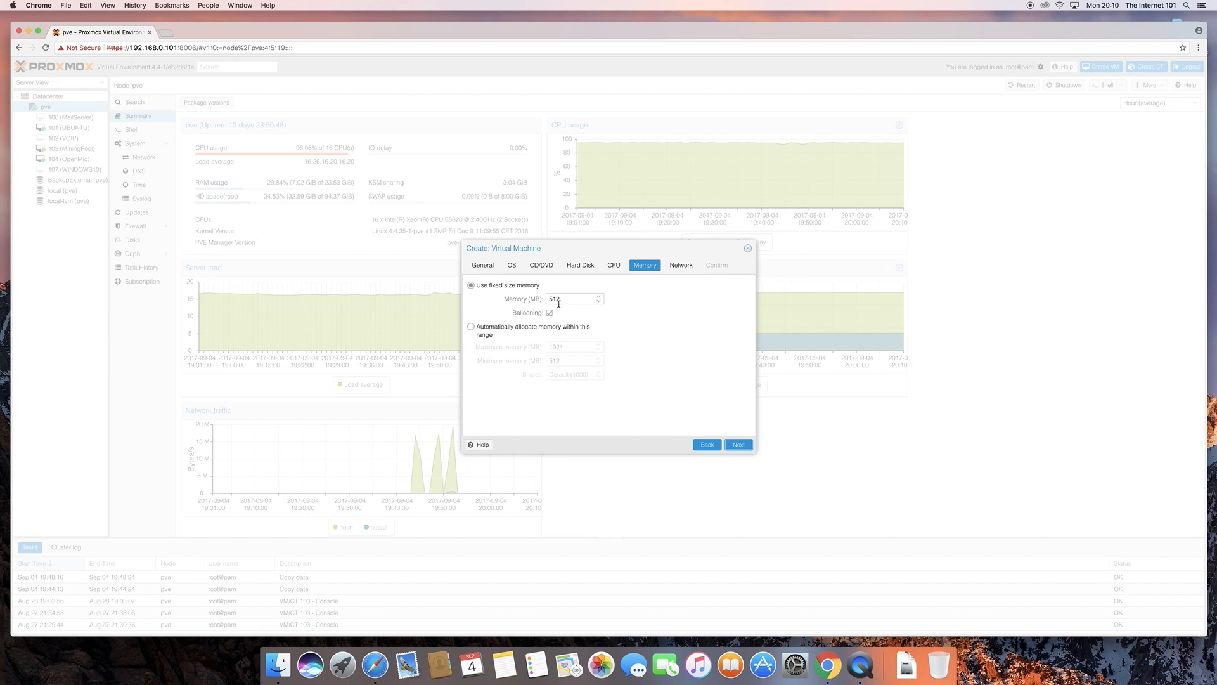
mouse_move(688, 343)
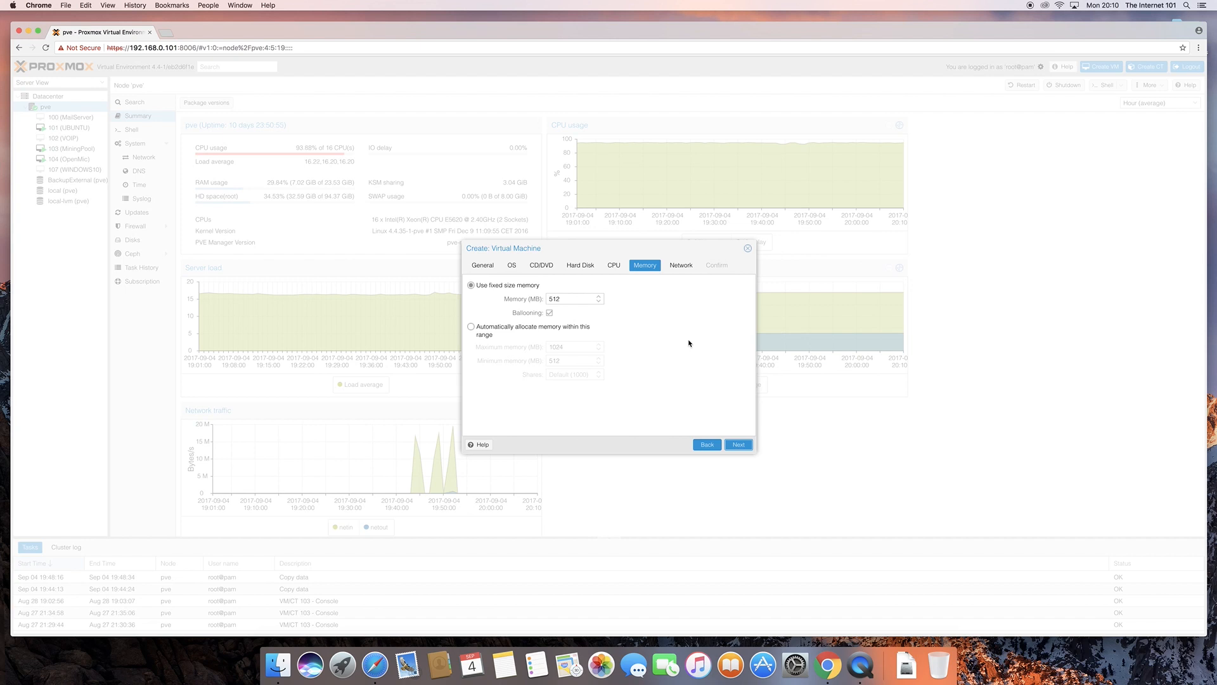
mouse_move(550, 331)
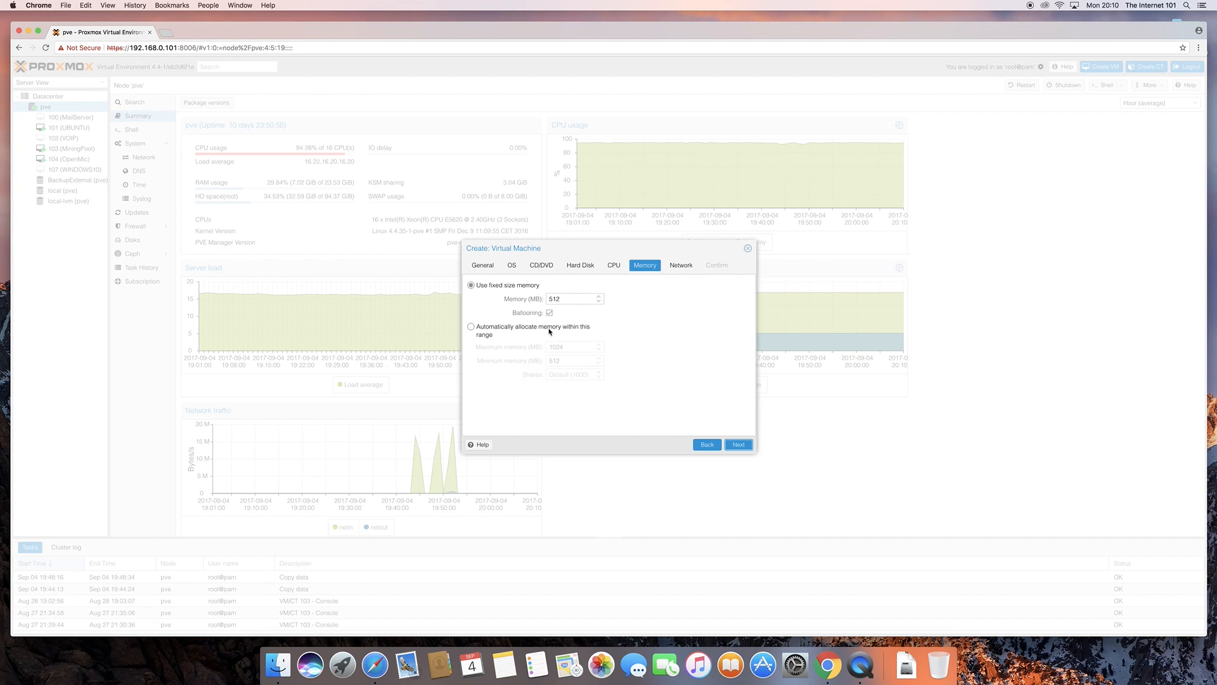
- Allocate memory automatically within a range of 2048 MB minimum to 8000 MB maximum
click(471, 326)
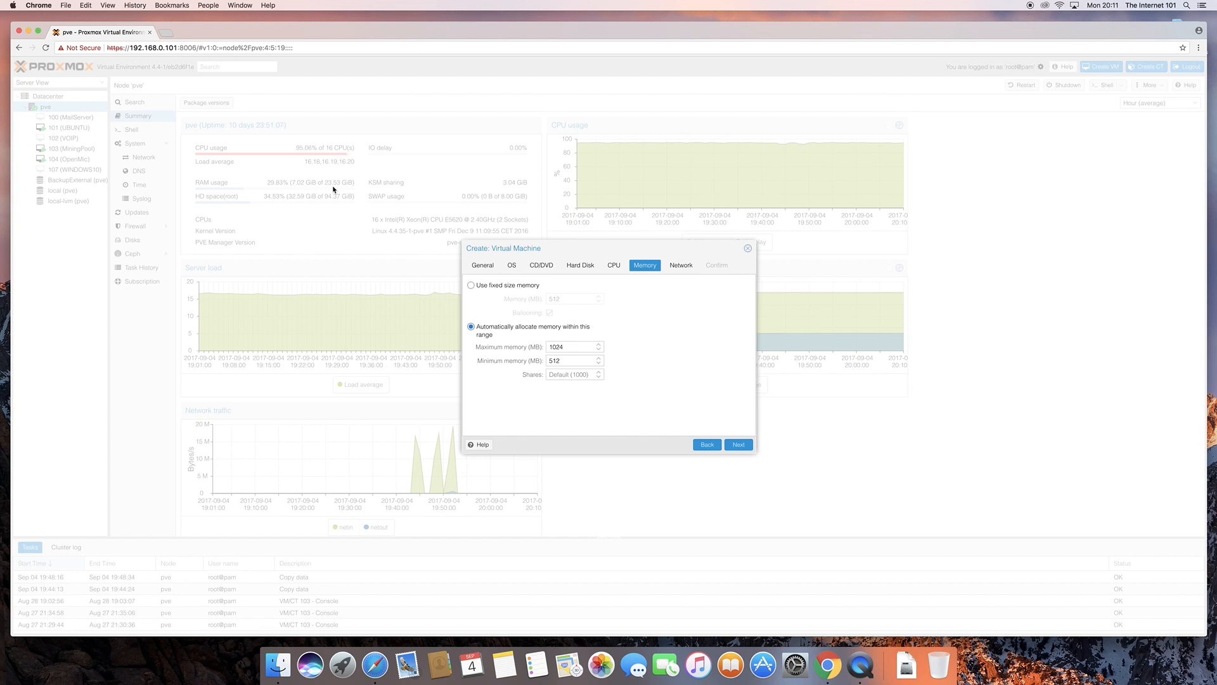
mouse_move(45, 111)
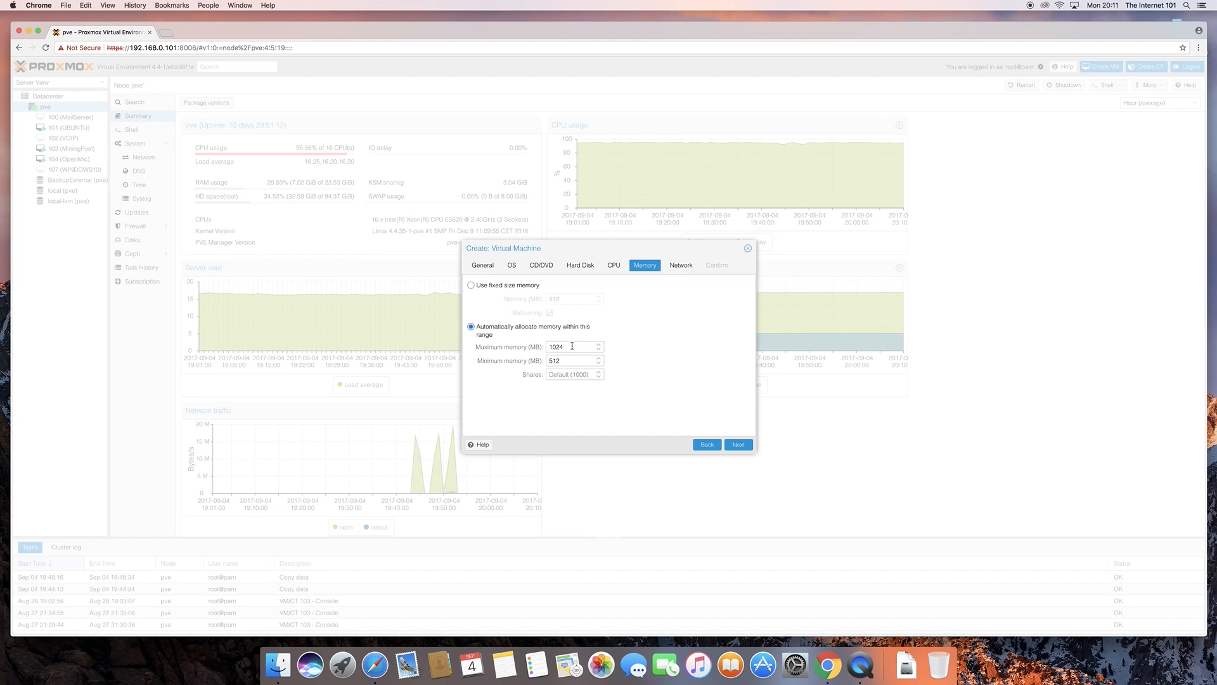
triple_click(571, 346)
text(8000)
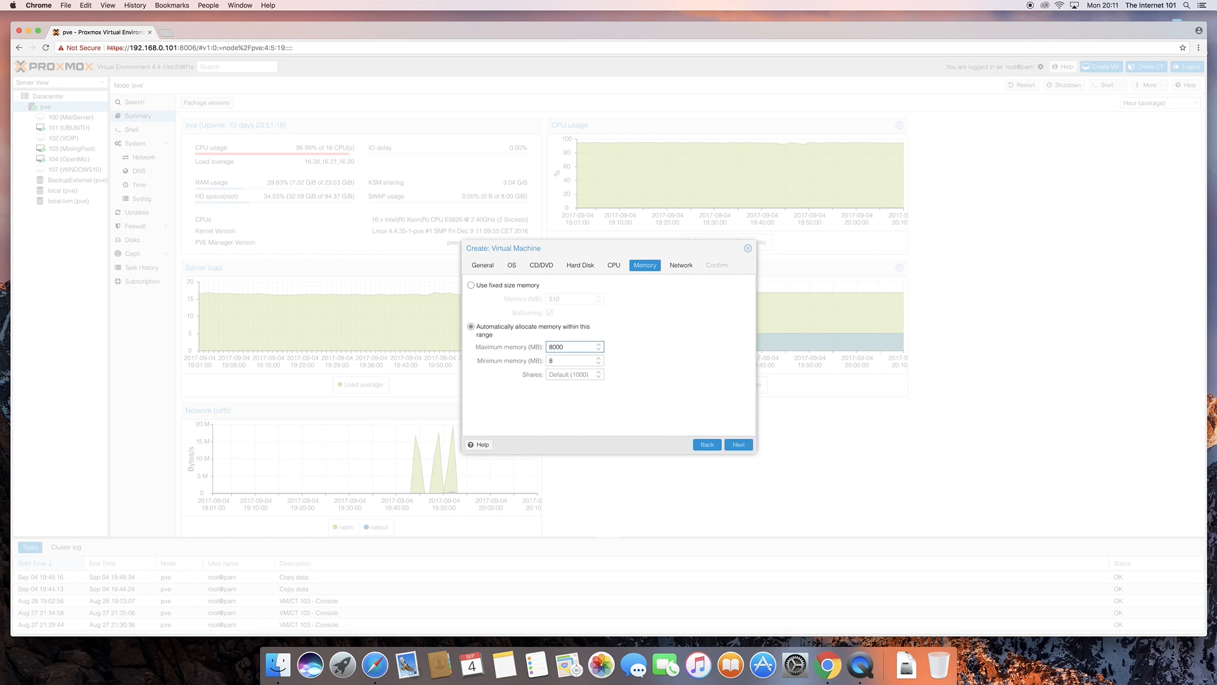
click(571, 360)
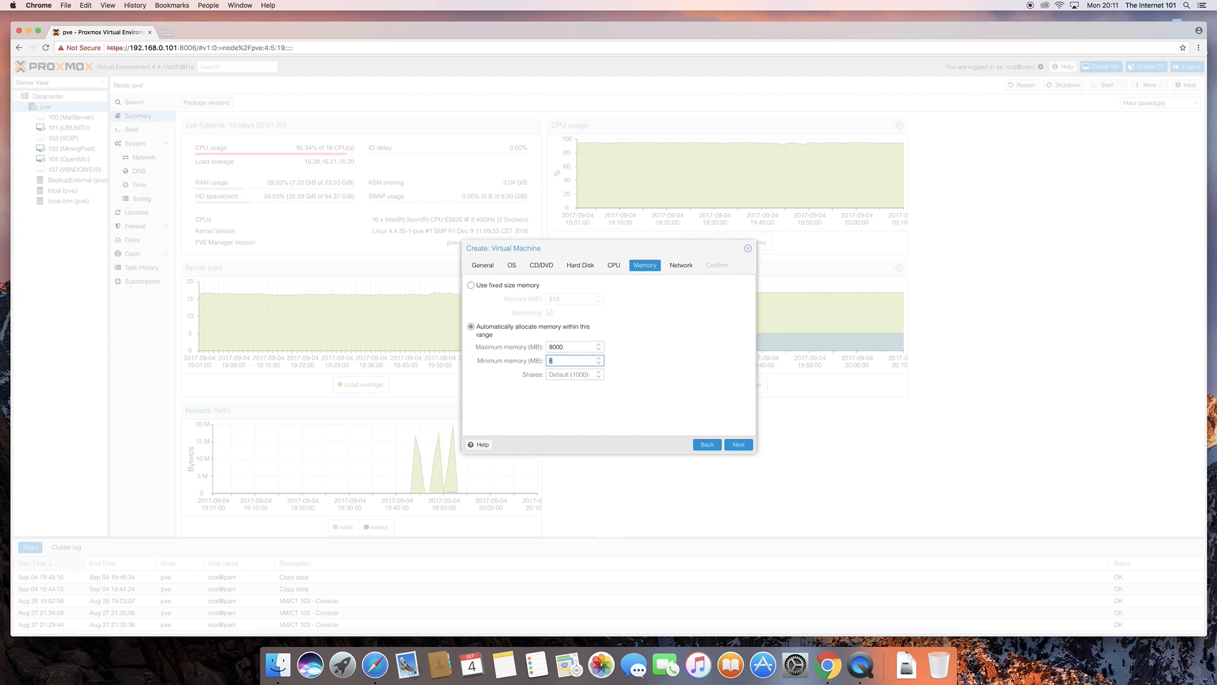
text(2048)
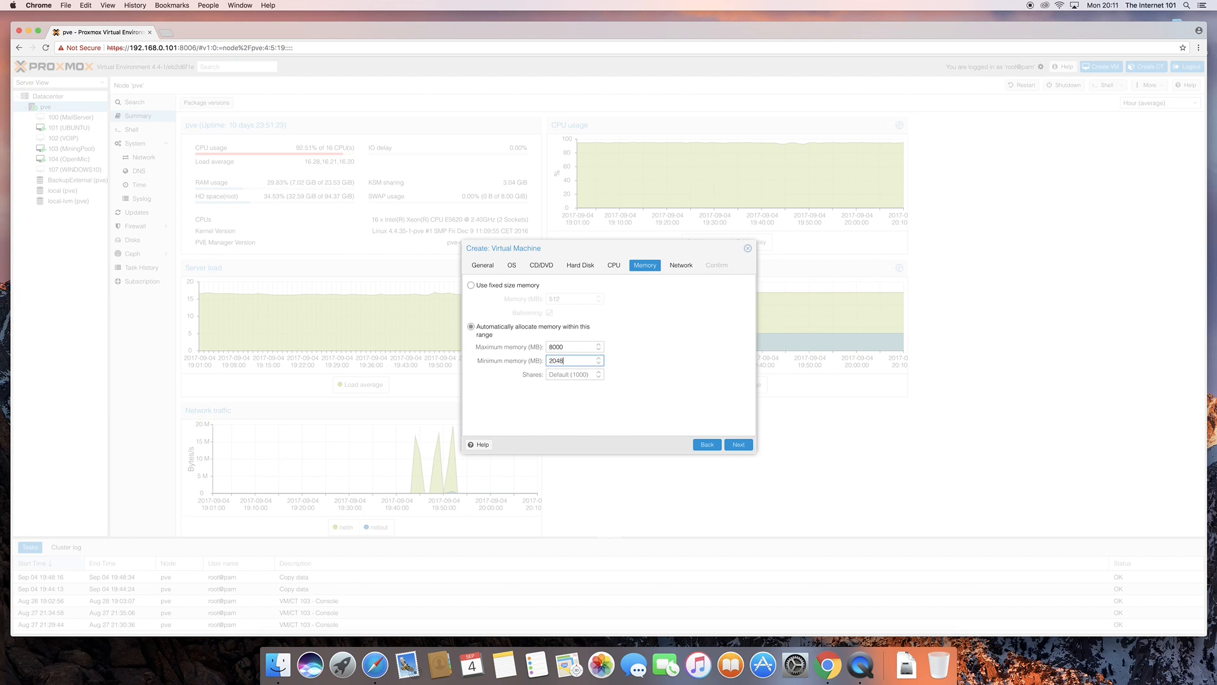
mouse_move(610, 371)
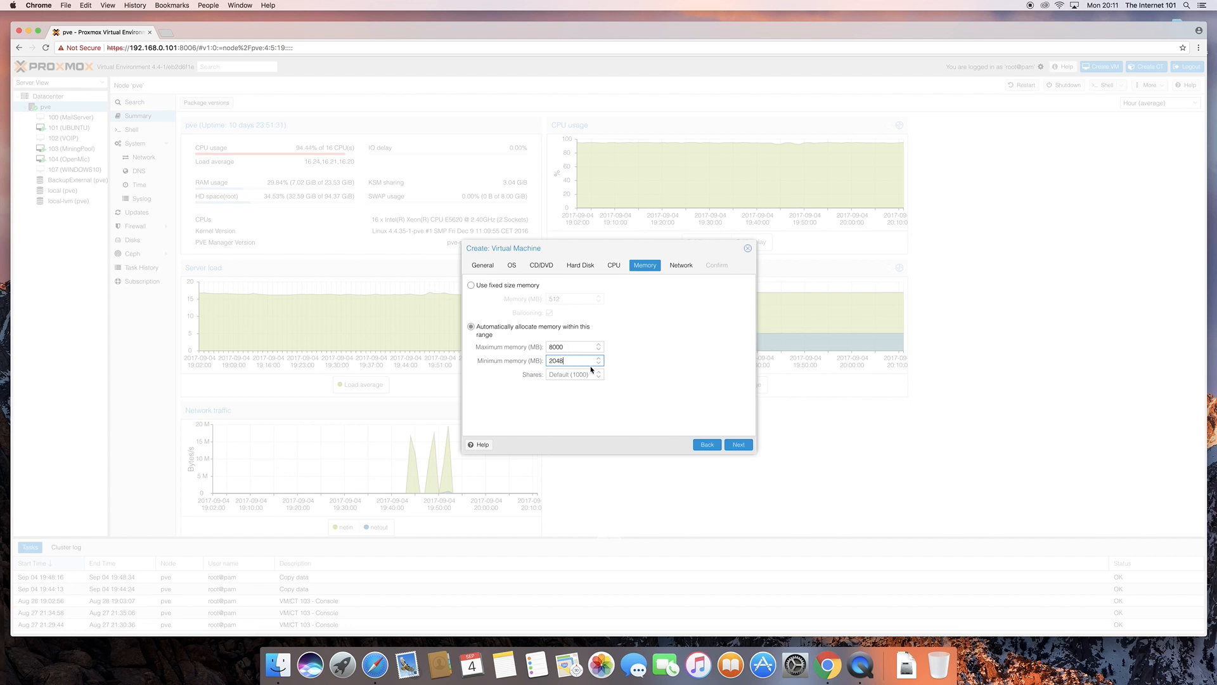
- Advance to the Network step and keep vmbr0 as the bridge in bridged mode
click(737, 443)
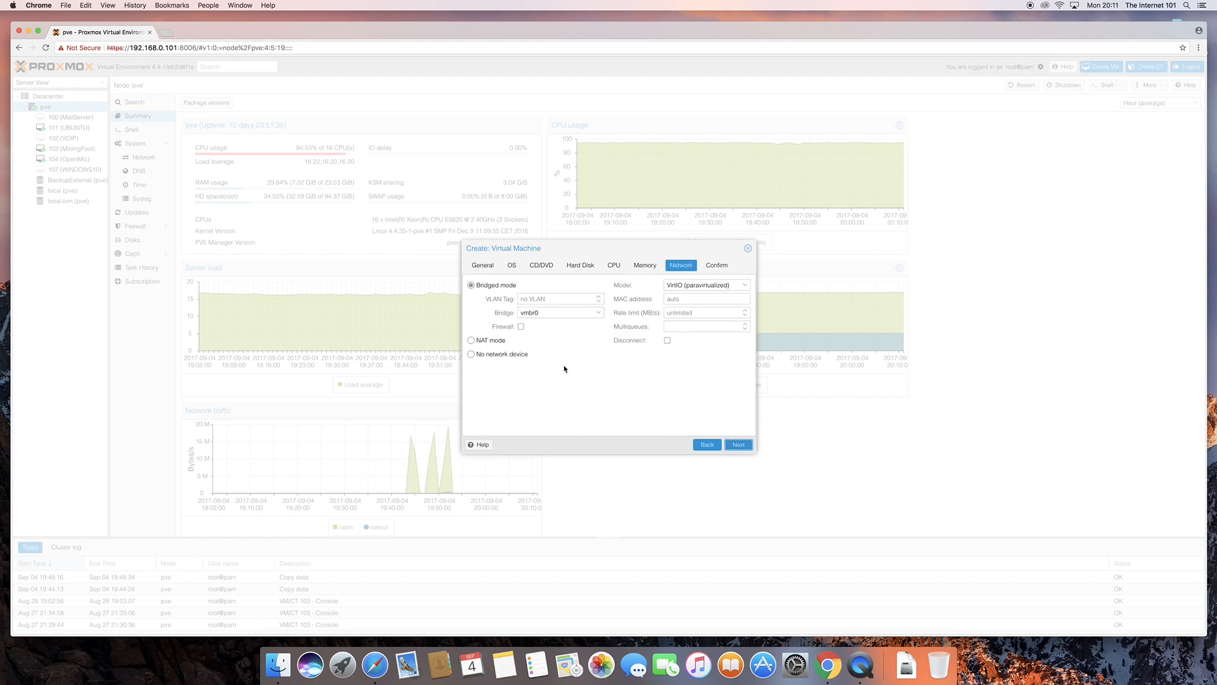
mouse_move(527, 329)
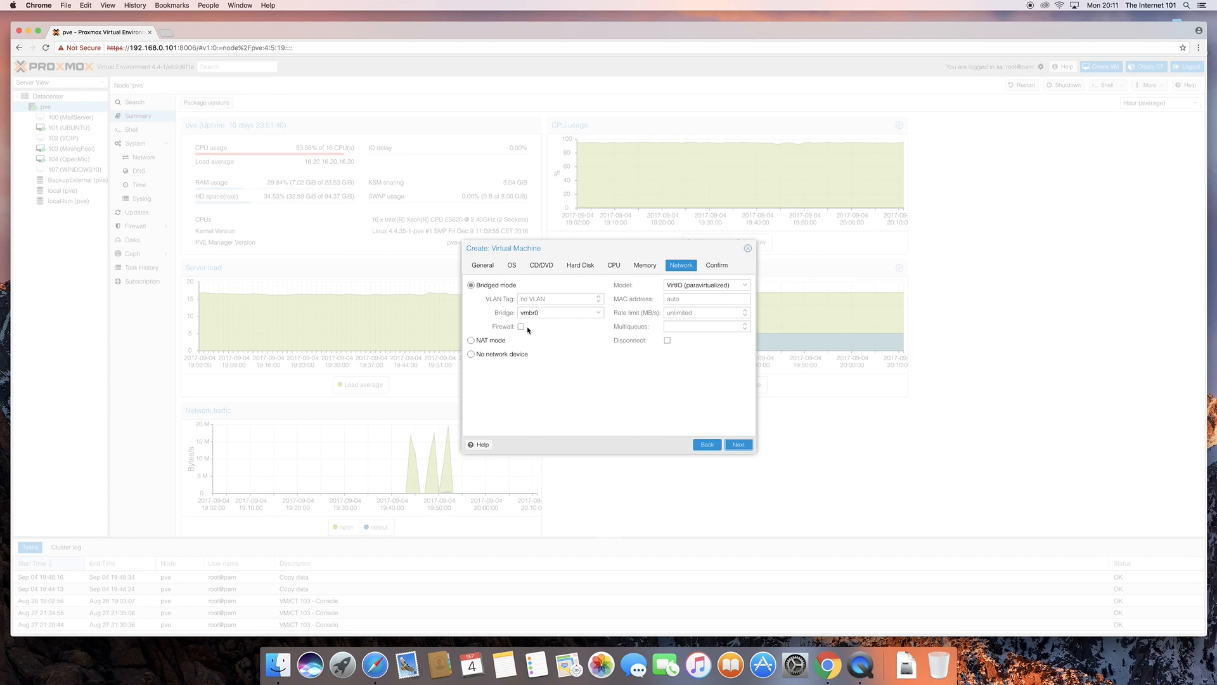
mouse_move(541, 338)
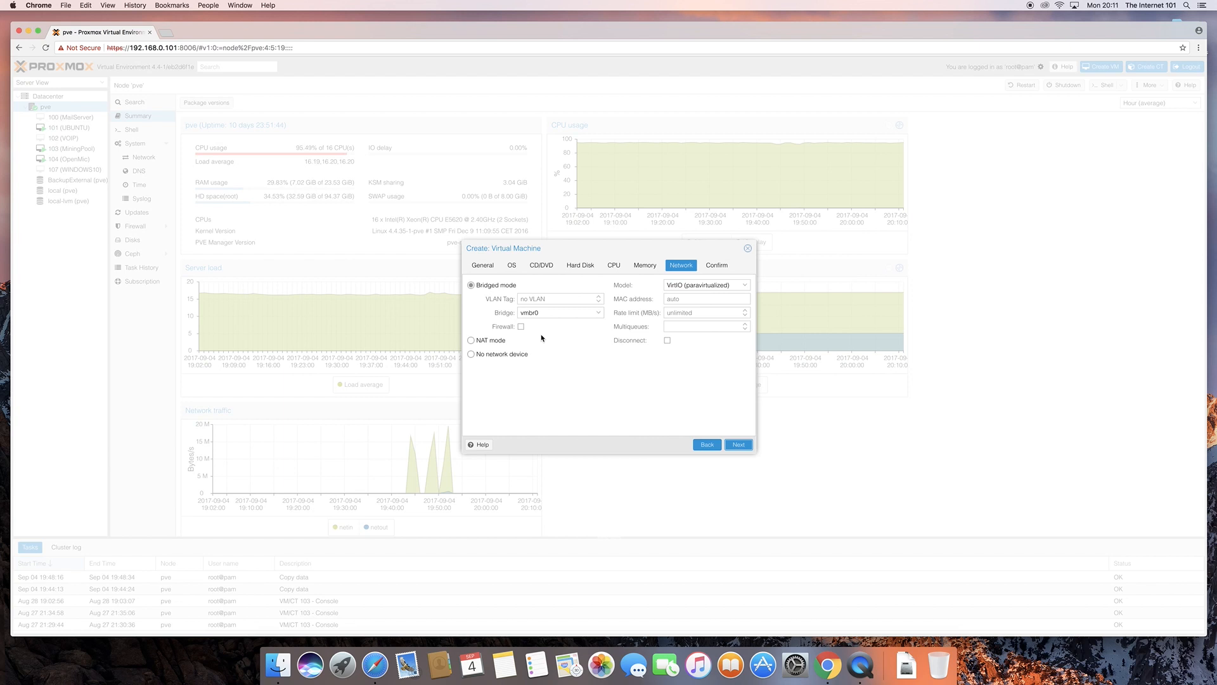
mouse_move(510, 294)
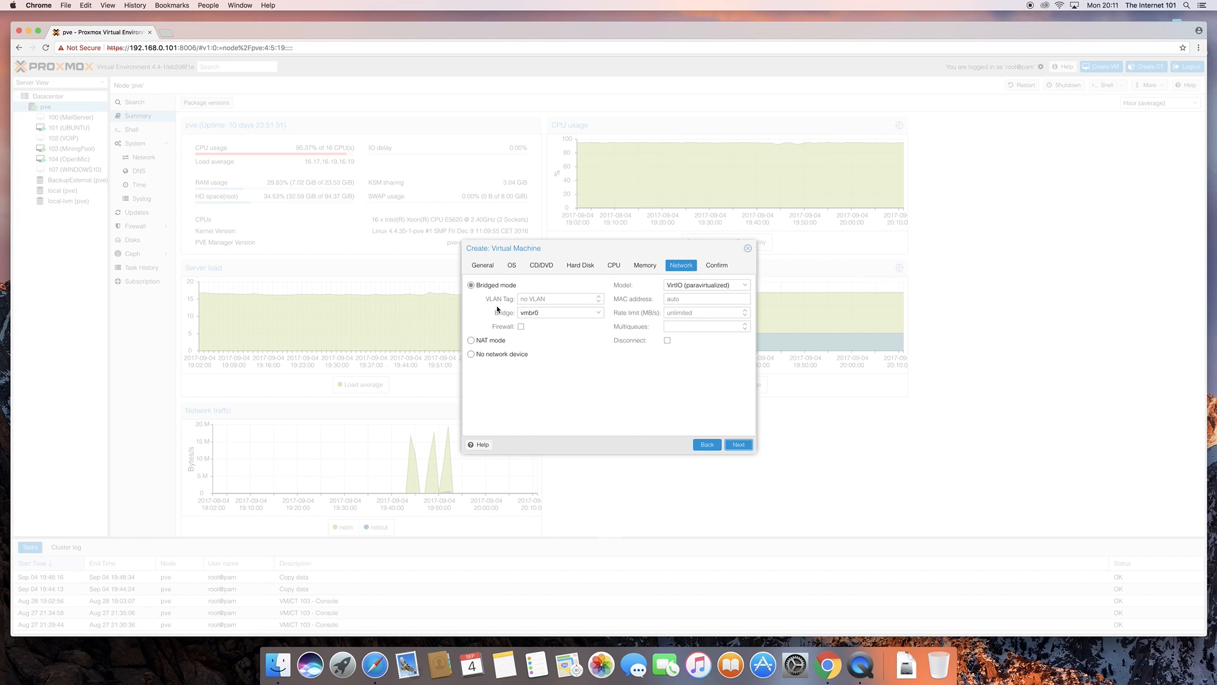
mouse_move(621, 374)
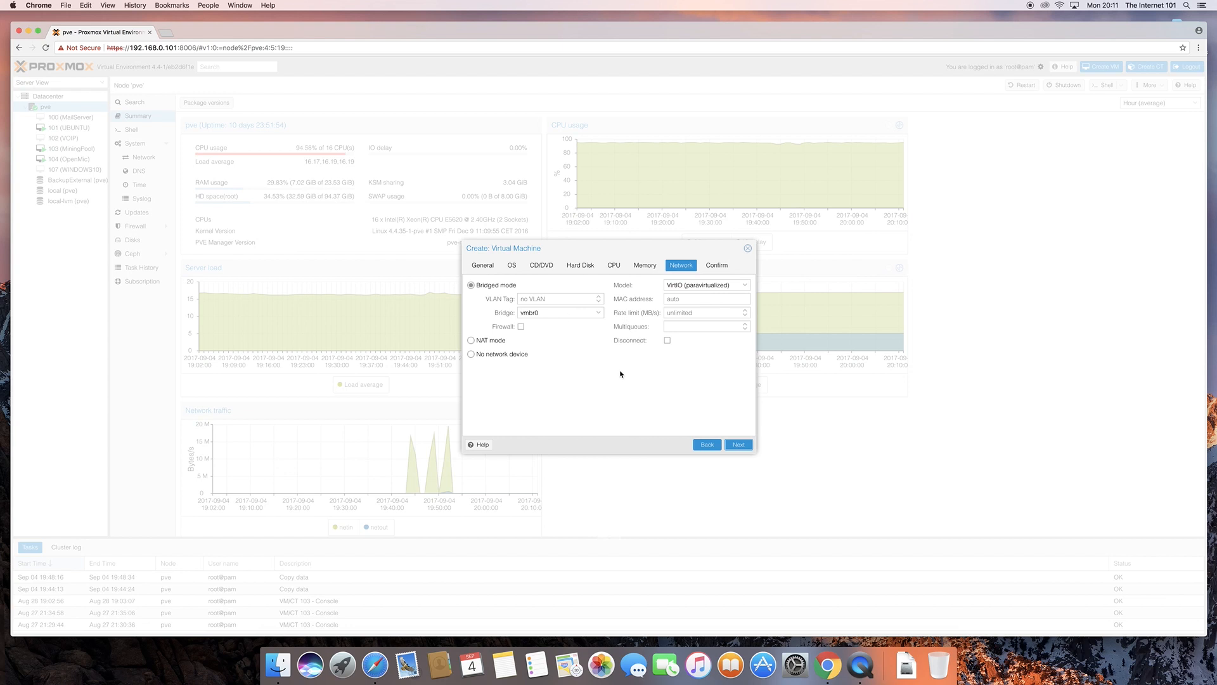
mouse_move(594, 365)
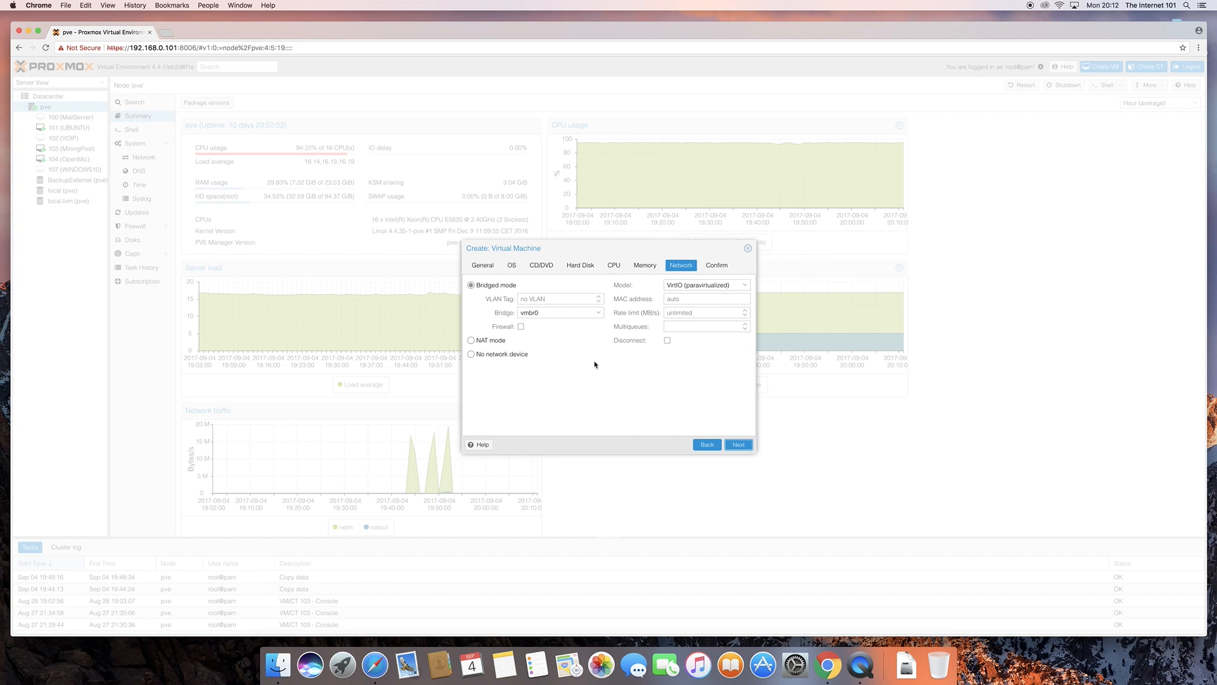
mouse_move(549, 344)
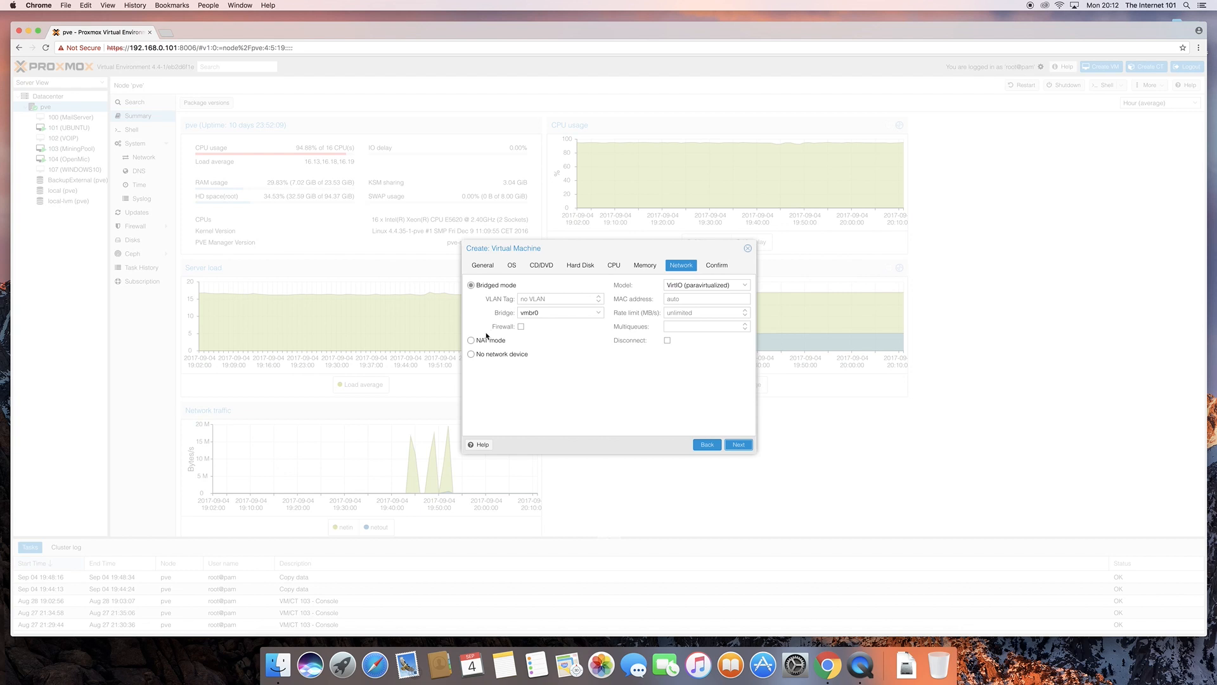
mouse_move(493, 358)
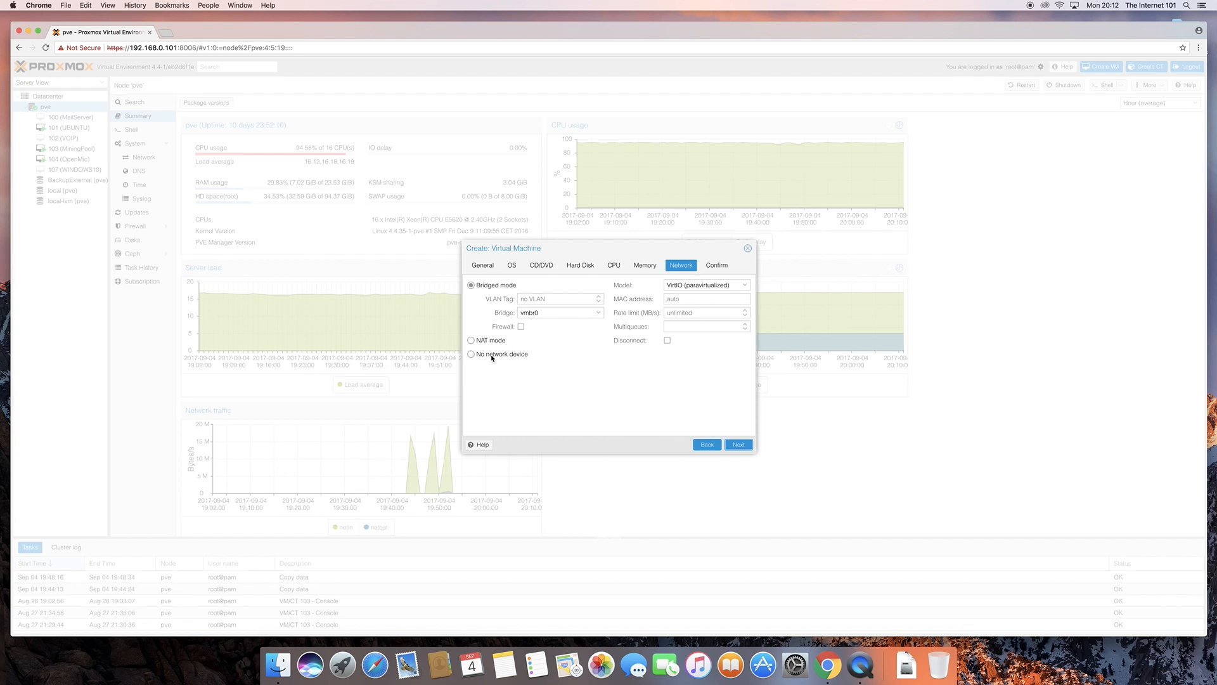
mouse_move(497, 358)
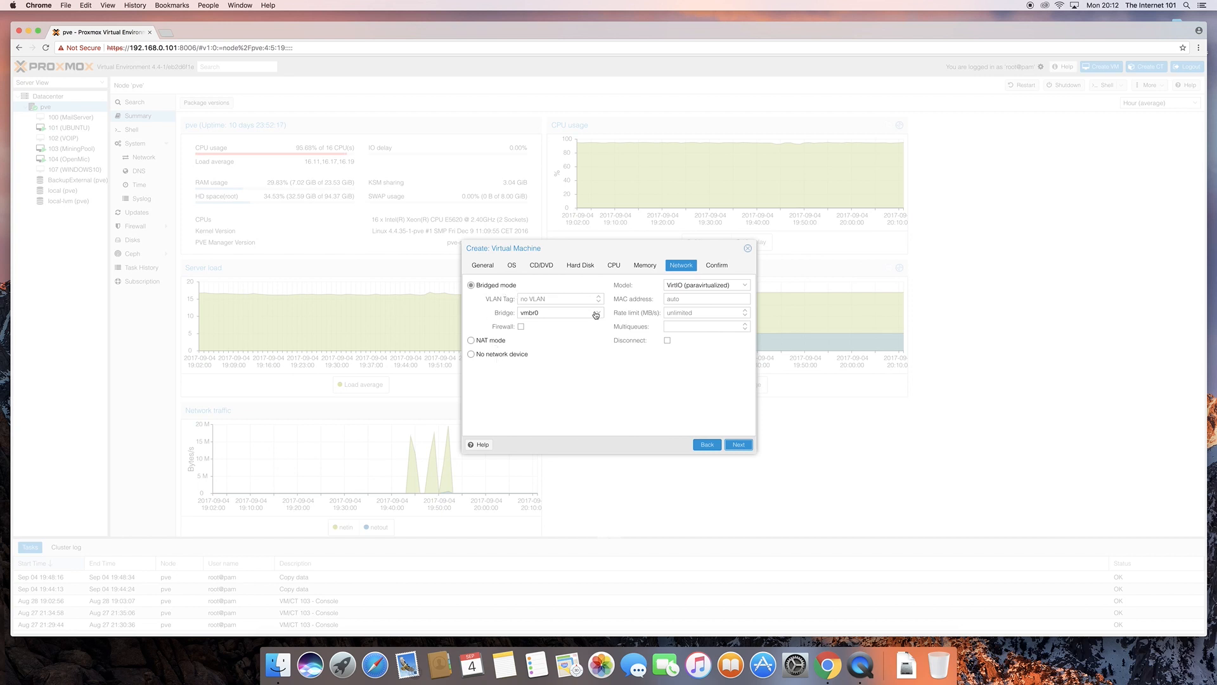
click(596, 312)
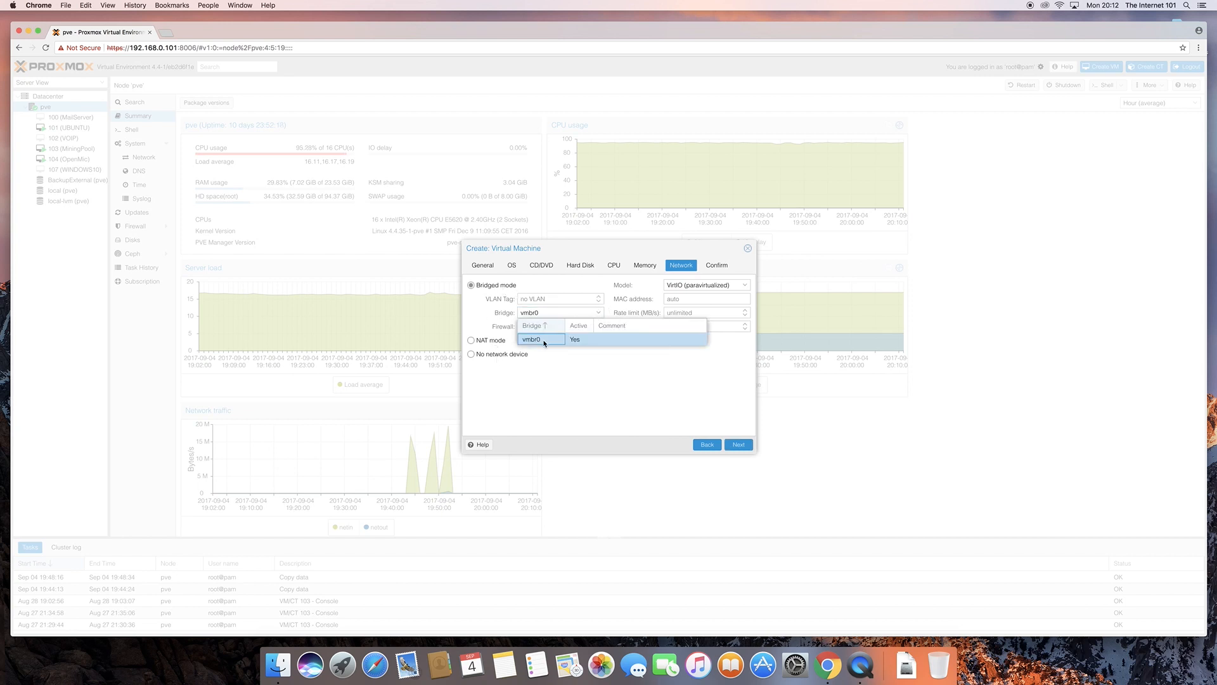
click(533, 339)
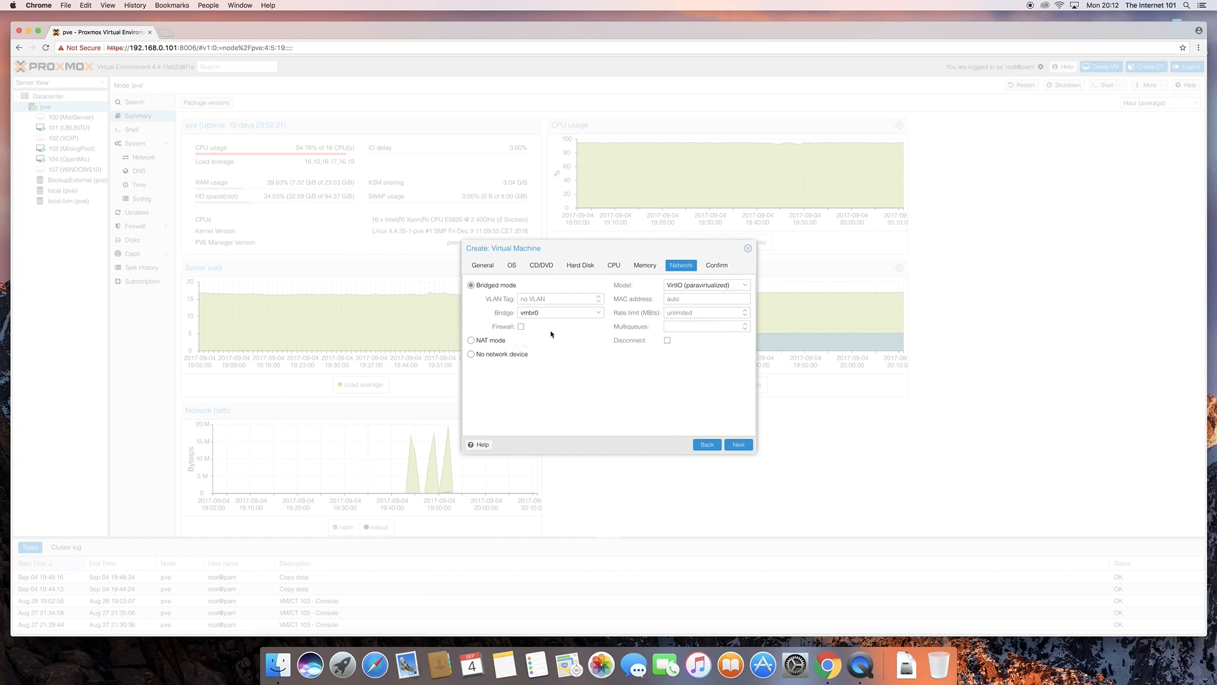
mouse_move(651, 290)
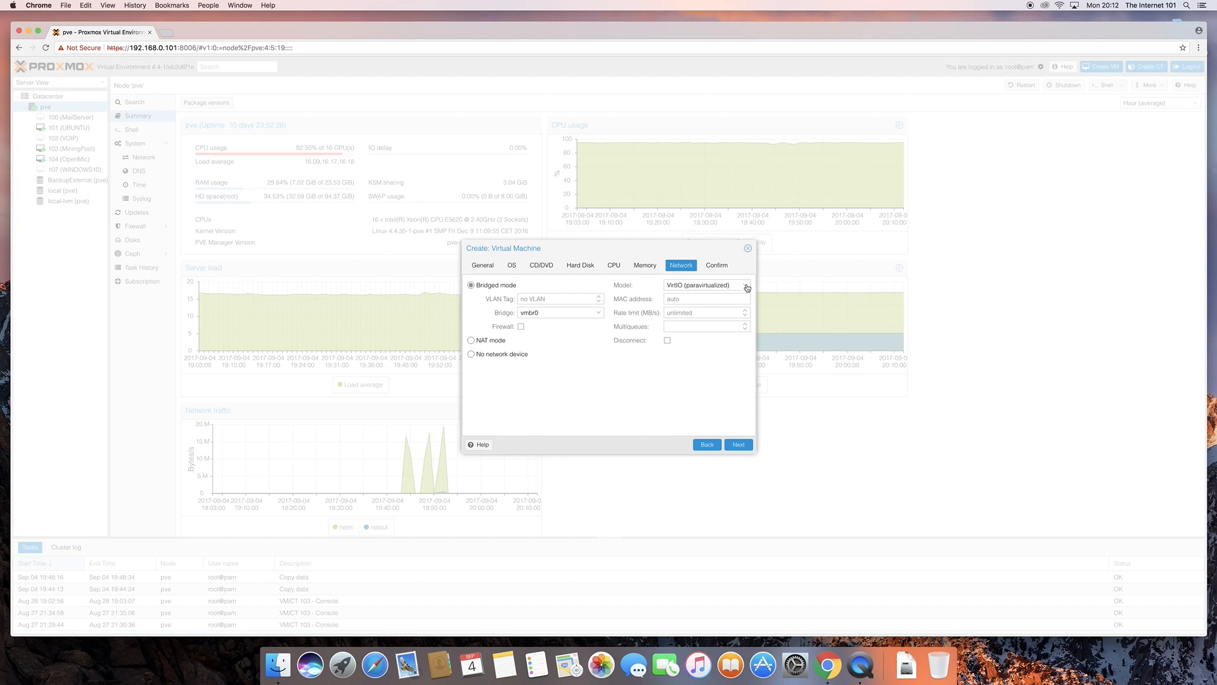
- Switch the network card model from VirtIO to Intel E1000
click(746, 287)
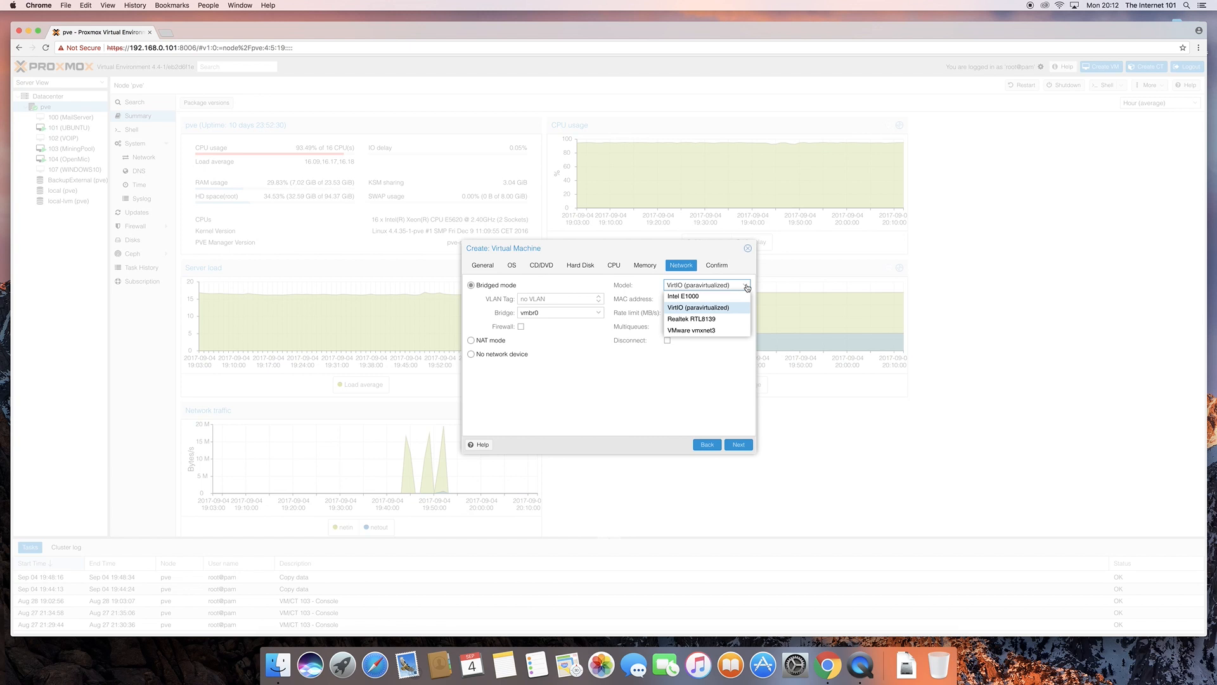
mouse_move(727, 294)
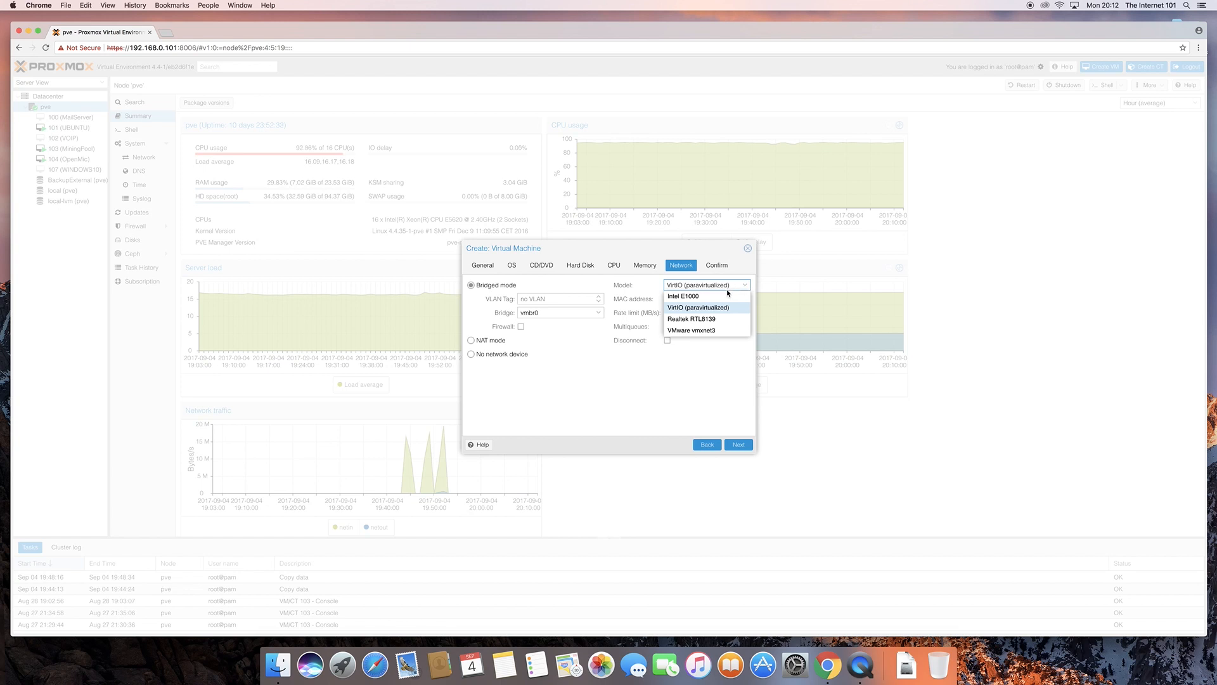
mouse_move(723, 297)
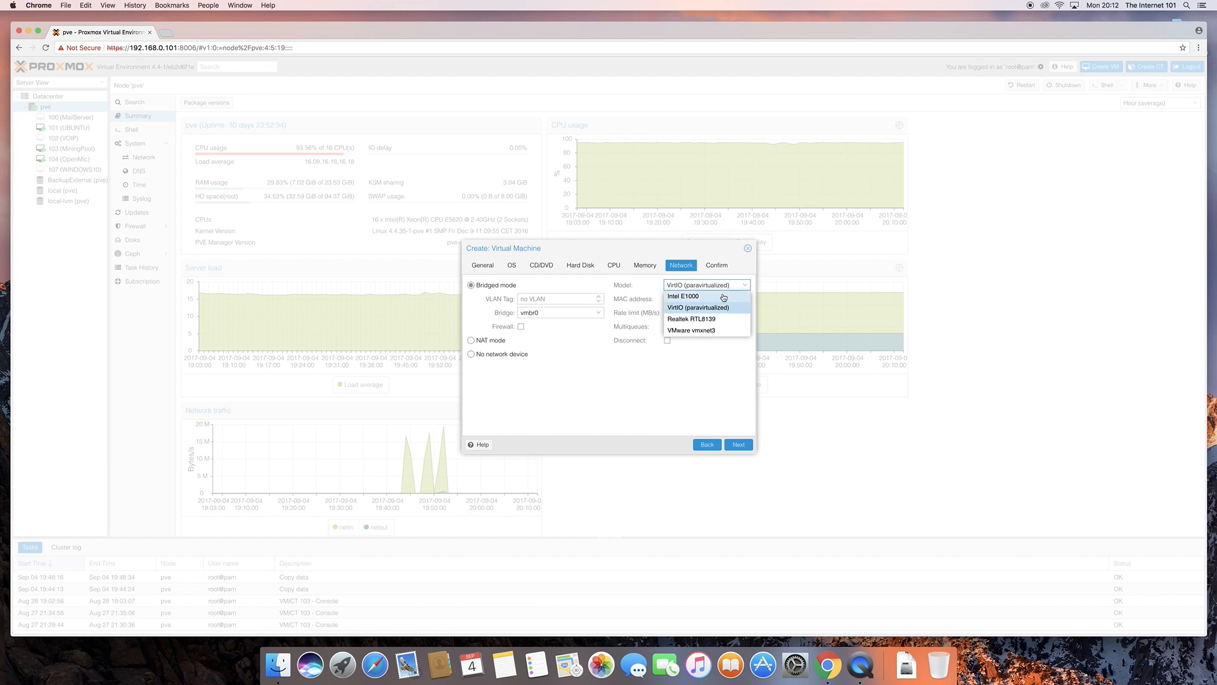
mouse_move(687, 297)
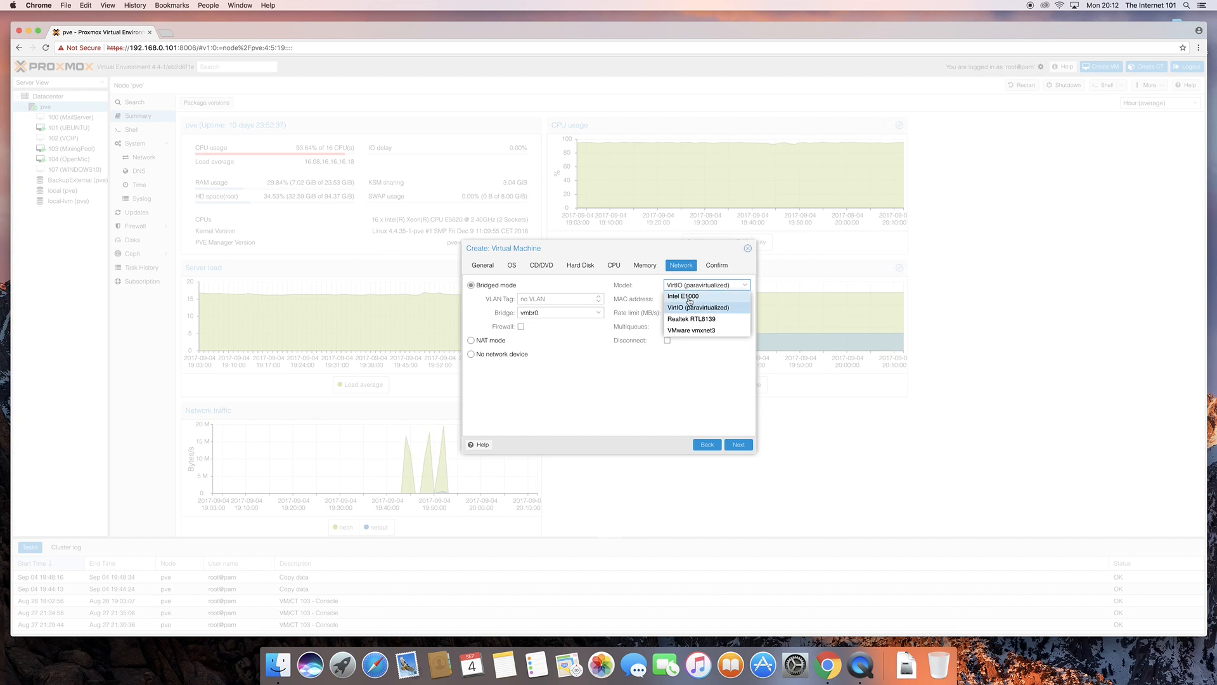
click(682, 296)
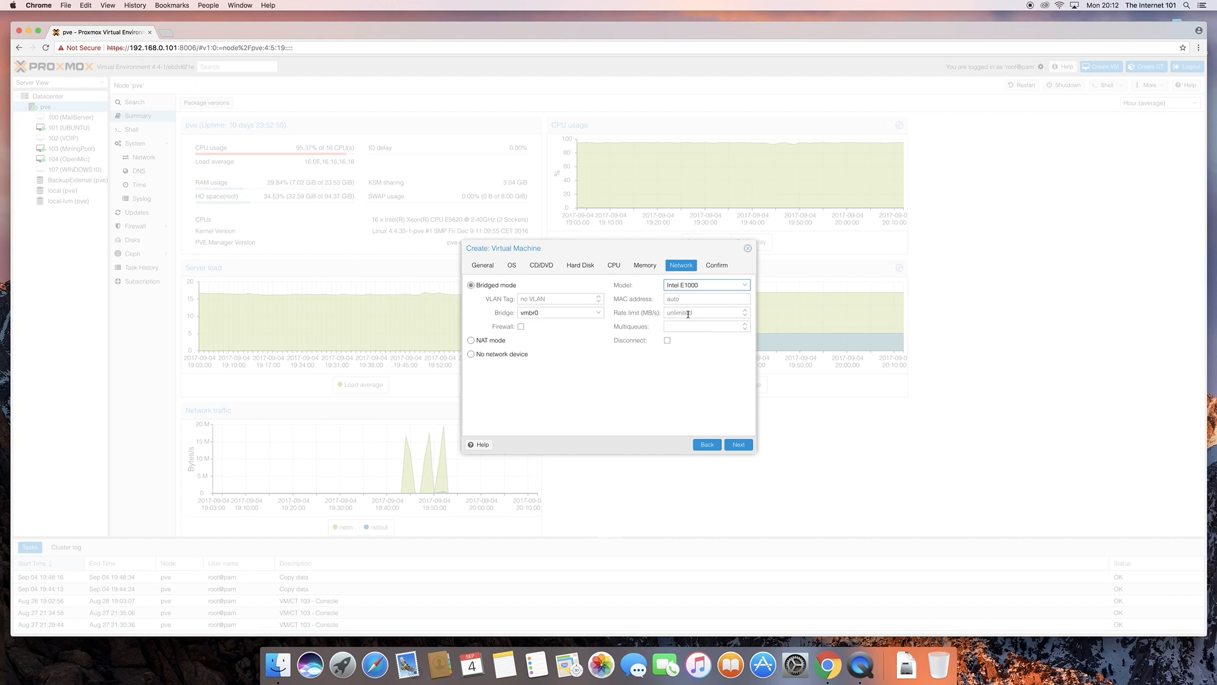
mouse_move(720, 341)
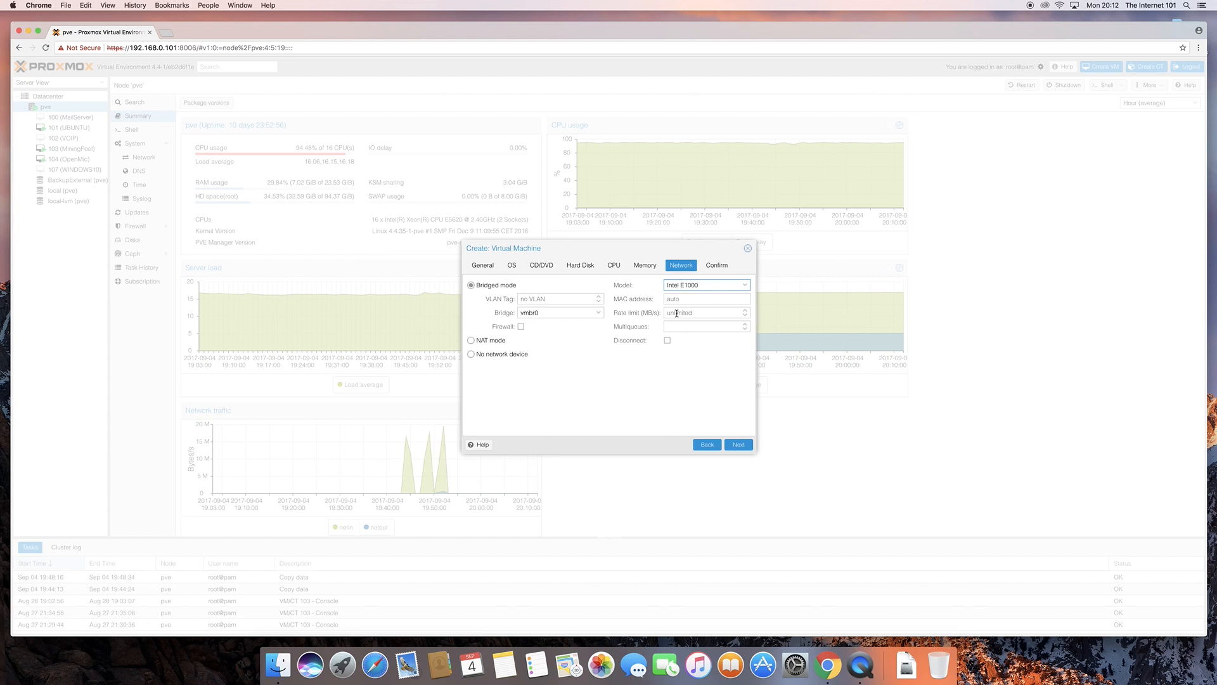
mouse_move(651, 339)
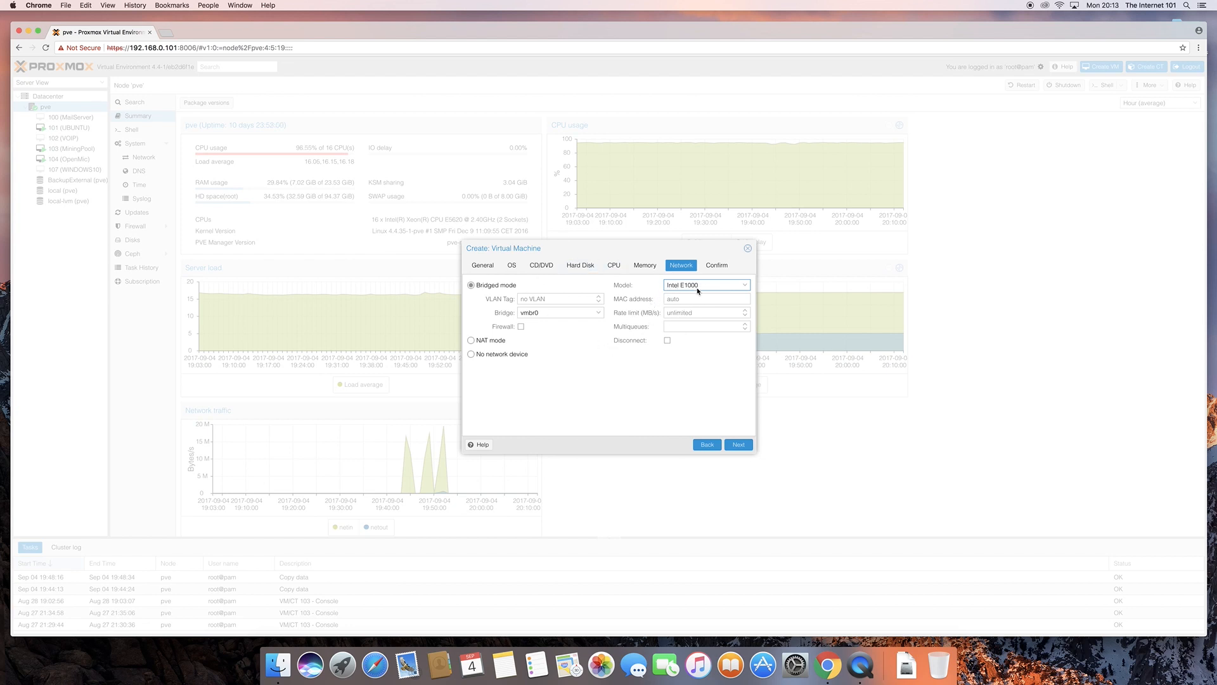
- Confirm the wizard settings and finish creating VM 105 (Ubuntu-16.04)
click(738, 444)
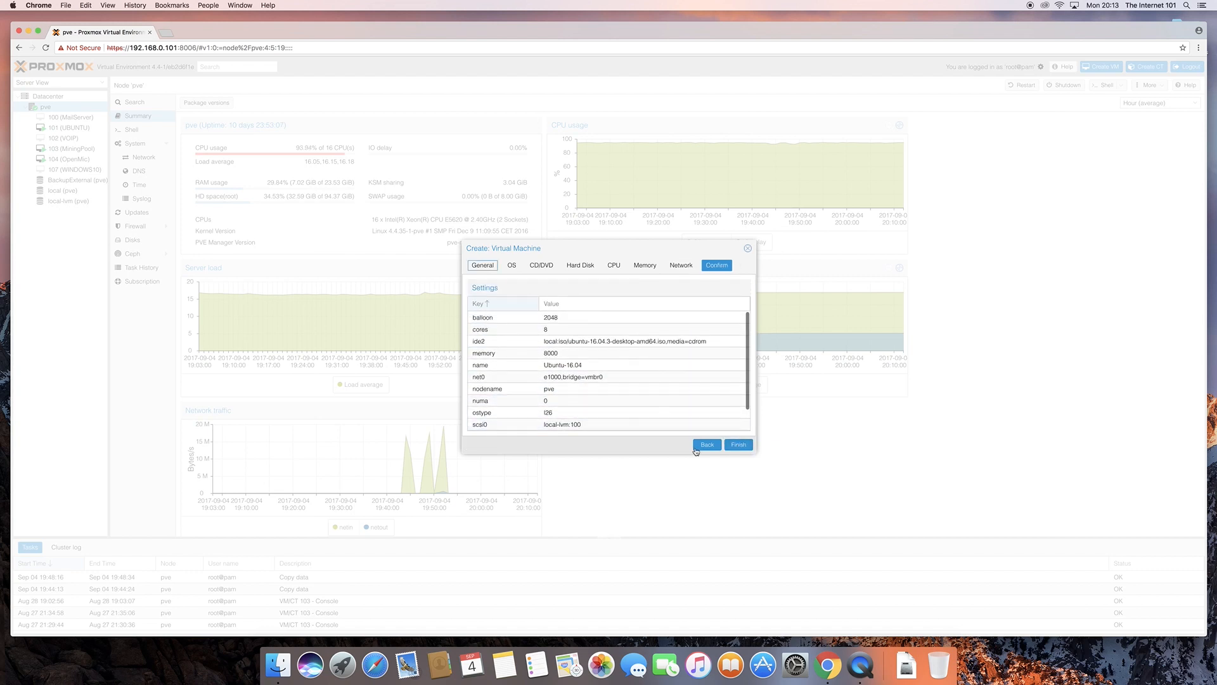
click(737, 443)
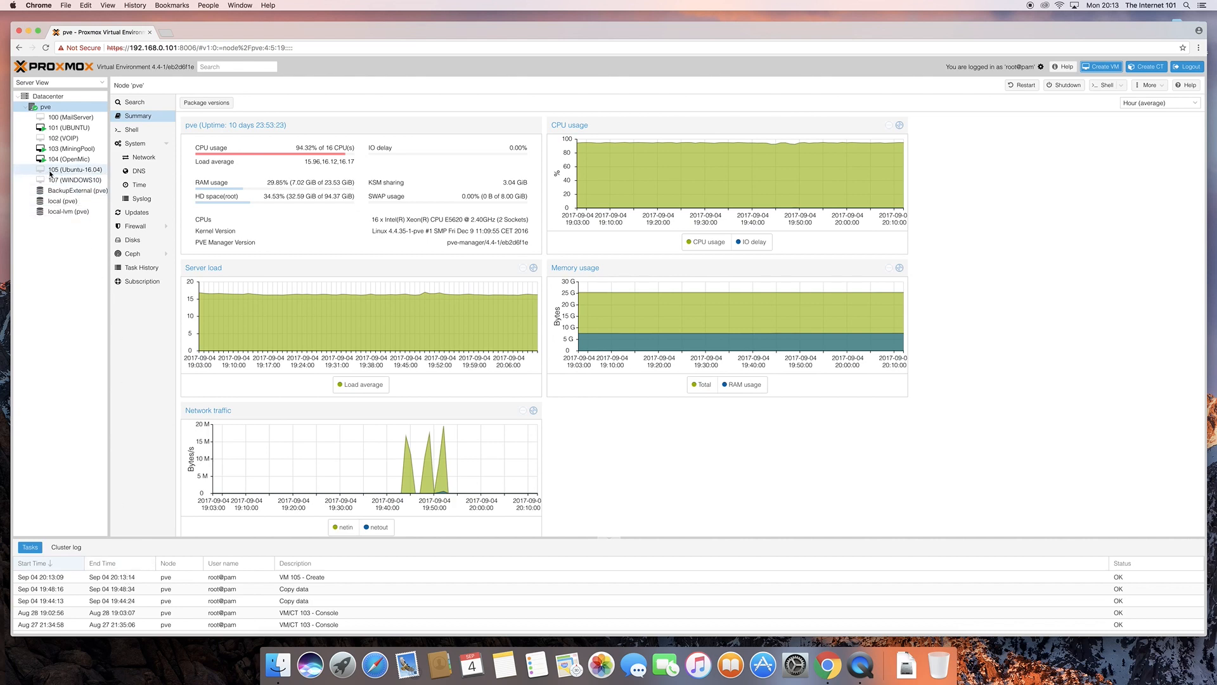
- Select VM 105 (Ubuntu-16.04) in the server tree to show its summary
click(75, 169)
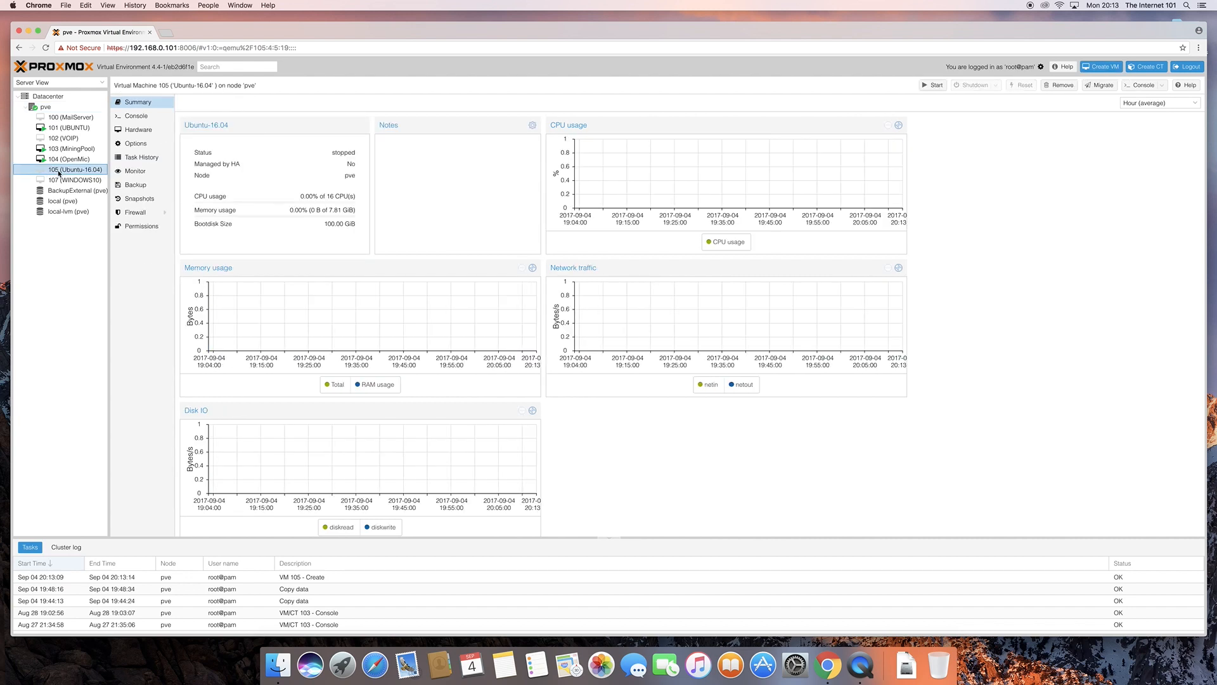
mouse_move(429, 356)
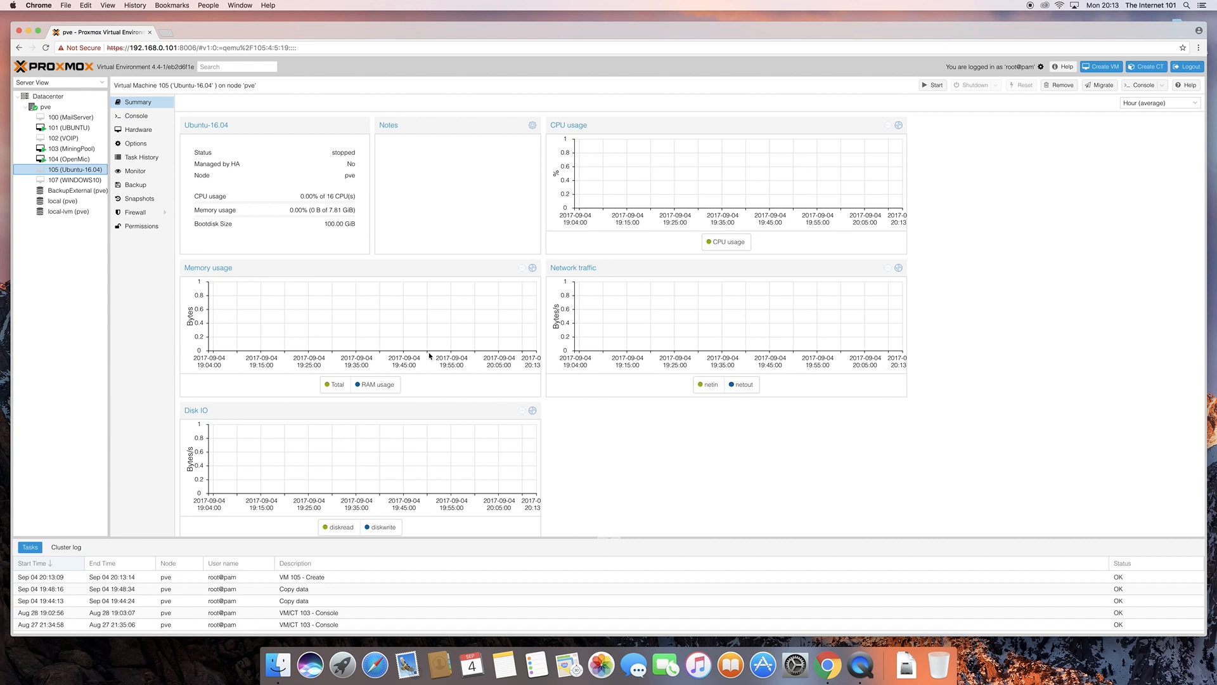
mouse_move(342, 152)
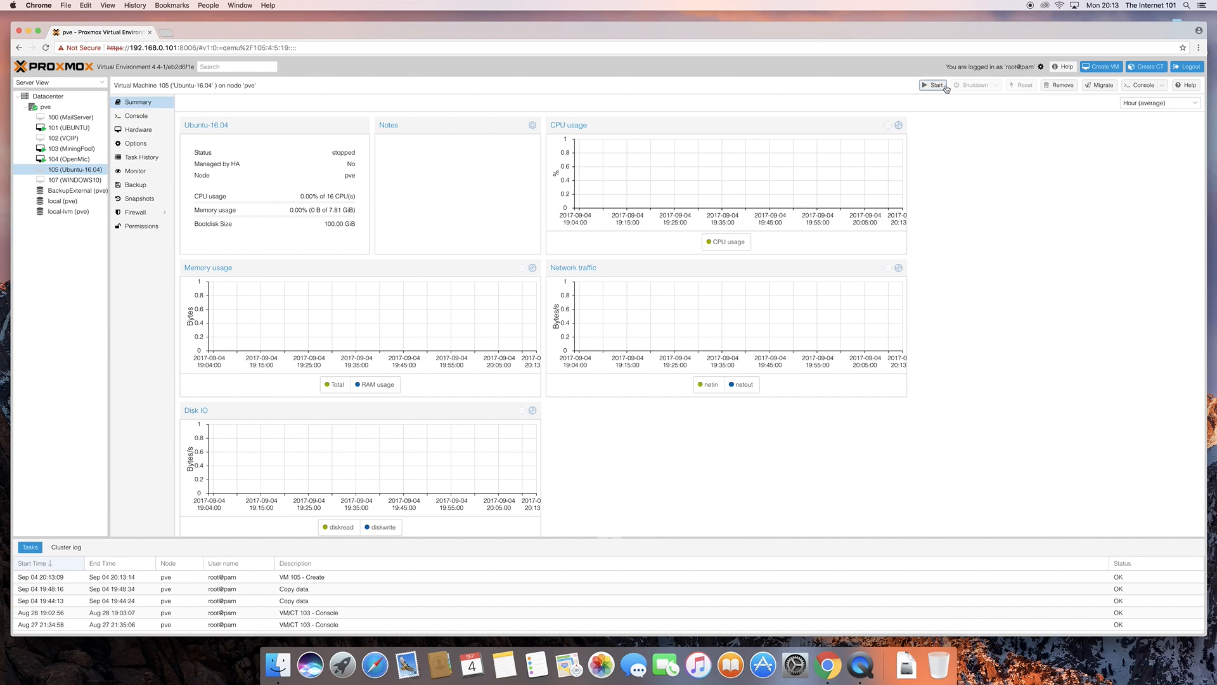
mouse_move(1139, 87)
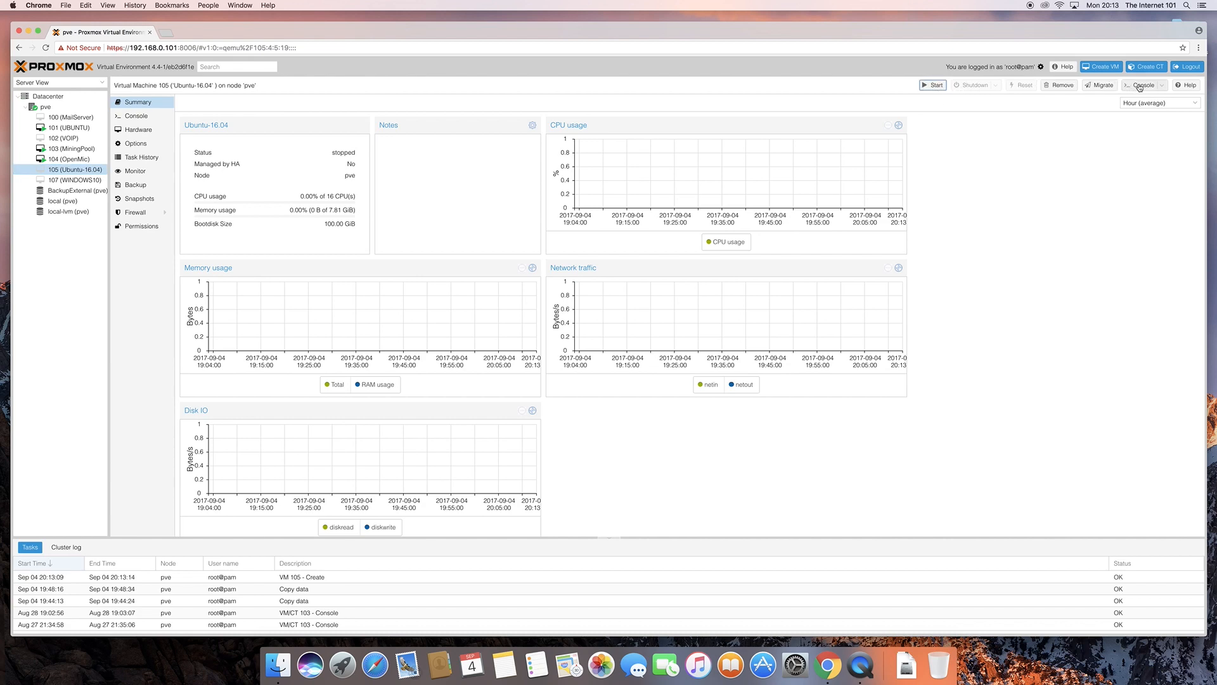
- Start VM 105 and watch Ubuntu boot in the noVNC console
click(932, 85)
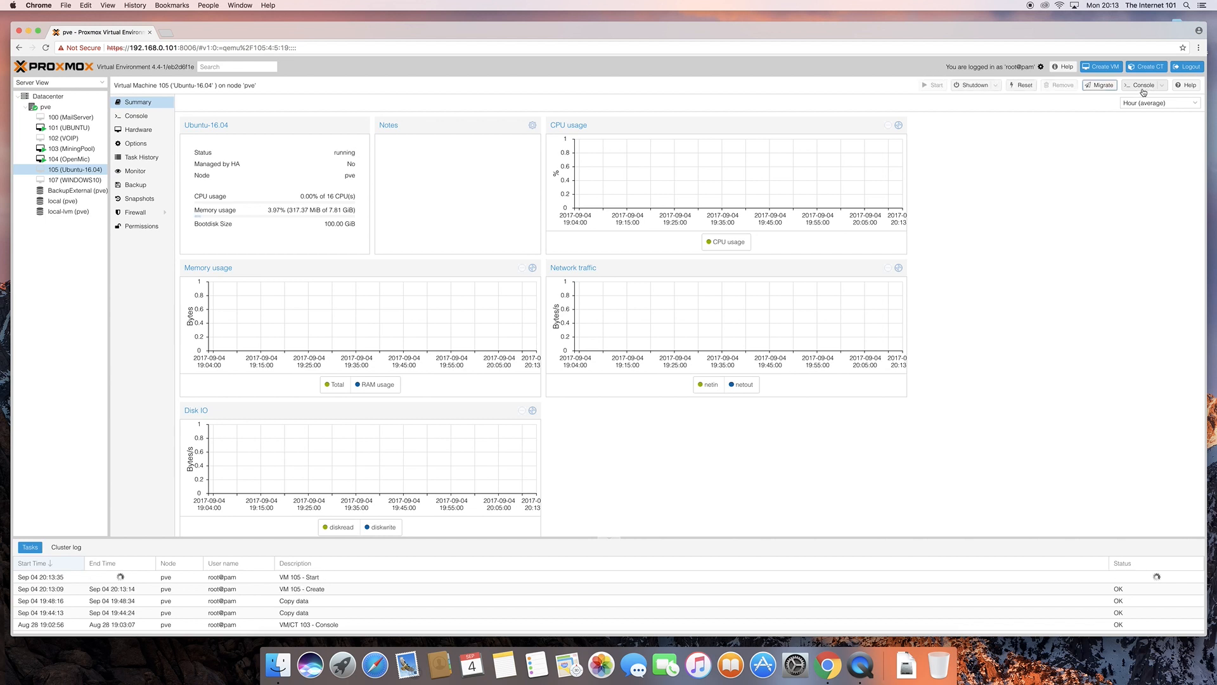
click(1141, 84)
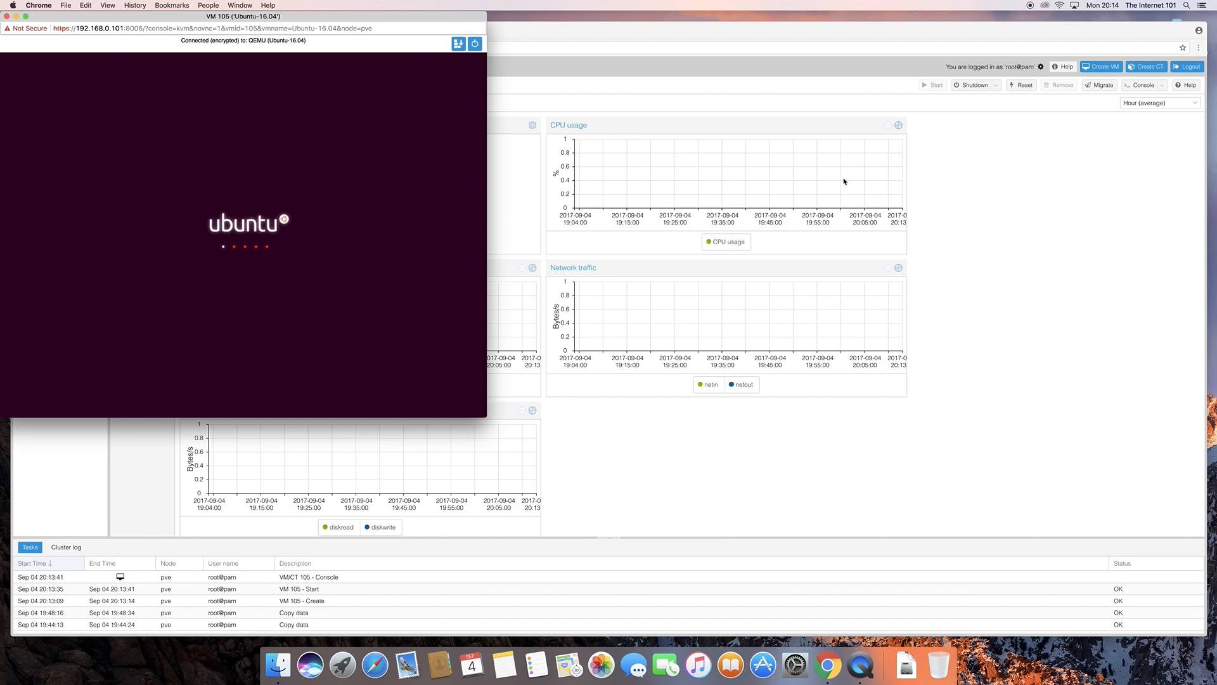
mouse_move(364, 82)
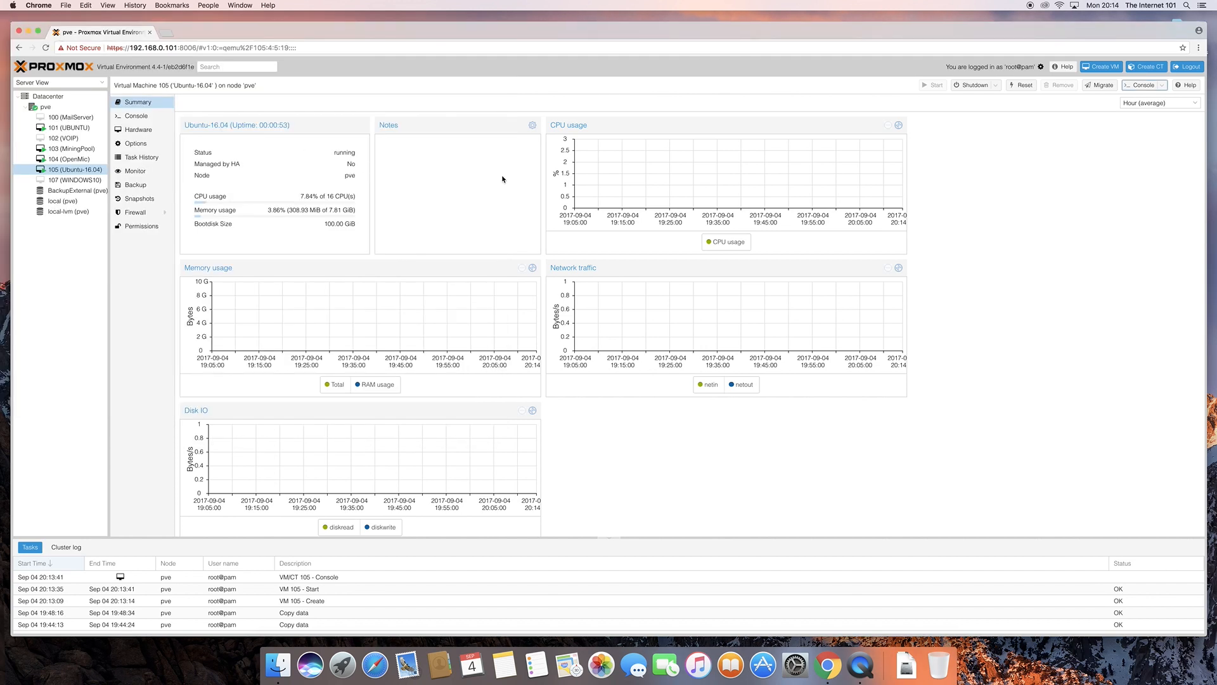
- Force-stop VM 105 via Shutdown > Stop and confirm with Yes
click(996, 85)
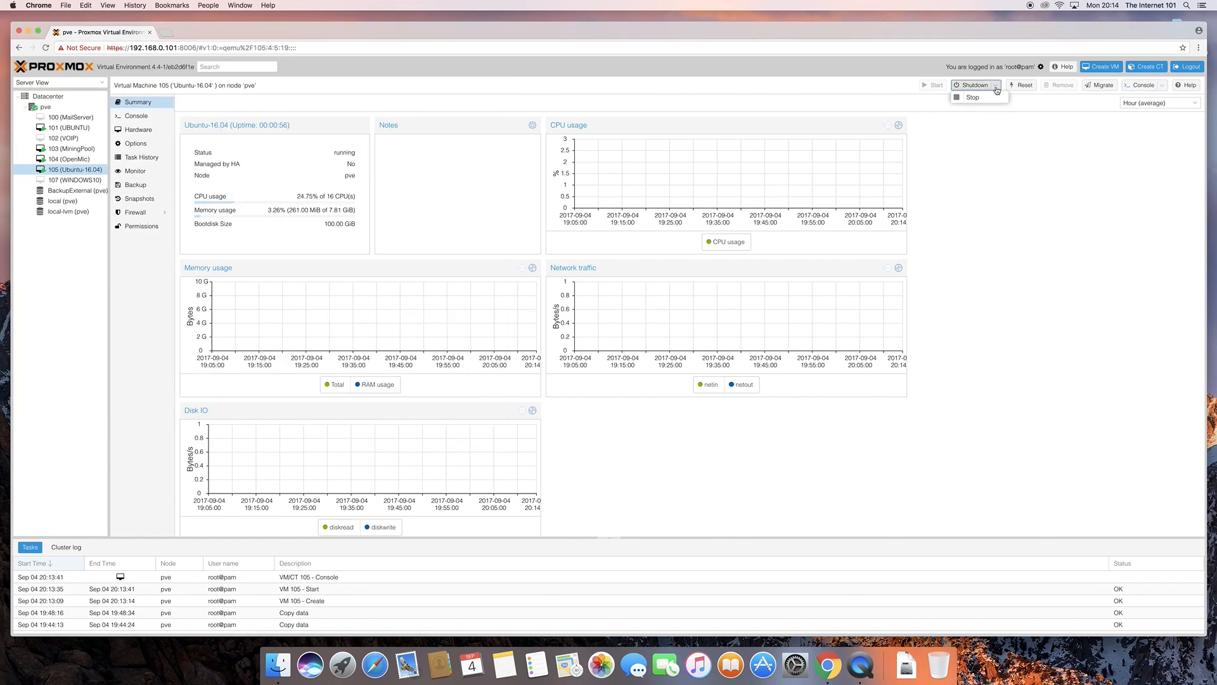
mouse_move(971, 97)
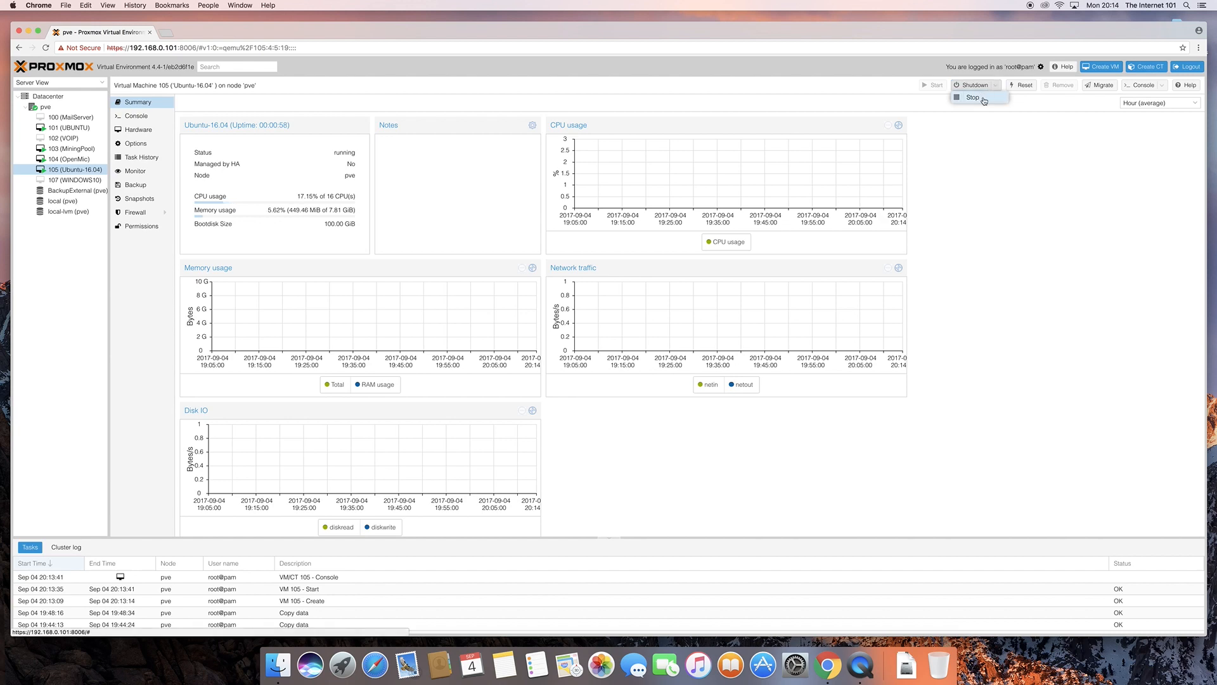
click(970, 97)
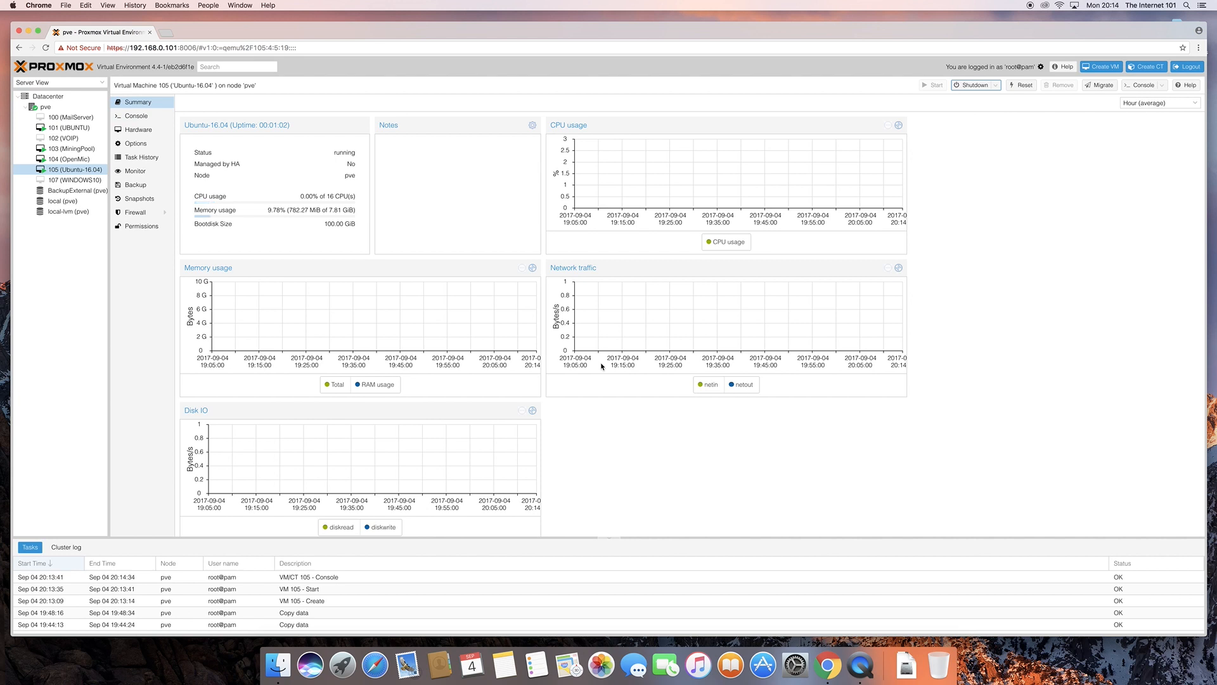
click(973, 84)
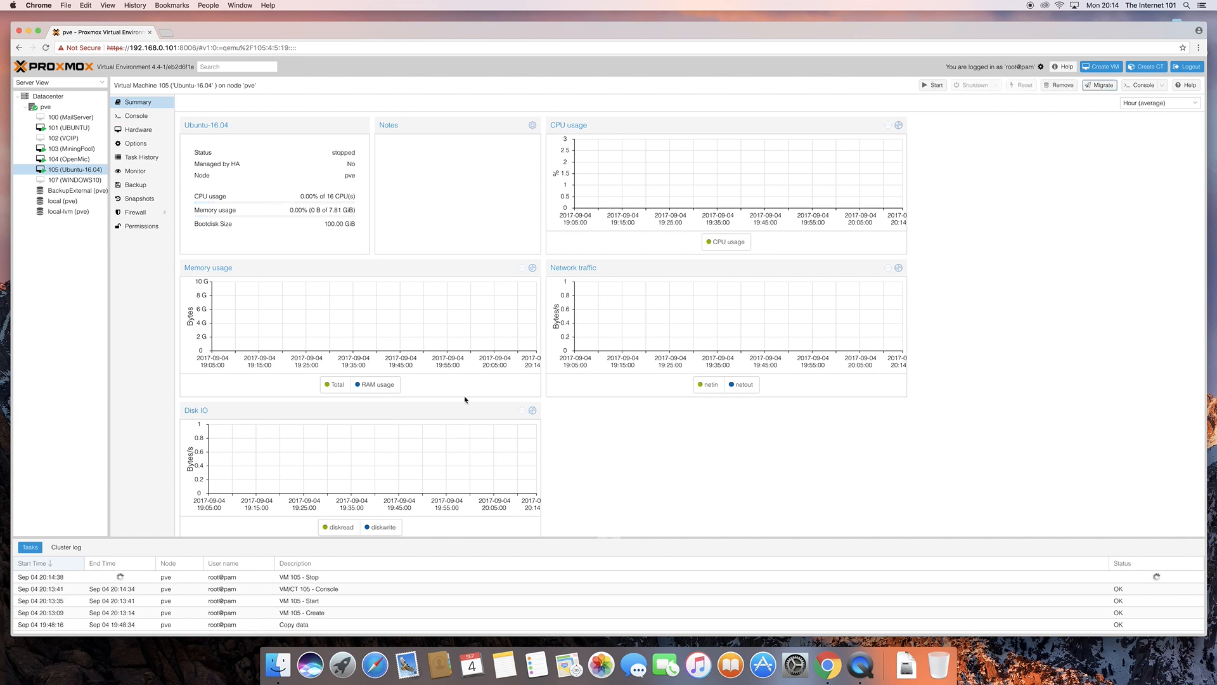
mouse_move(288, 290)
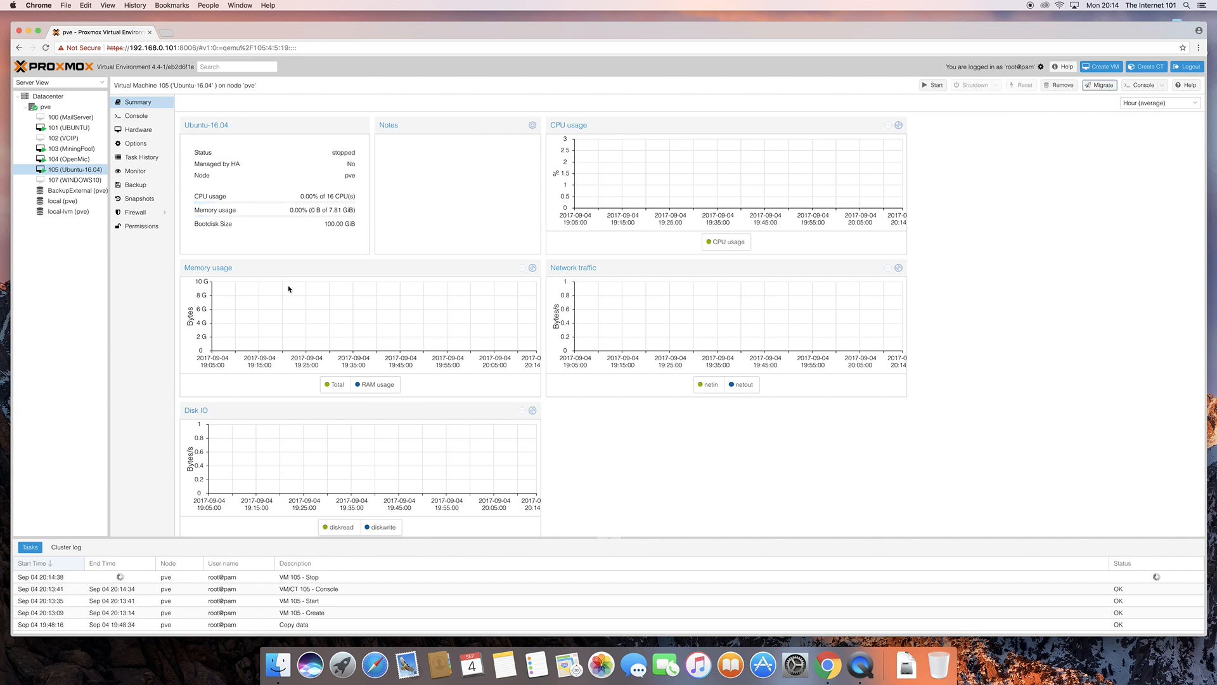
mouse_move(141, 592)
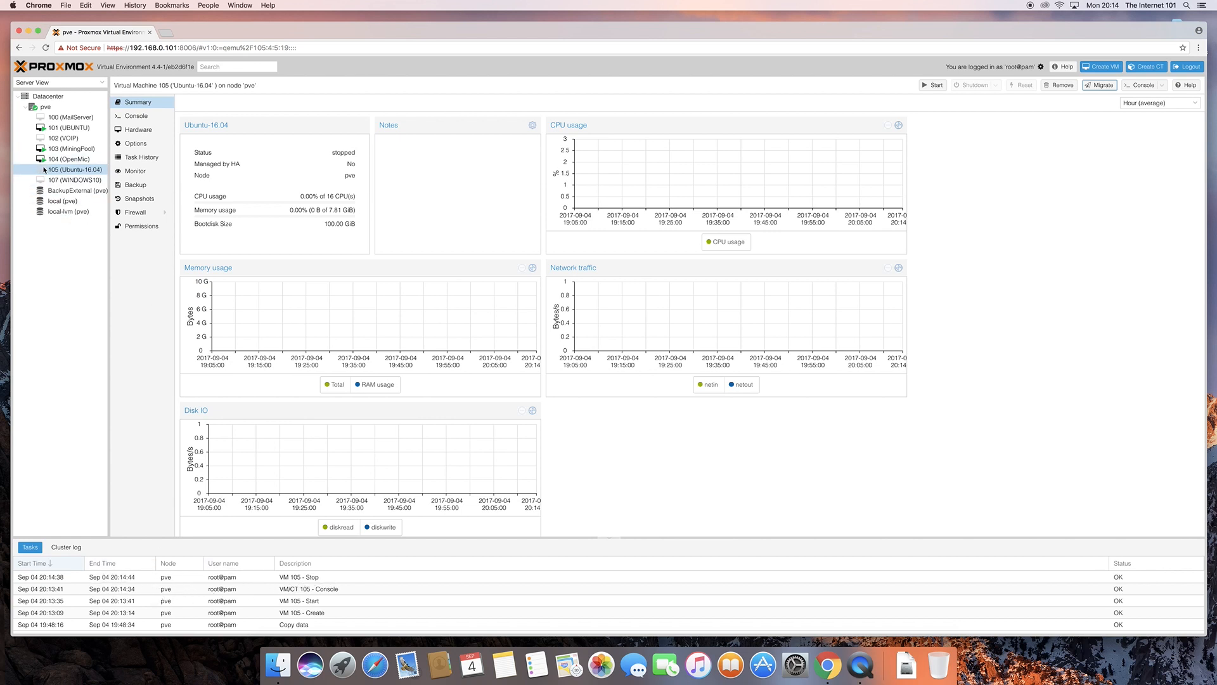
mouse_move(137, 115)
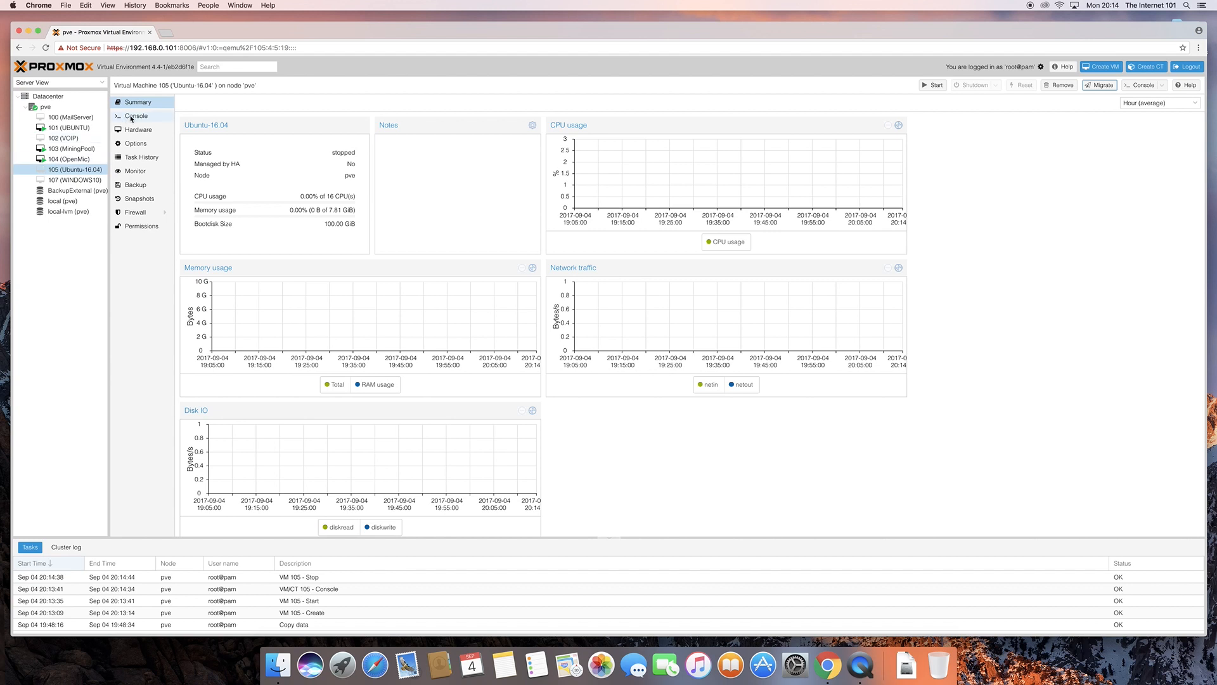
mouse_move(75, 169)
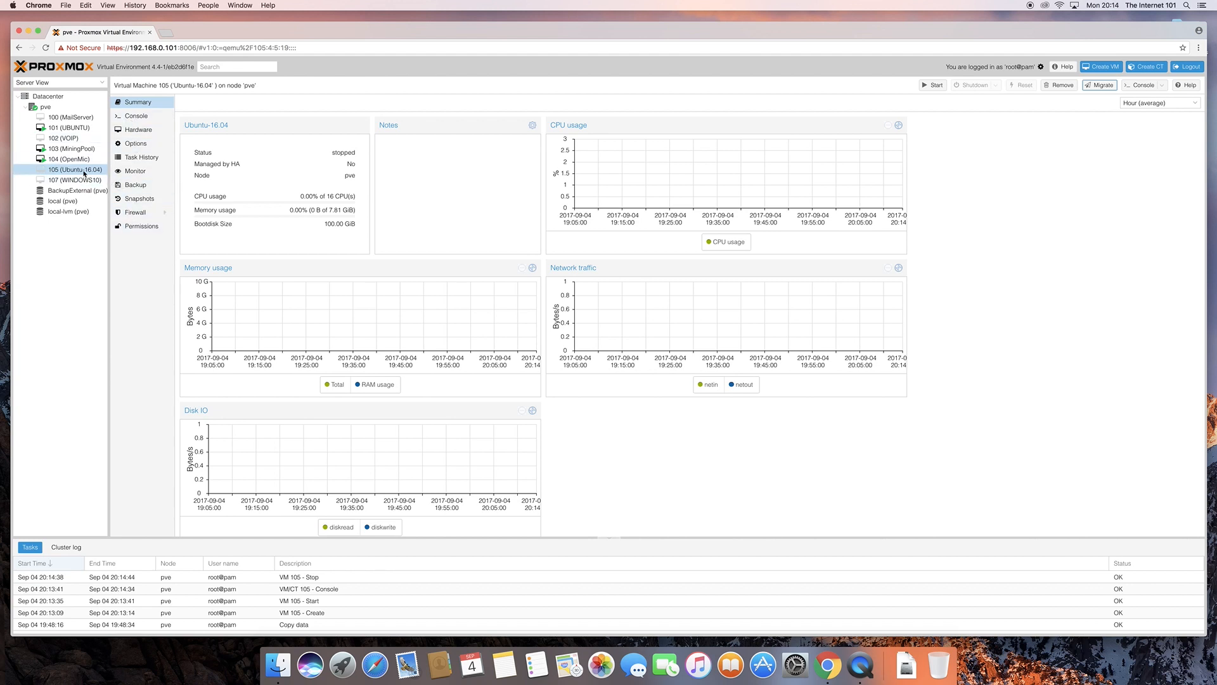
mouse_move(136, 115)
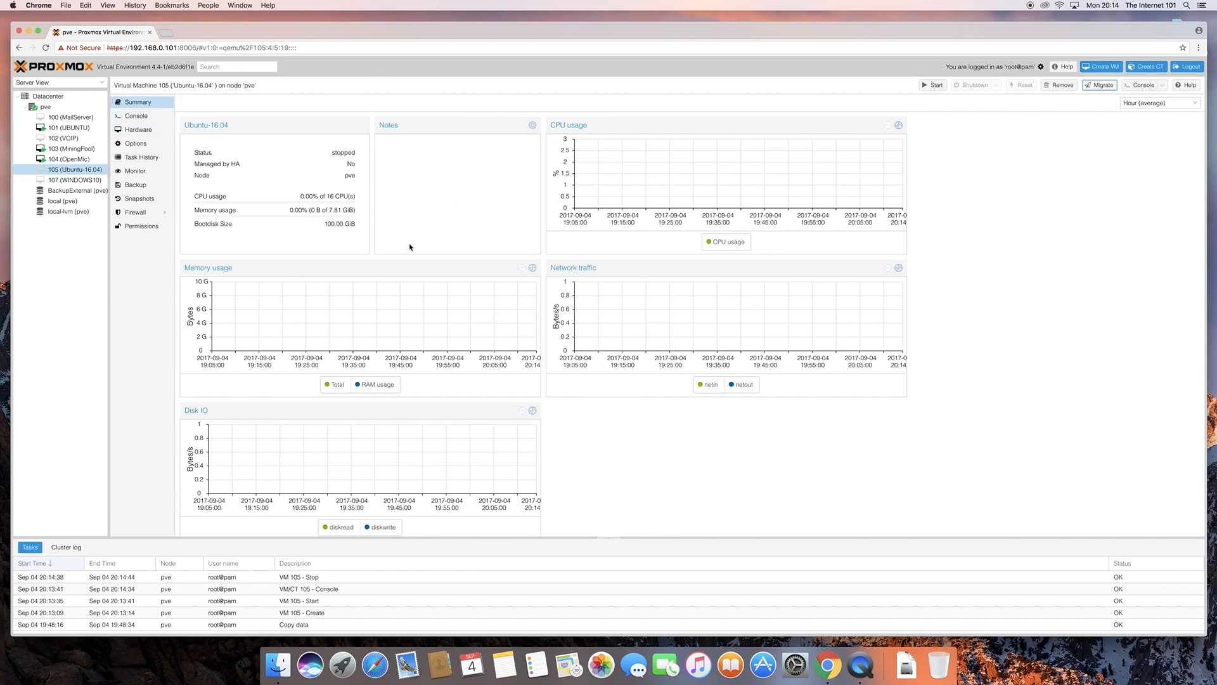
mouse_move(188, 189)
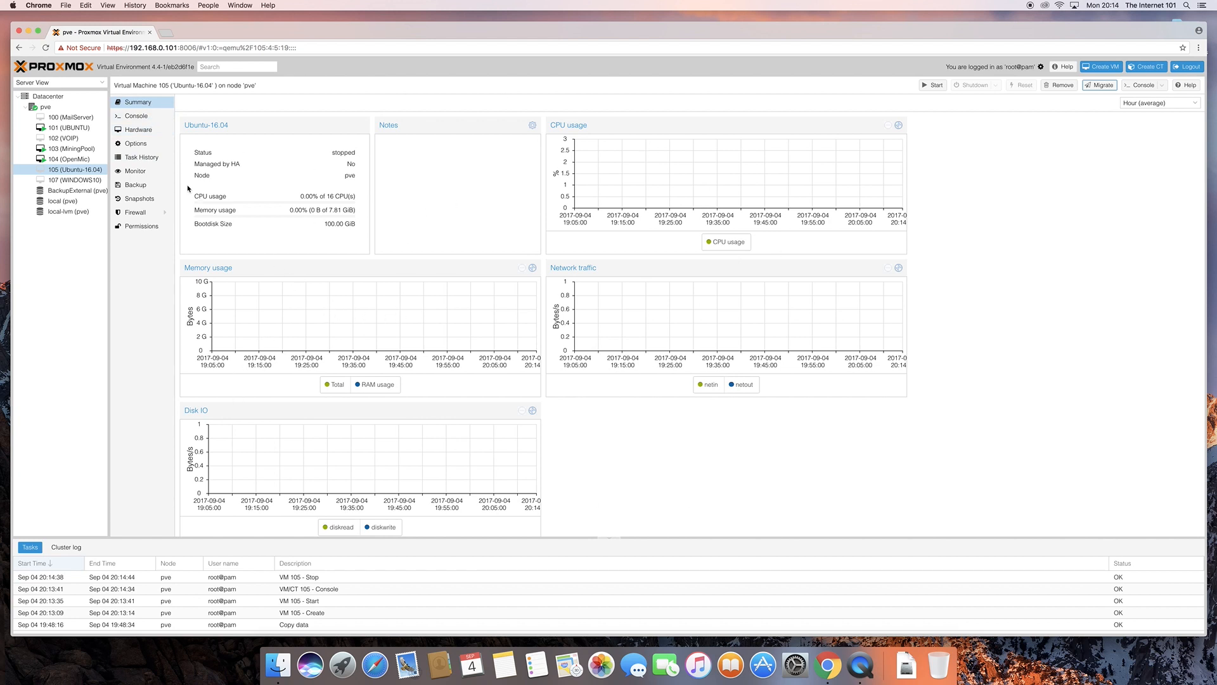
- View VM 105's in-page console, then its hardware list
click(136, 115)
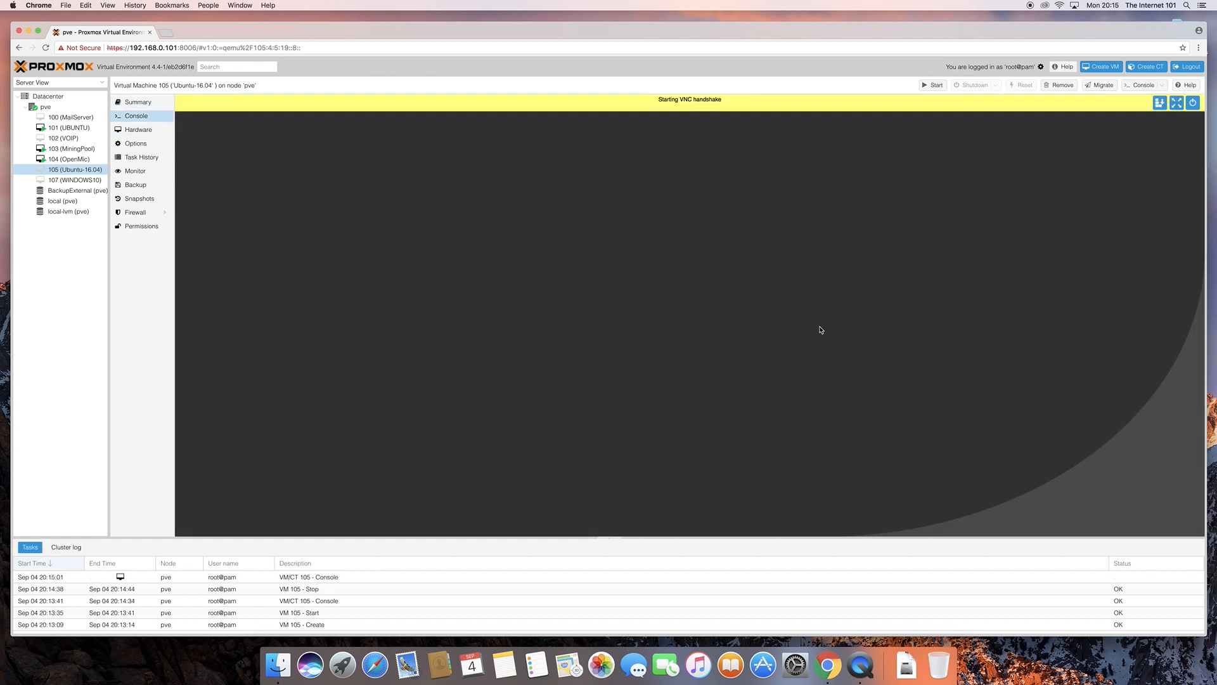
mouse_move(329, 330)
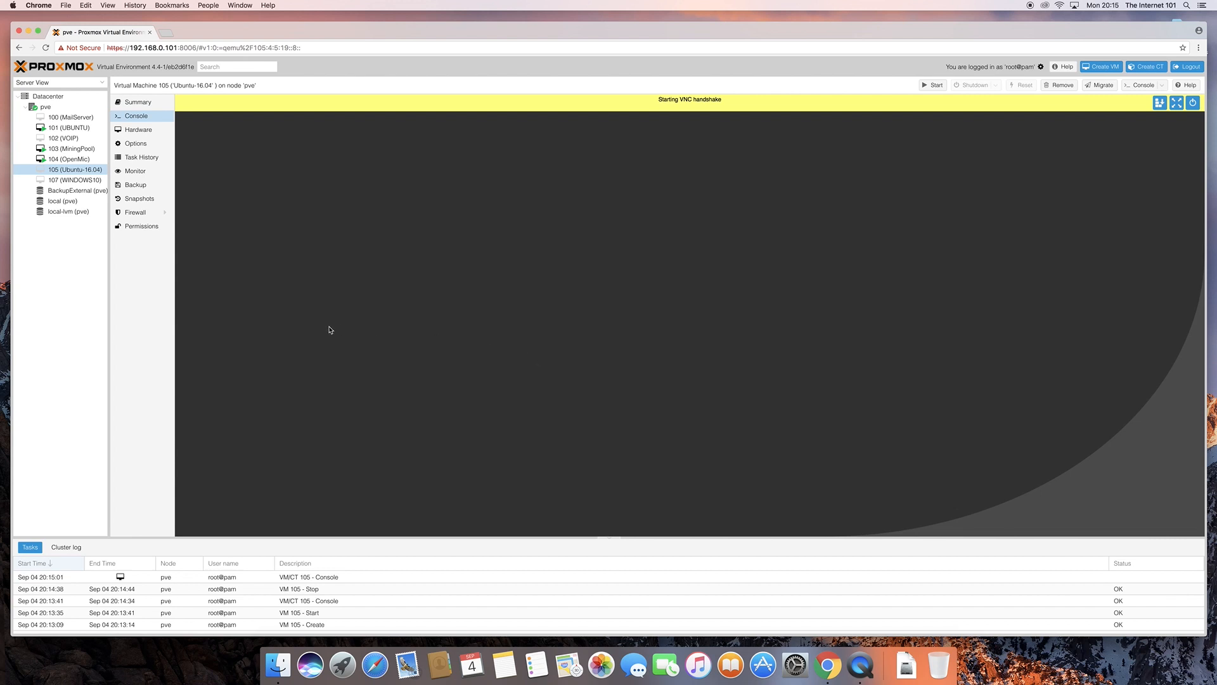
mouse_move(652, 305)
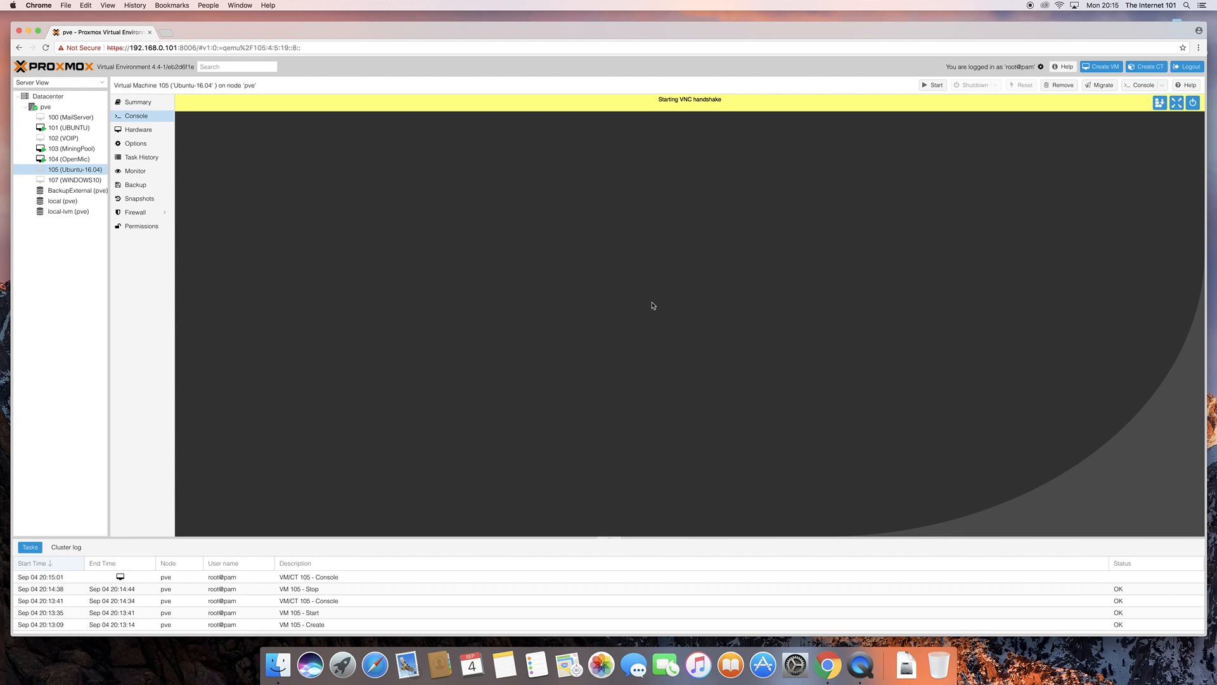
mouse_move(200, 145)
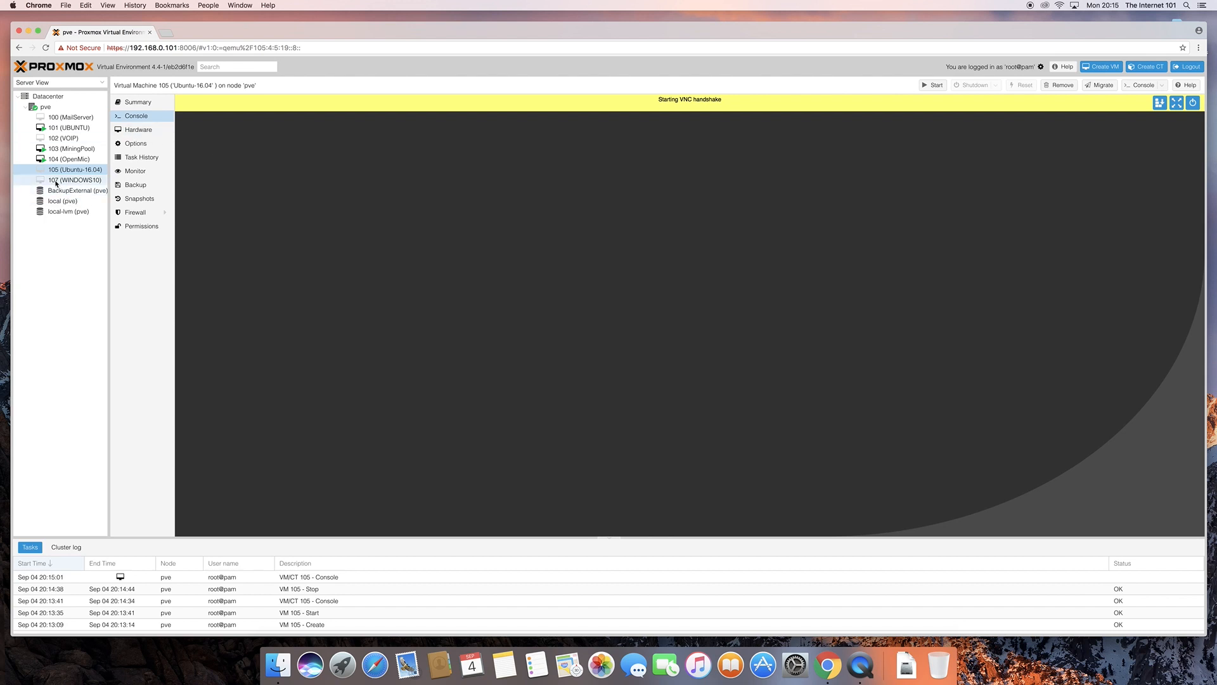
mouse_move(162, 132)
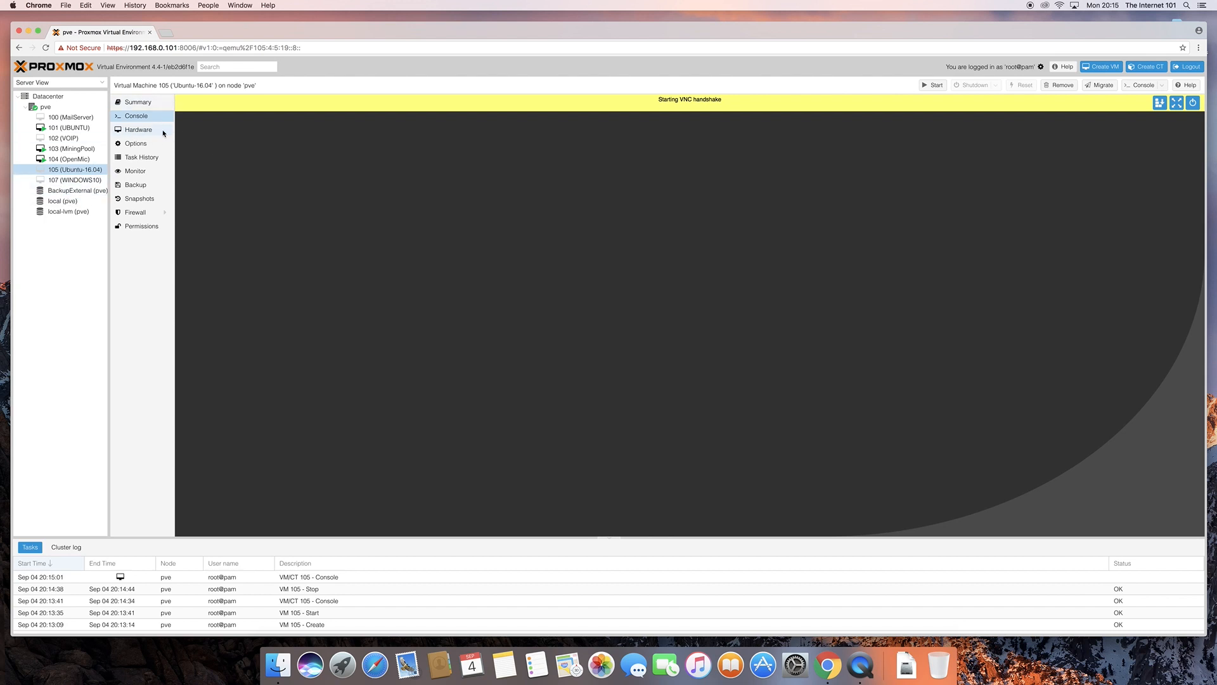
click(138, 130)
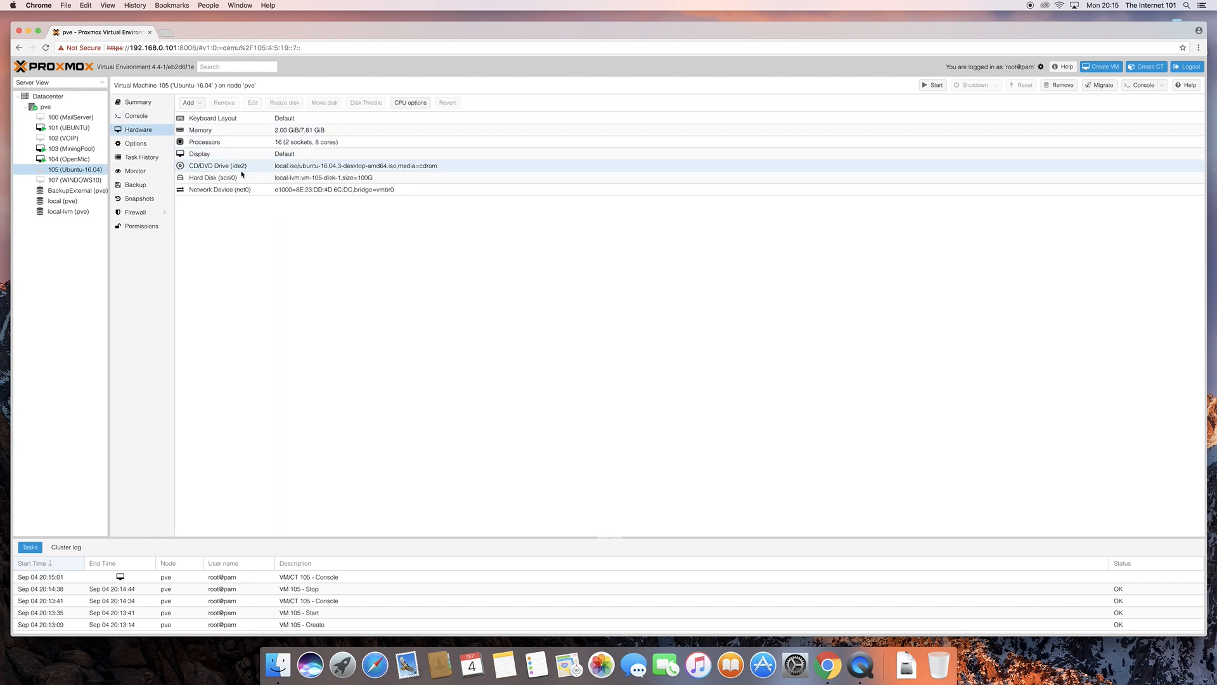
mouse_move(281, 169)
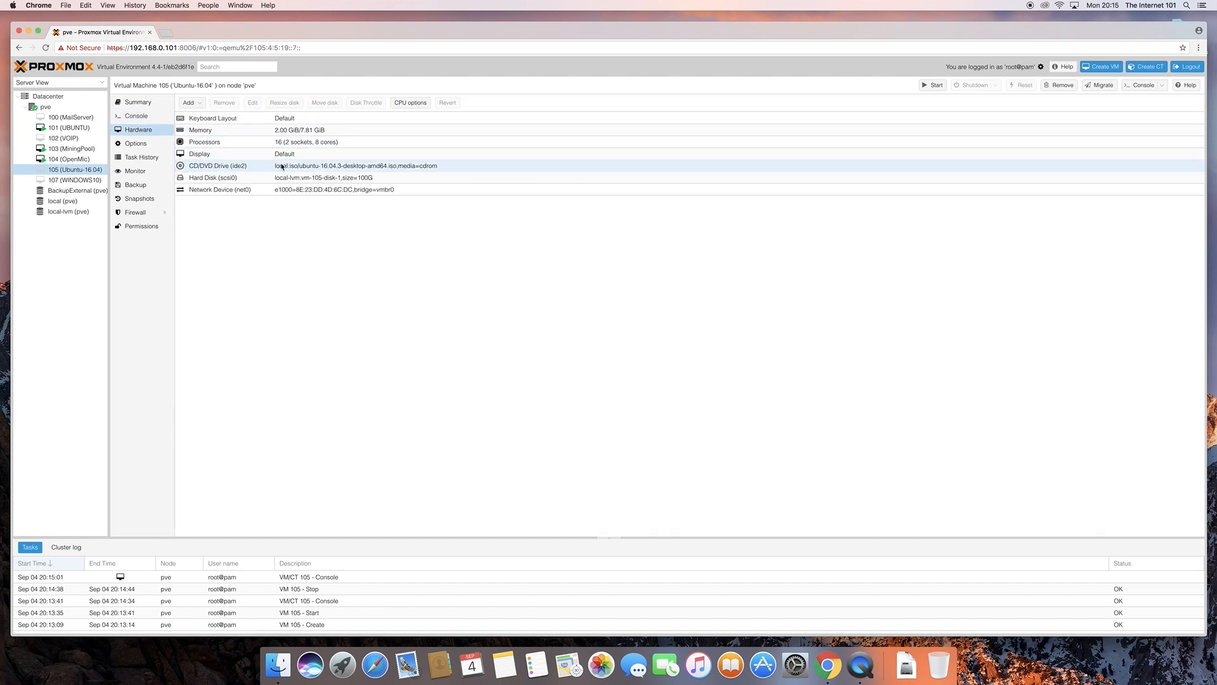
mouse_move(366, 170)
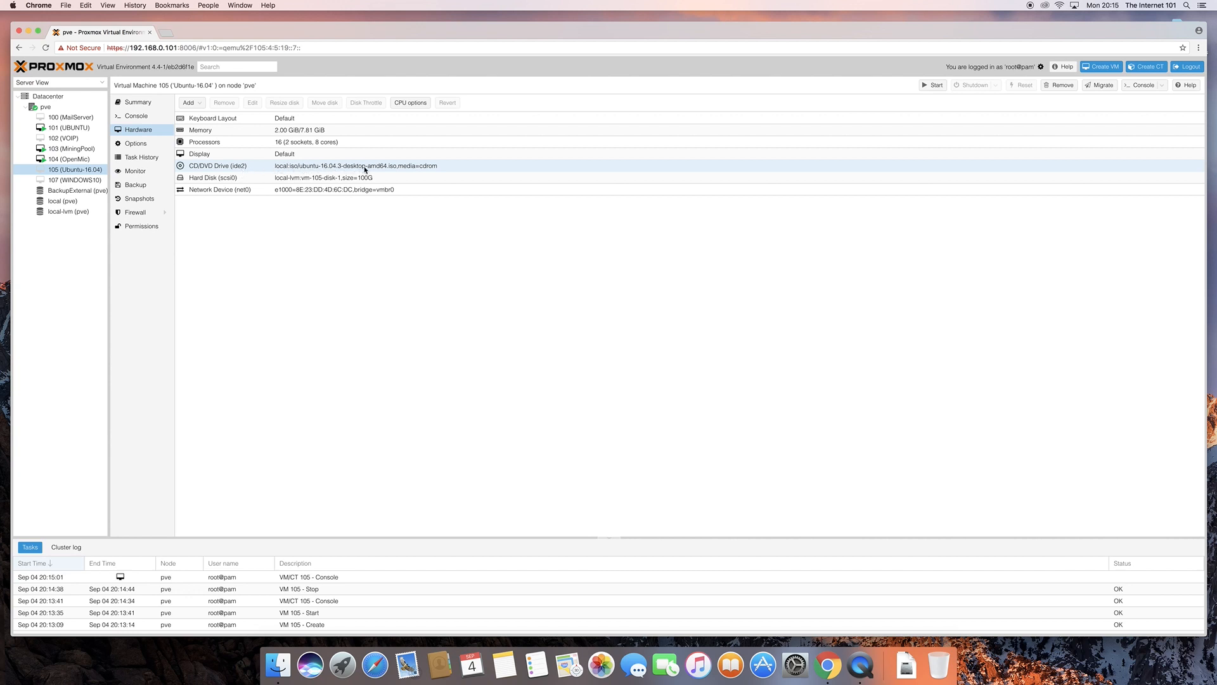
mouse_move(380, 167)
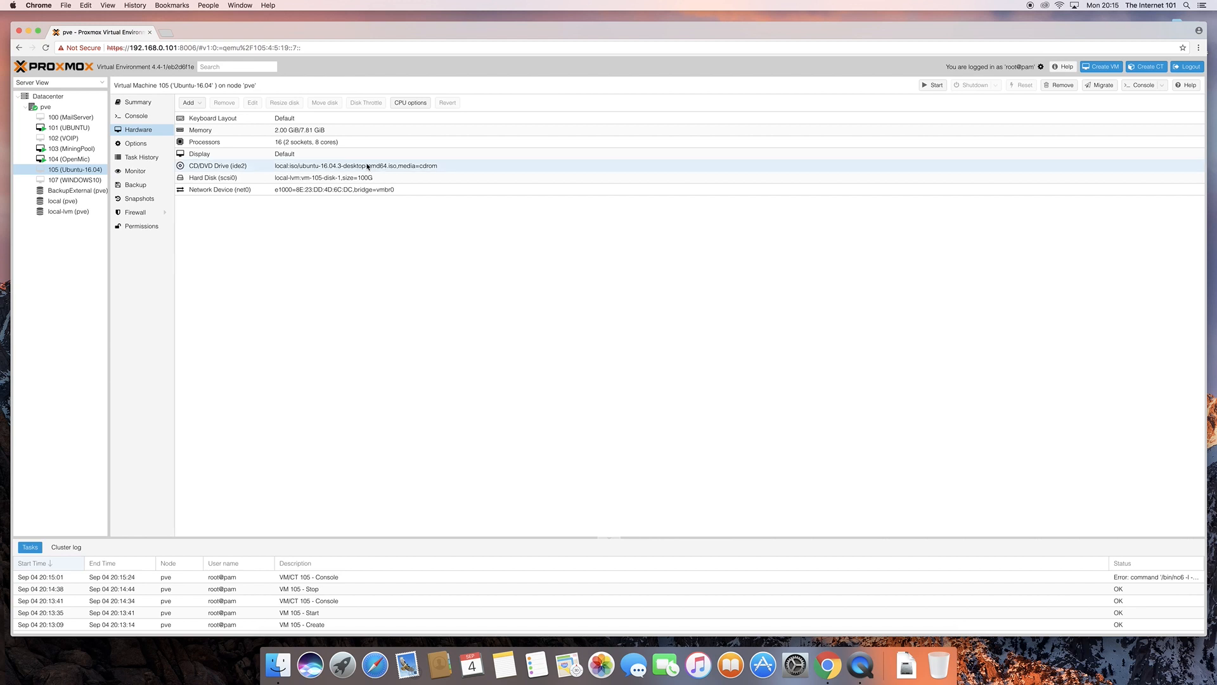
mouse_move(297, 168)
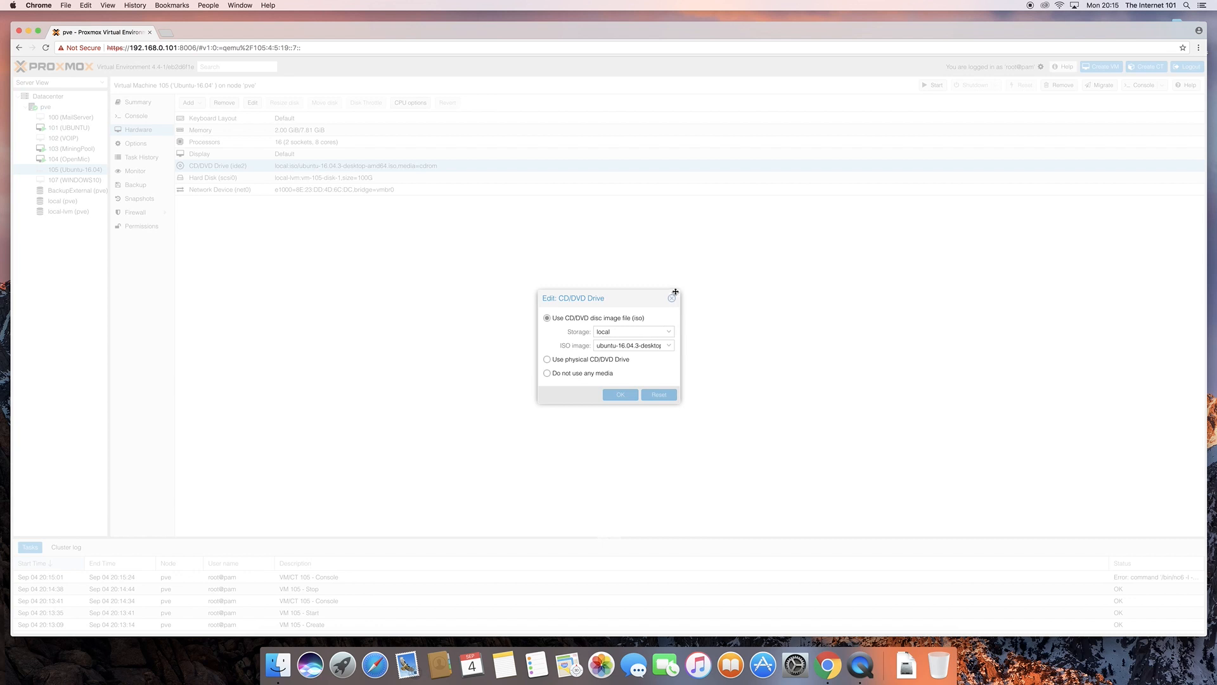
- Check the CD/DVD drive (ide2) still holds ubuntu-16.04.3-desktop-amd64.iso
click(671, 298)
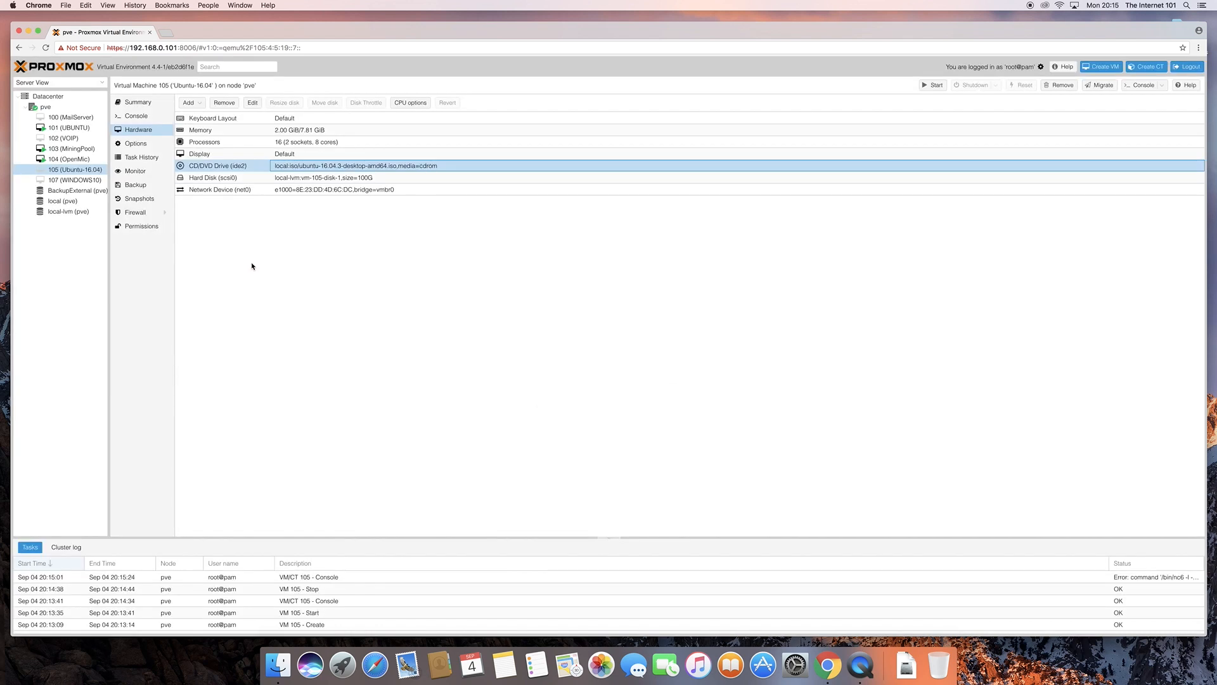
mouse_move(300, 145)
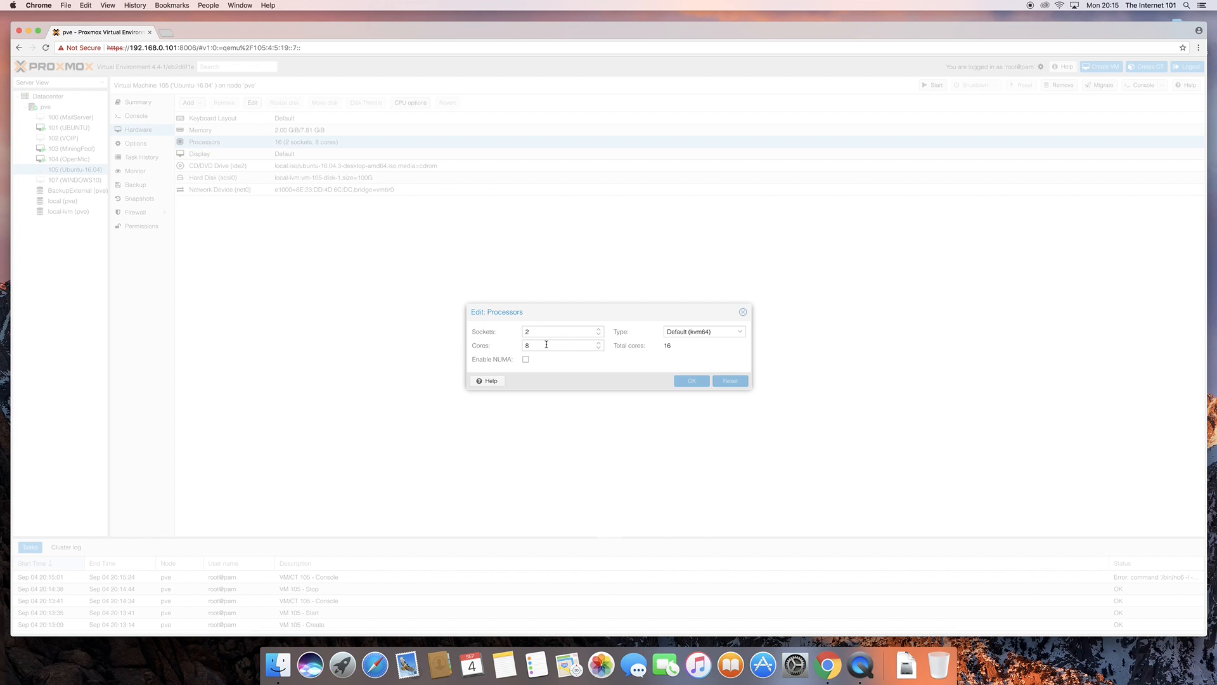
mouse_move(589, 366)
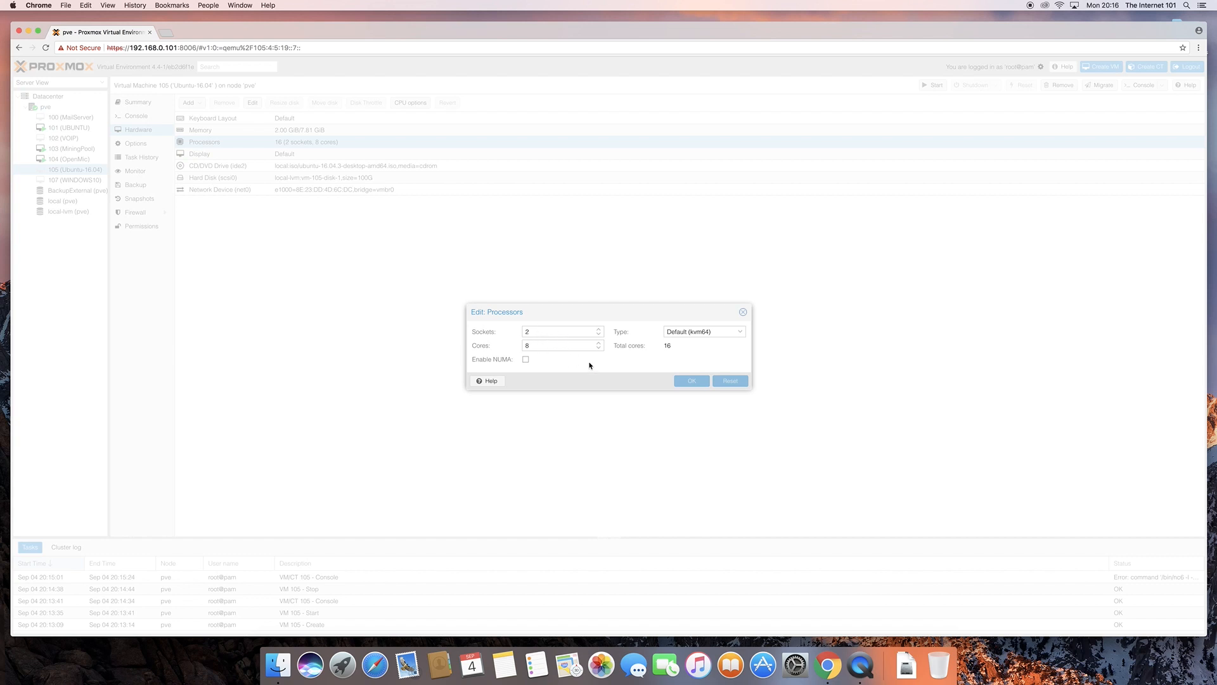
mouse_move(655, 322)
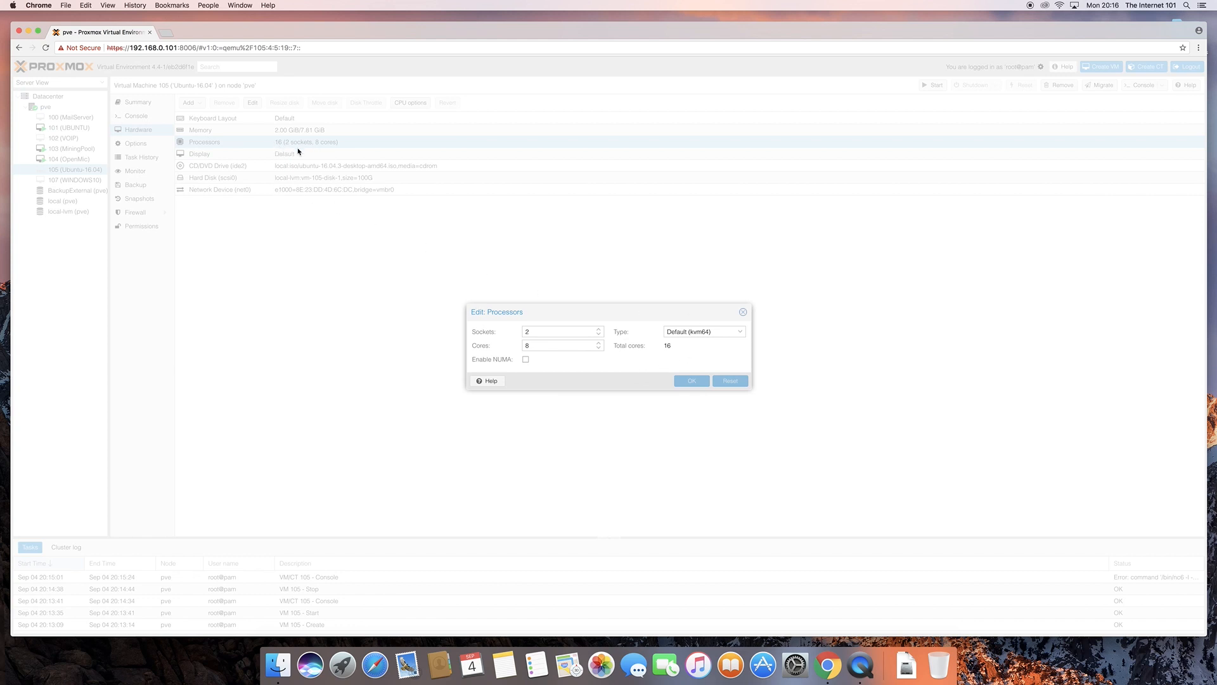
mouse_move(743, 312)
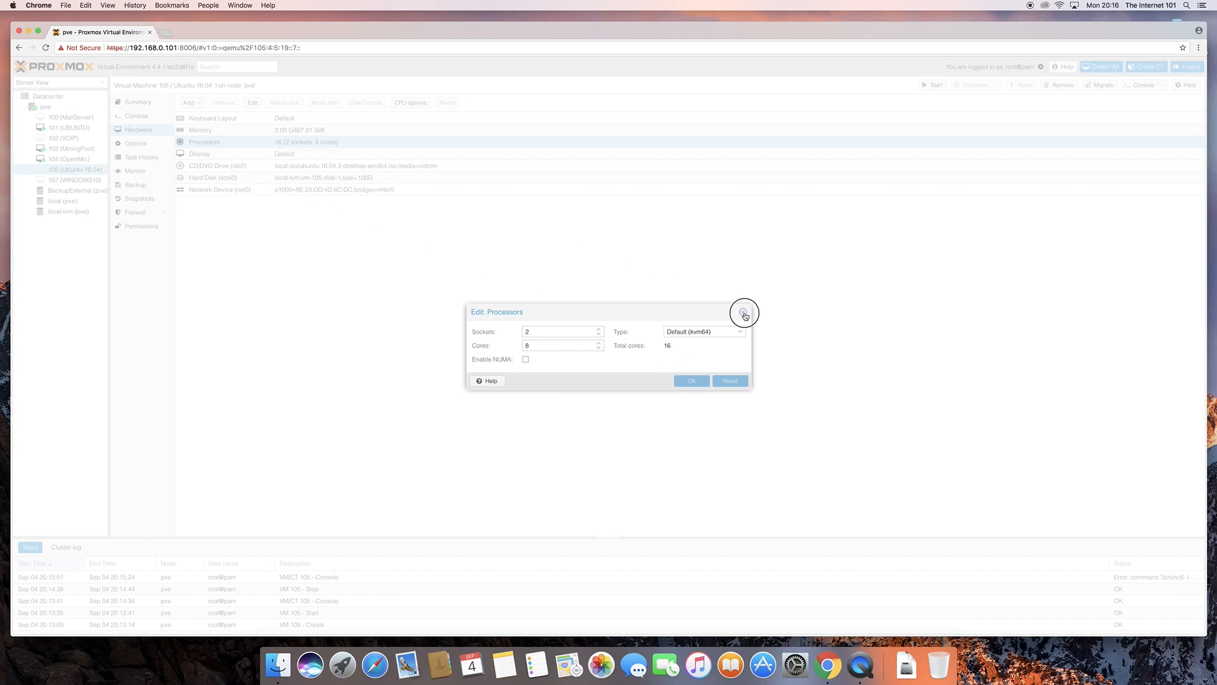
click(743, 313)
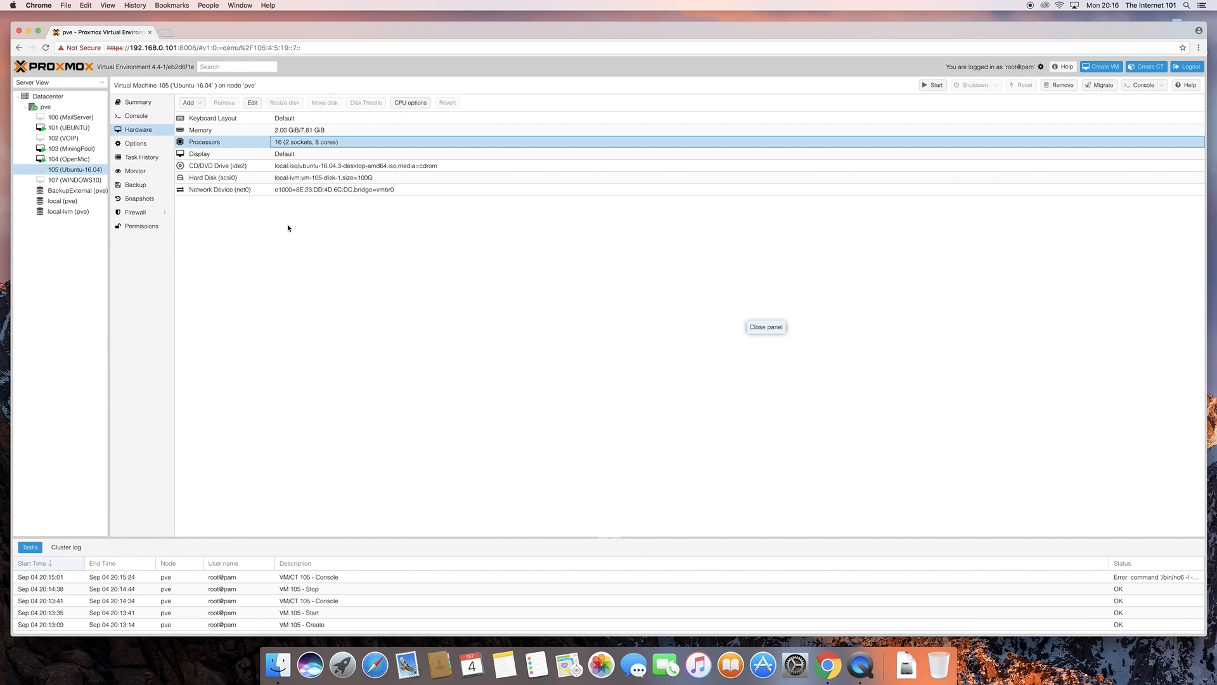
mouse_move(284, 225)
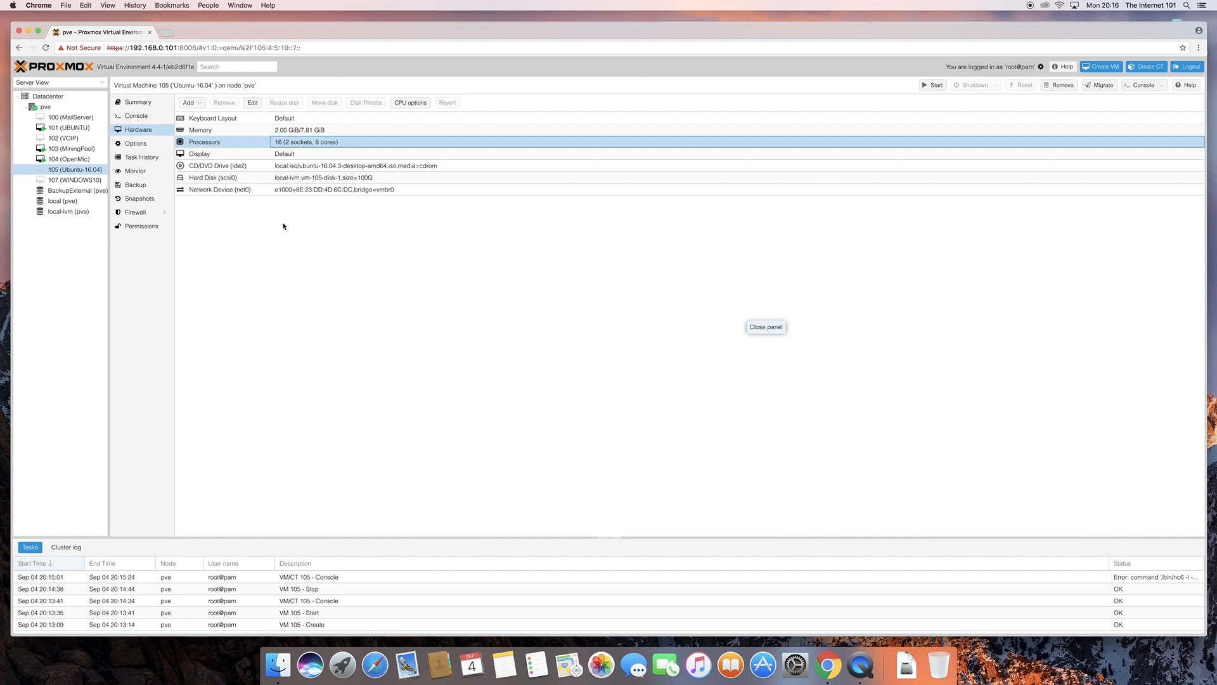
click(189, 102)
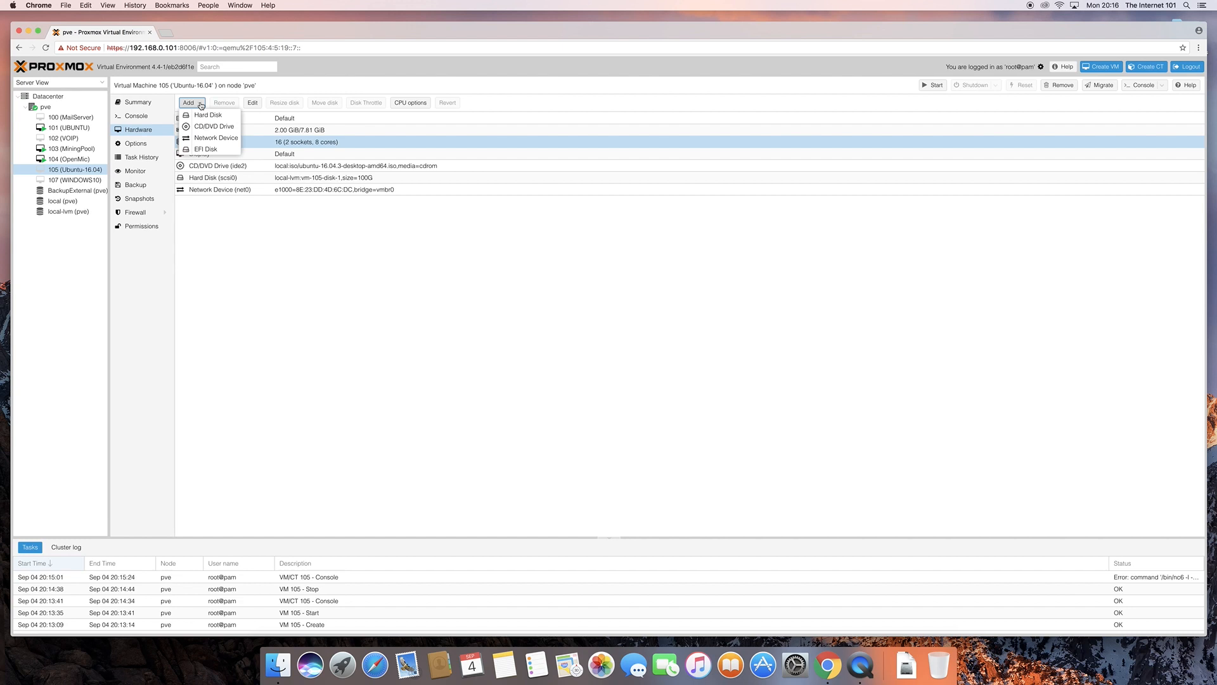
mouse_move(215, 126)
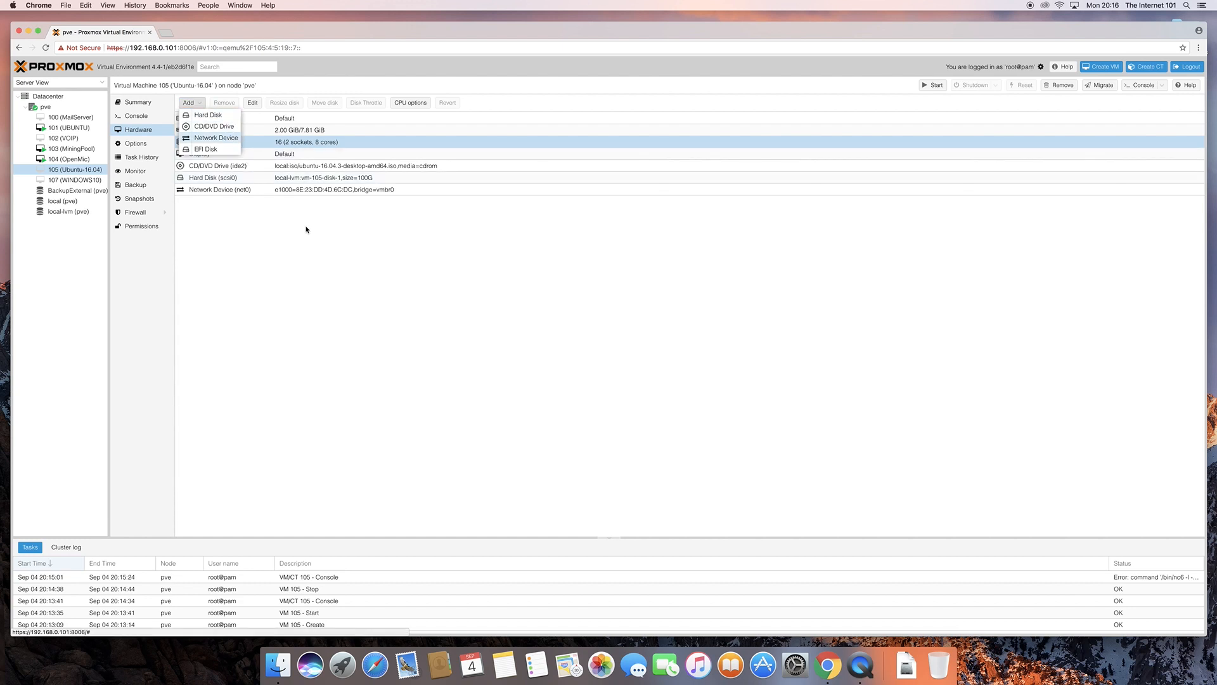
click(305, 228)
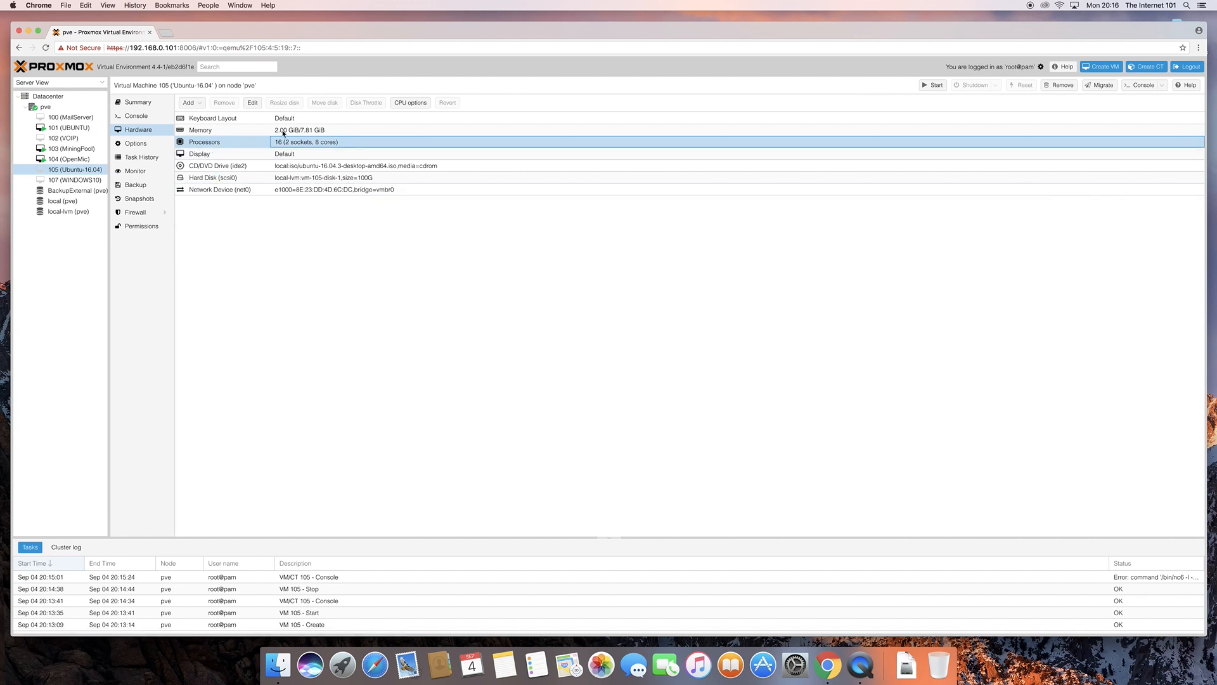
mouse_move(281, 225)
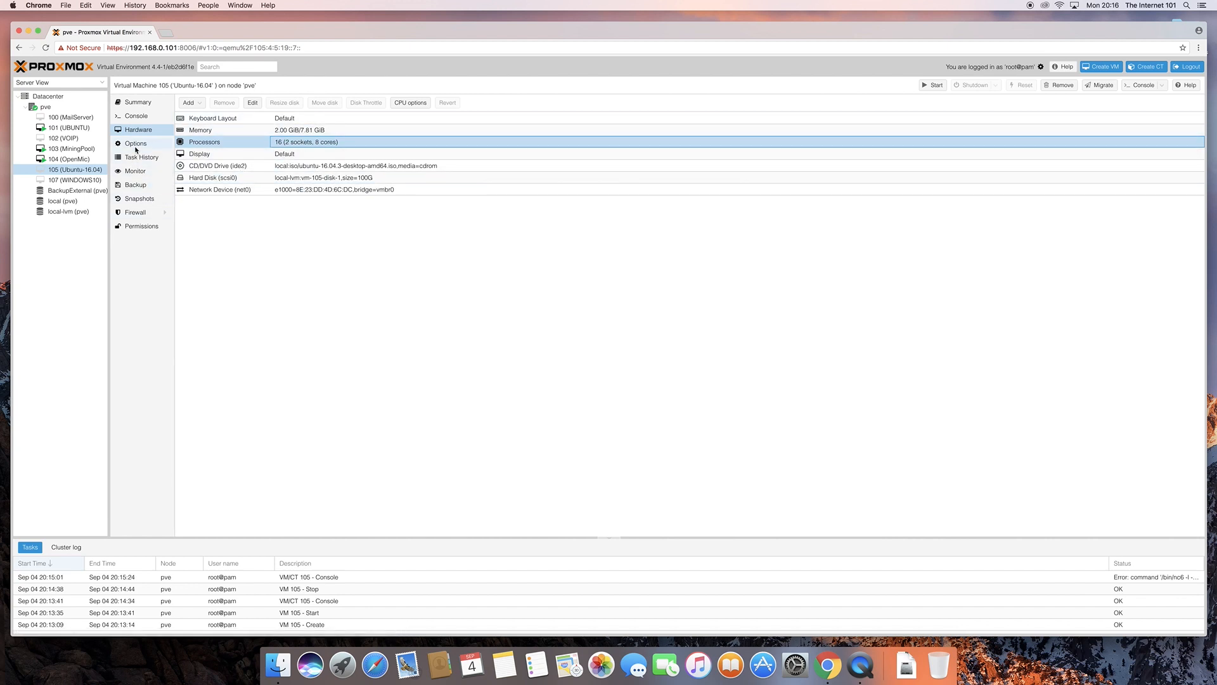
- In Options, set Boot device 1 to CD-ROM ahead of Disk 'scsi0' and Network
click(135, 144)
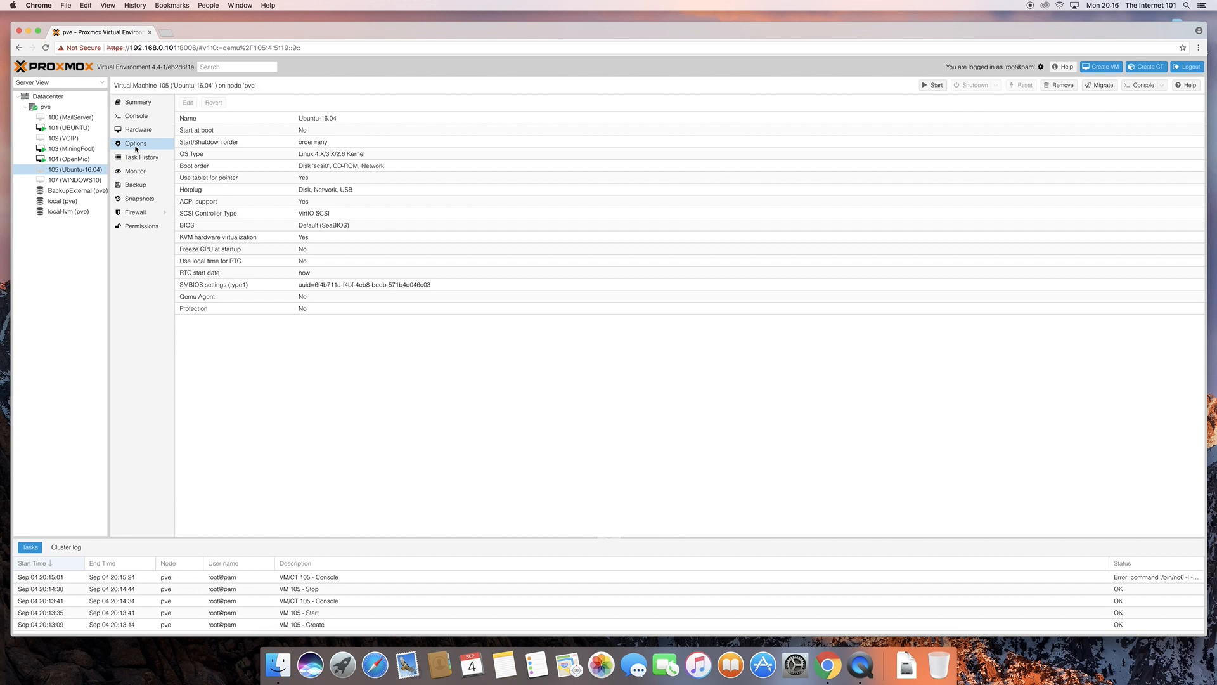
mouse_move(339, 178)
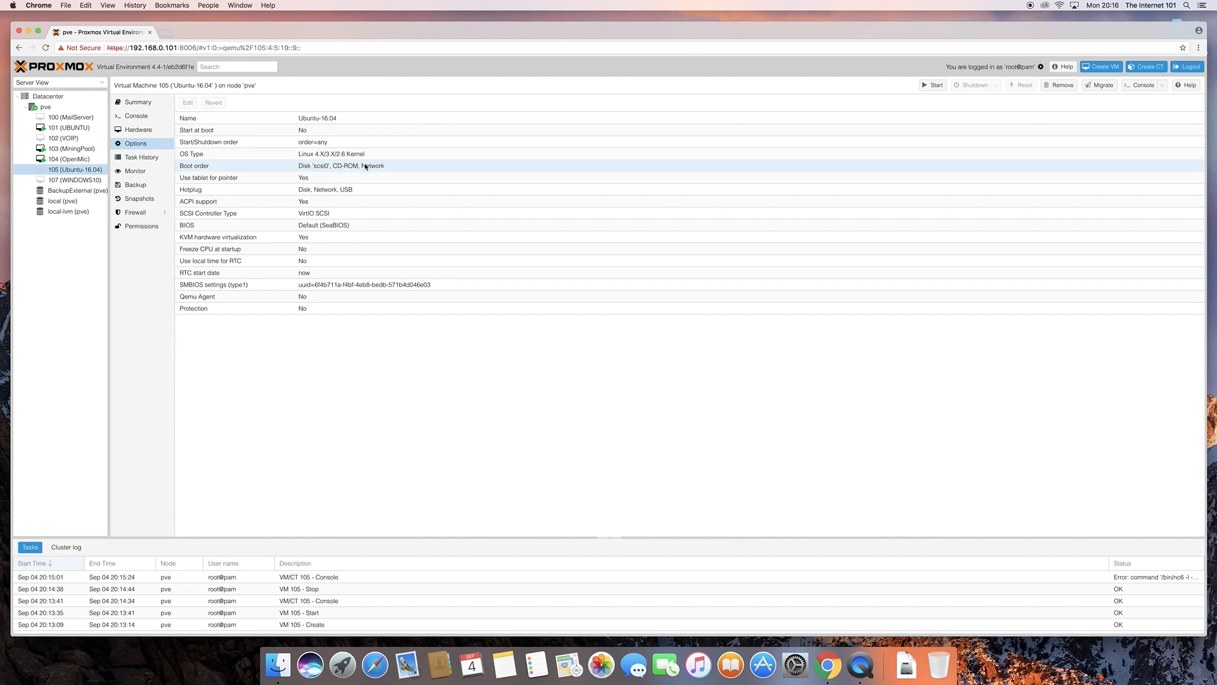
double_click(342, 165)
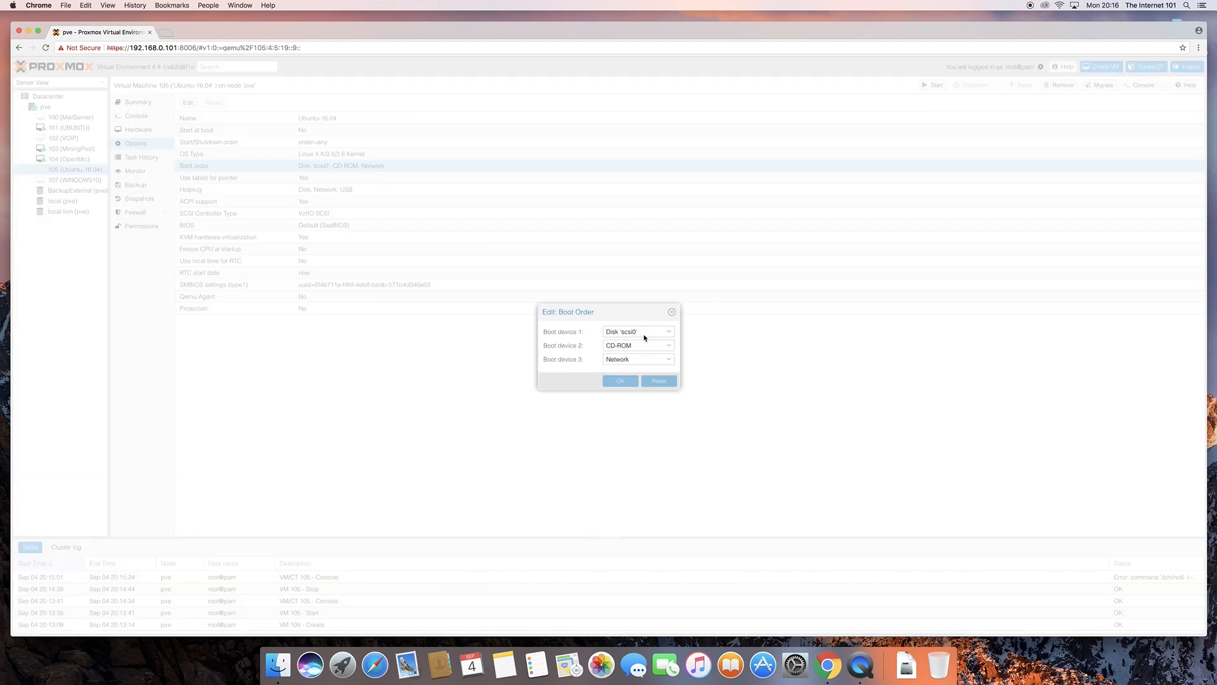
click(668, 332)
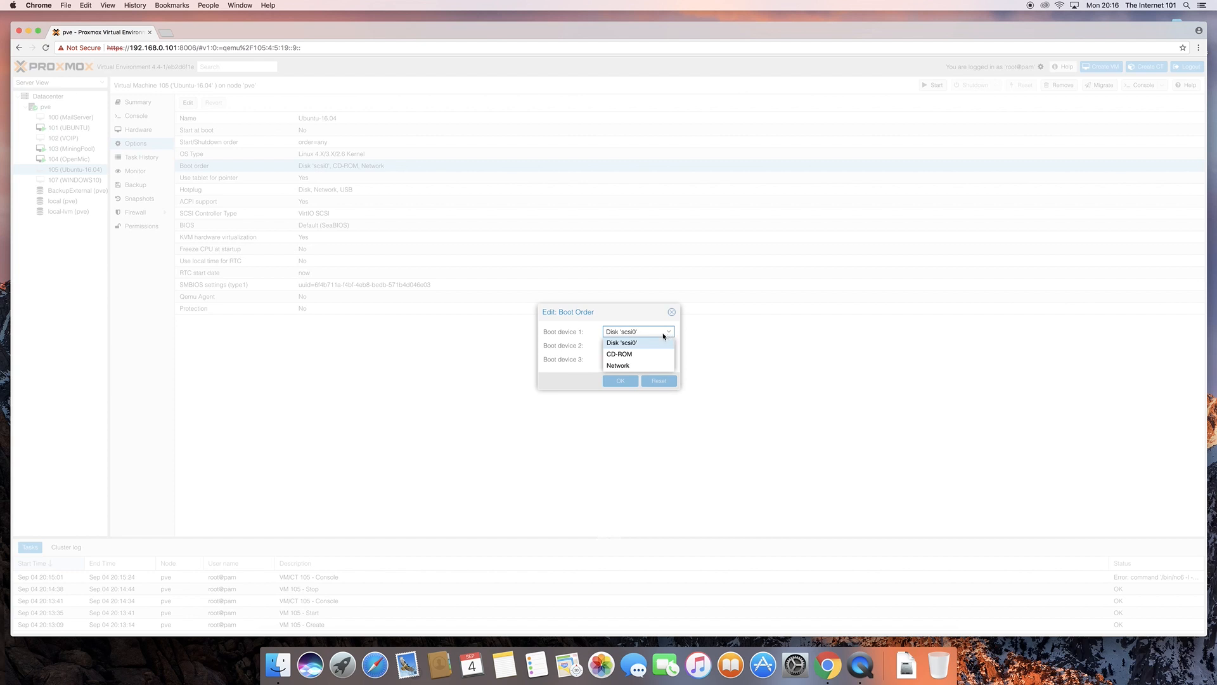
click(622, 343)
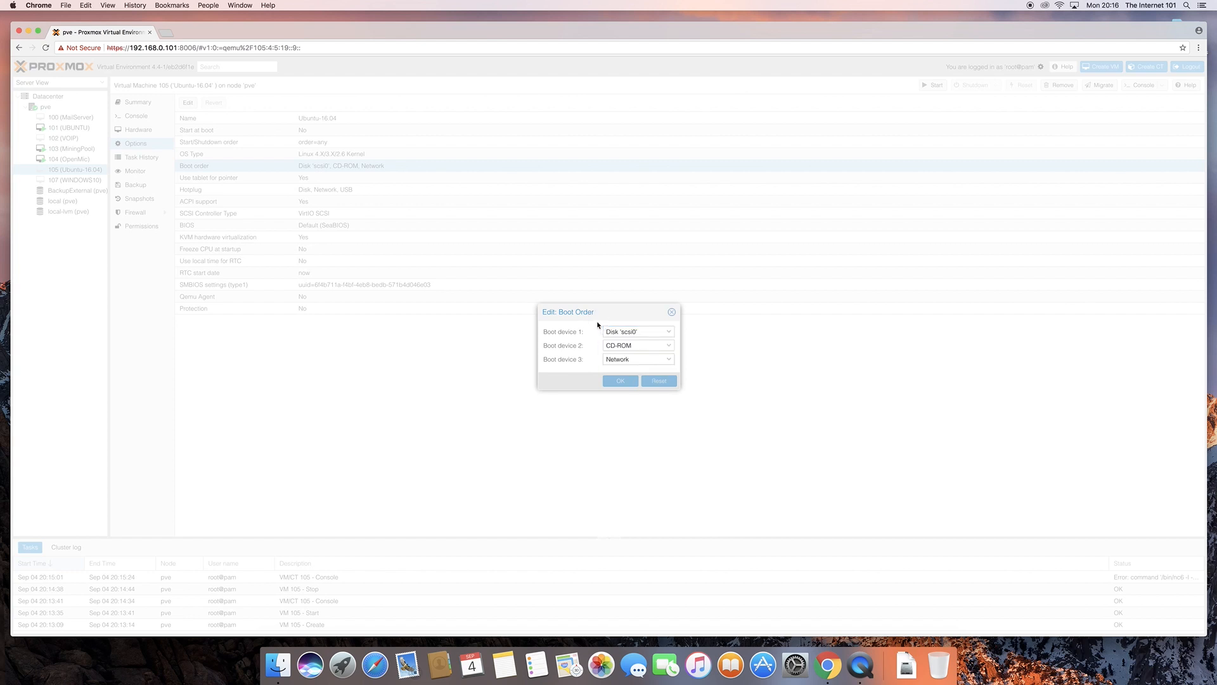
click(667, 331)
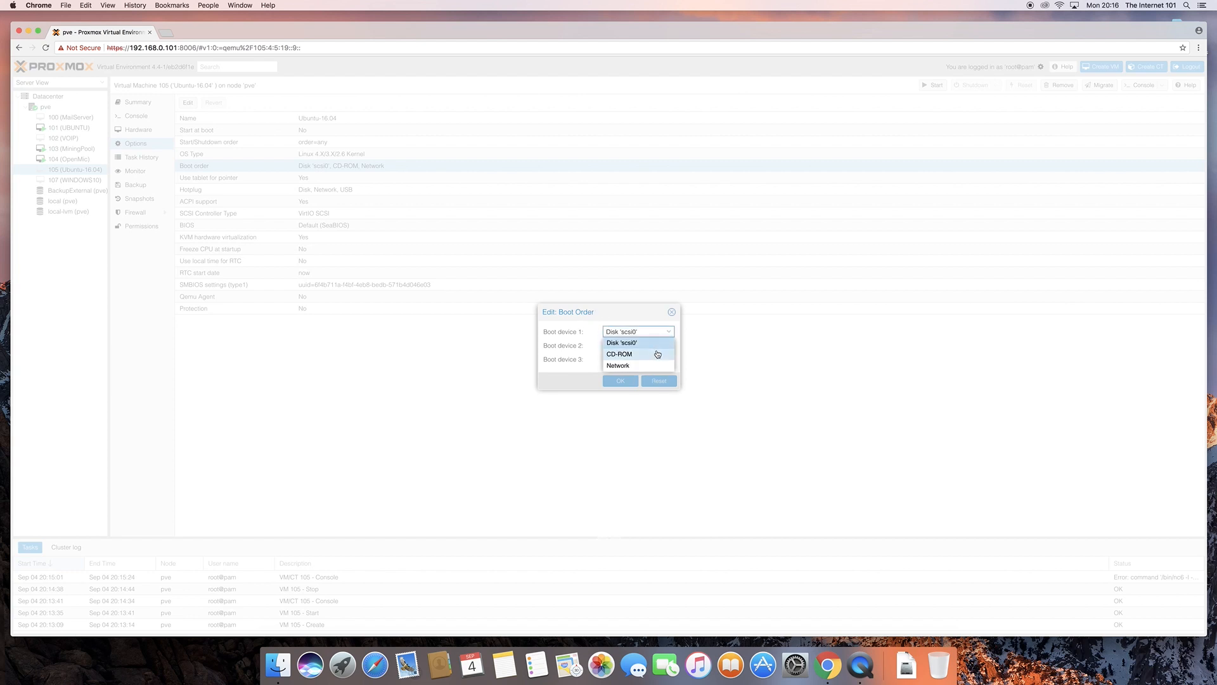
click(620, 353)
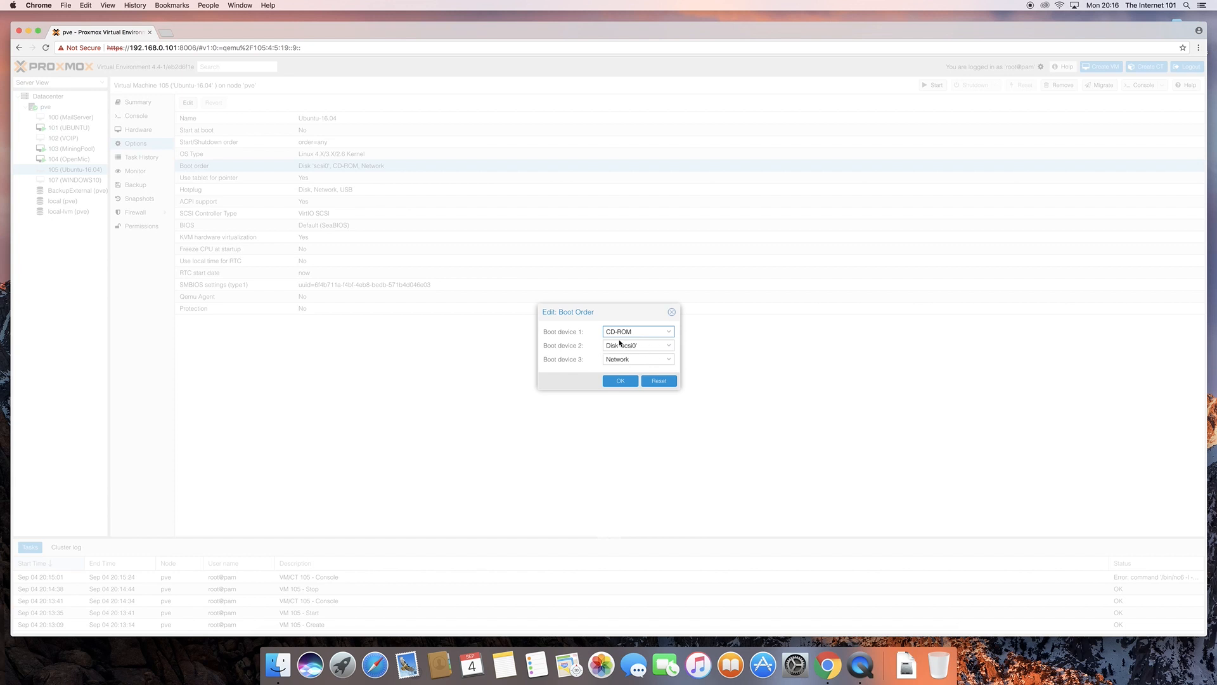
mouse_move(633, 378)
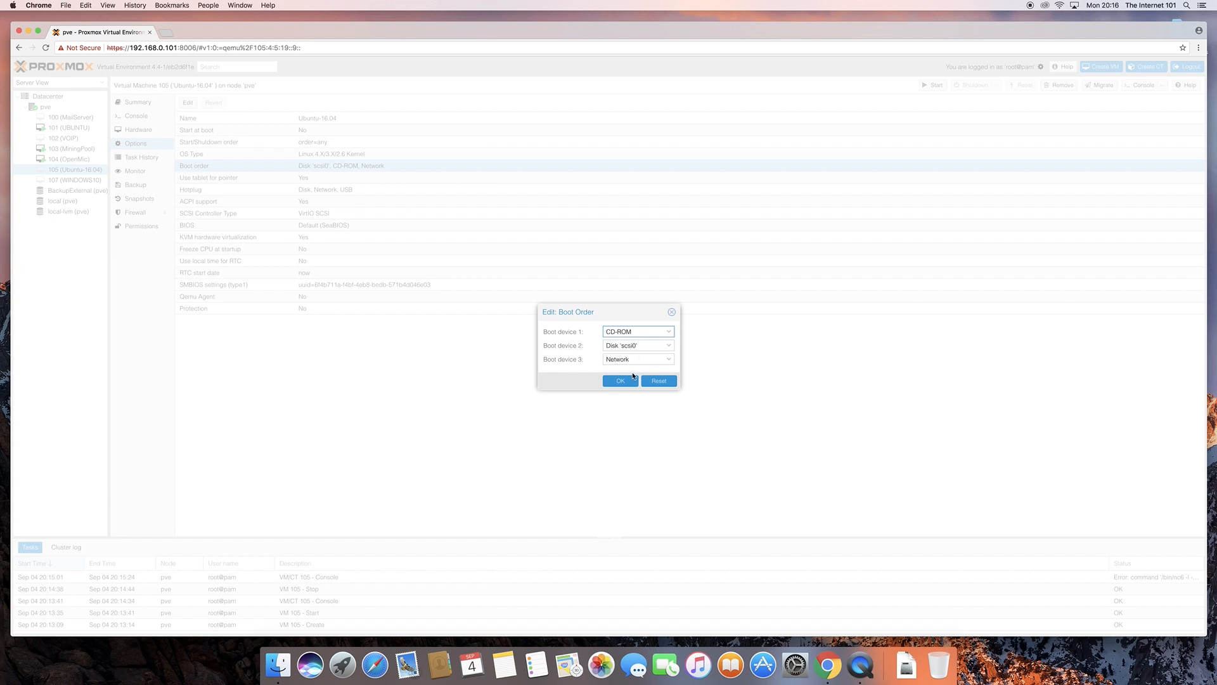
click(619, 381)
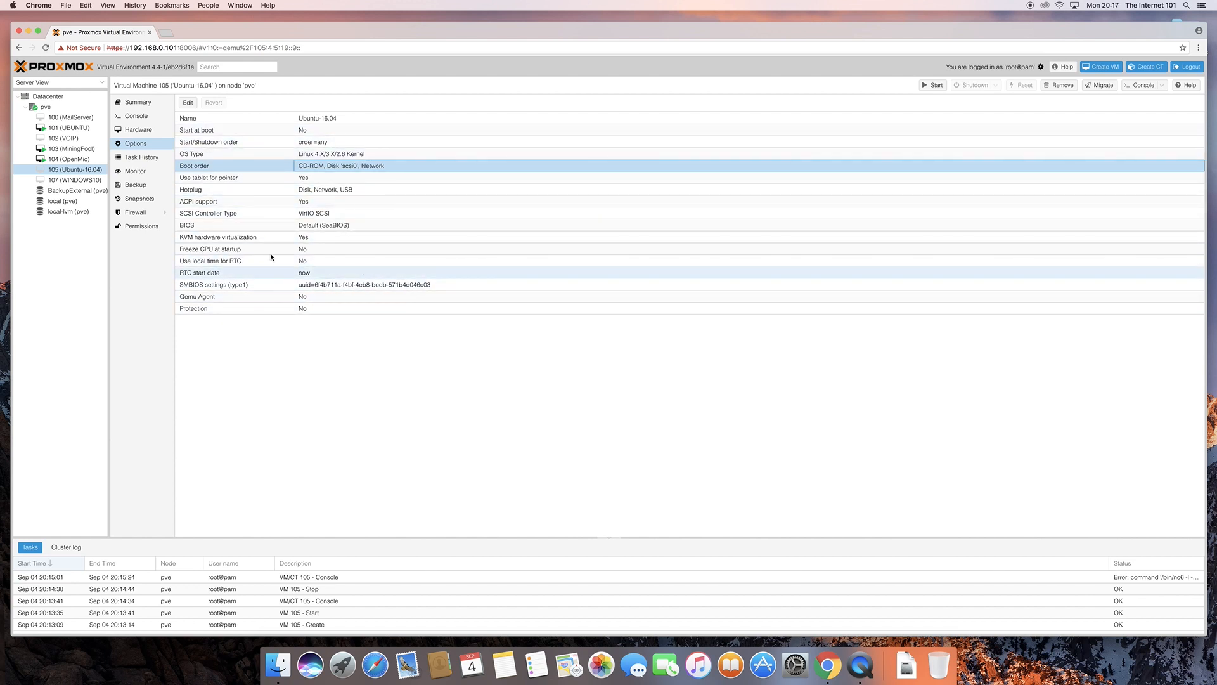
mouse_move(242, 163)
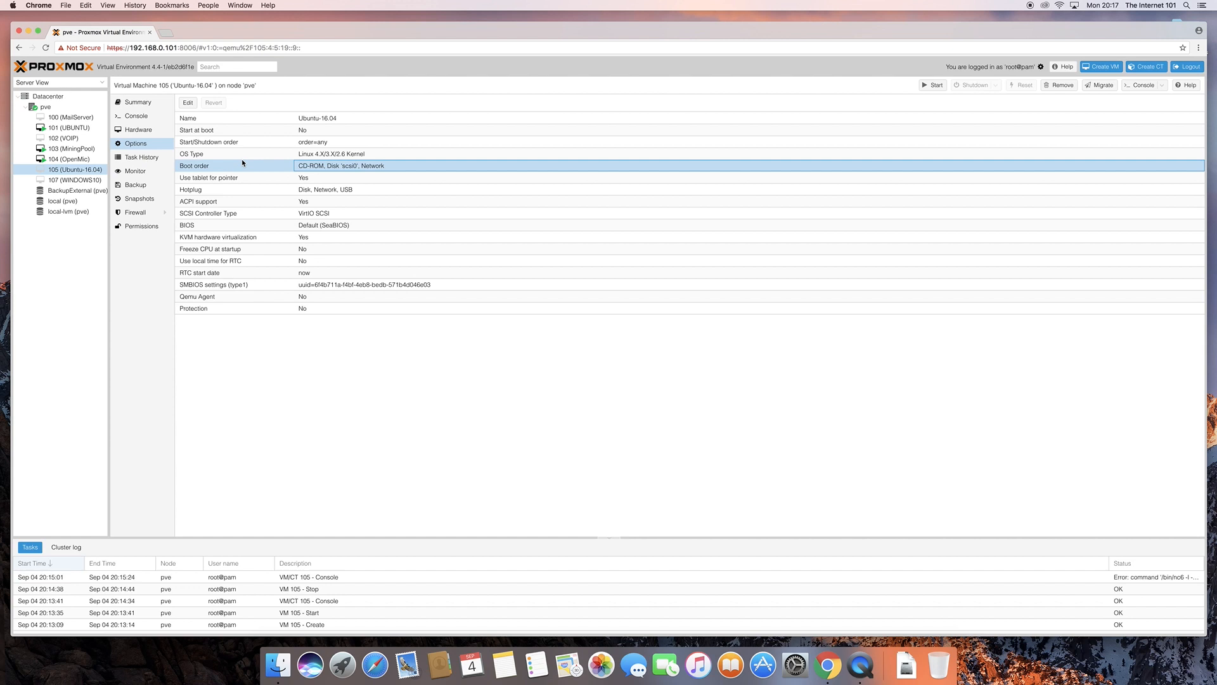
mouse_move(267, 138)
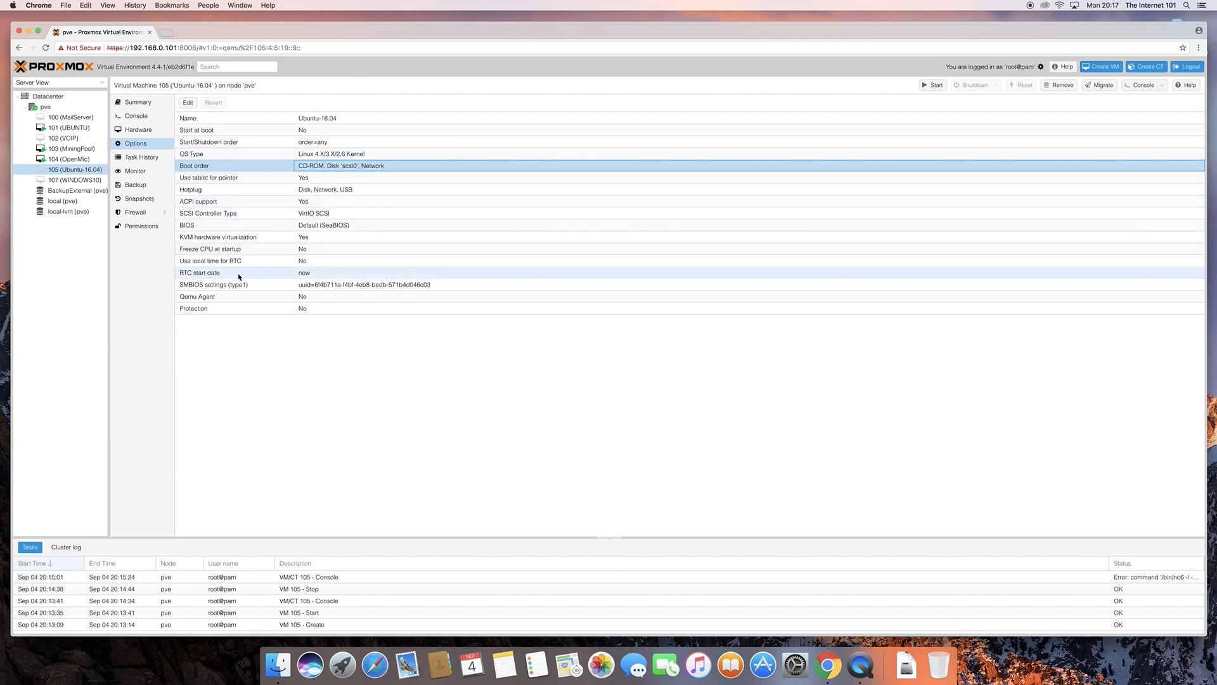
mouse_move(155, 177)
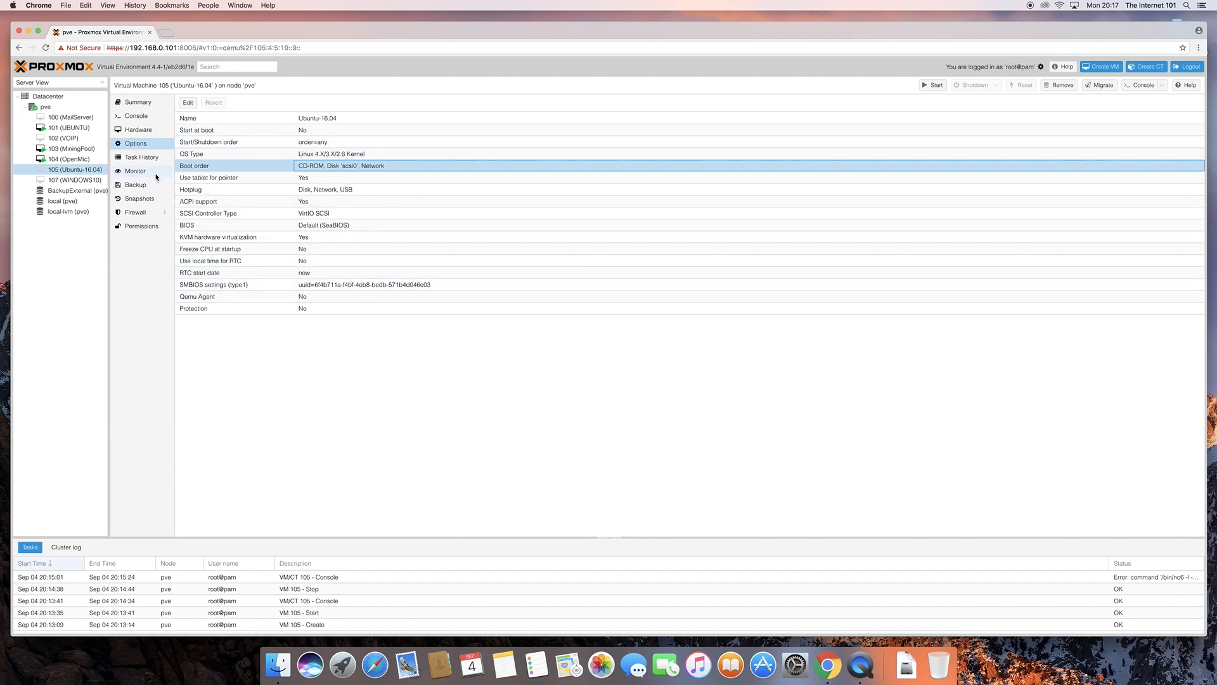
- Show VM 105's task history
click(141, 157)
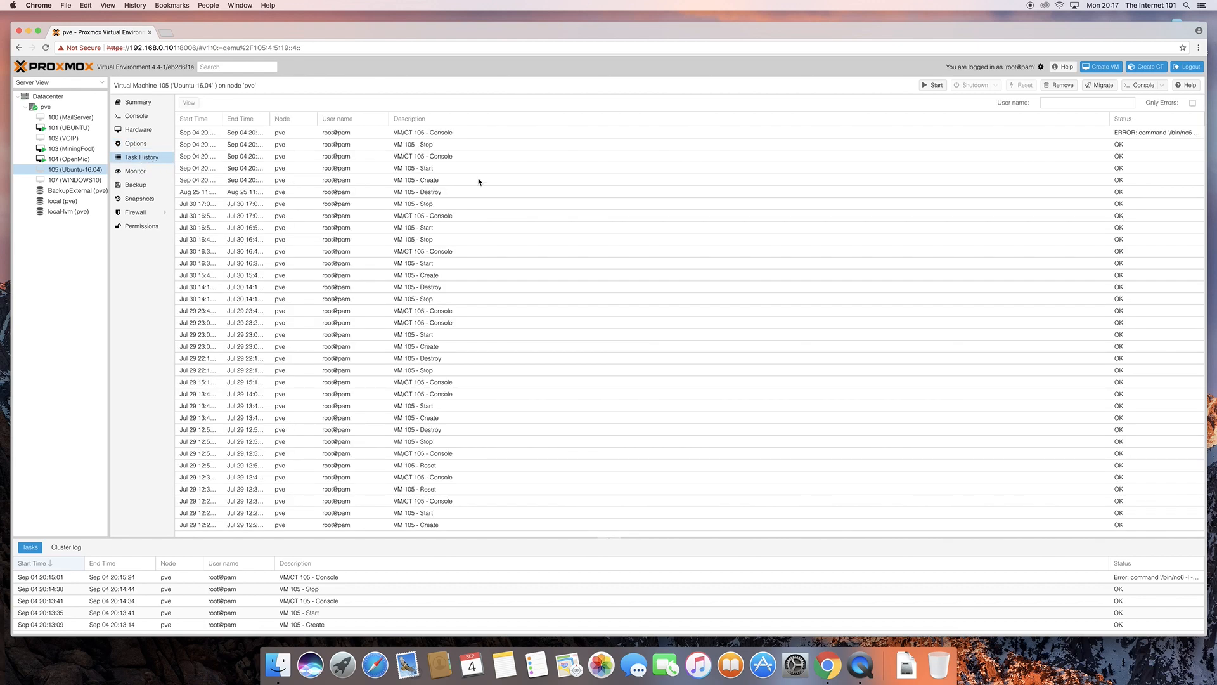
mouse_move(293, 415)
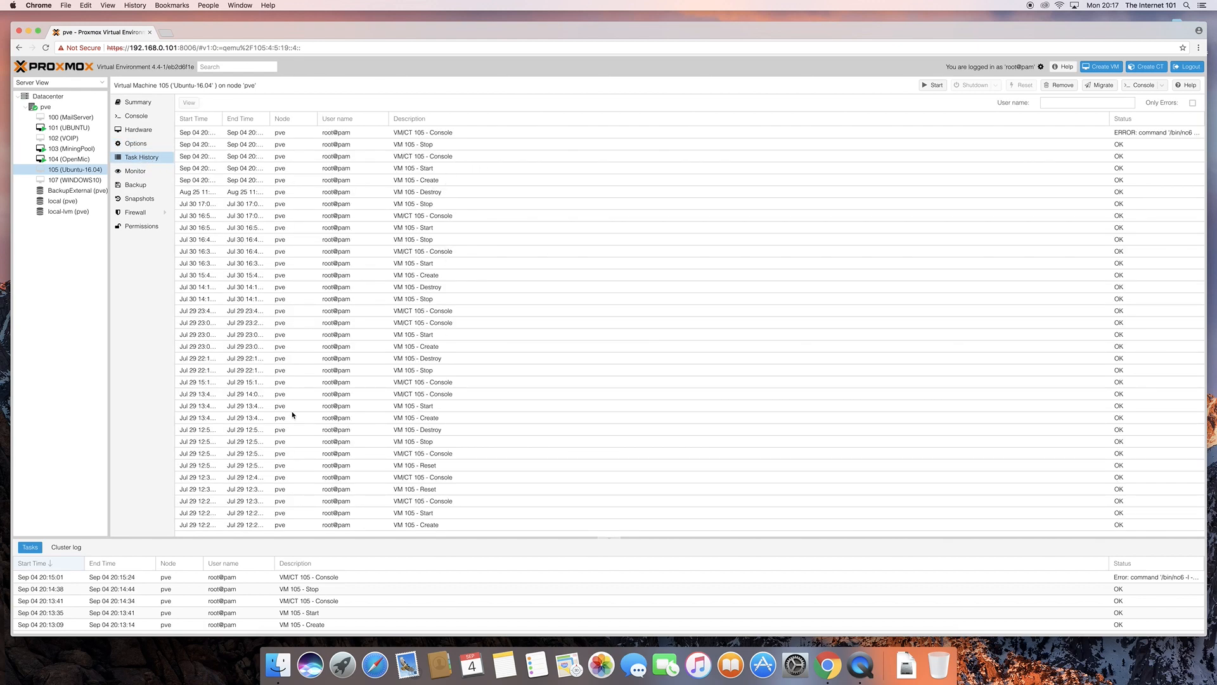
mouse_move(170, 415)
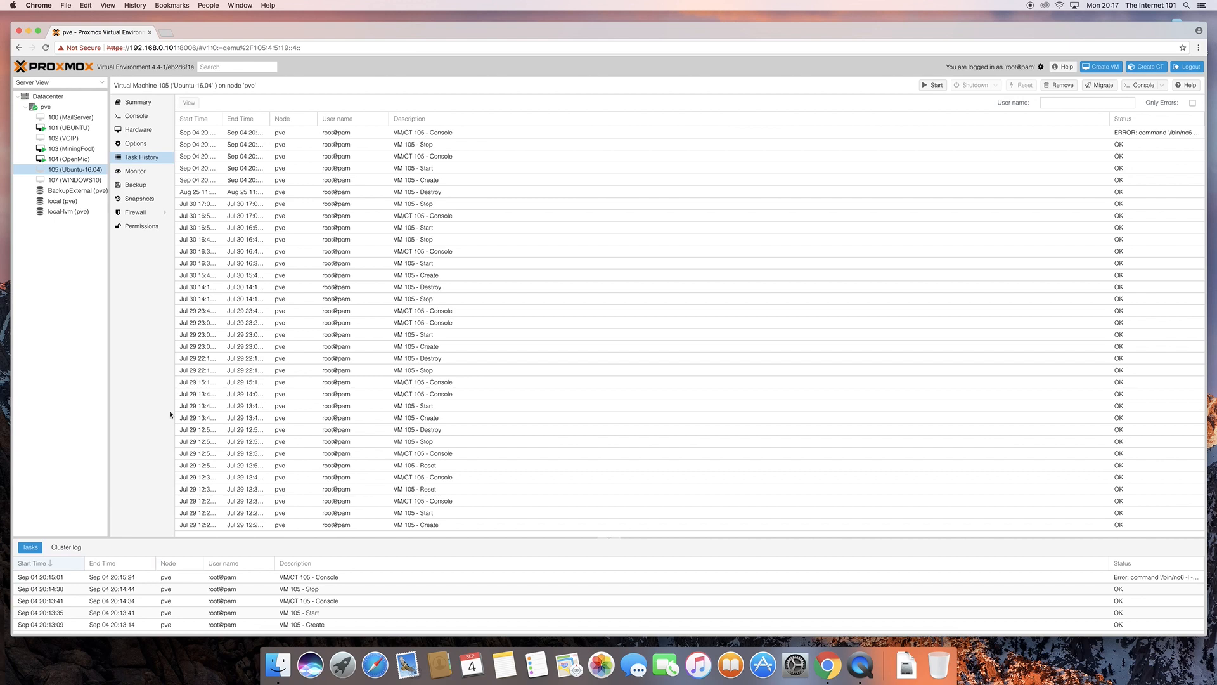
- Browse VM 105's Monitor, empty Backup list, then its Snapshots showing only the current state
click(135, 171)
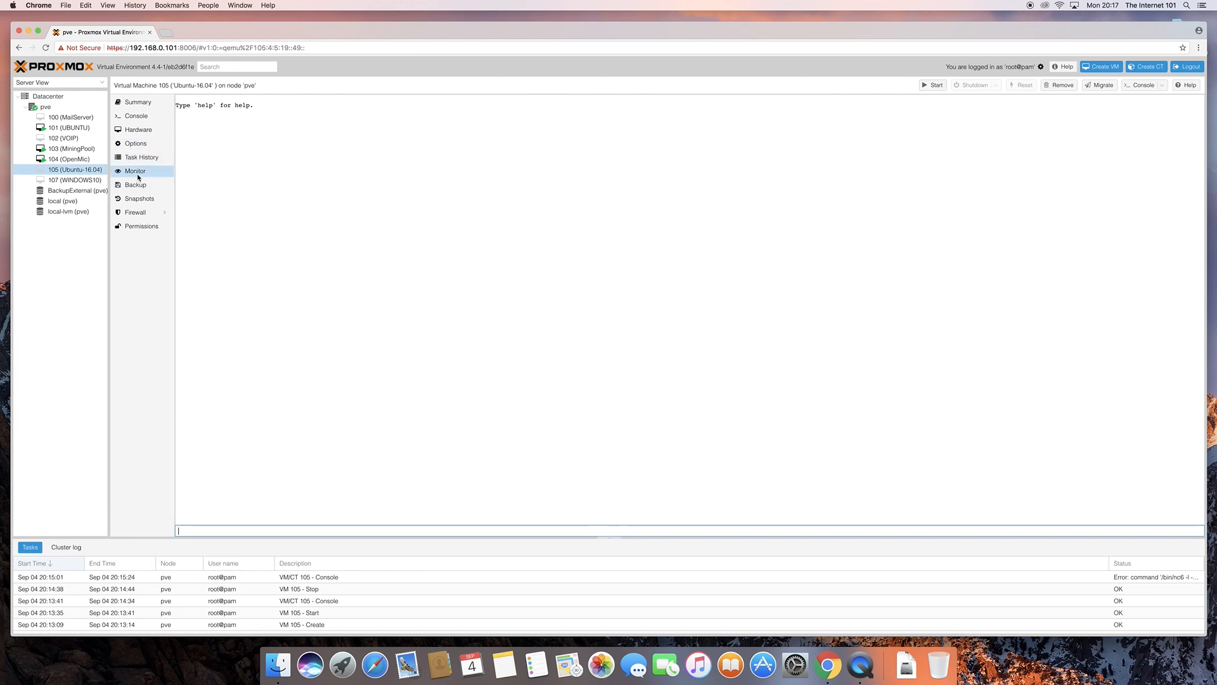
mouse_move(215, 169)
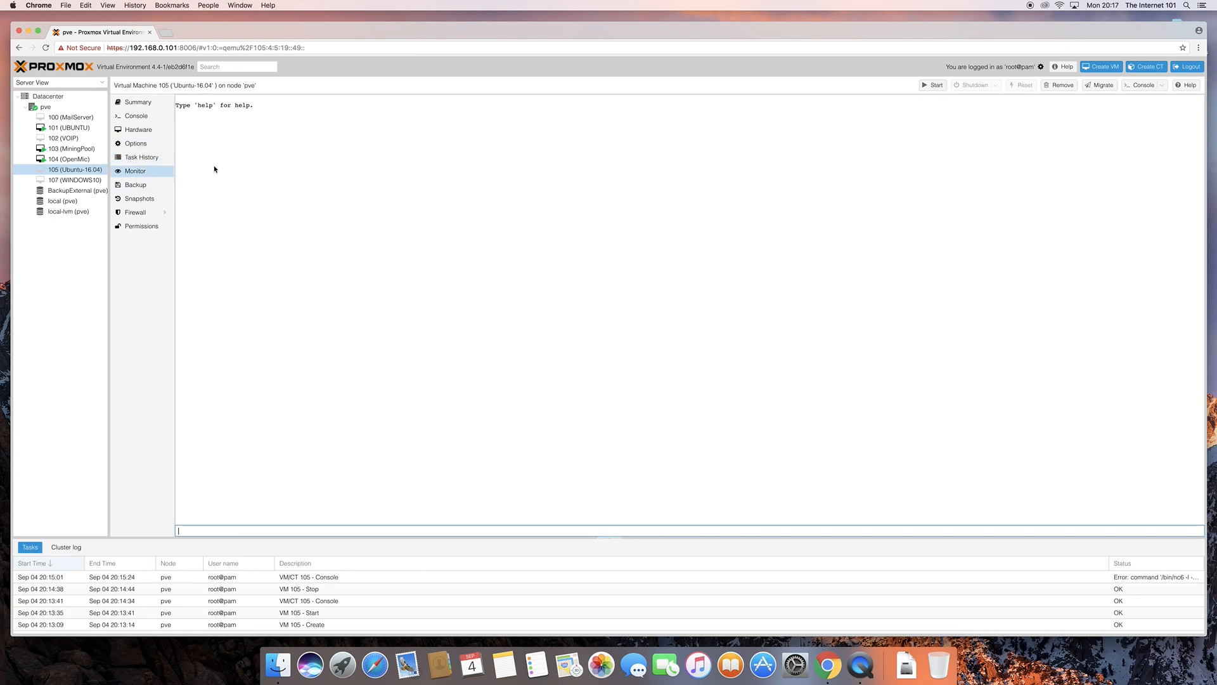
mouse_move(135, 184)
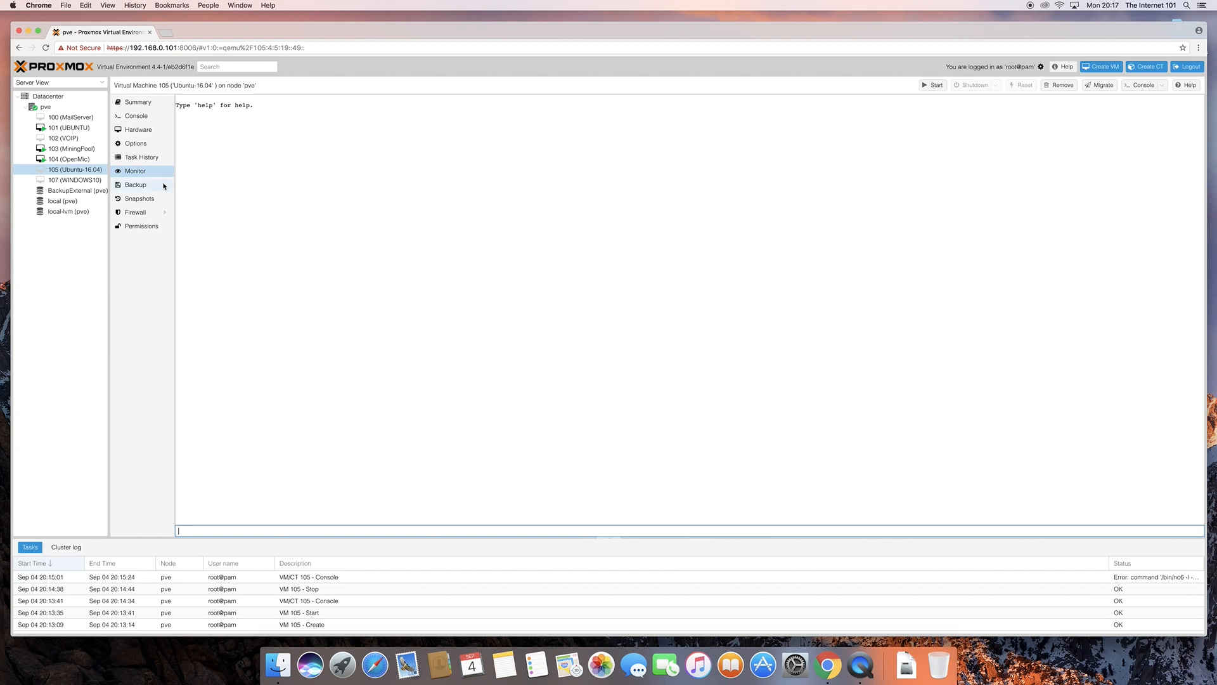
click(135, 185)
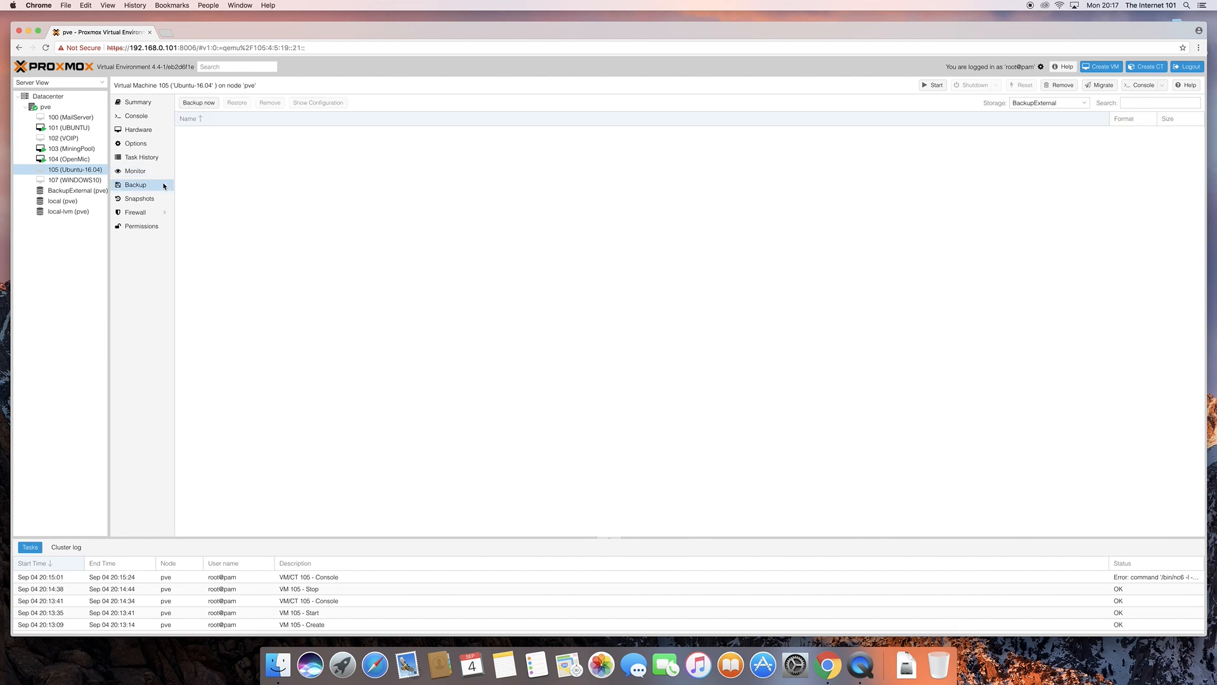
mouse_move(404, 177)
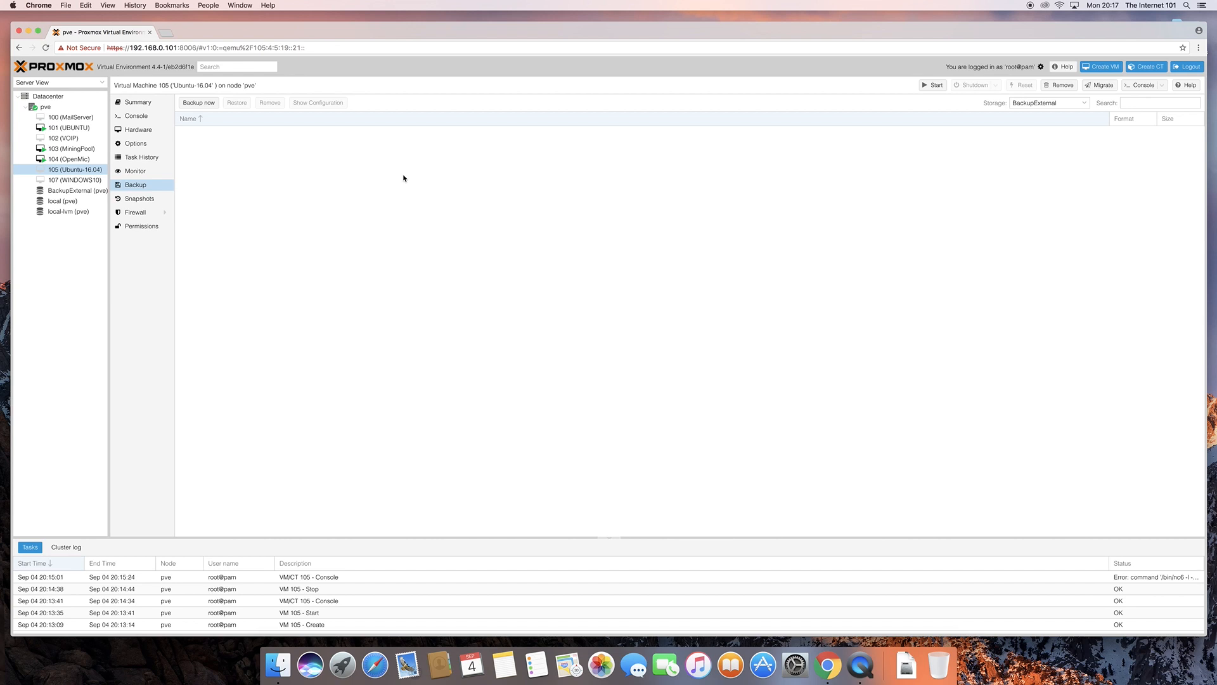
mouse_move(315, 206)
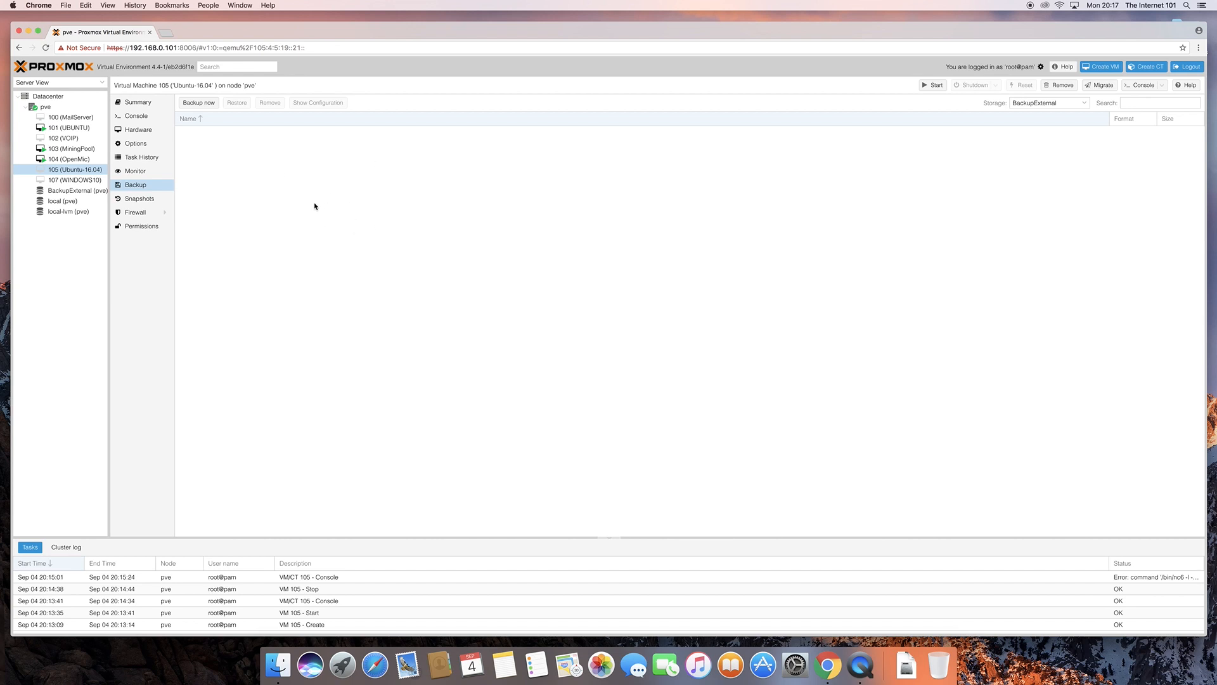
mouse_move(71, 170)
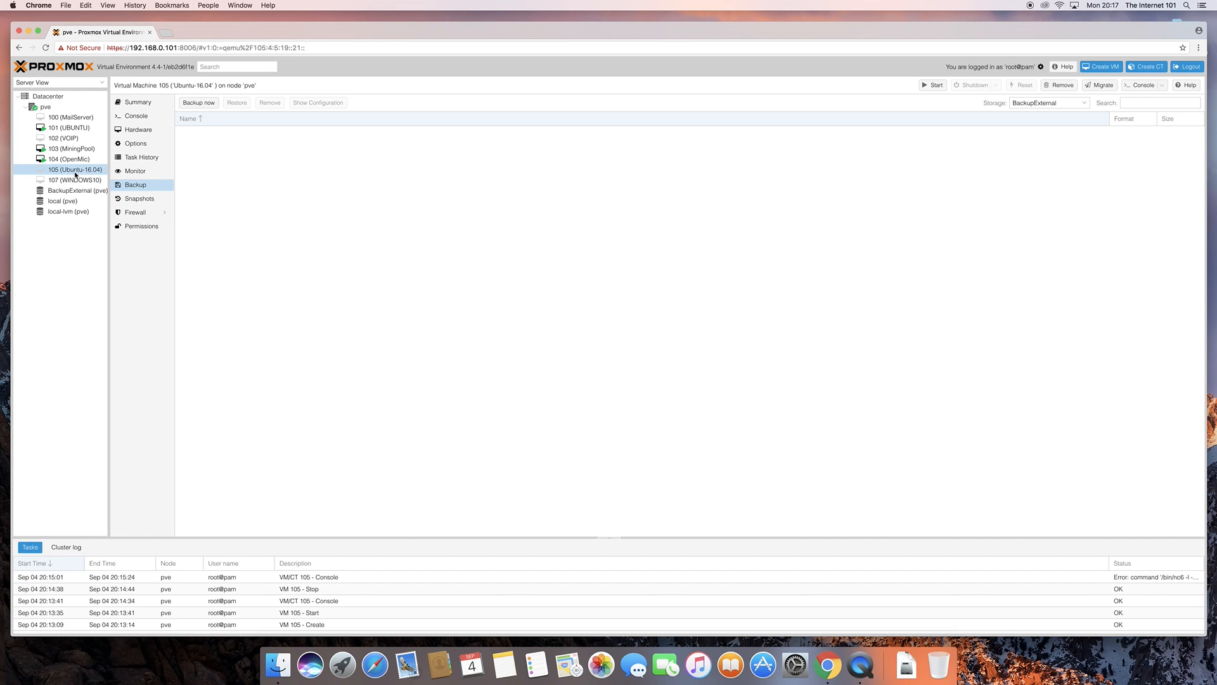
mouse_move(279, 179)
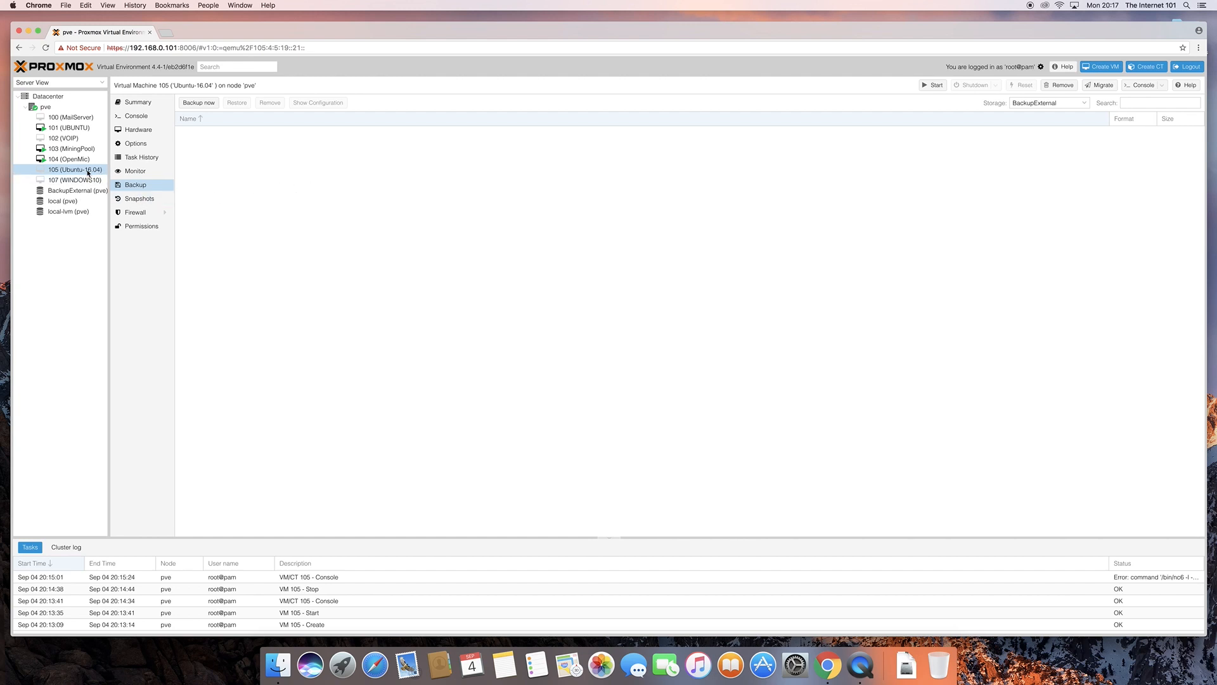
mouse_move(202, 181)
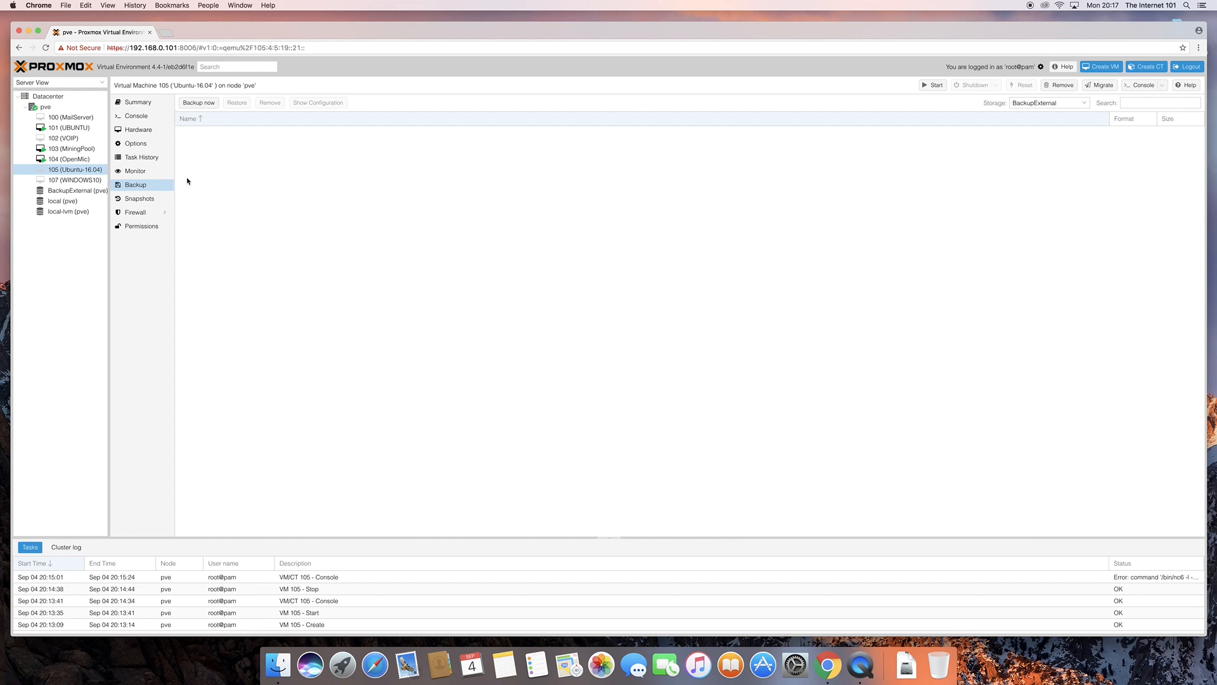
mouse_move(163, 185)
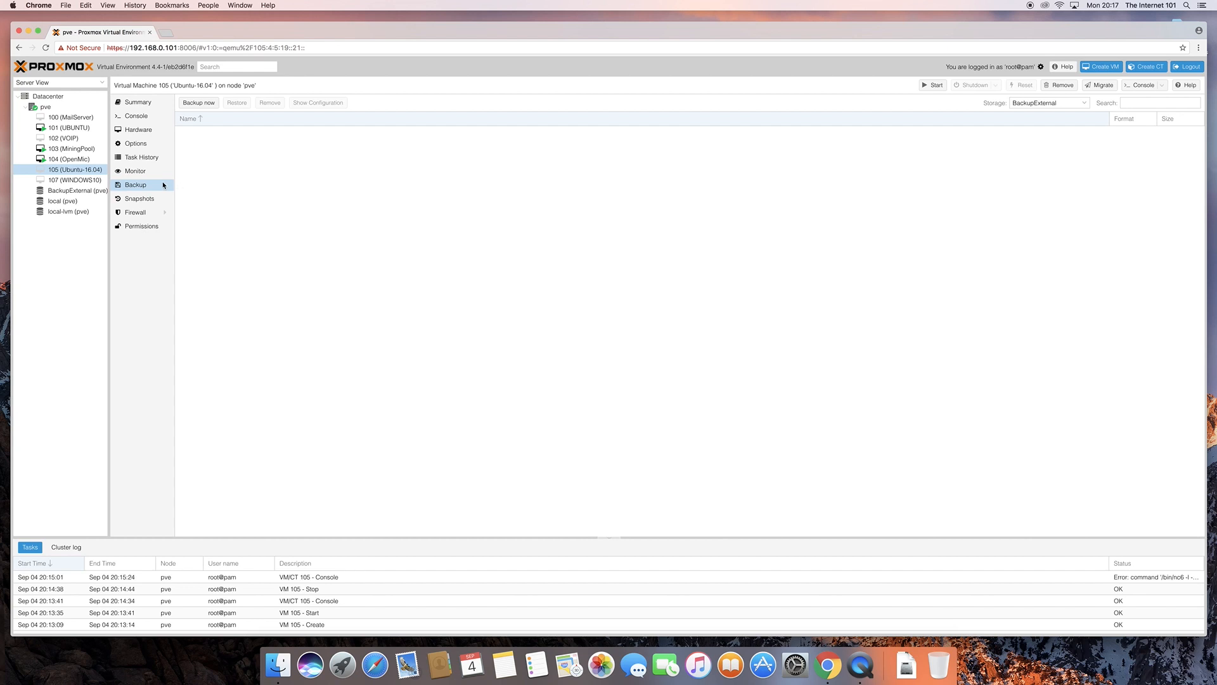
click(140, 198)
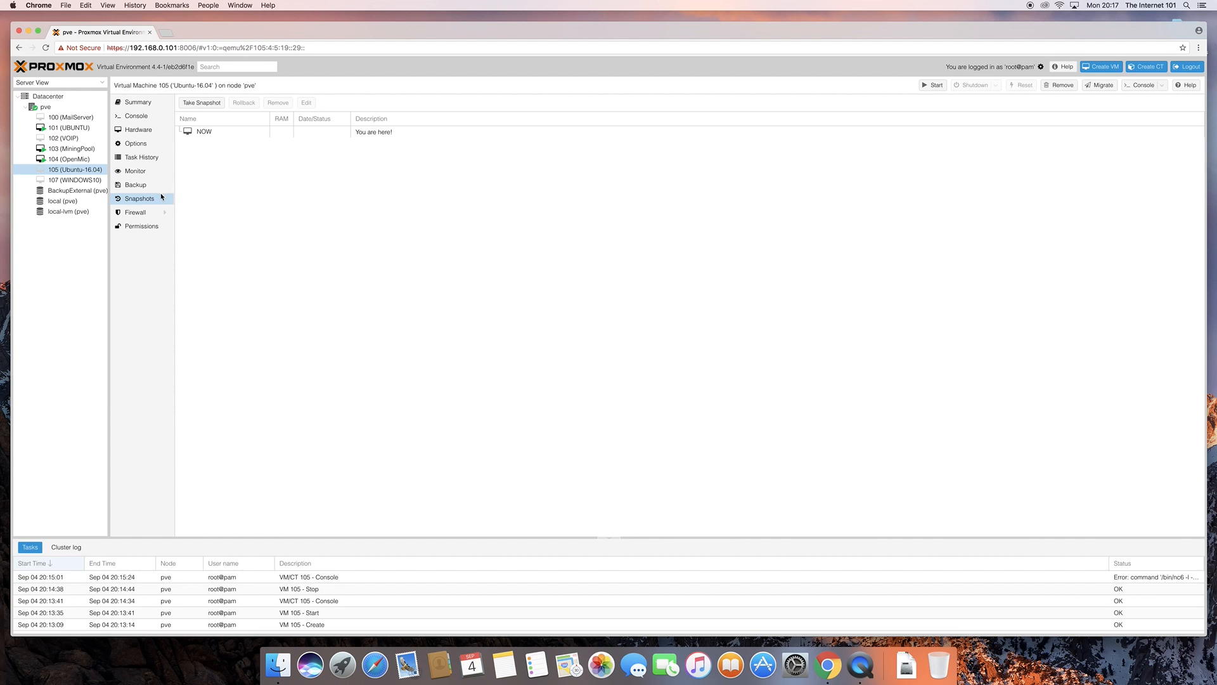
mouse_move(351, 249)
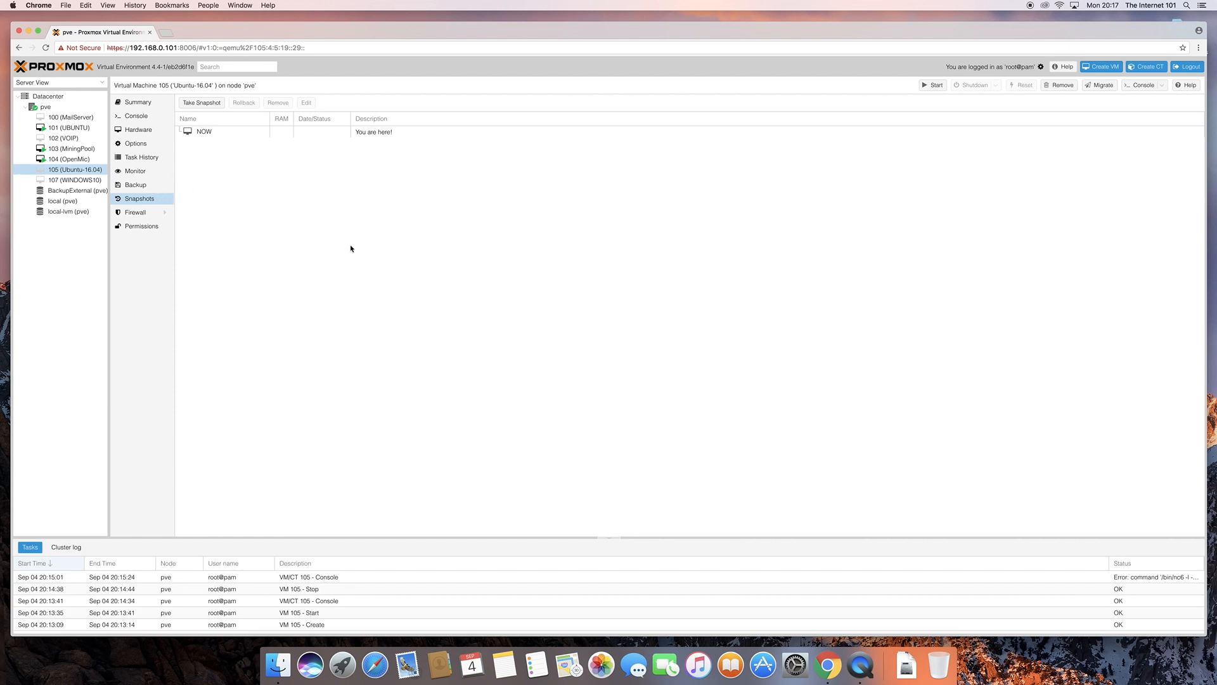
mouse_move(412, 278)
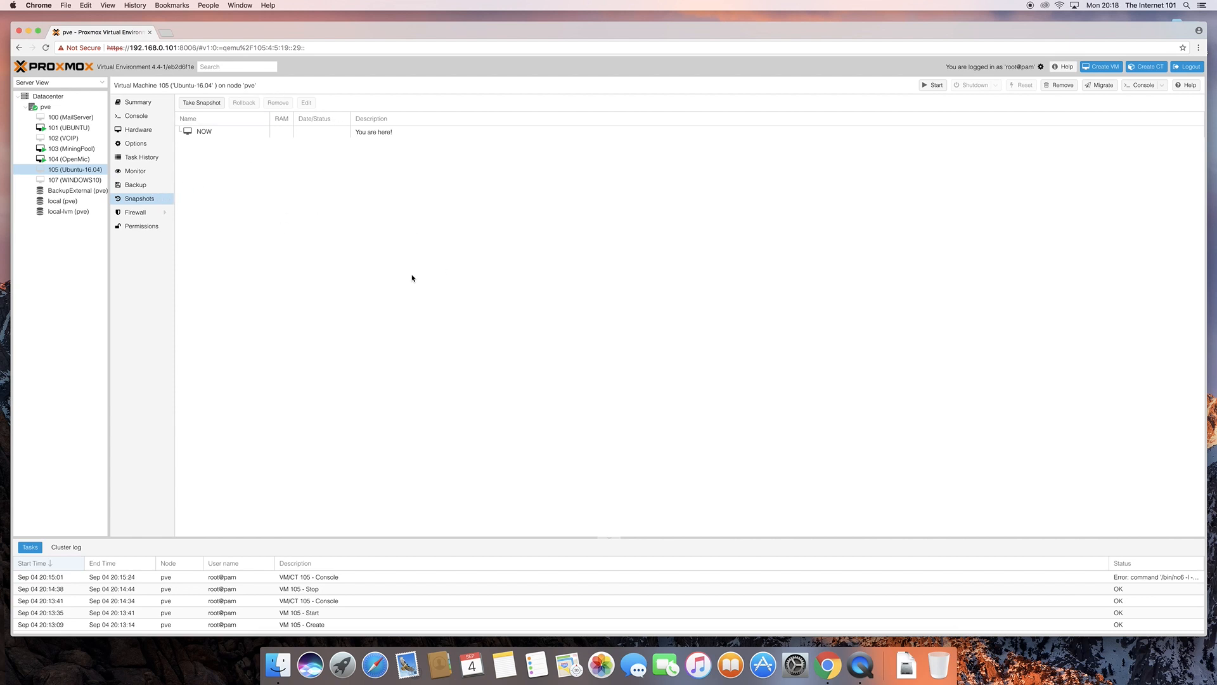
mouse_move(179, 224)
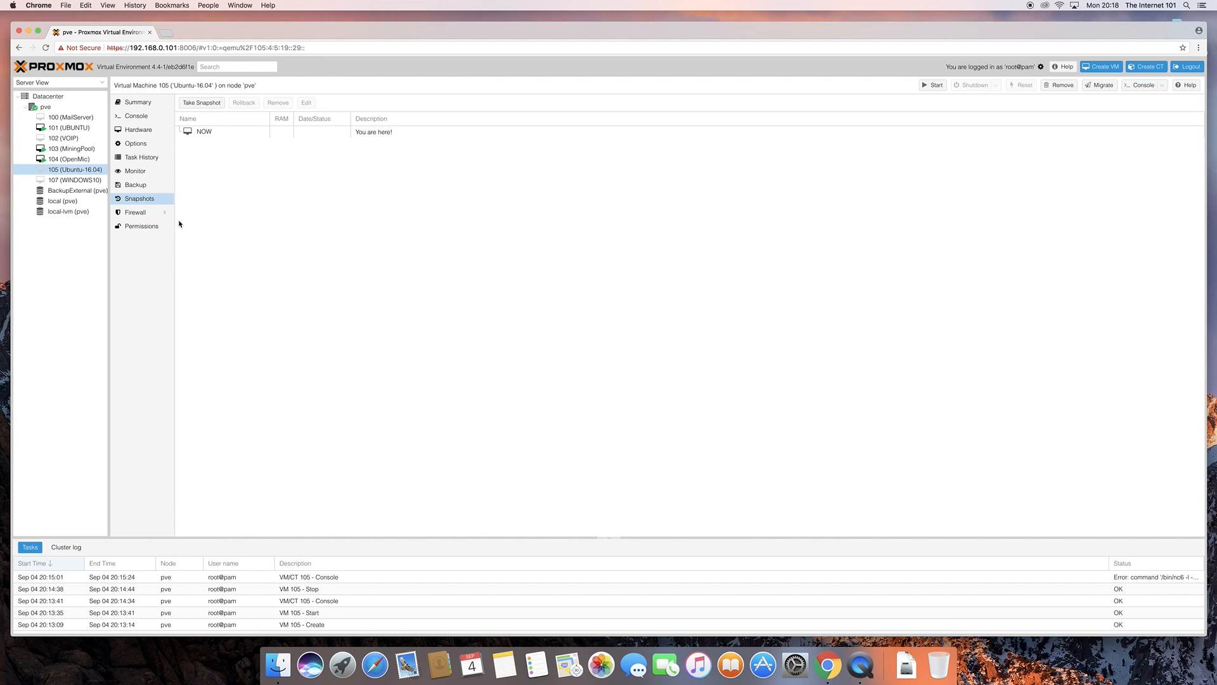
mouse_move(301, 209)
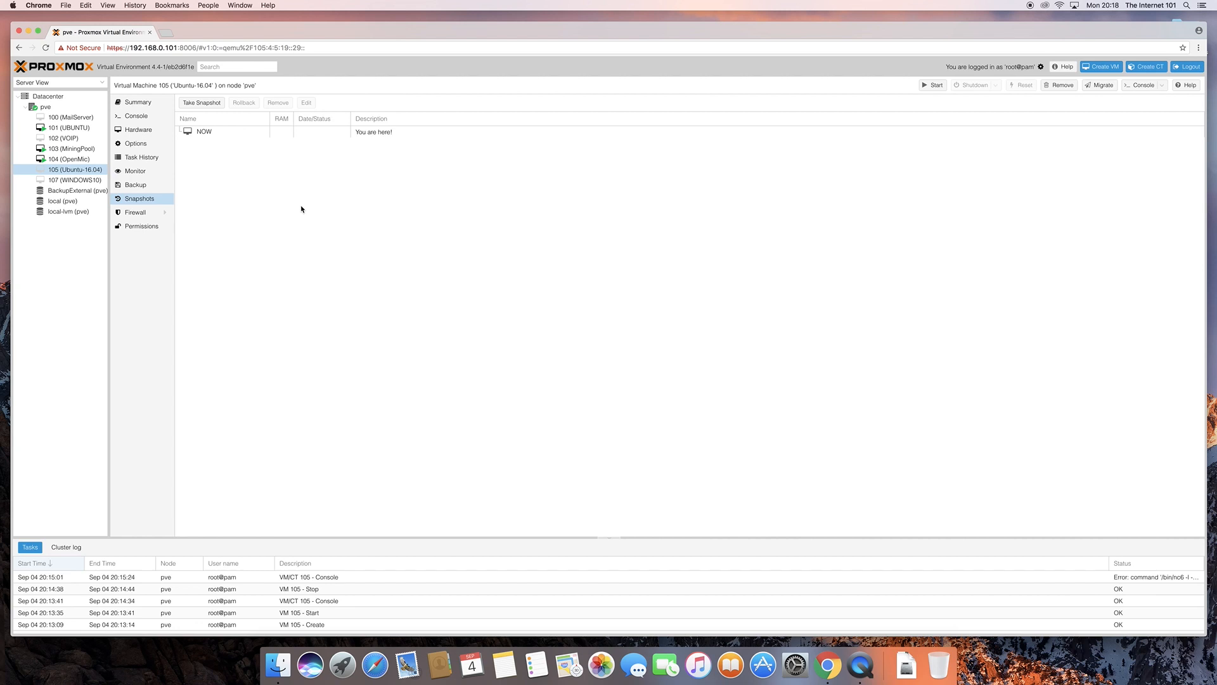
mouse_move(216, 182)
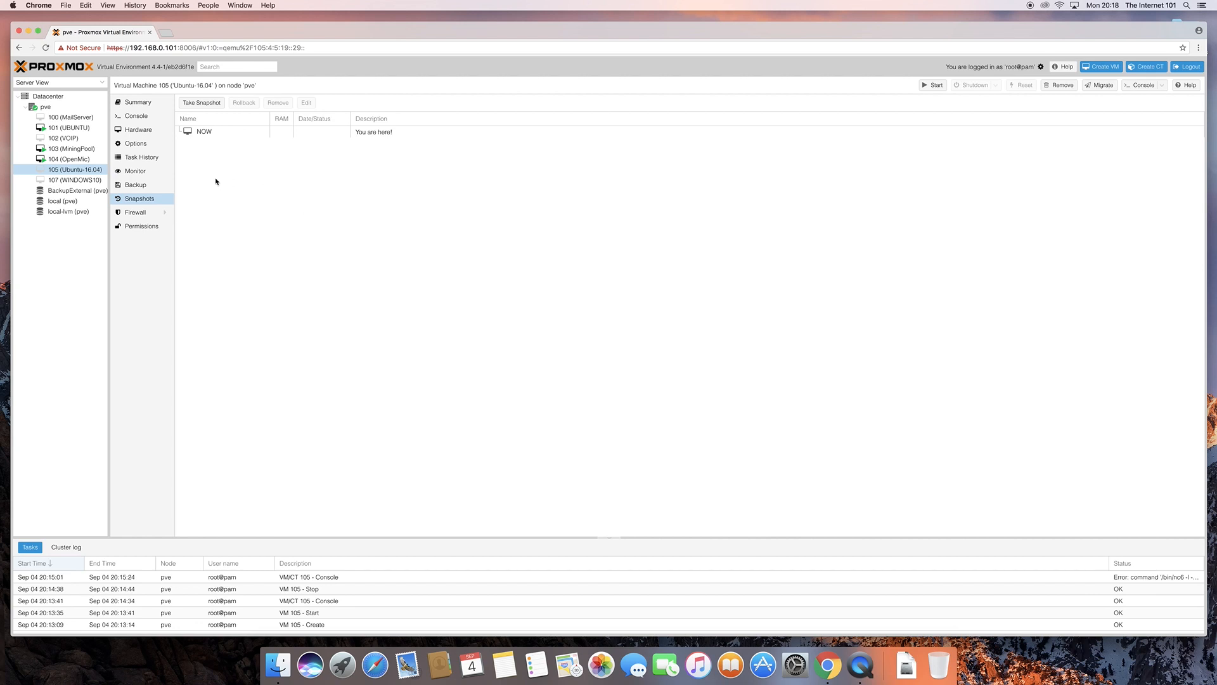
mouse_move(459, 243)
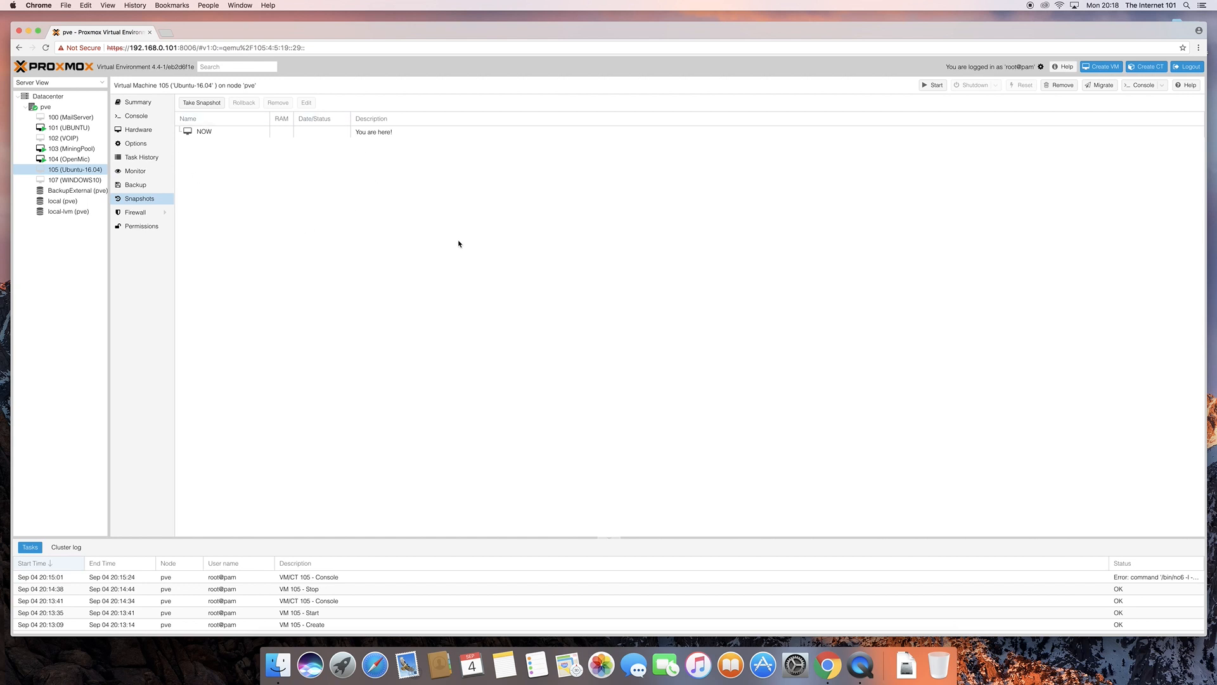
- Start a new snapshot of VM 105, leaving Include RAM checked
click(201, 101)
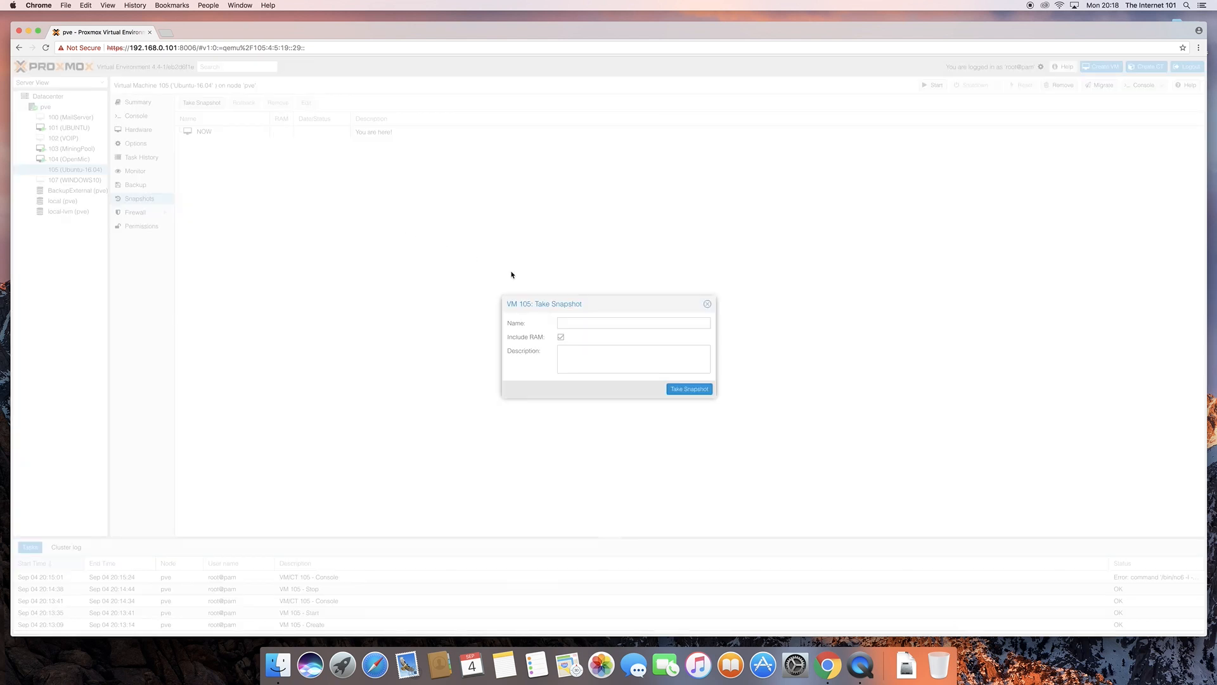
- Name the snapshot First_Install and create it for VM 105
click(632, 323)
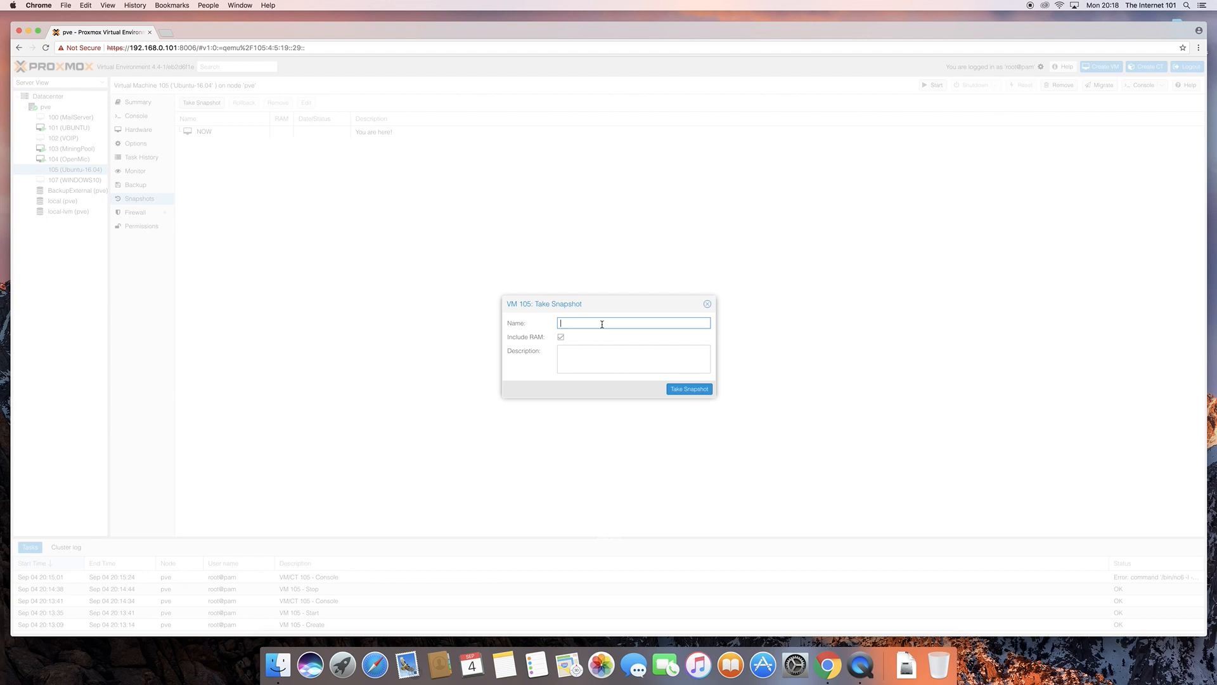
text(Firs)
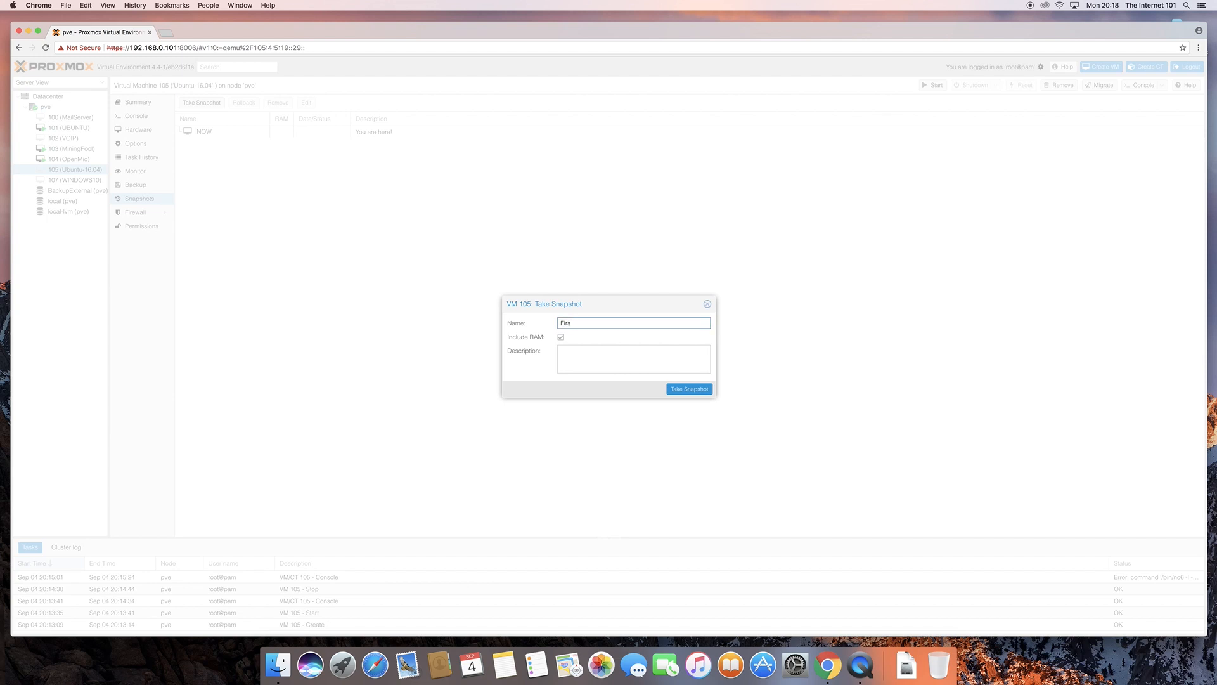
text(t_In)
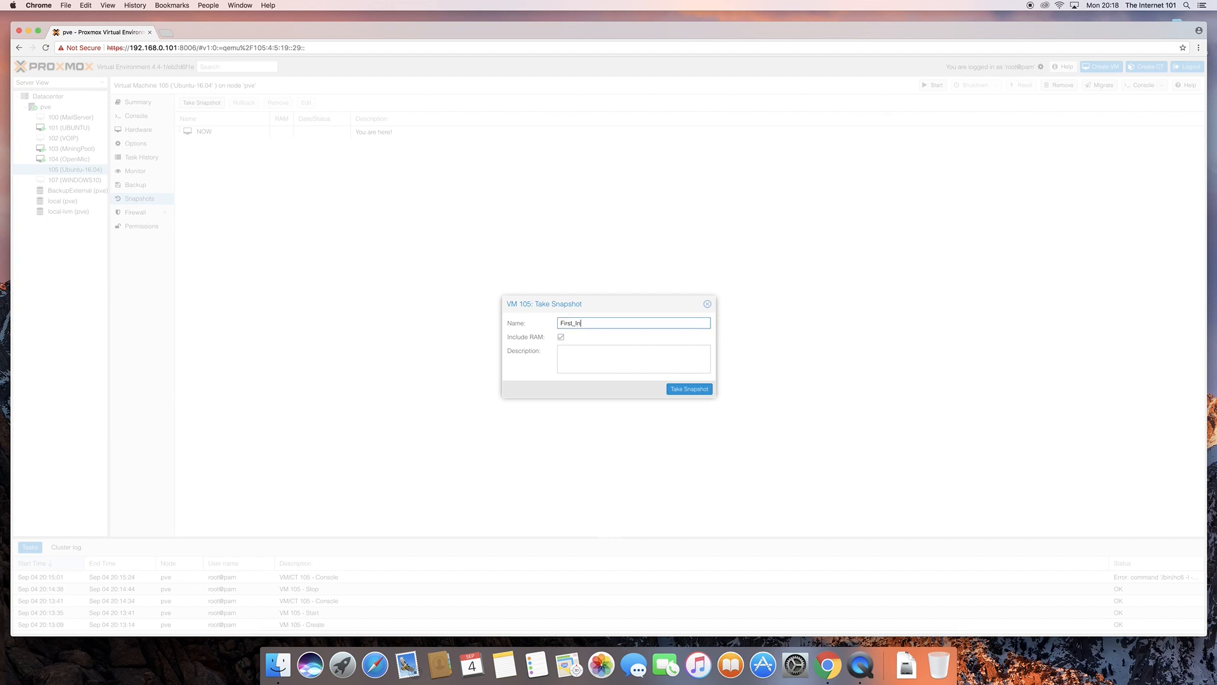
click(688, 388)
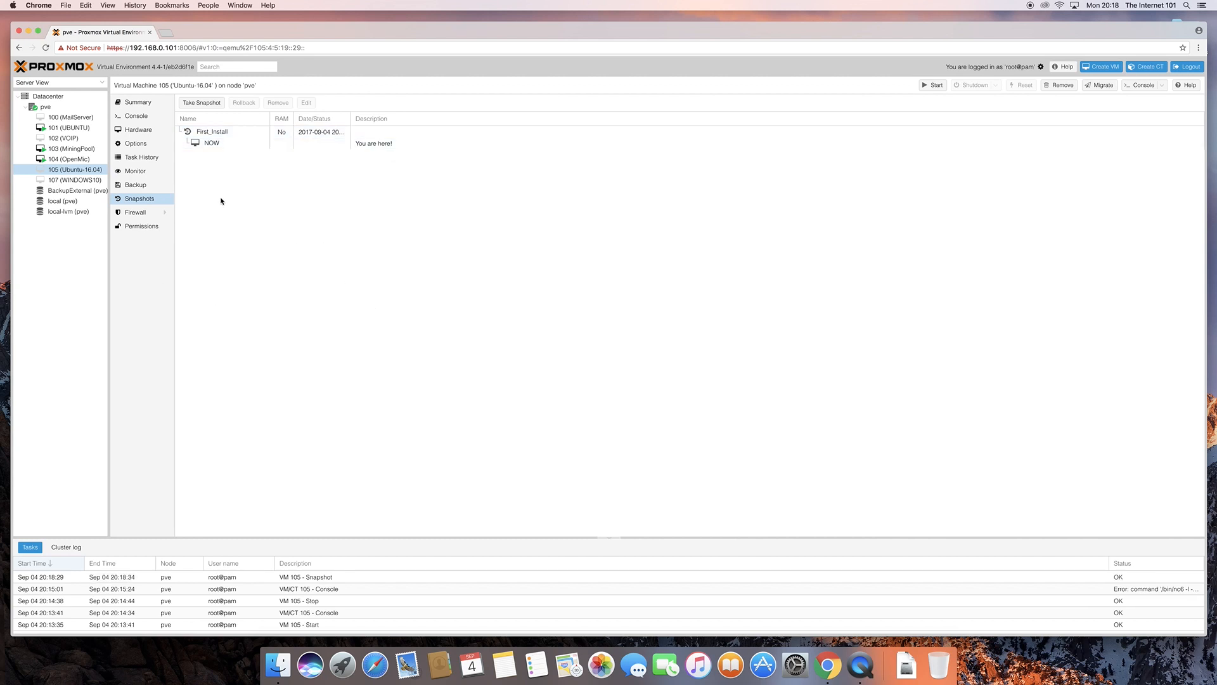
click(212, 131)
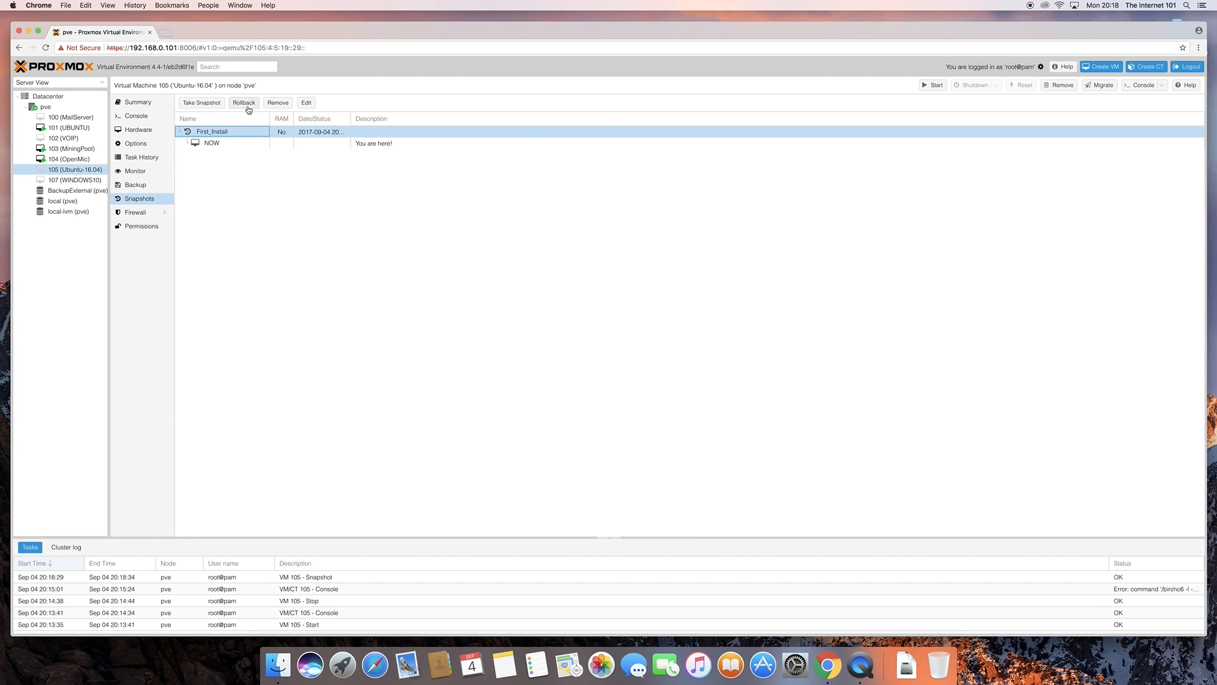
mouse_move(307, 305)
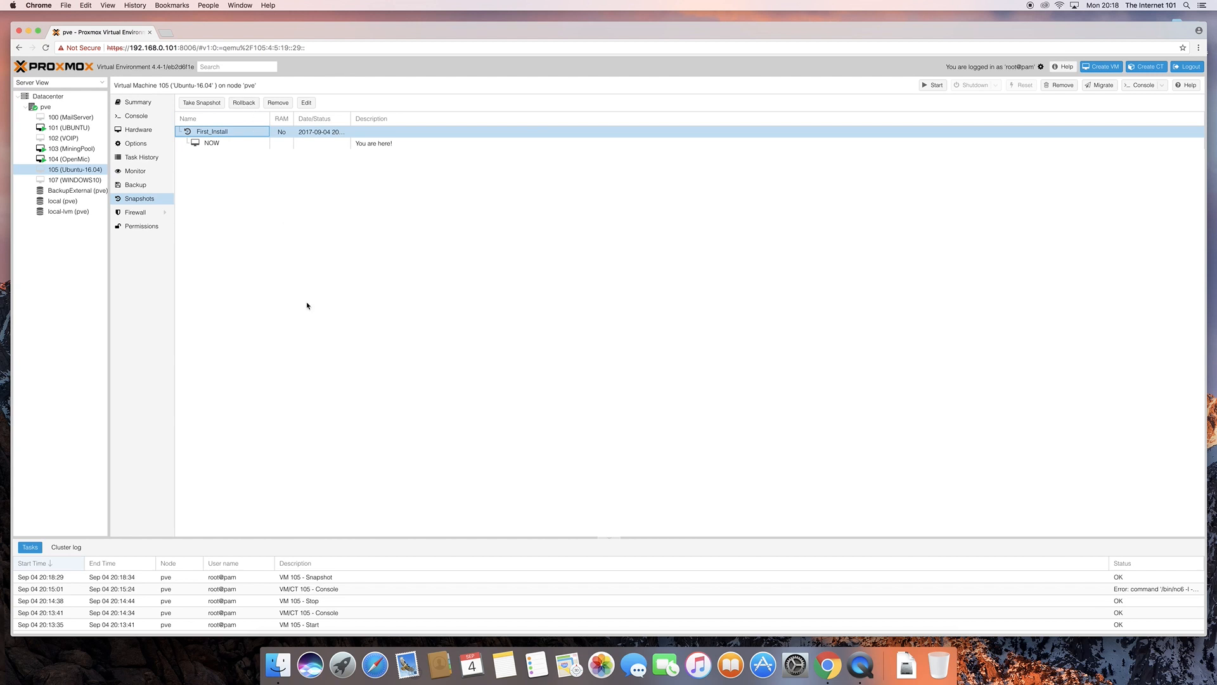
mouse_move(148, 198)
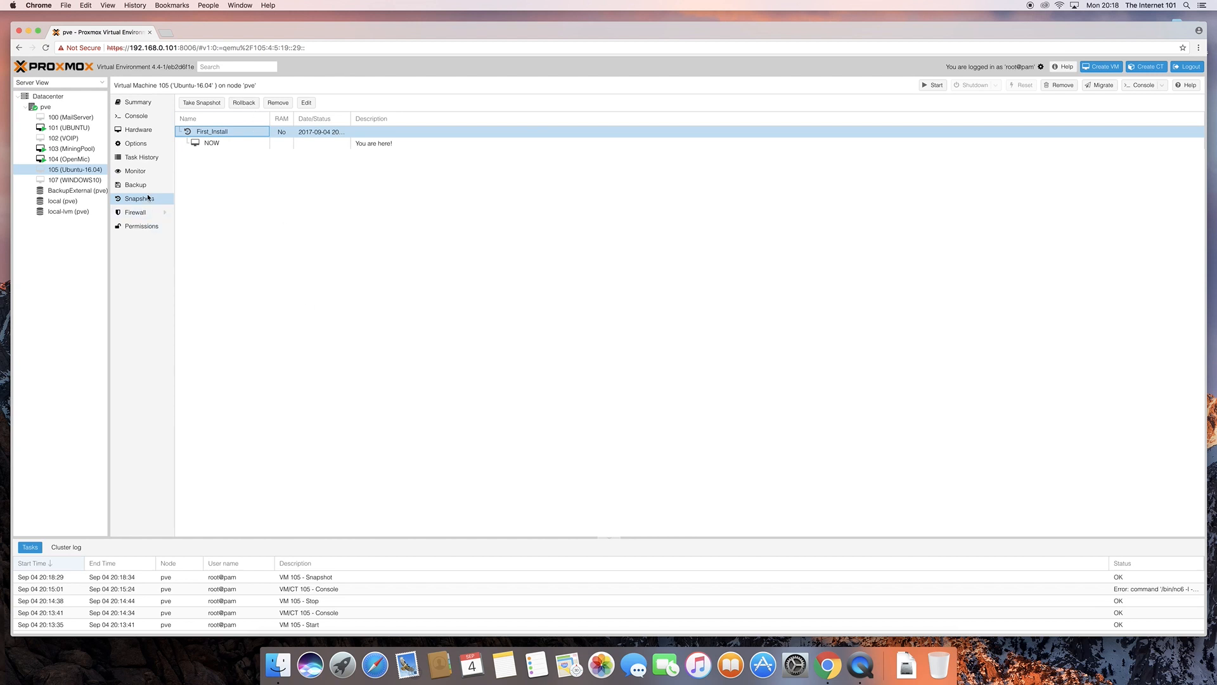
mouse_move(152, 200)
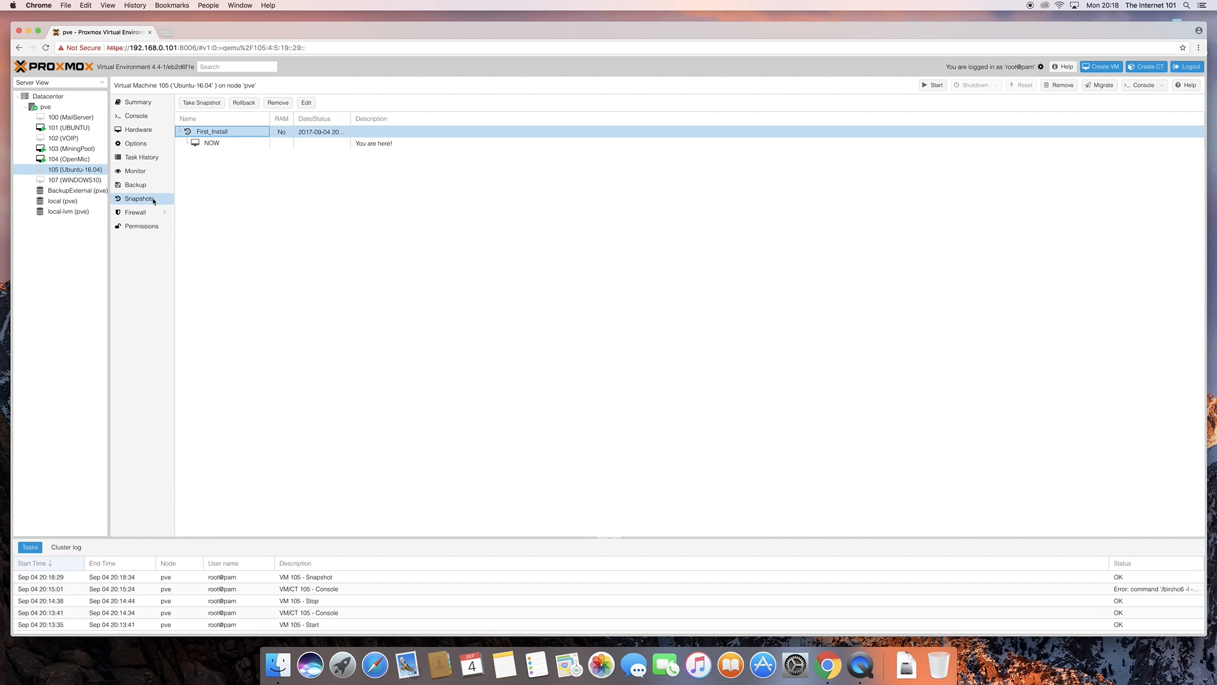
mouse_move(193, 247)
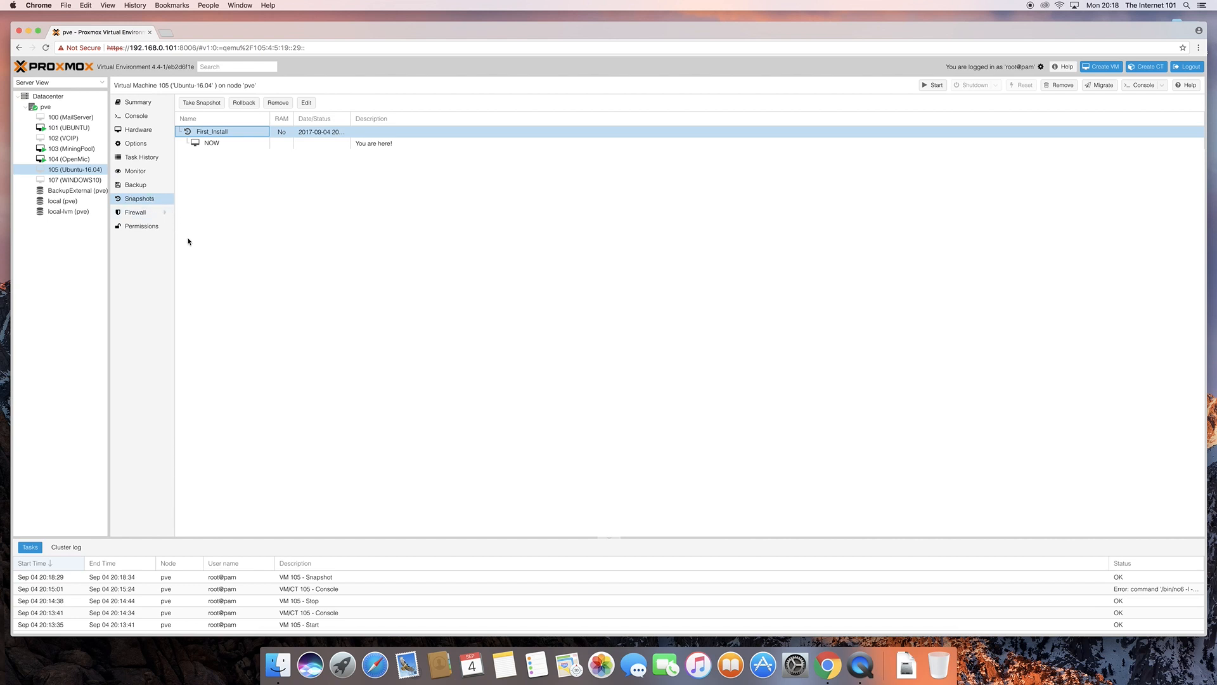
mouse_move(141, 156)
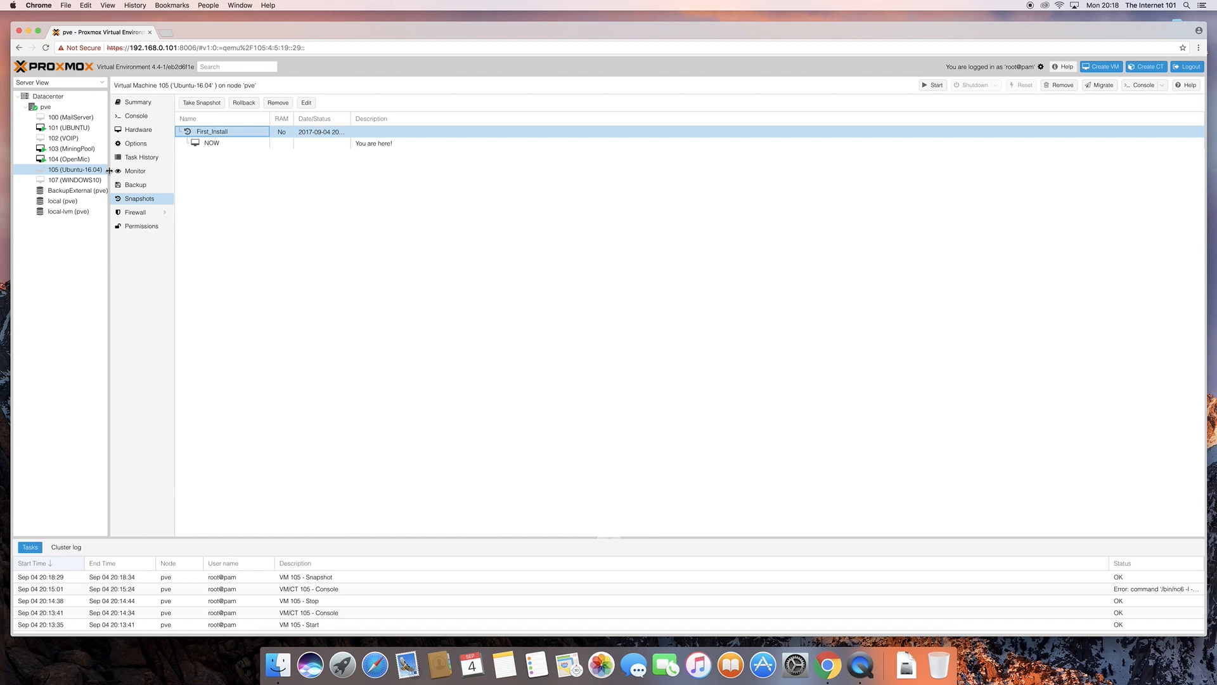
mouse_move(104, 172)
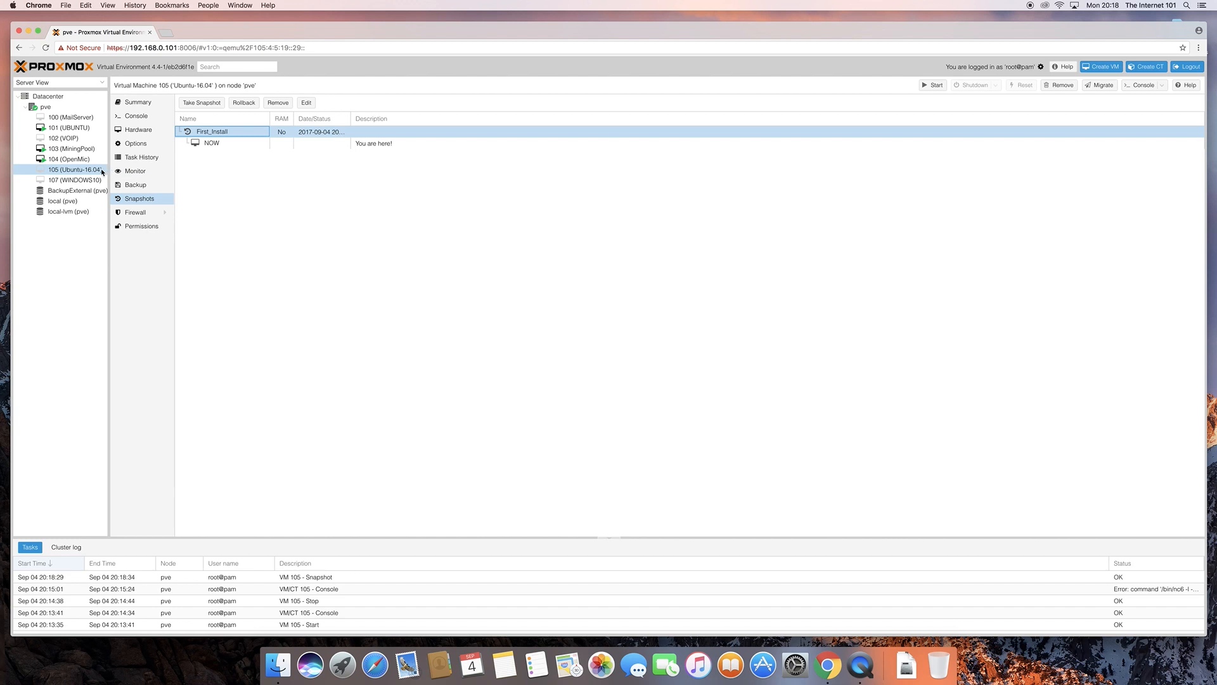
mouse_move(153, 139)
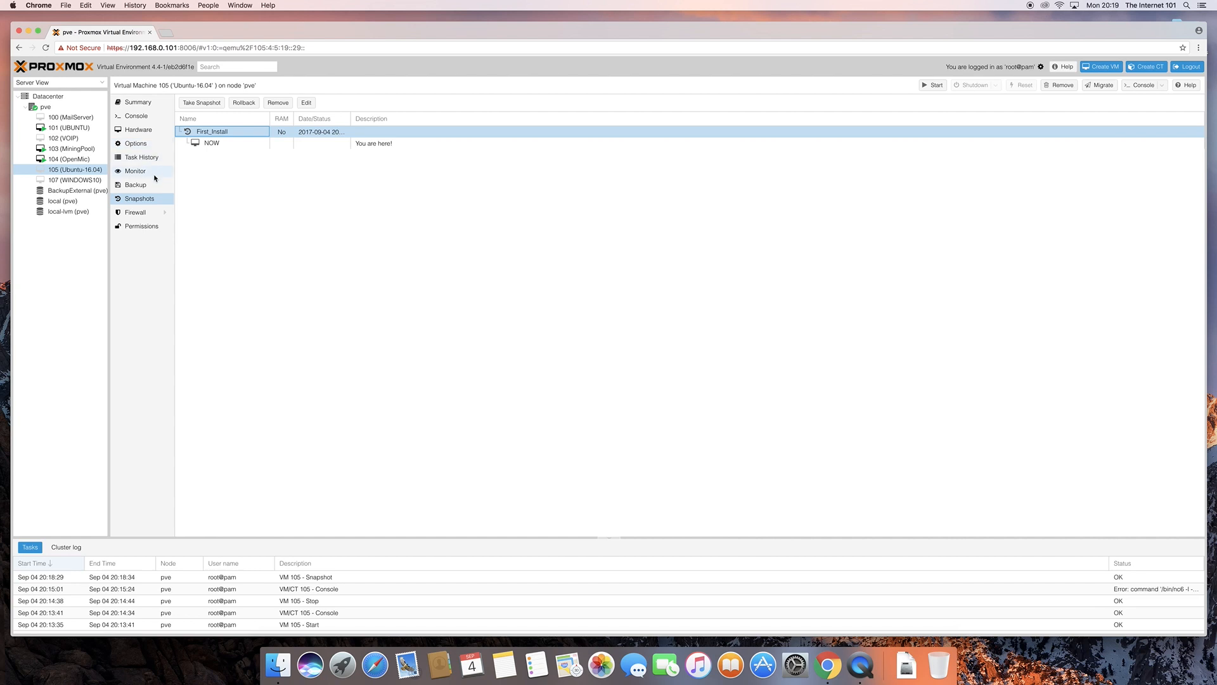
mouse_move(89, 180)
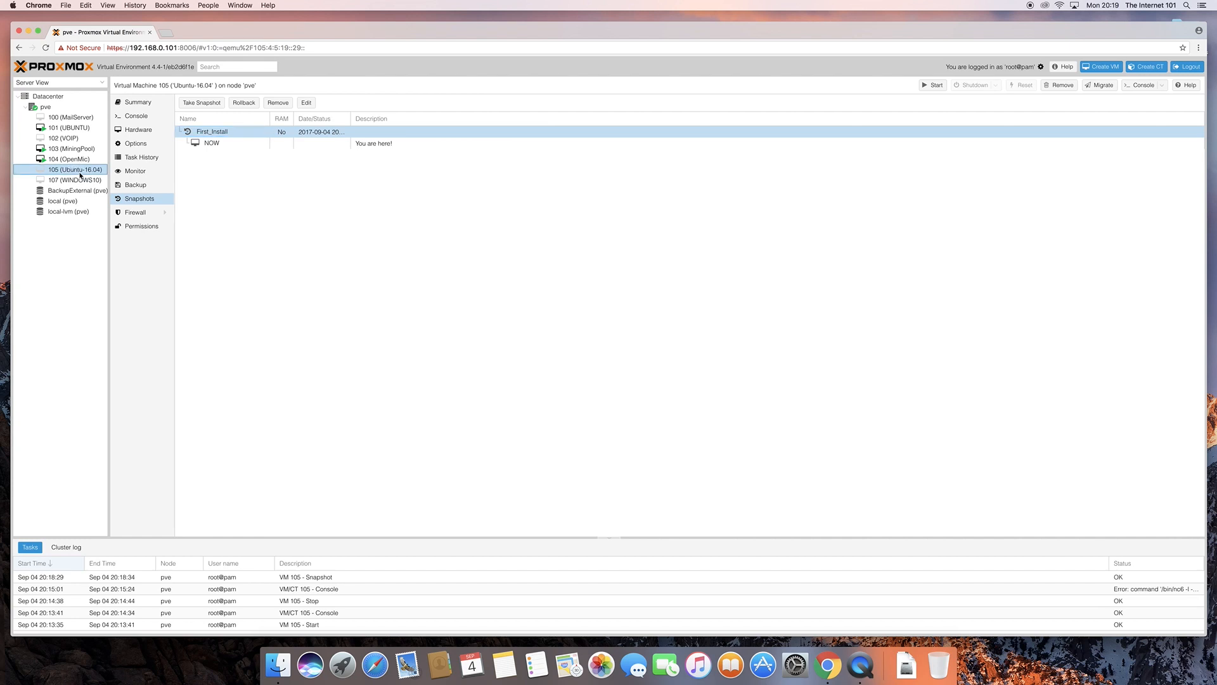
mouse_move(249, 176)
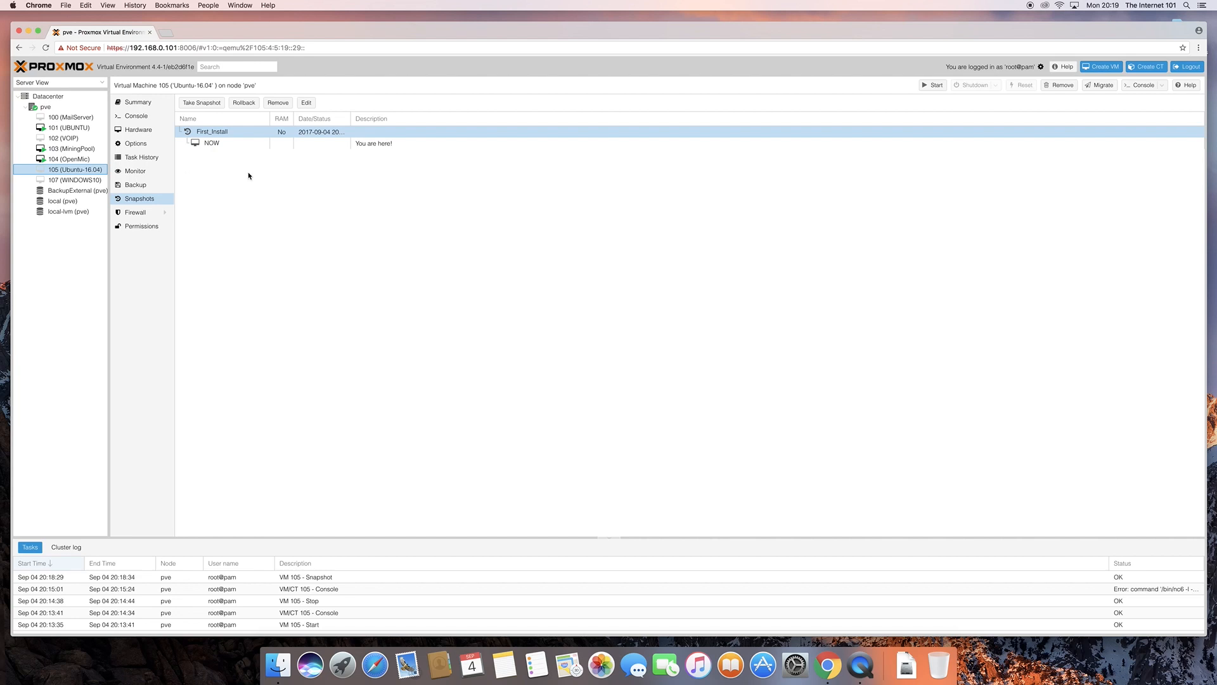
mouse_move(838, 336)
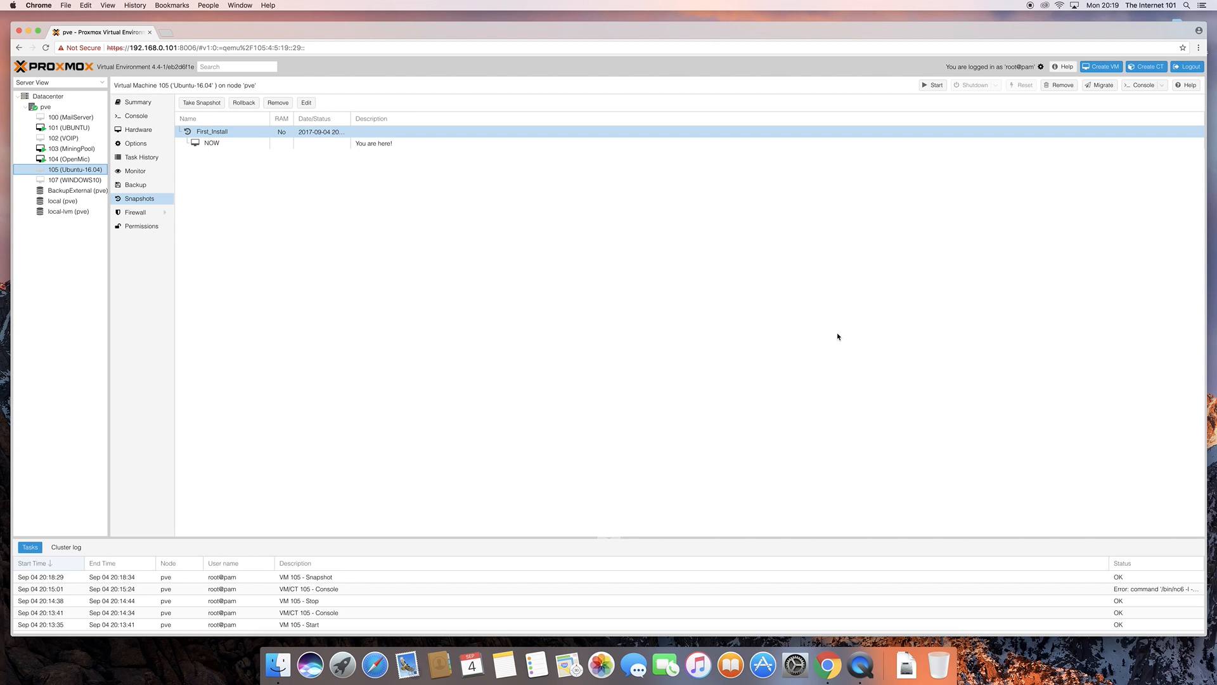
mouse_move(695, 275)
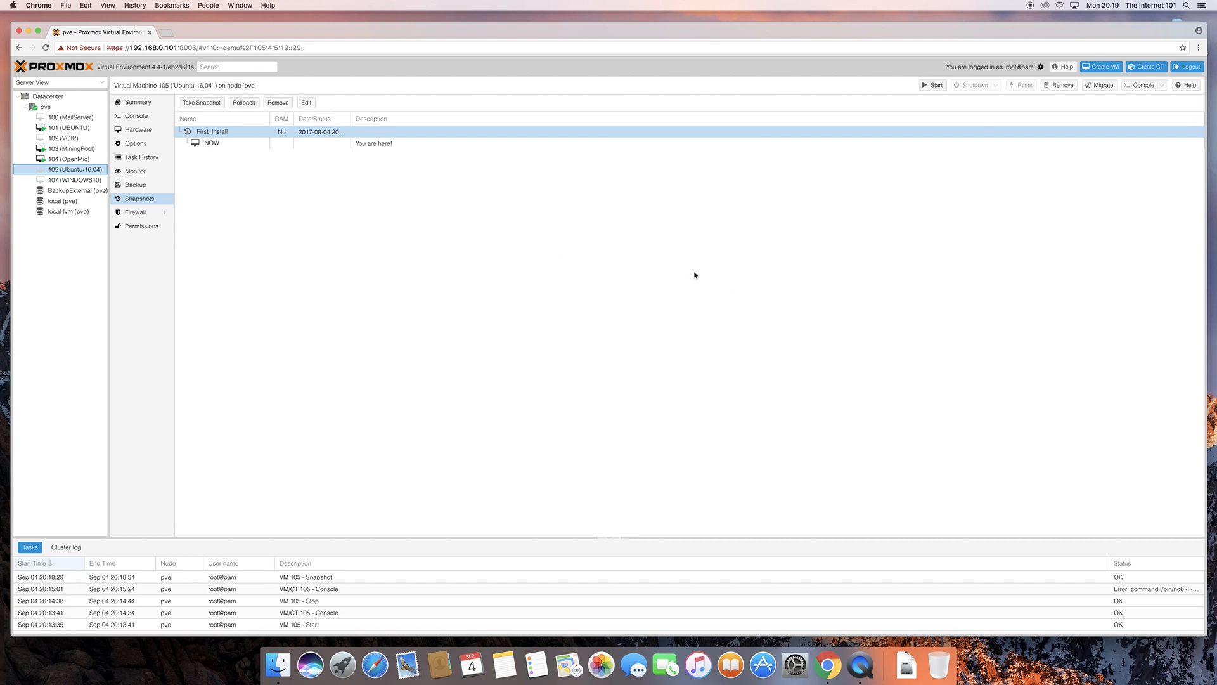